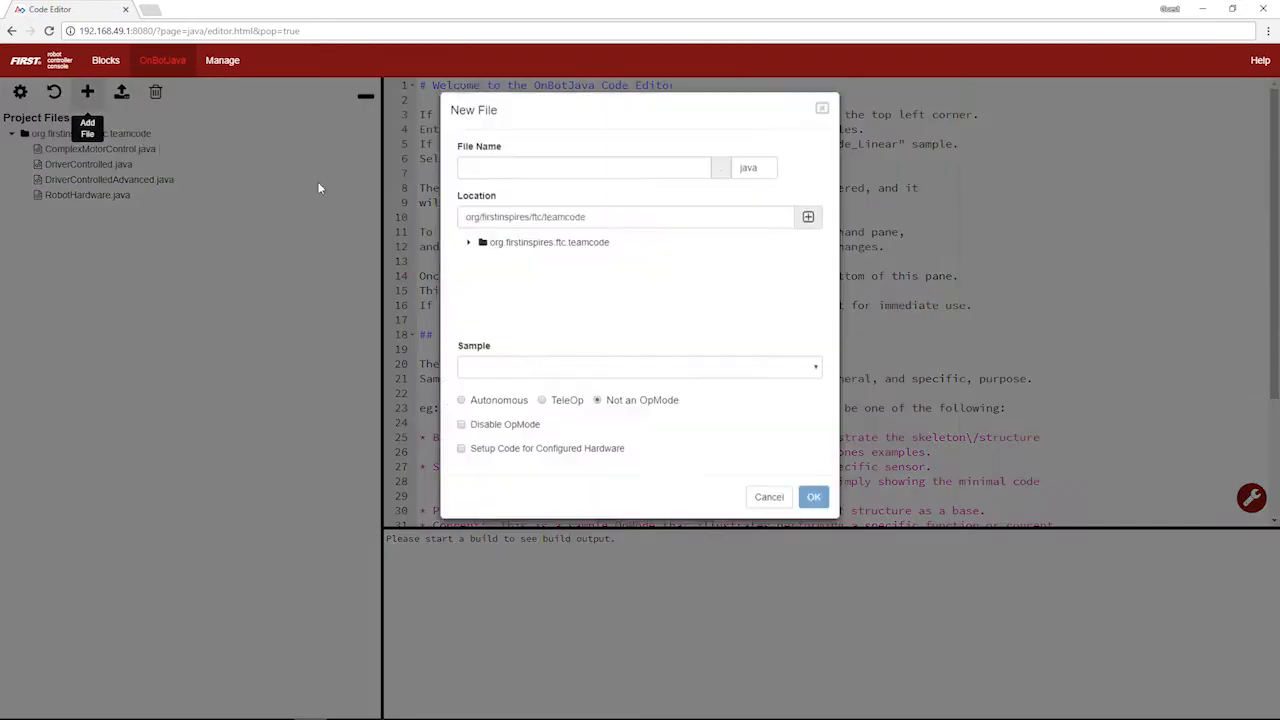
Name the new file Auto, base it on the BasicOpMode_Linear sample and mark it Autonomous.
{"action": "type", "text": "Auto"}
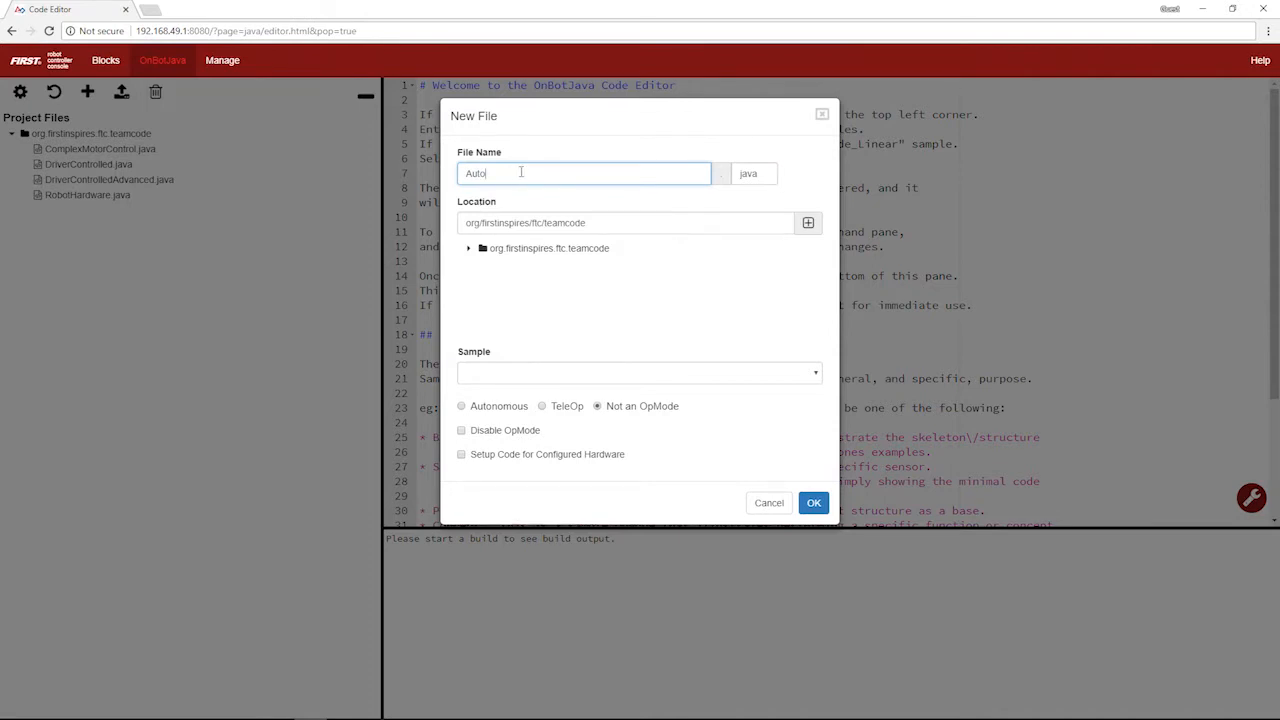
{"action": "mouse_move", "coordinate": [532, 368]}
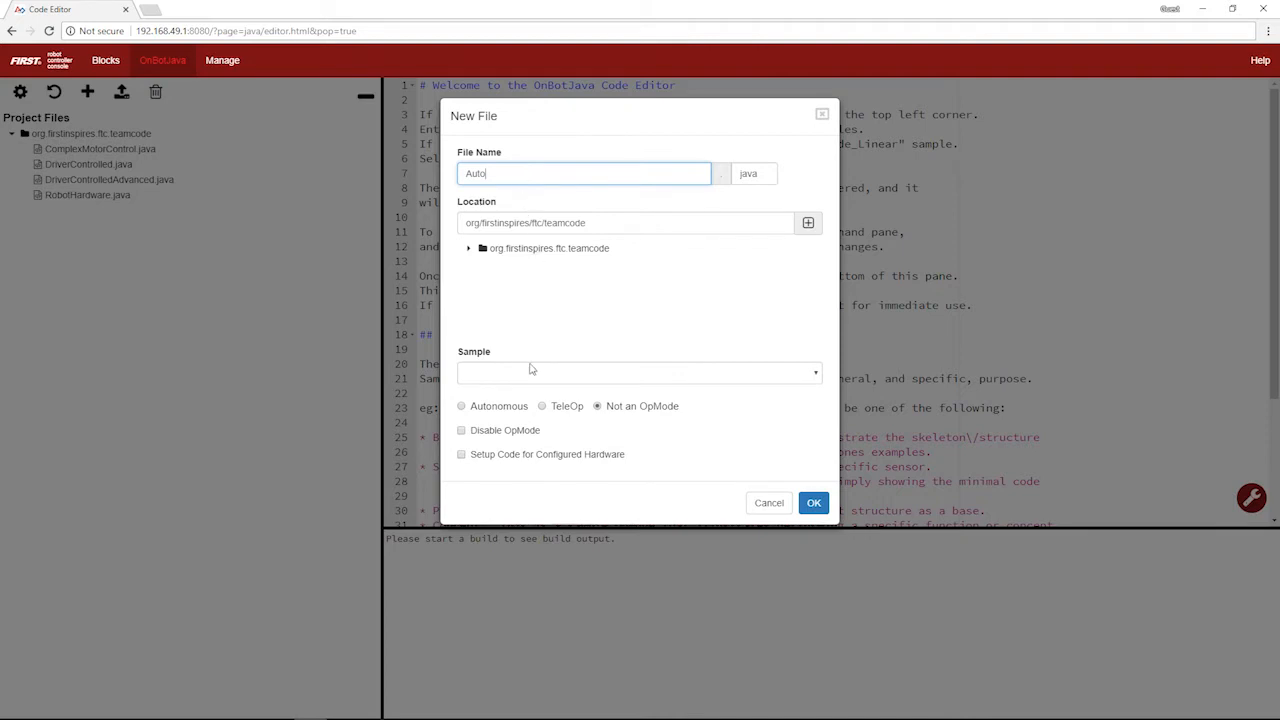
{"action": "left_click", "coordinate": [640, 372]}
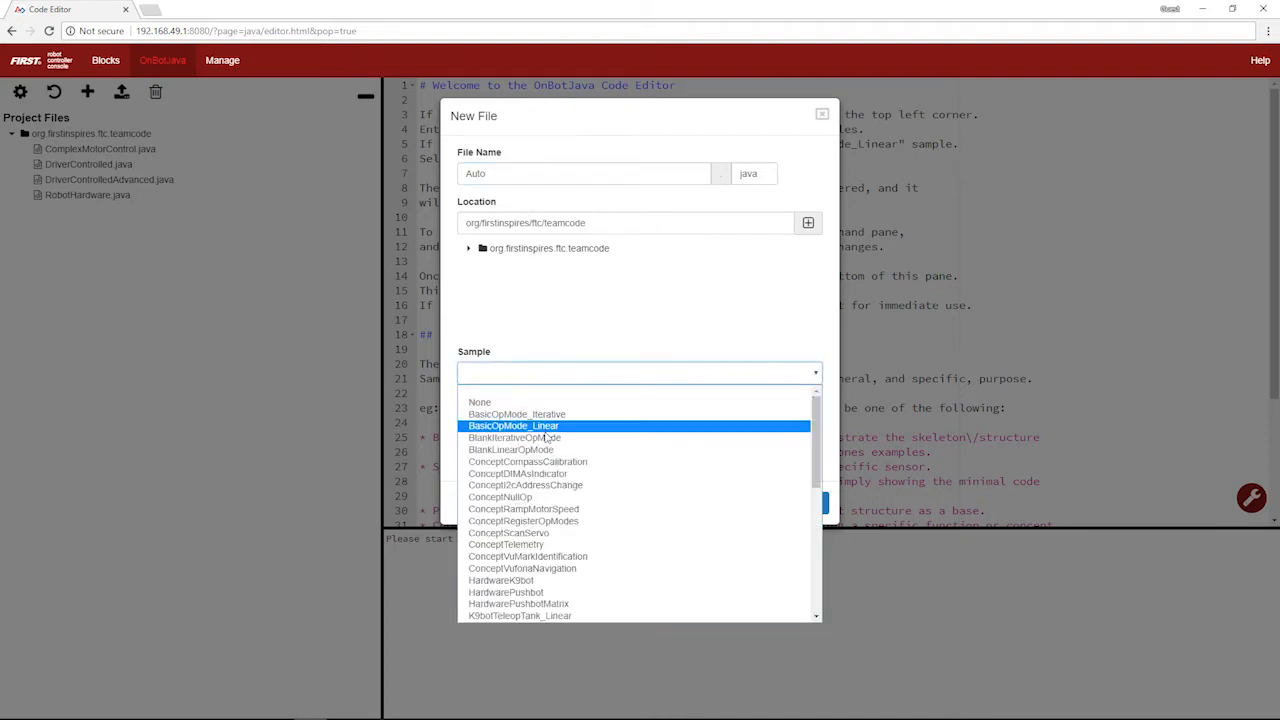
{"action": "left_click", "coordinate": [516, 424]}
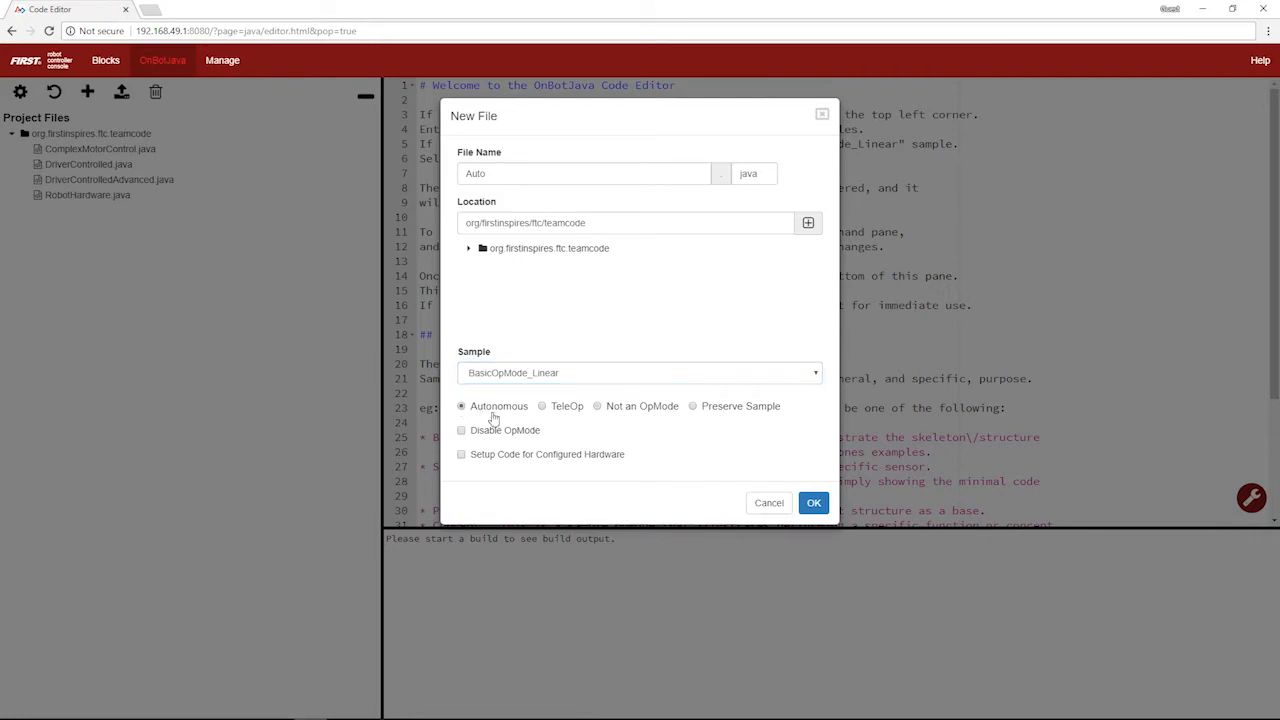
{"action": "left_click", "coordinate": [812, 502]}
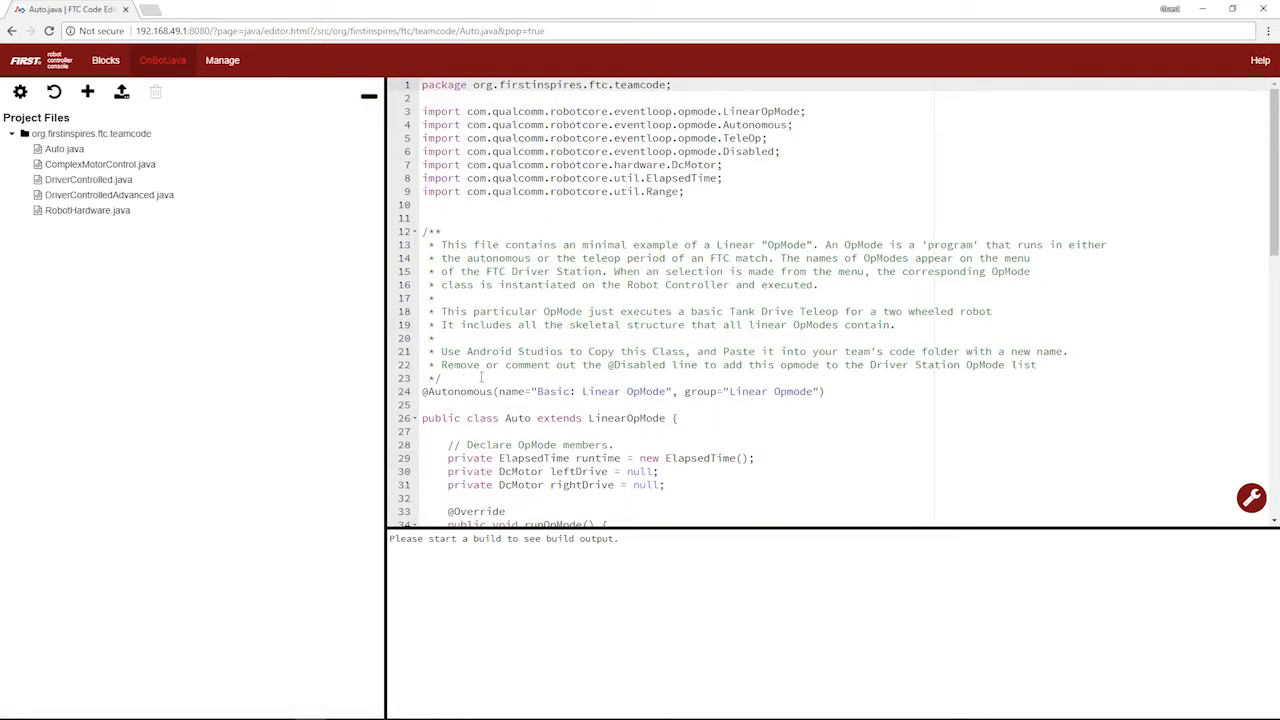
Delete the sample comment block, timer/motor declarations and initialization code from Auto.java.
{"action": "left_click_drag", "start_coordinate": [440, 204], "coordinate": [440, 378]}
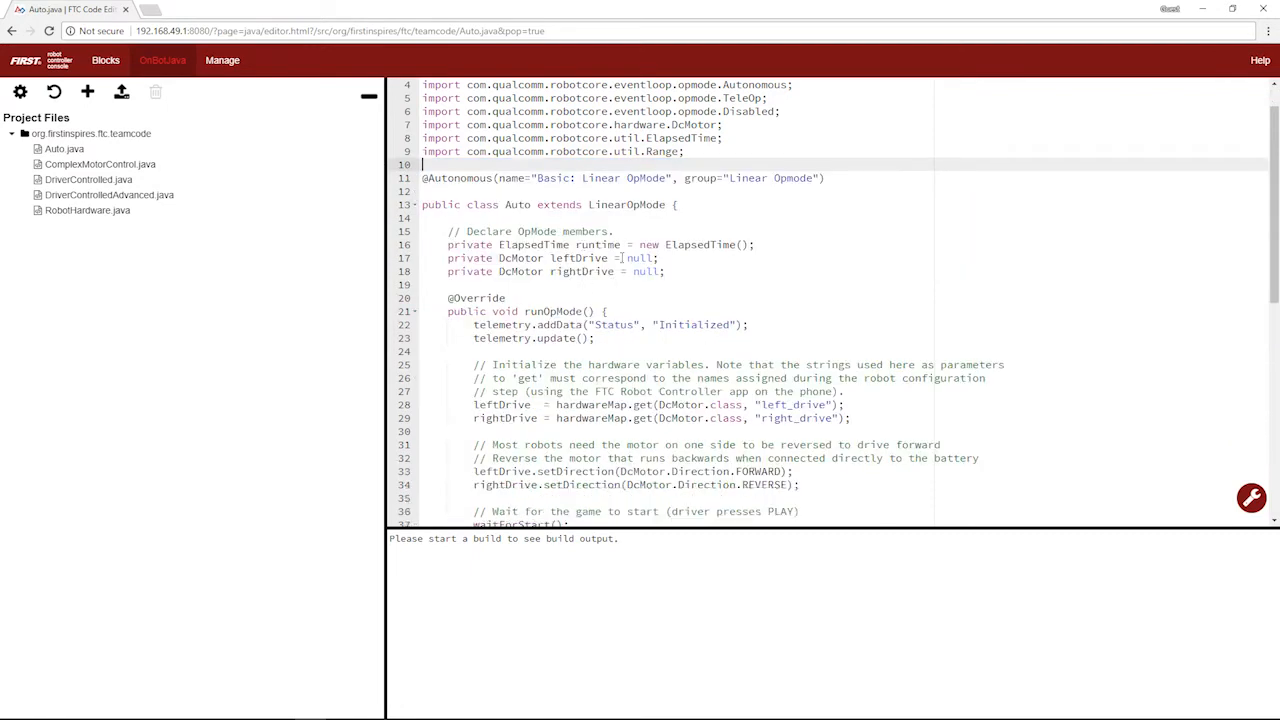
{"action": "left_click_drag", "start_coordinate": [448, 232], "coordinate": [492, 244]}
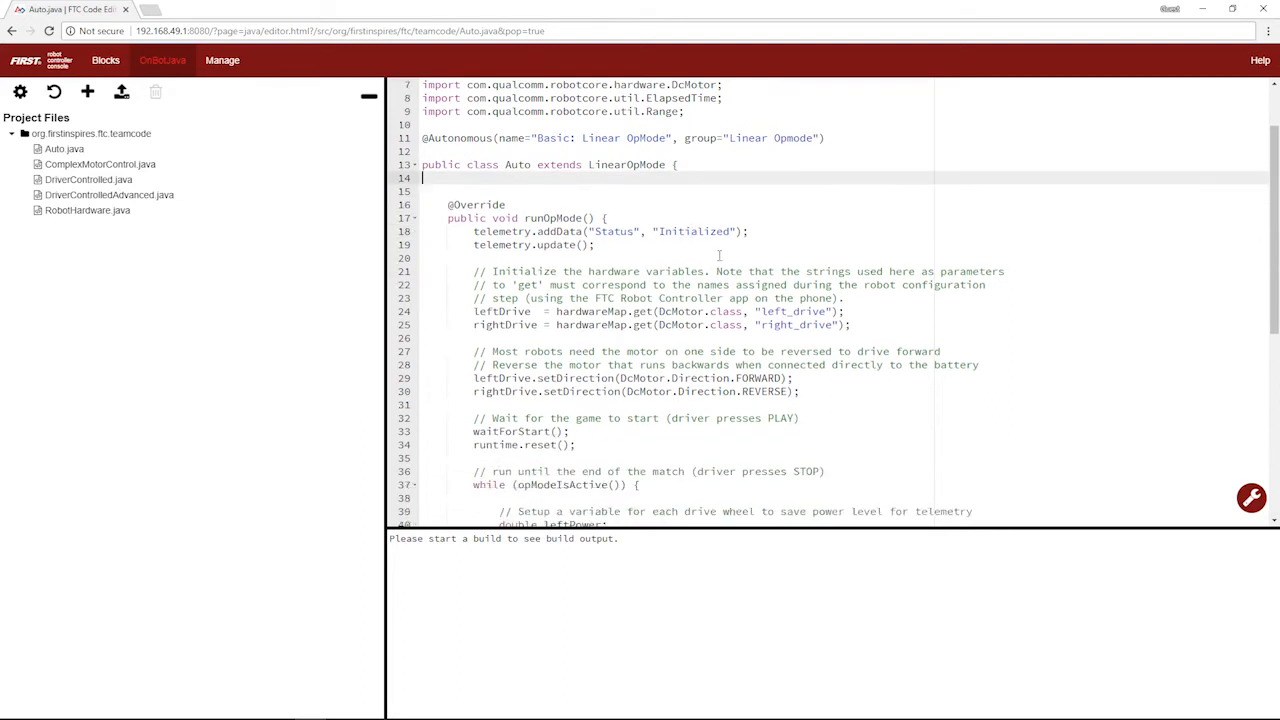
{"action": "scroll", "scroll_direction": "down", "scroll_amount": 3}
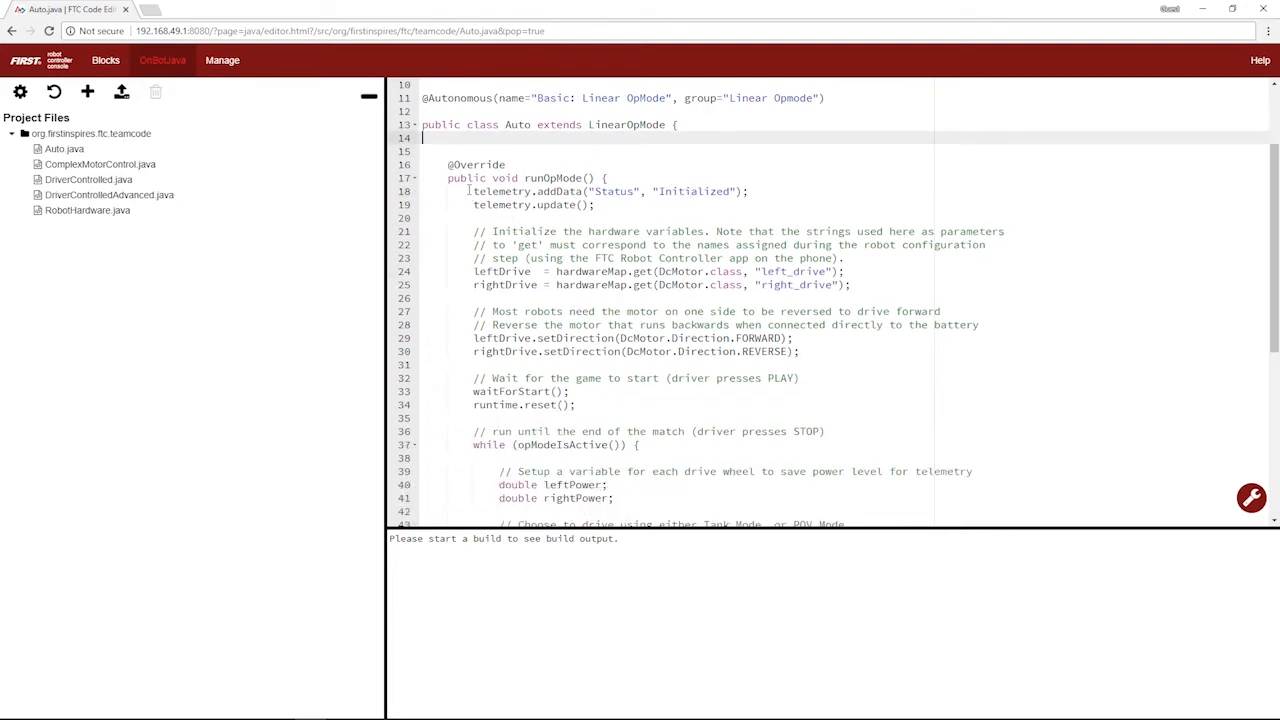
{"action": "left_click_drag", "start_coordinate": [472, 192], "coordinate": [800, 378]}
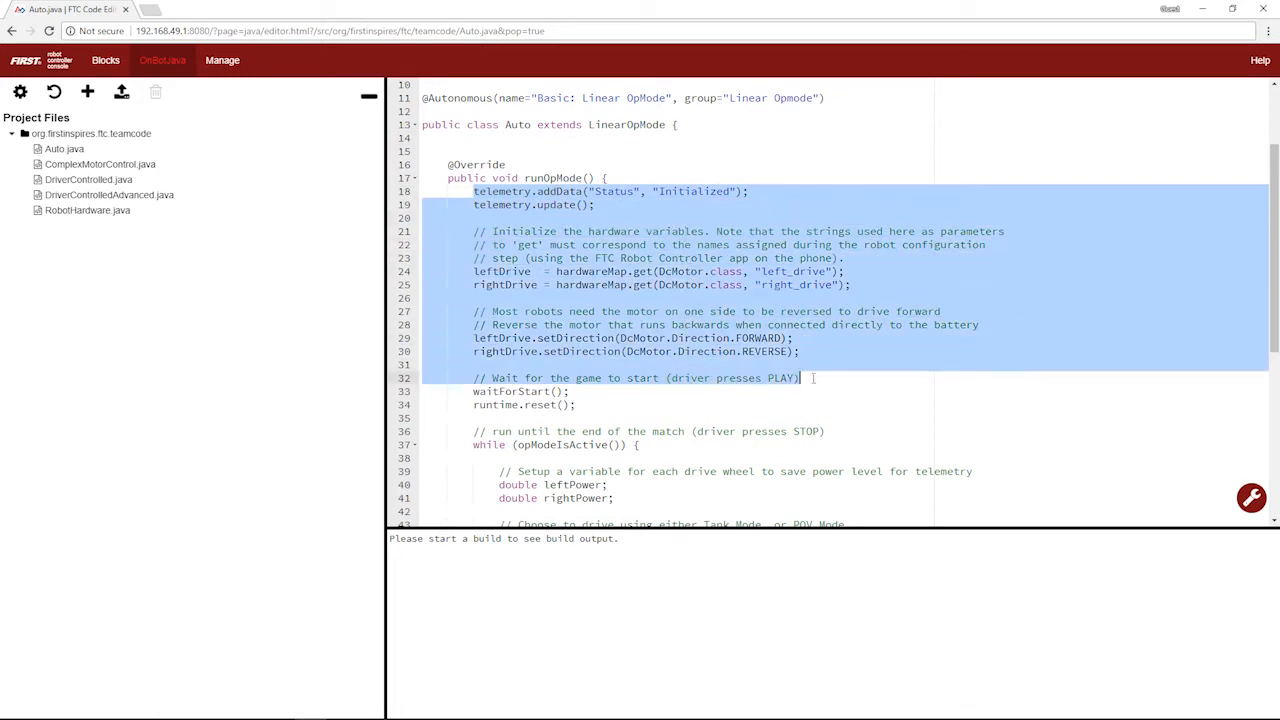
{"action": "scroll", "scroll_direction": "down", "scroll_amount": 3}
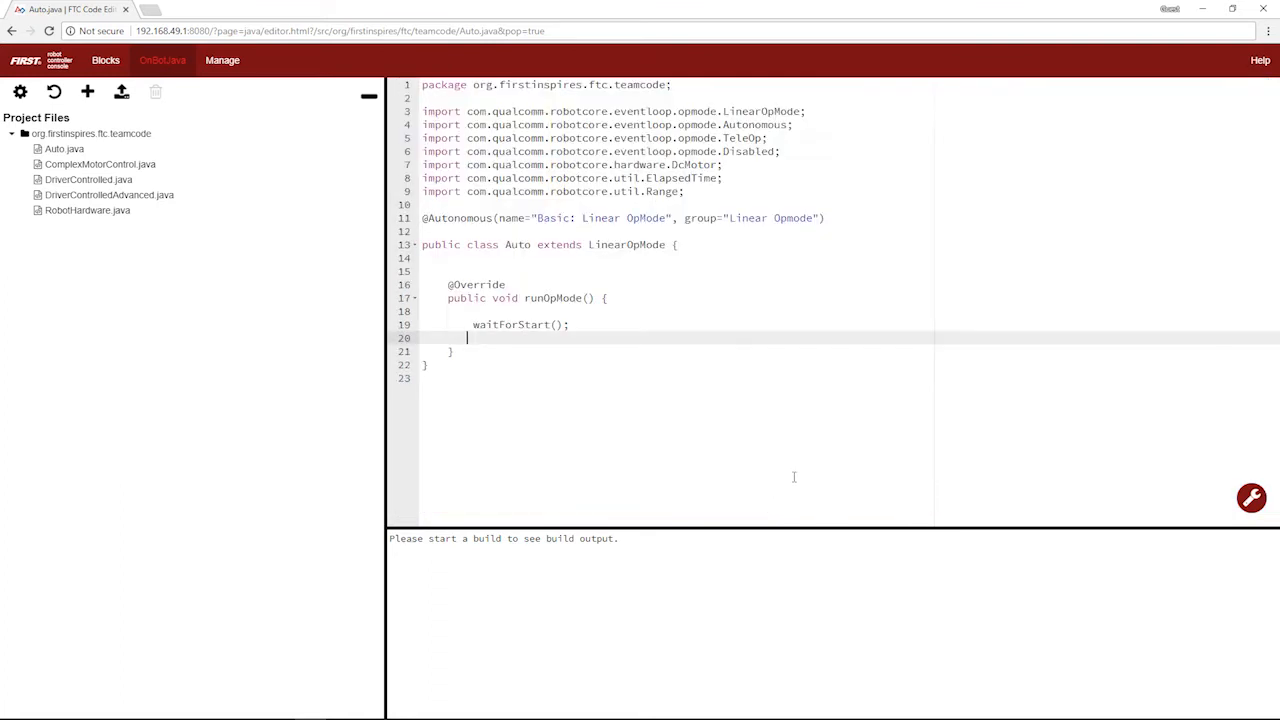
{"action": "mouse_move", "coordinate": [660, 308]}
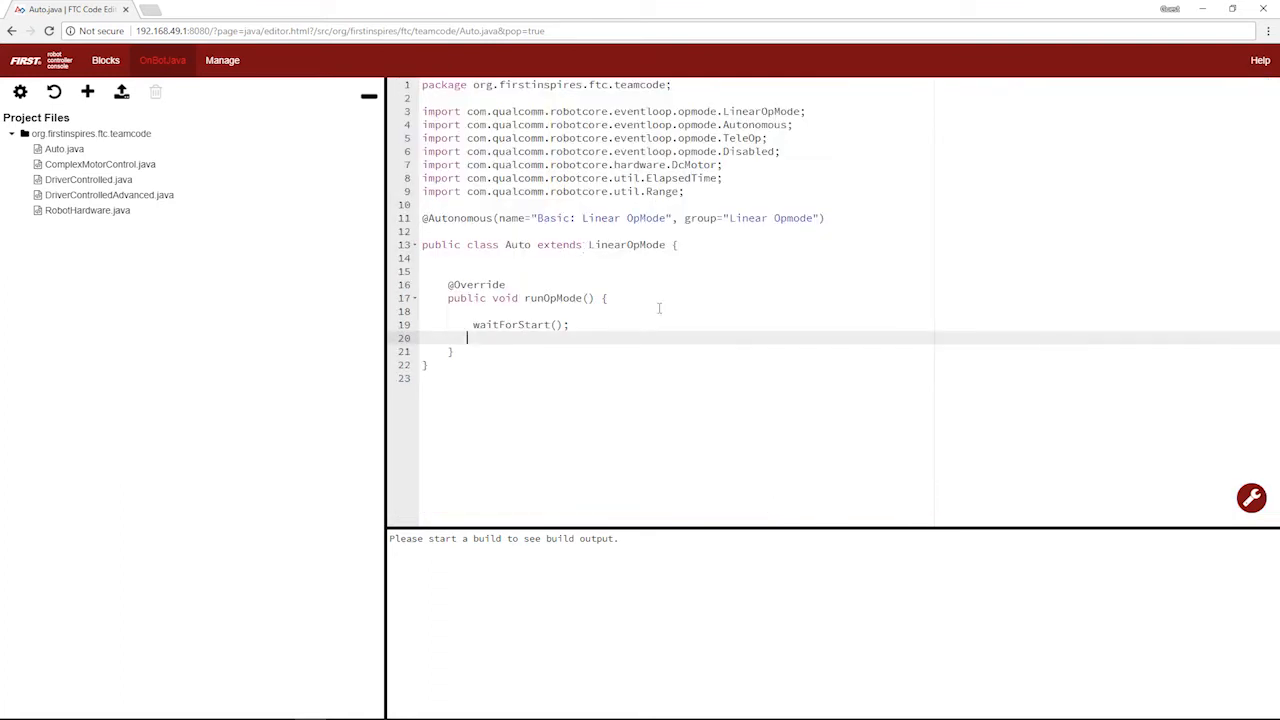
{"action": "mouse_move", "coordinate": [732, 330]}
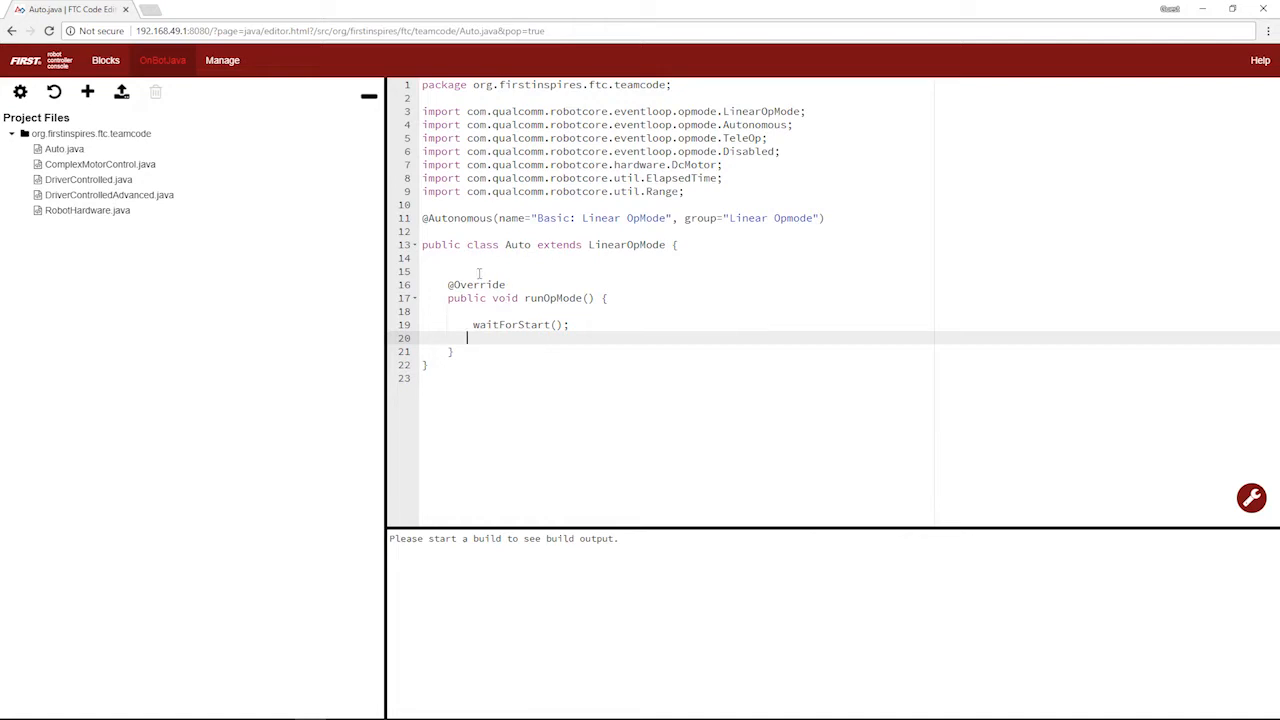
{"action": "mouse_move", "coordinate": [520, 324]}
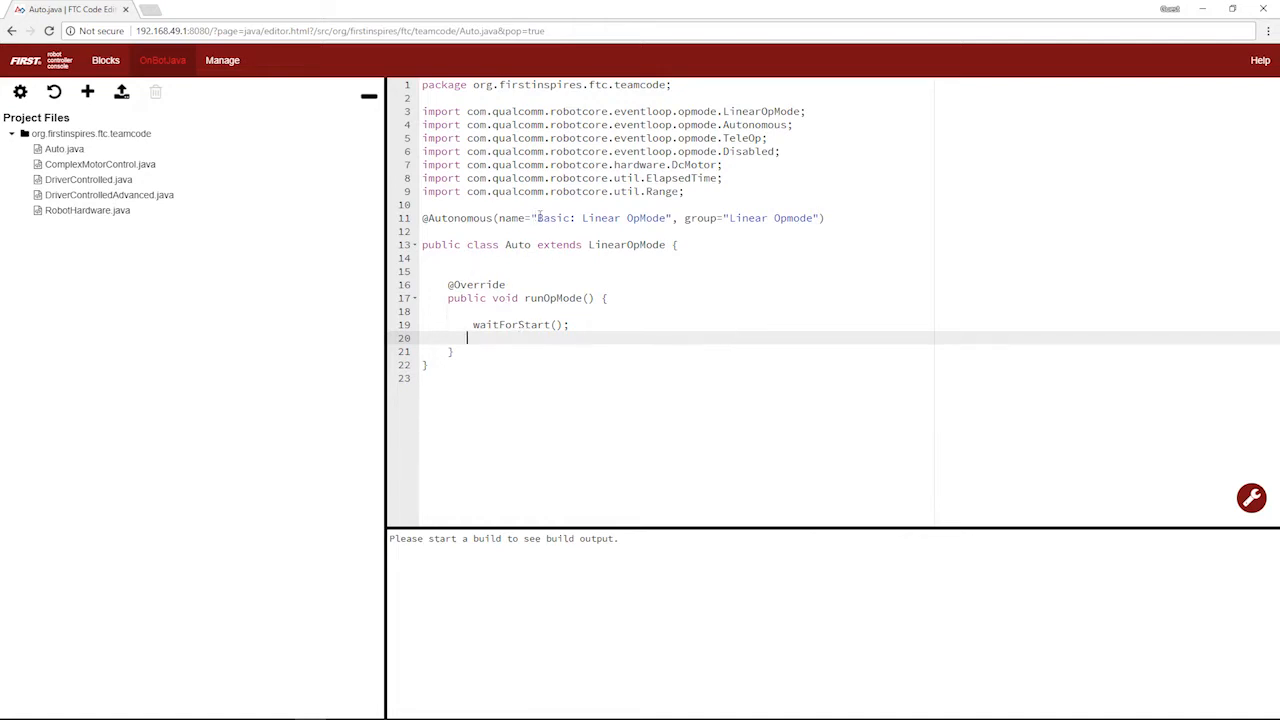
{"action": "double_click", "coordinate": [600, 218]}
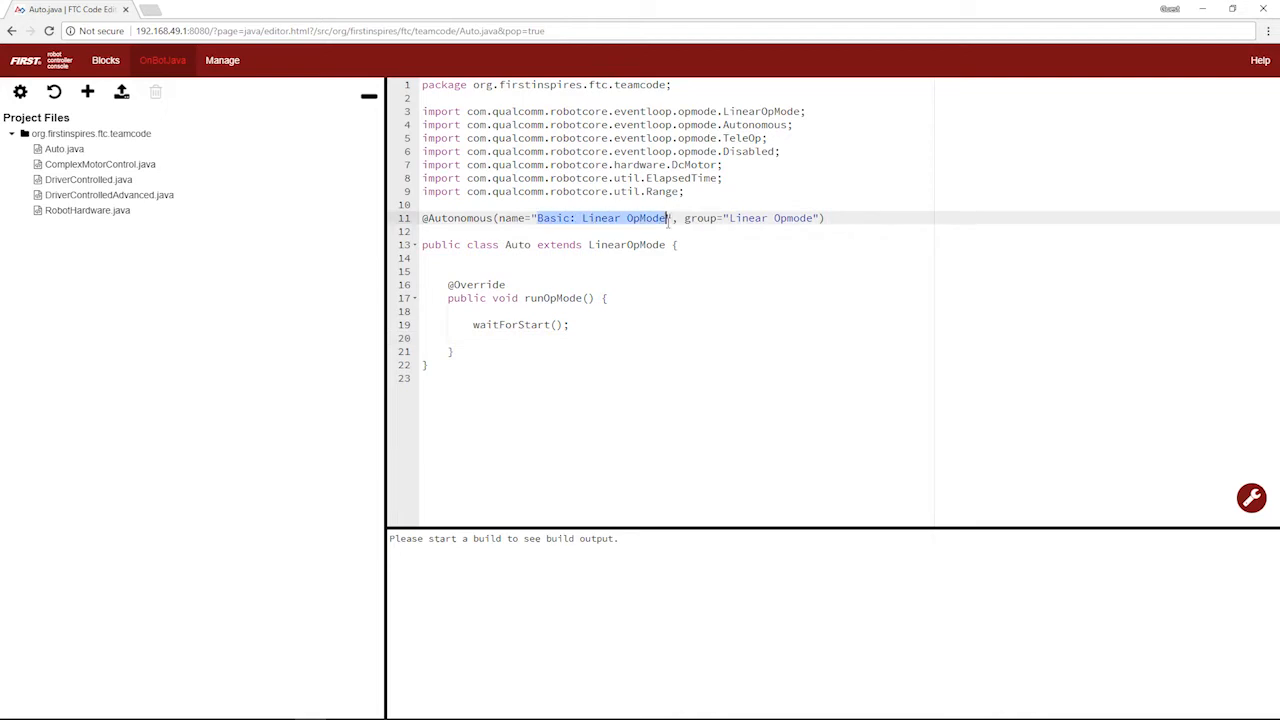
{"action": "type", "text": "Auto"}
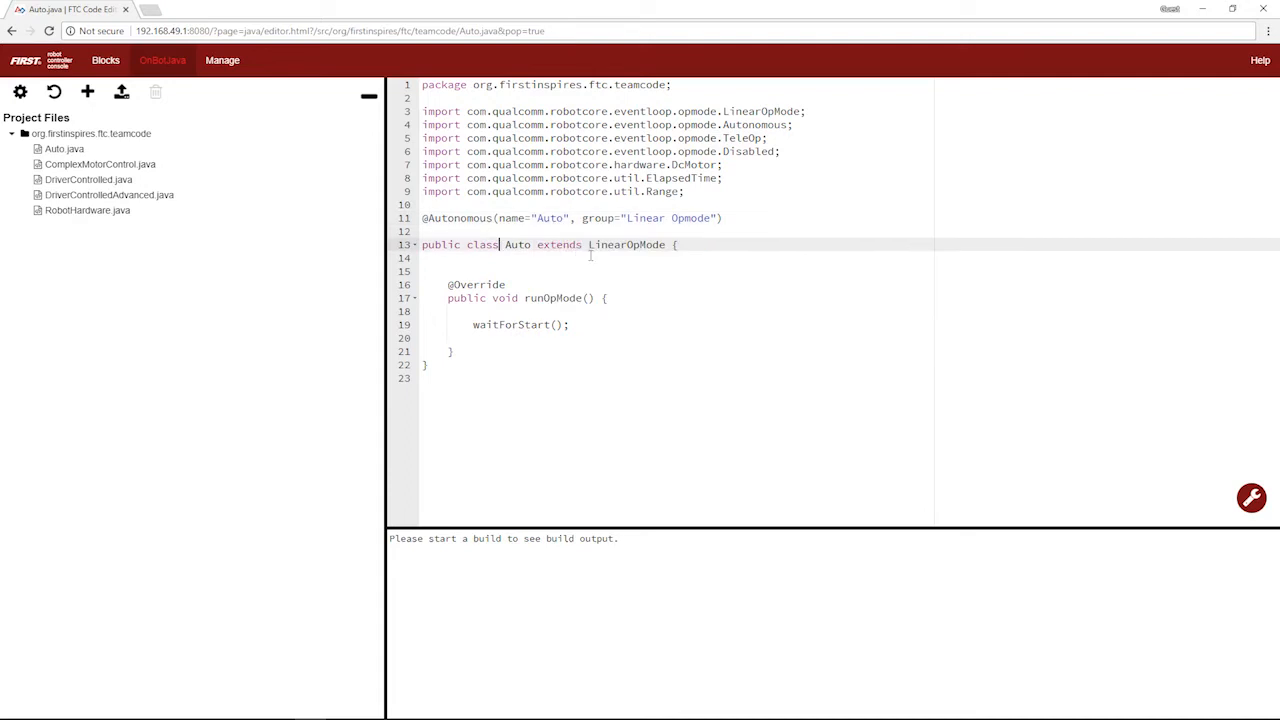
{"action": "double_click", "coordinate": [668, 218]}
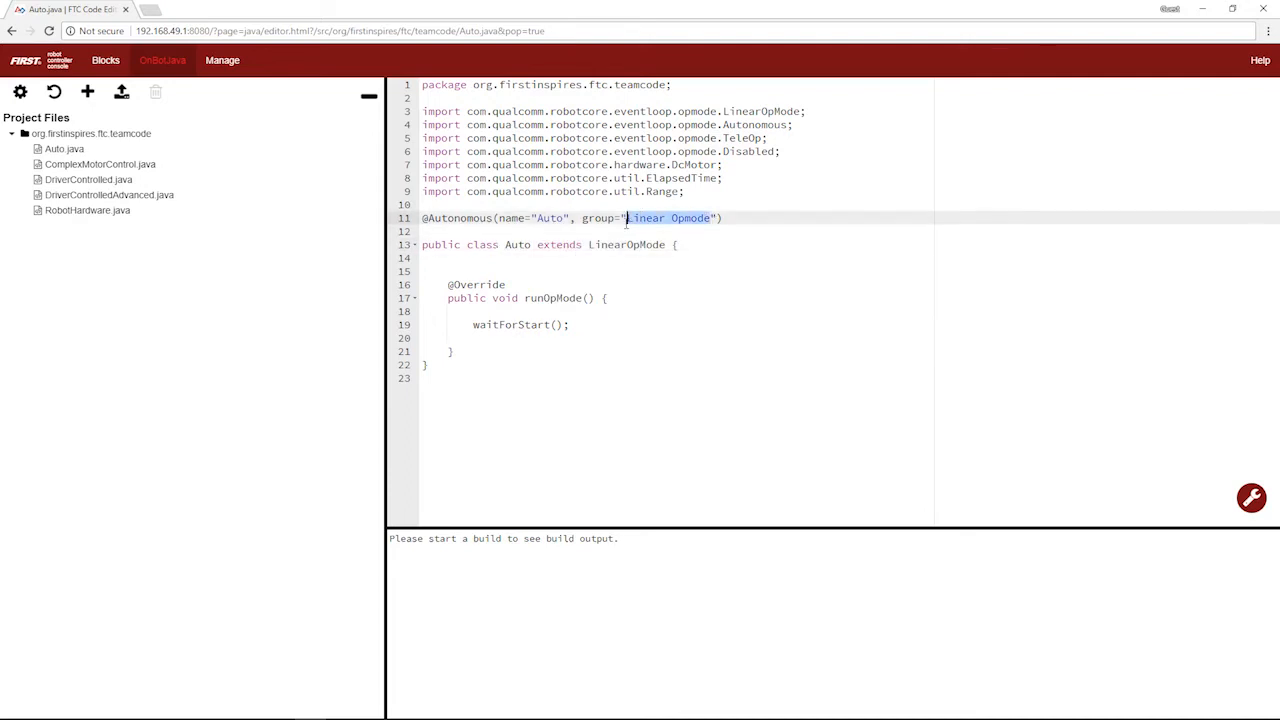
{"action": "type", "text": "Test"}
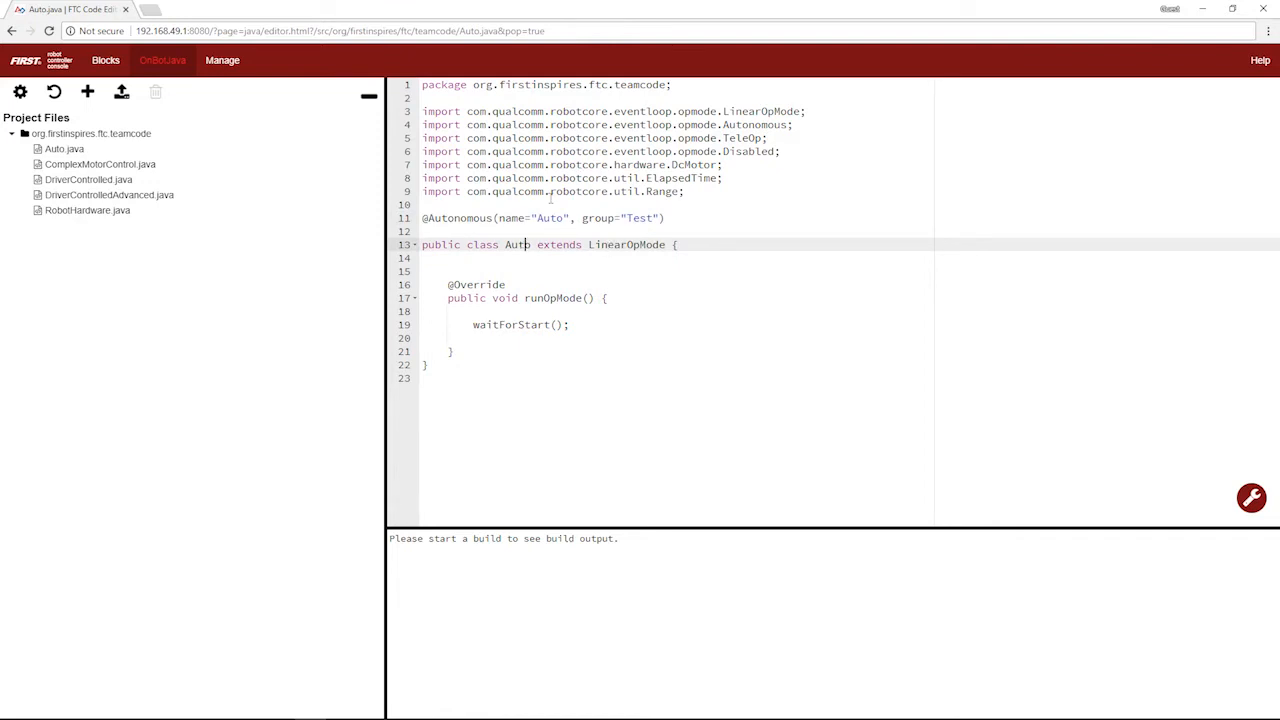
{"action": "key", "text": "Backspace"}
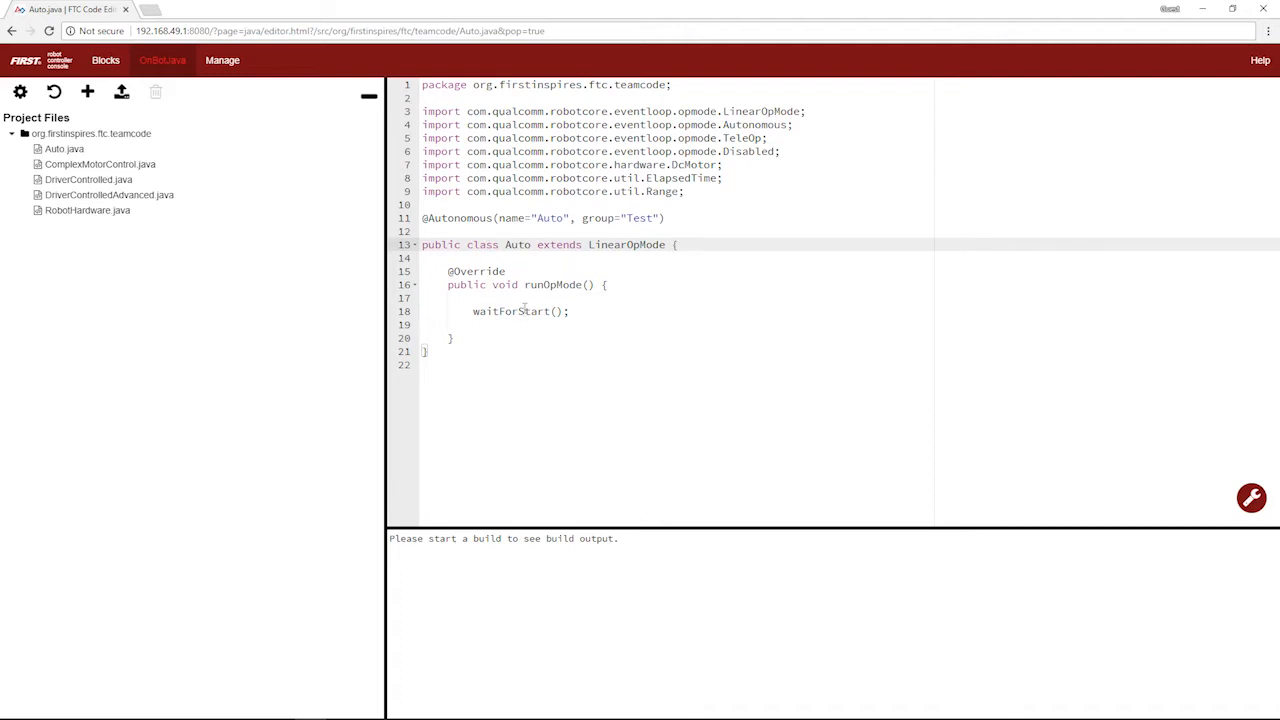
{"action": "left_click", "coordinate": [520, 296]}
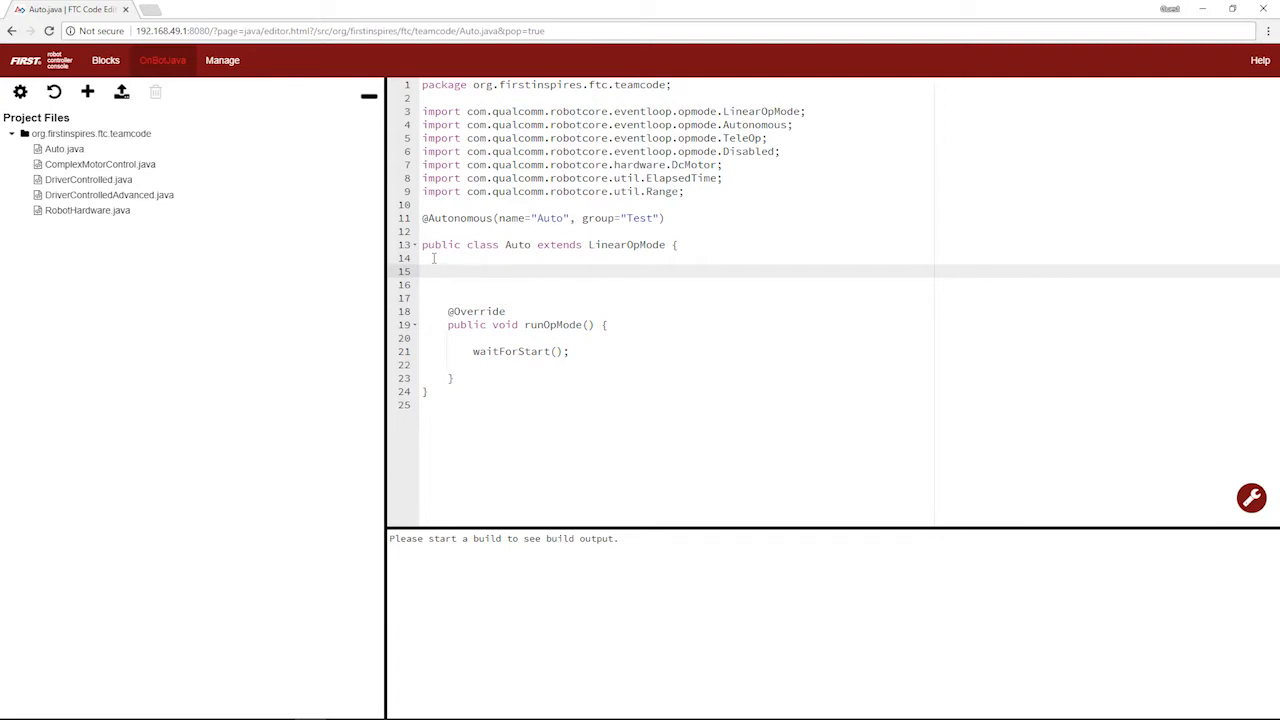
Declare a RobotHardware robot field initialized with new RobotHardware().
{"action": "type", "text": "Rob"}
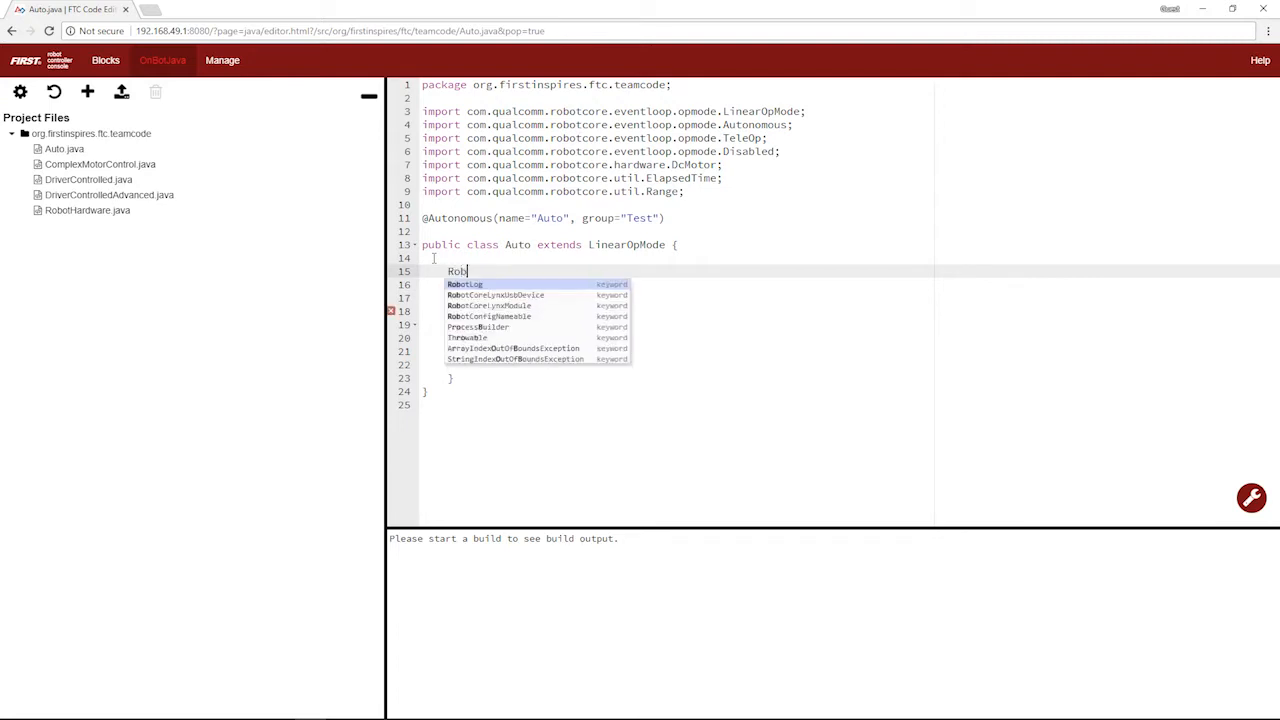
{"action": "type", "text": "otHardware robot = e"}
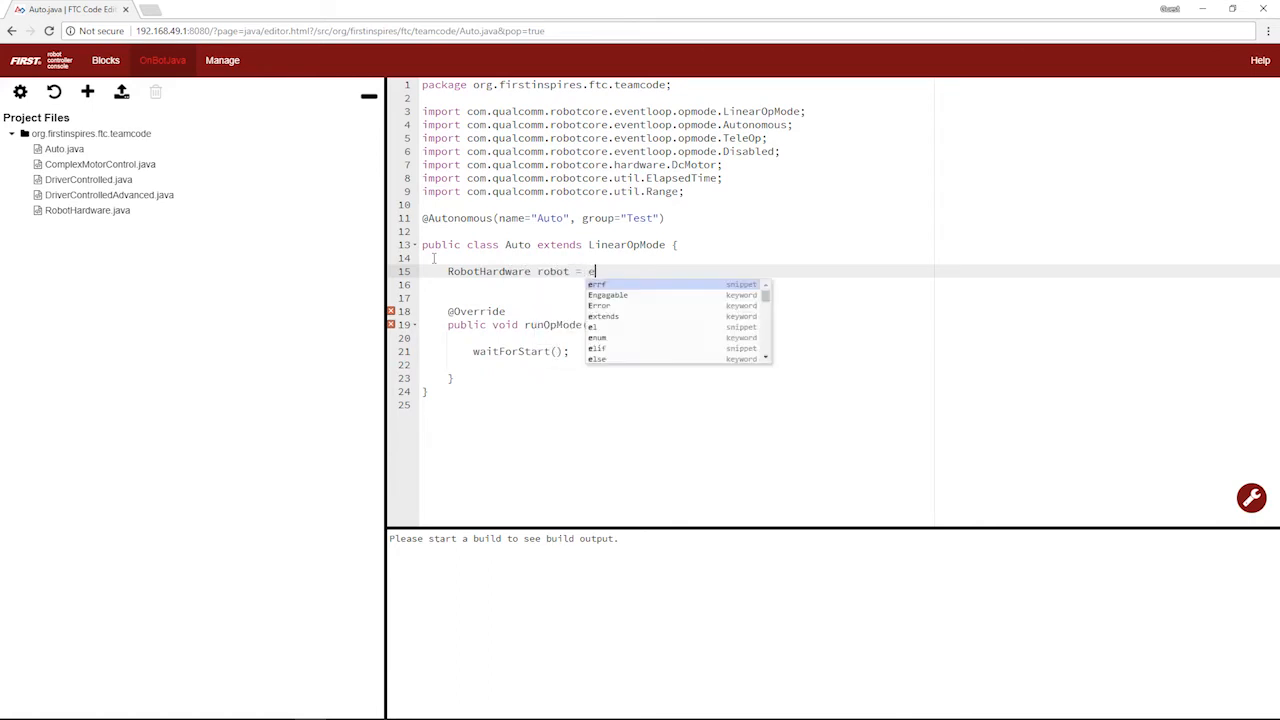
{"action": "type", "text": "new RobotHardware"}
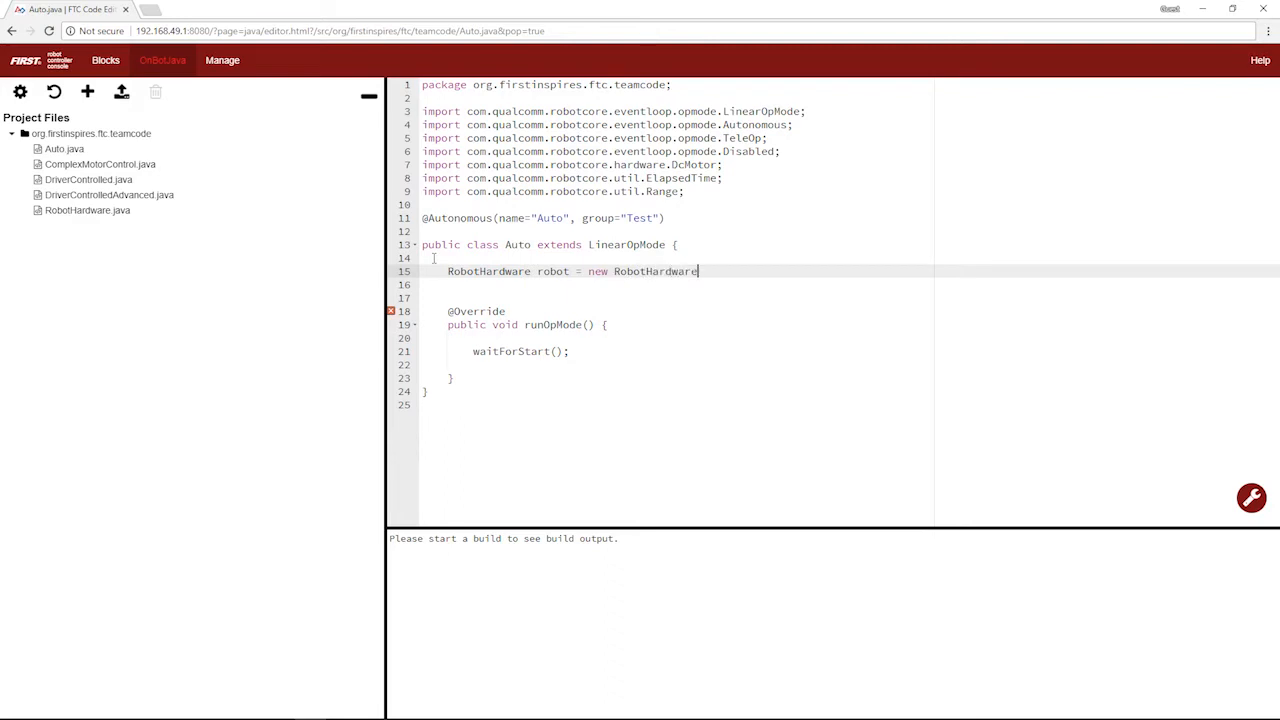
{"action": "type", "text": "();"}
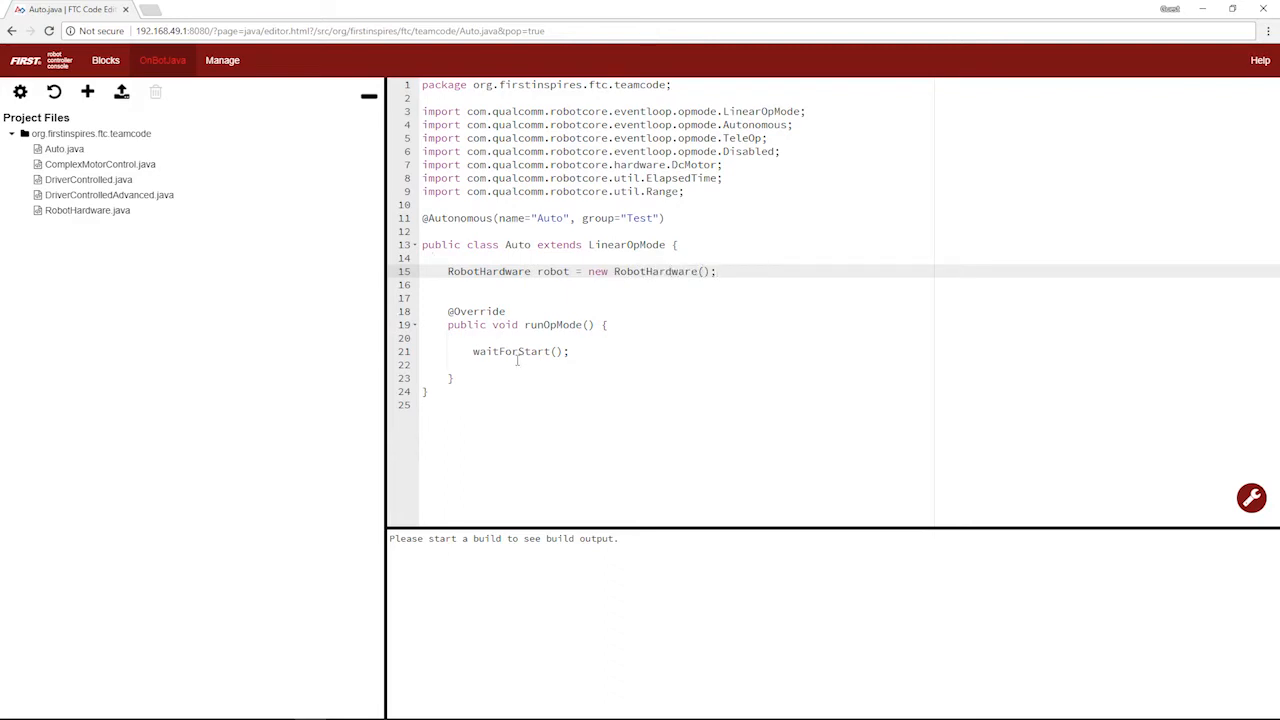
Call robot.init(HardwareMap) at the start of runOpMode, importing HardwareMap.
{"action": "left_click", "coordinate": [656, 324]}
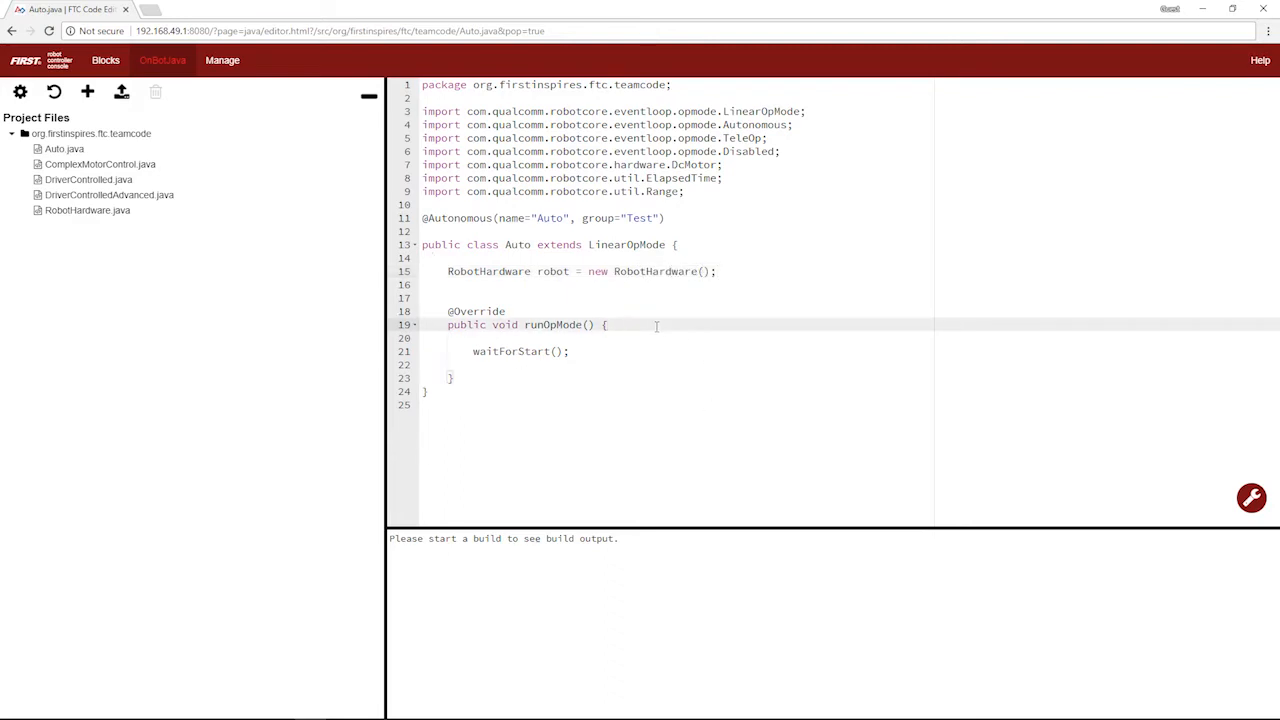
{"action": "key", "text": "Return"}
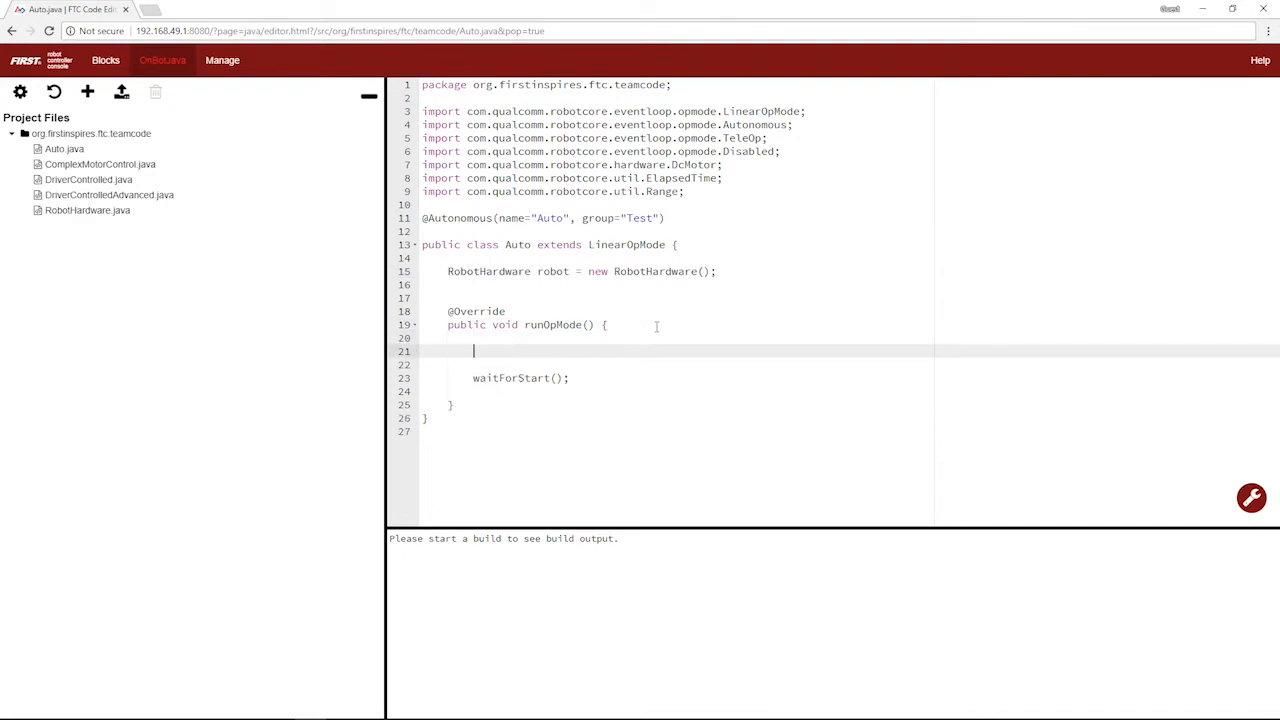
{"action": "type", "text": "robot."}
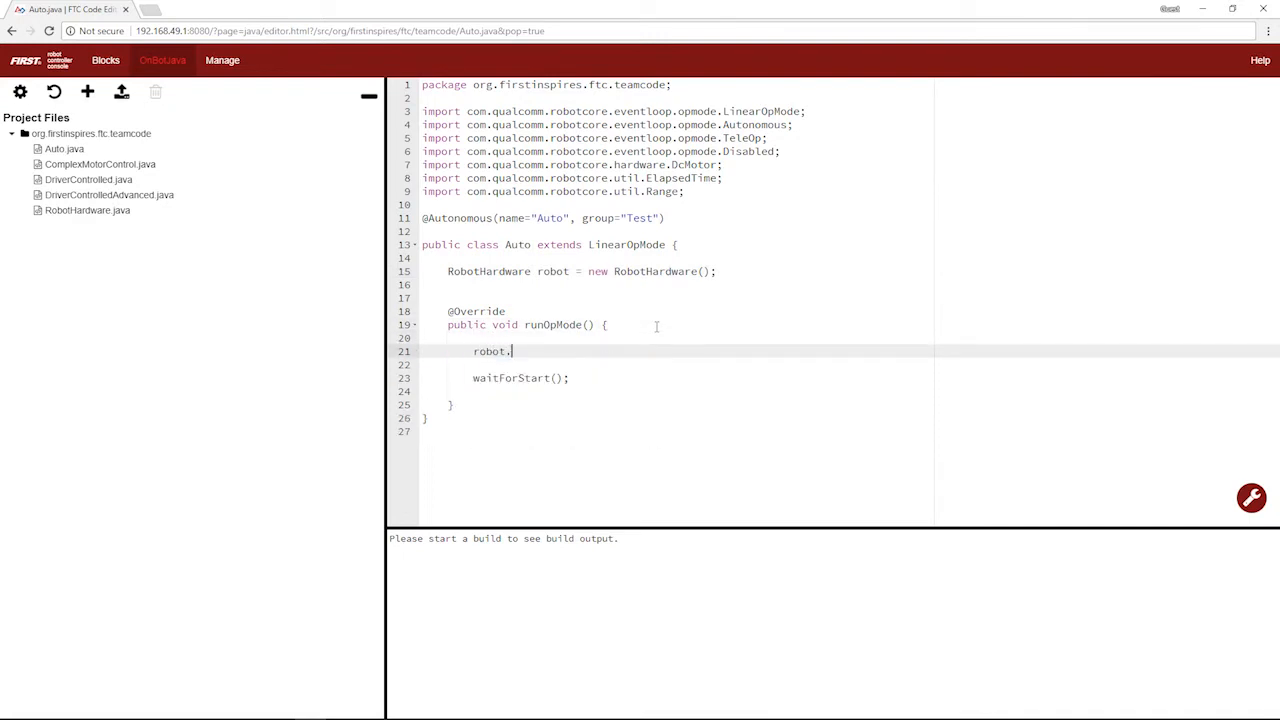
{"action": "type", "text": "init(Har"}
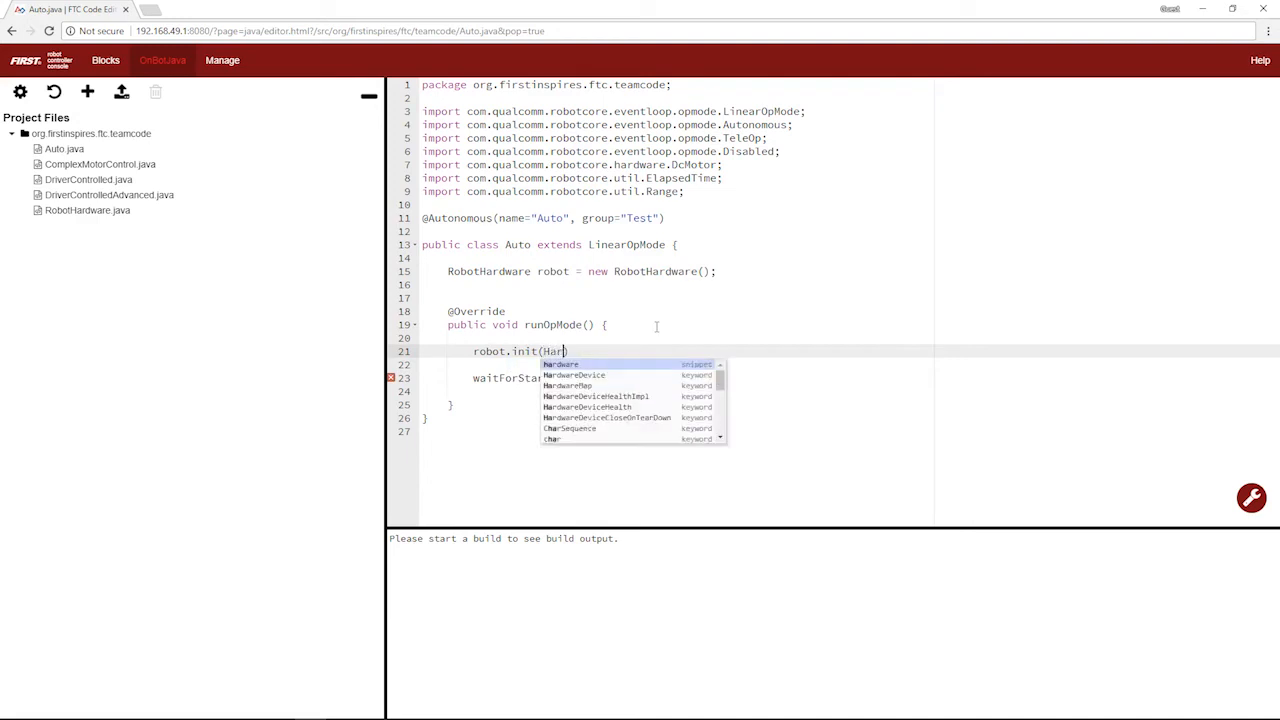
{"action": "left_click", "coordinate": [568, 384]}
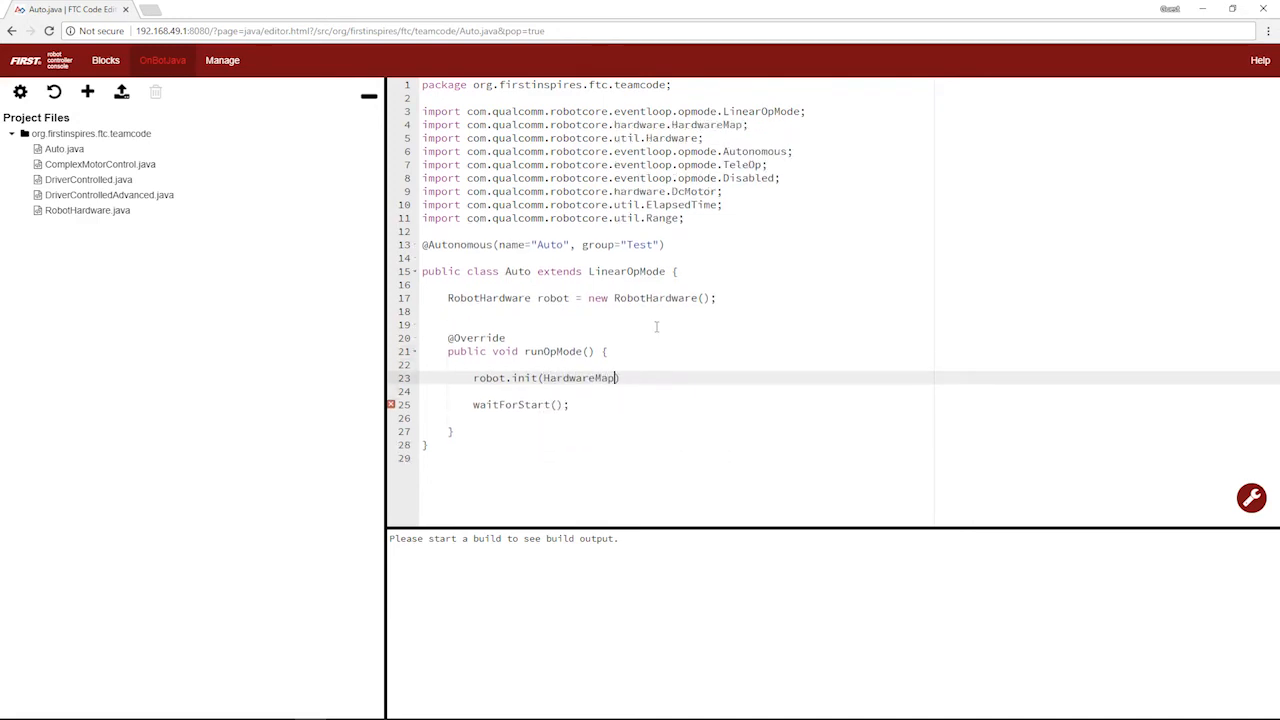
{"action": "type", "text": ");"}
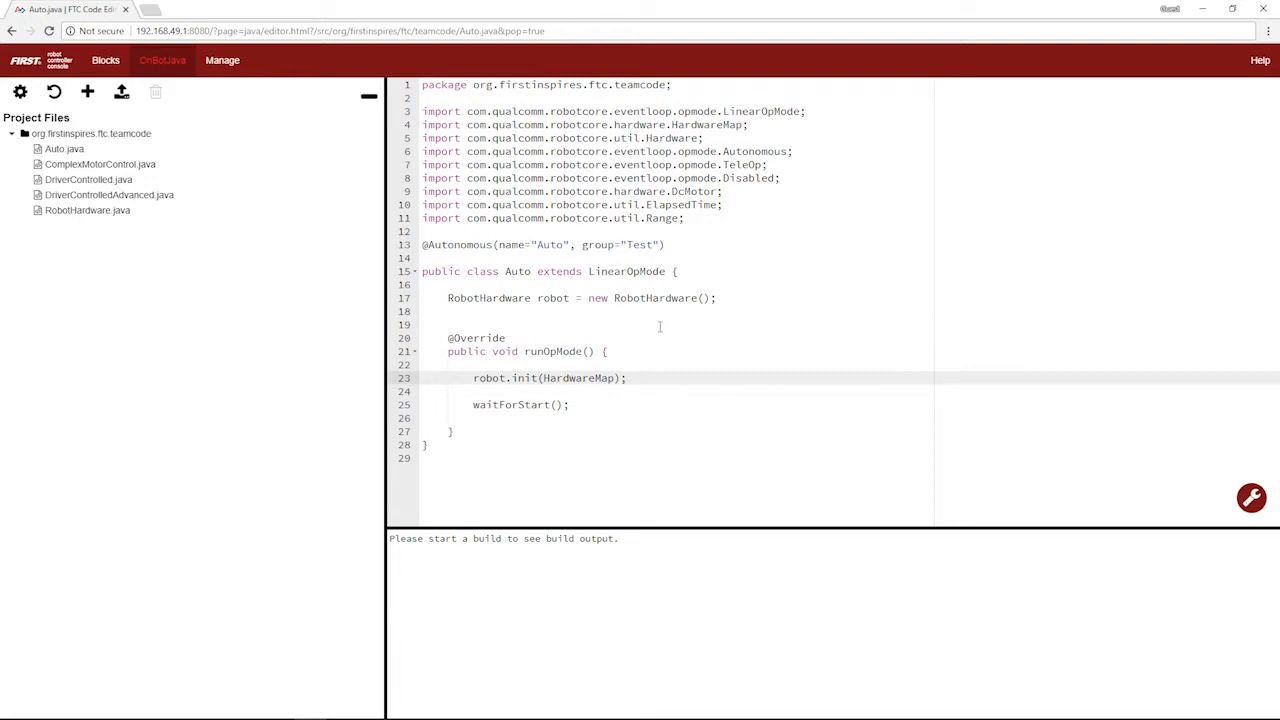
{"action": "left_click", "coordinate": [628, 378]}
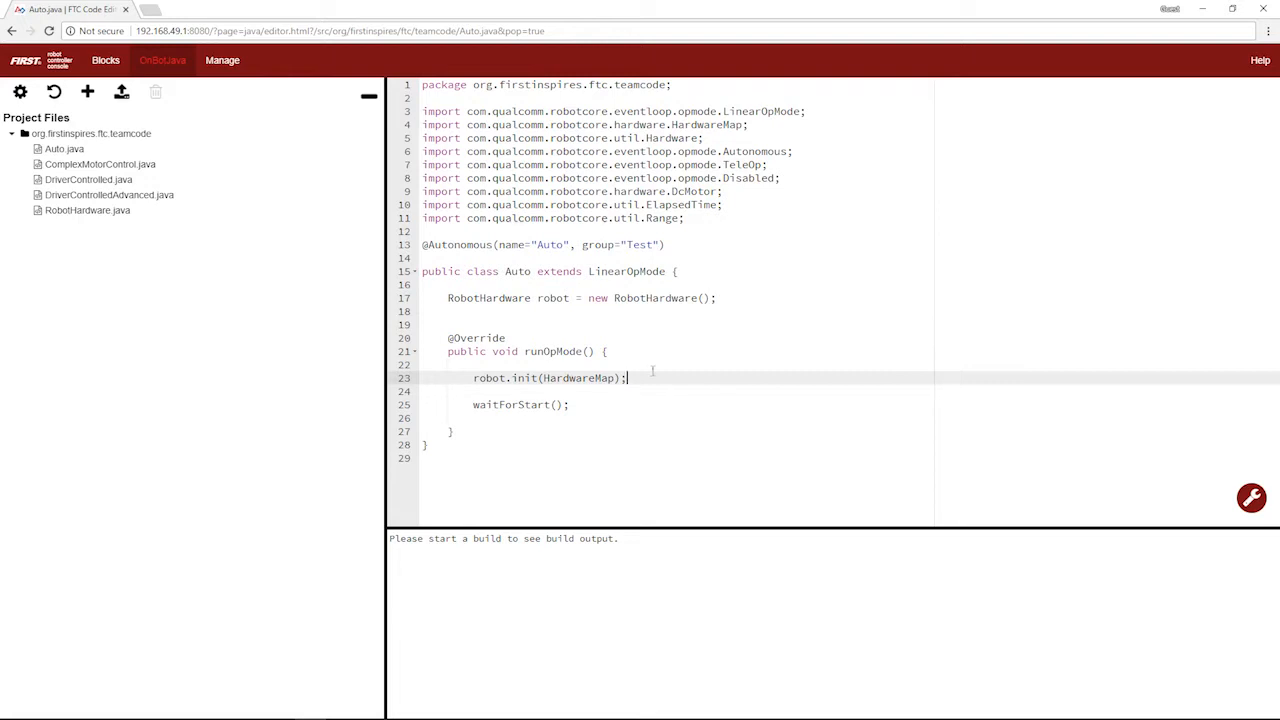
{"action": "key", "text": "Enter"}
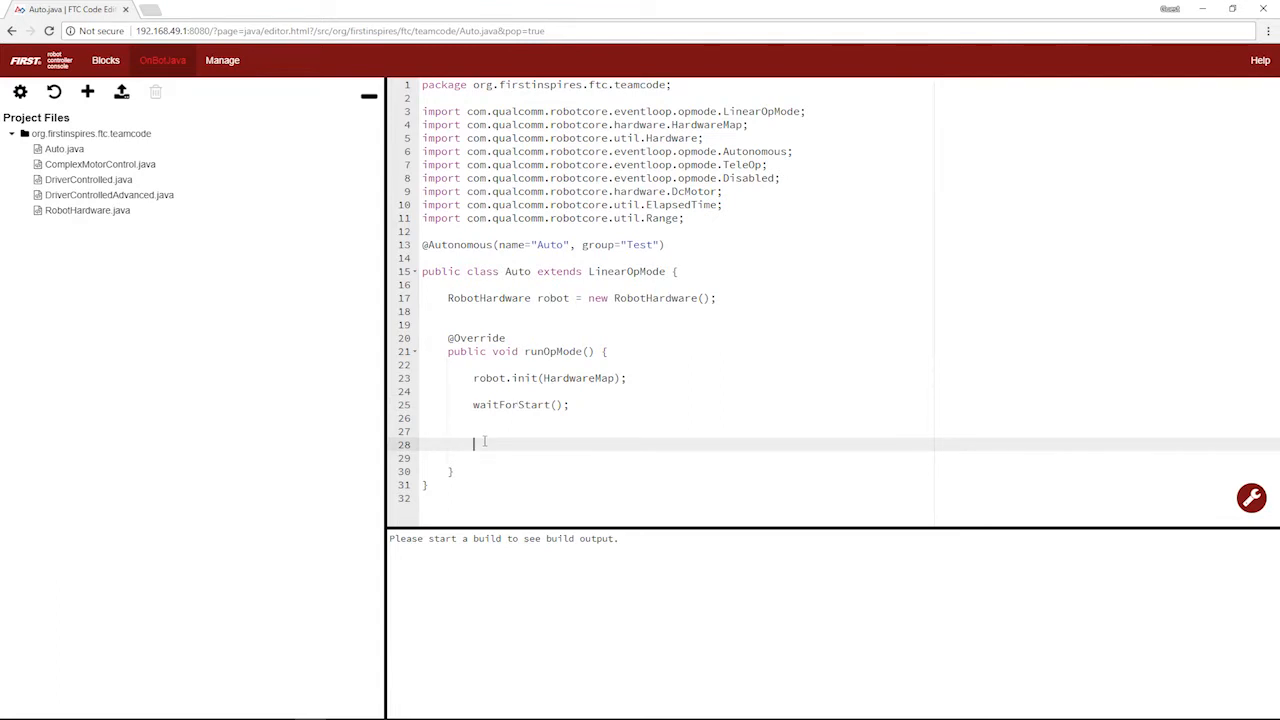
After waitForStart, set robot.motor1 power to 1 and robot.motor2 power to -1.
{"action": "type", "text": "robot"}
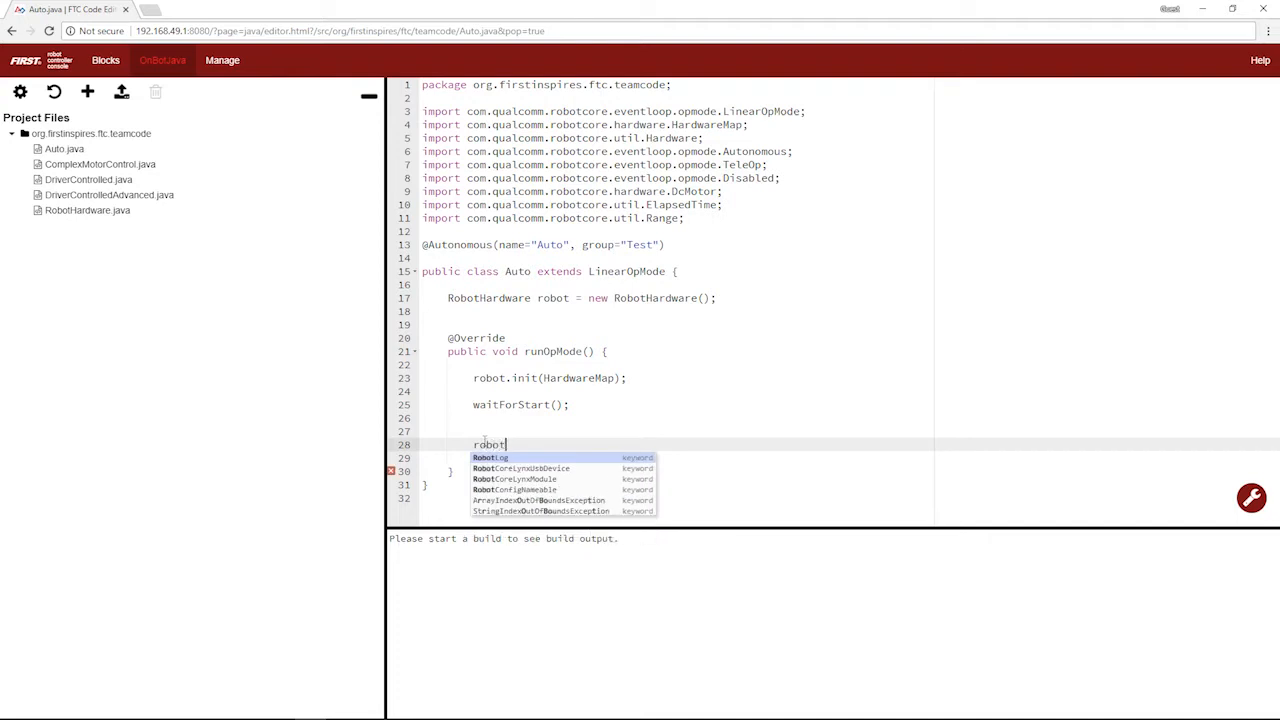
{"action": "type", "text": ".motor1.setPower("}
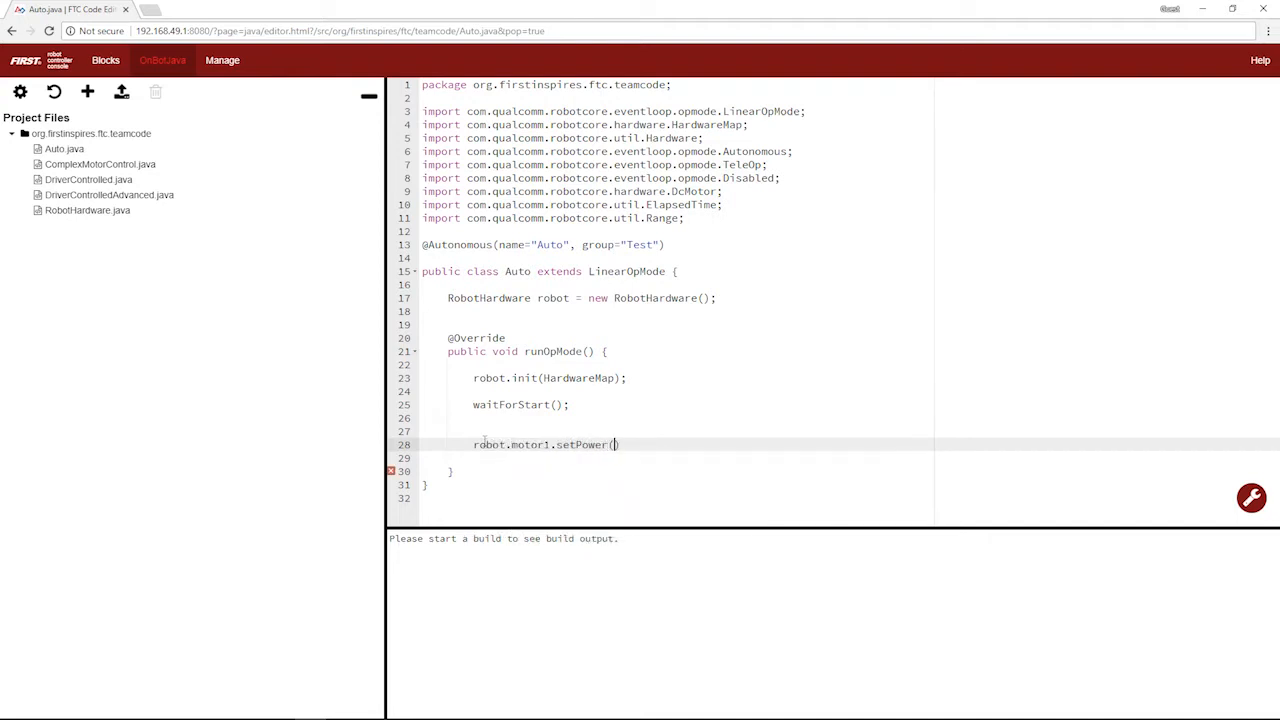
{"action": "type", "text": "1);"}
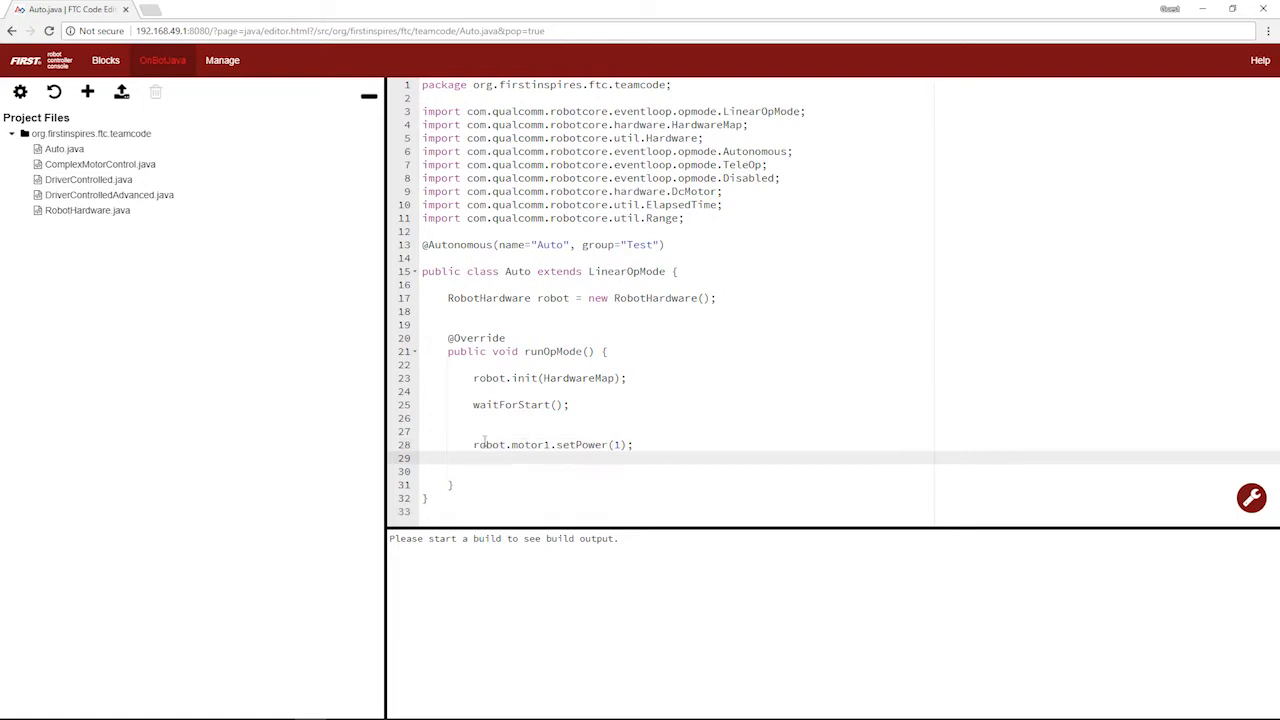
{"action": "type", "text": "robot.mo"}
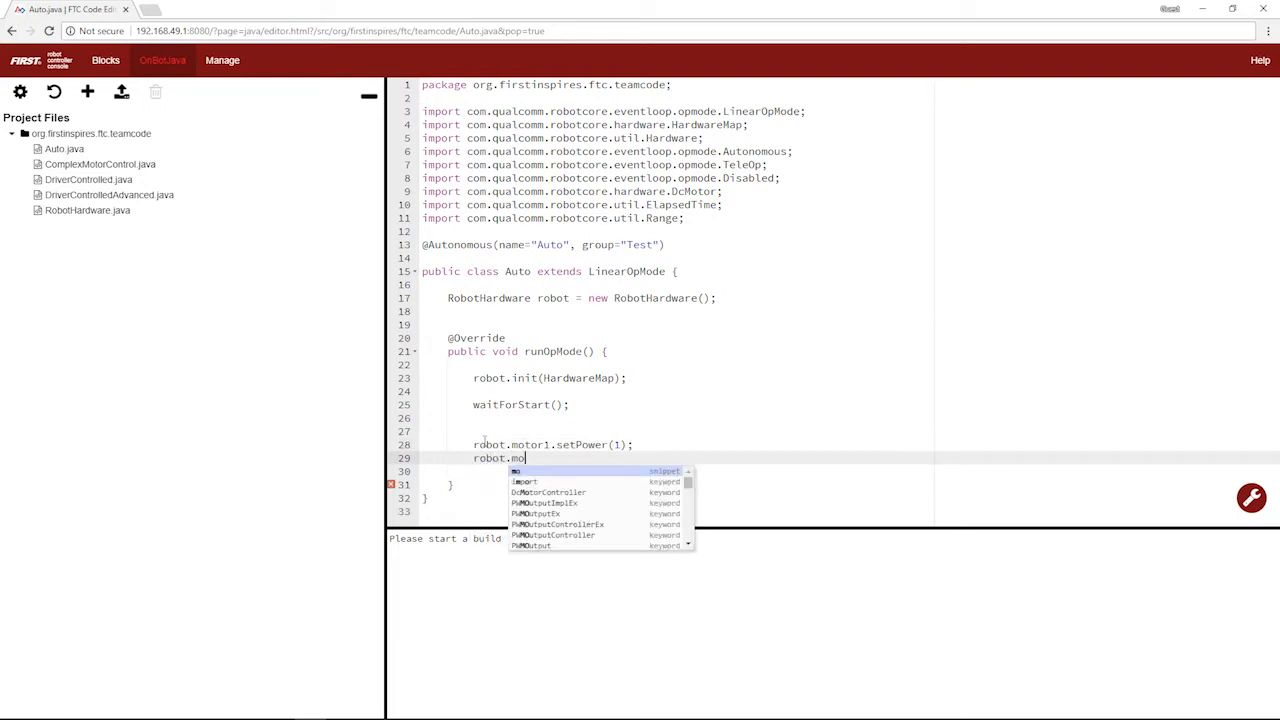
{"action": "type", "text": "tor2.setPower"}
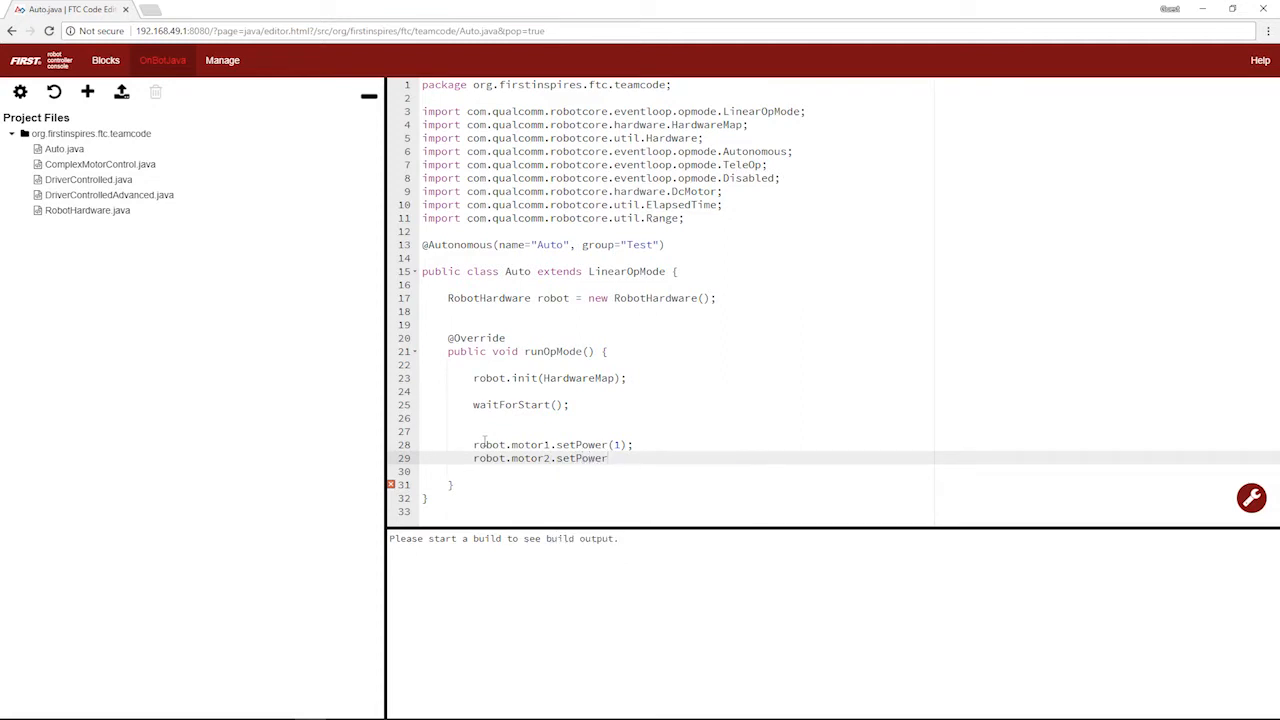
{"action": "type", "text": "(-1)"}
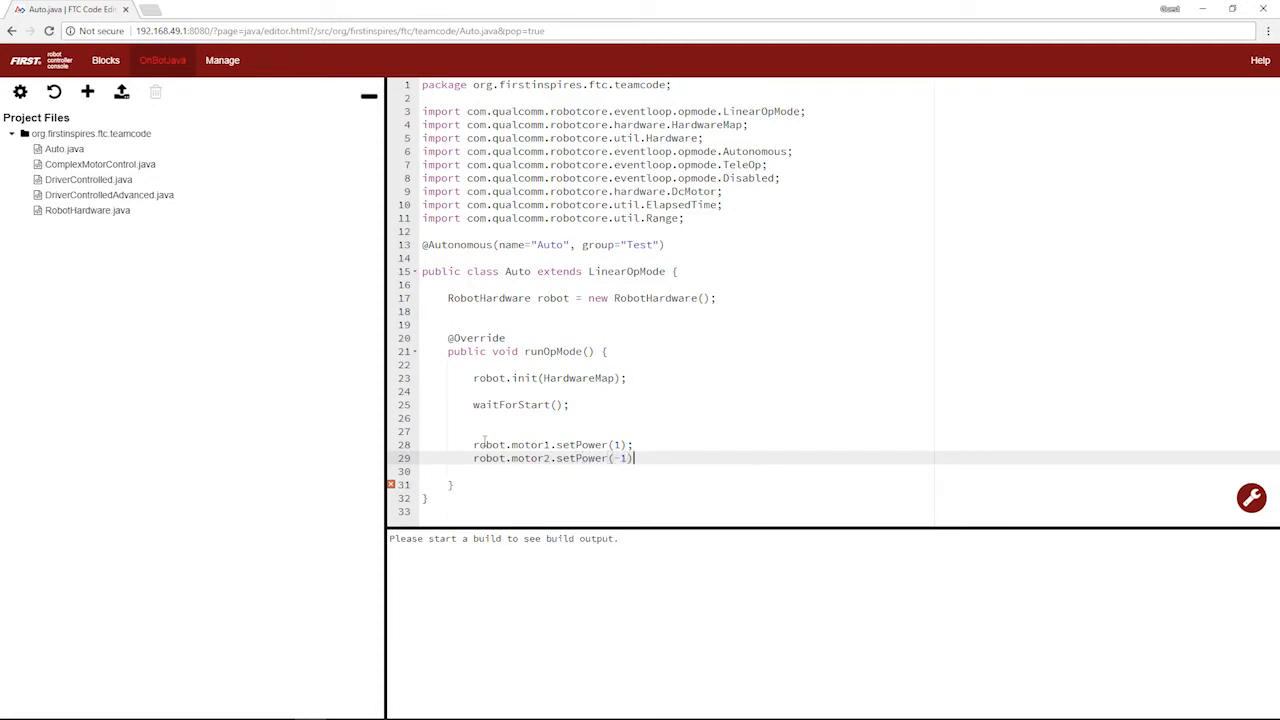
{"action": "key", "text": "Enter"}
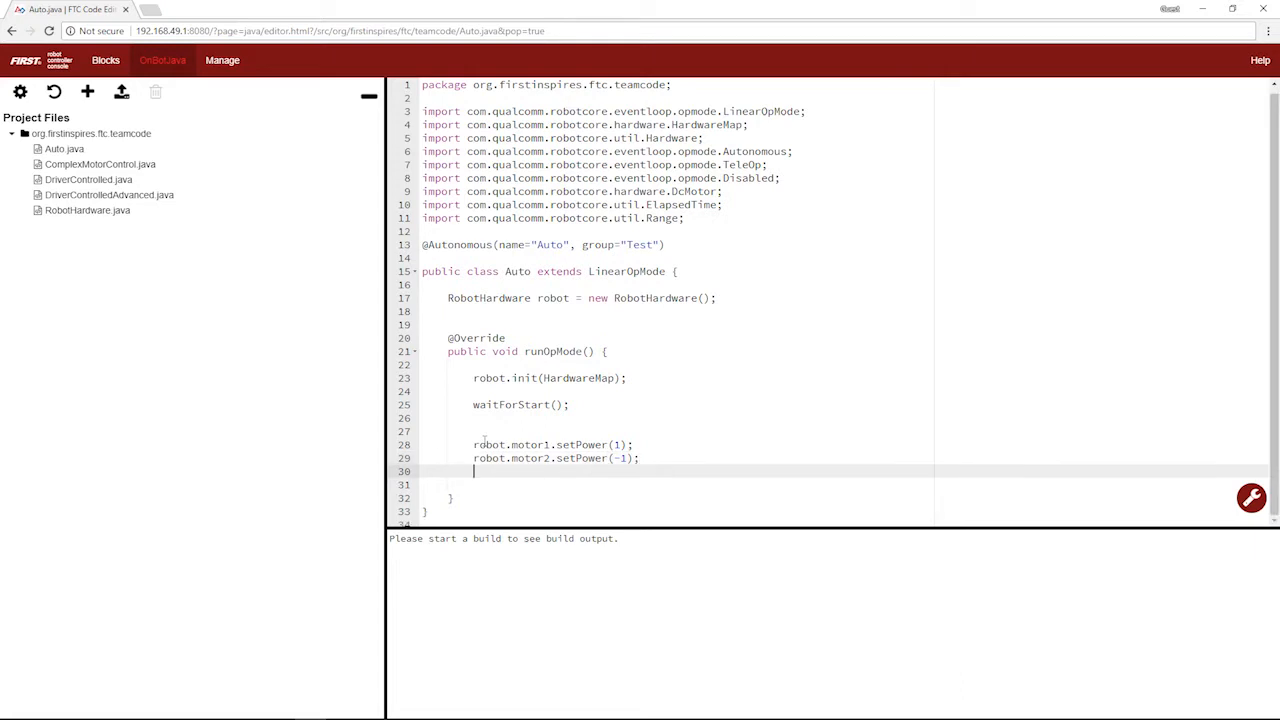
Add sleep(1000) and then set both motors' power to 0.
{"action": "type", "text": "sleep"}
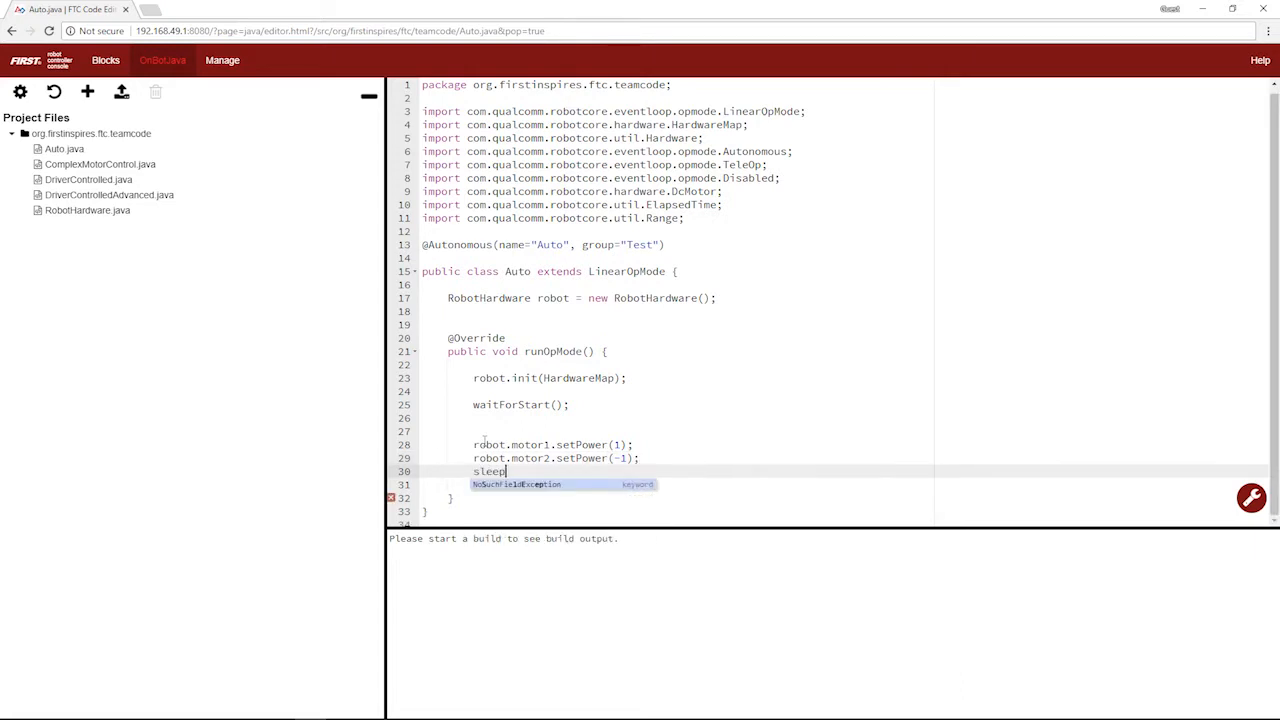
{"action": "type", "text": "(1000);"}
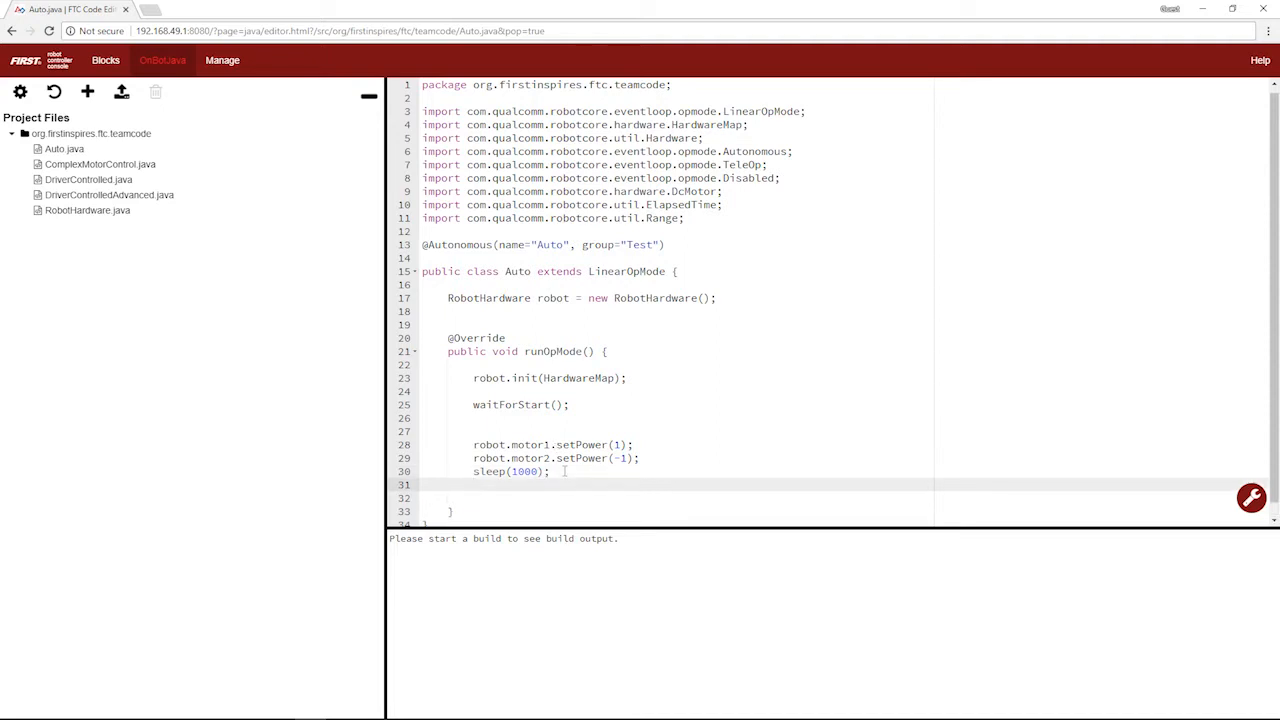
{"action": "type", "text": "robot.motor1.setPower("}
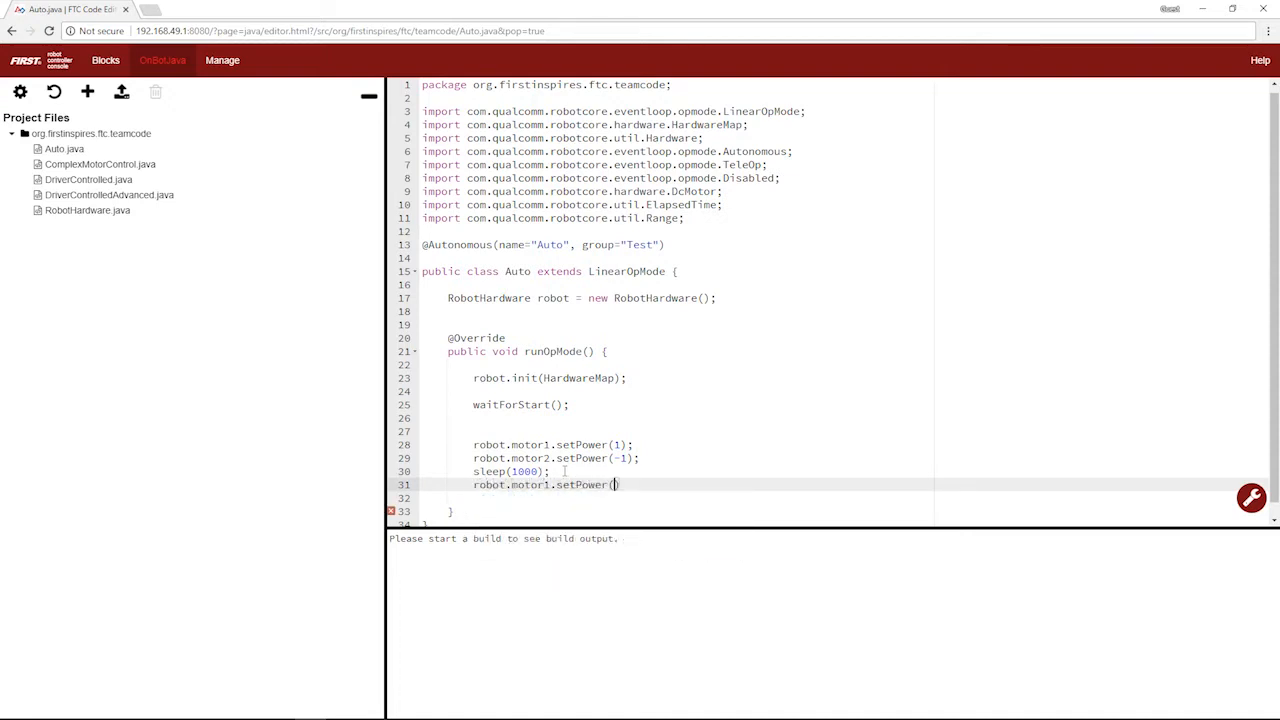
{"action": "type", "text": "0);"}
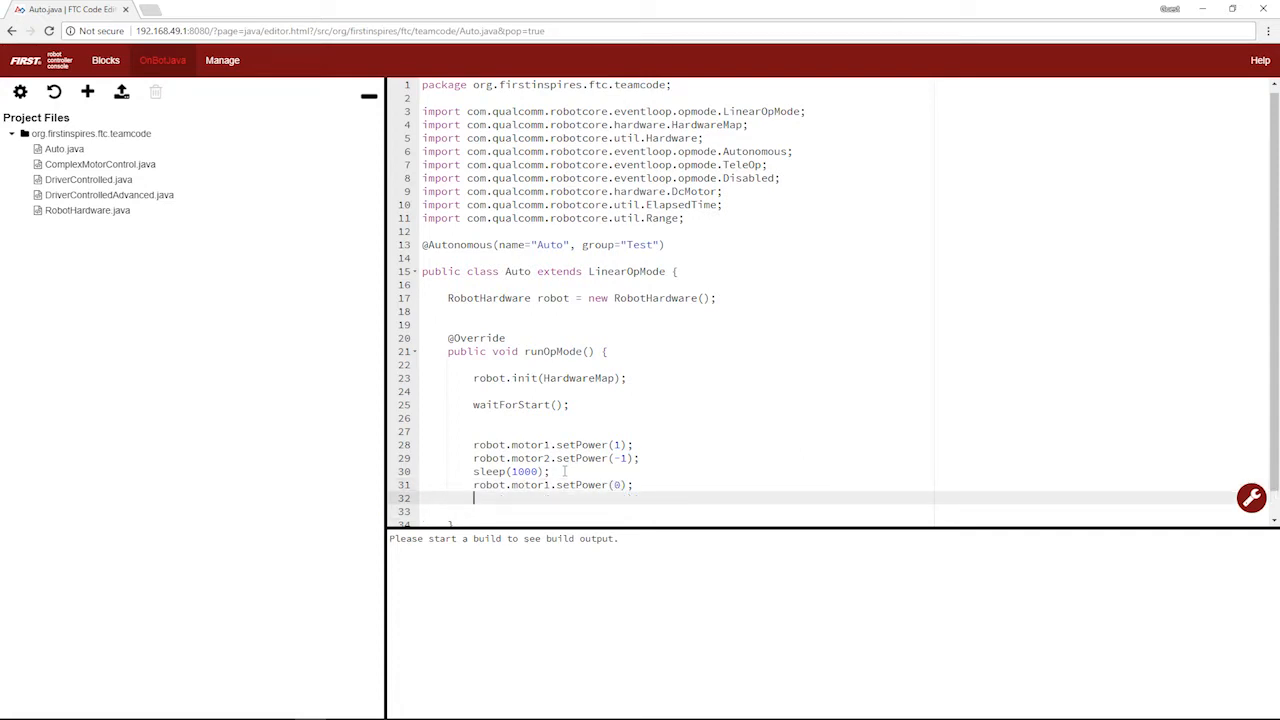
{"action": "type", "text": "robot.motor2.setPower(0);"}
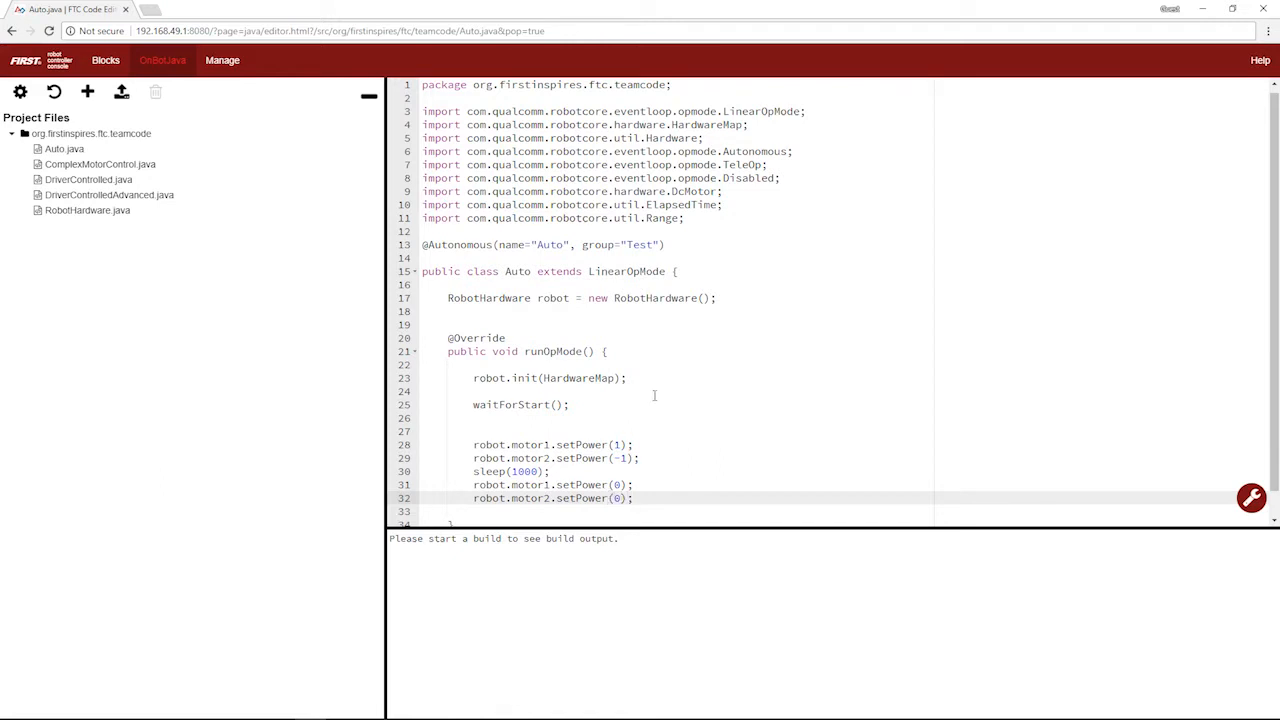
{"action": "scroll", "scroll_direction": "down", "scroll_amount": 3}
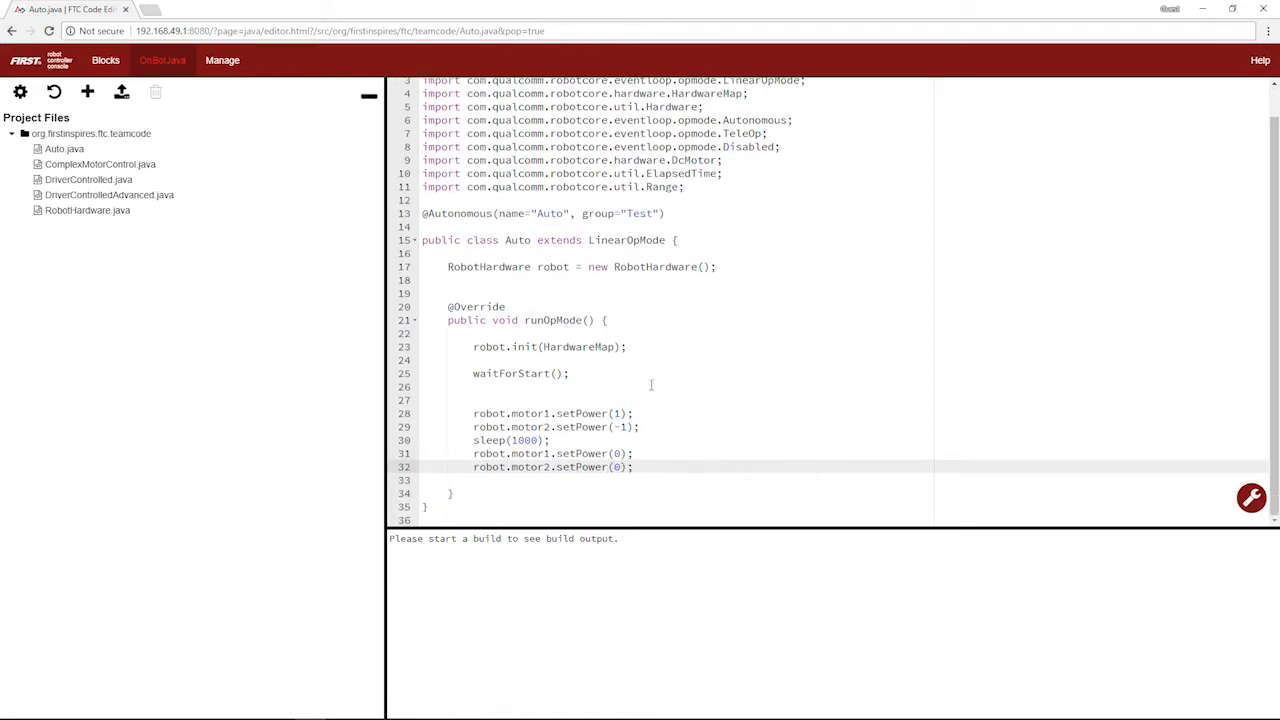
{"action": "mouse_move", "coordinate": [648, 296]}
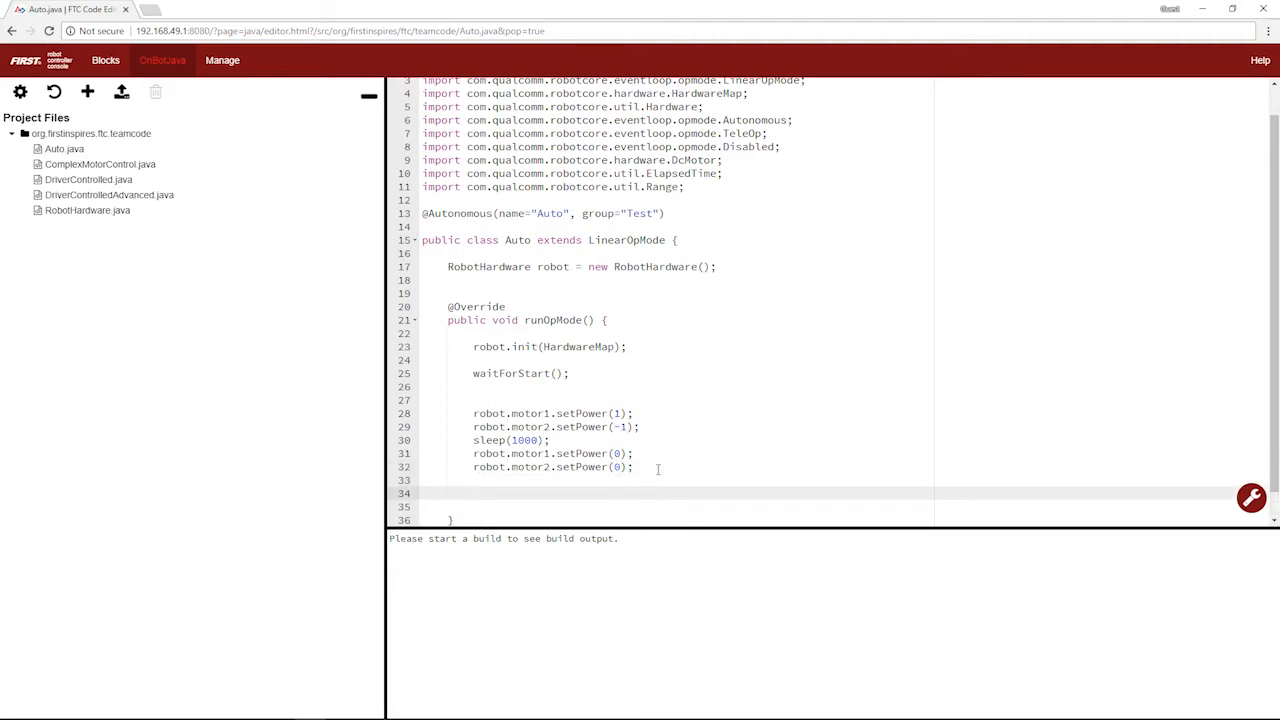
{"action": "mouse_move", "coordinate": [548, 490]}
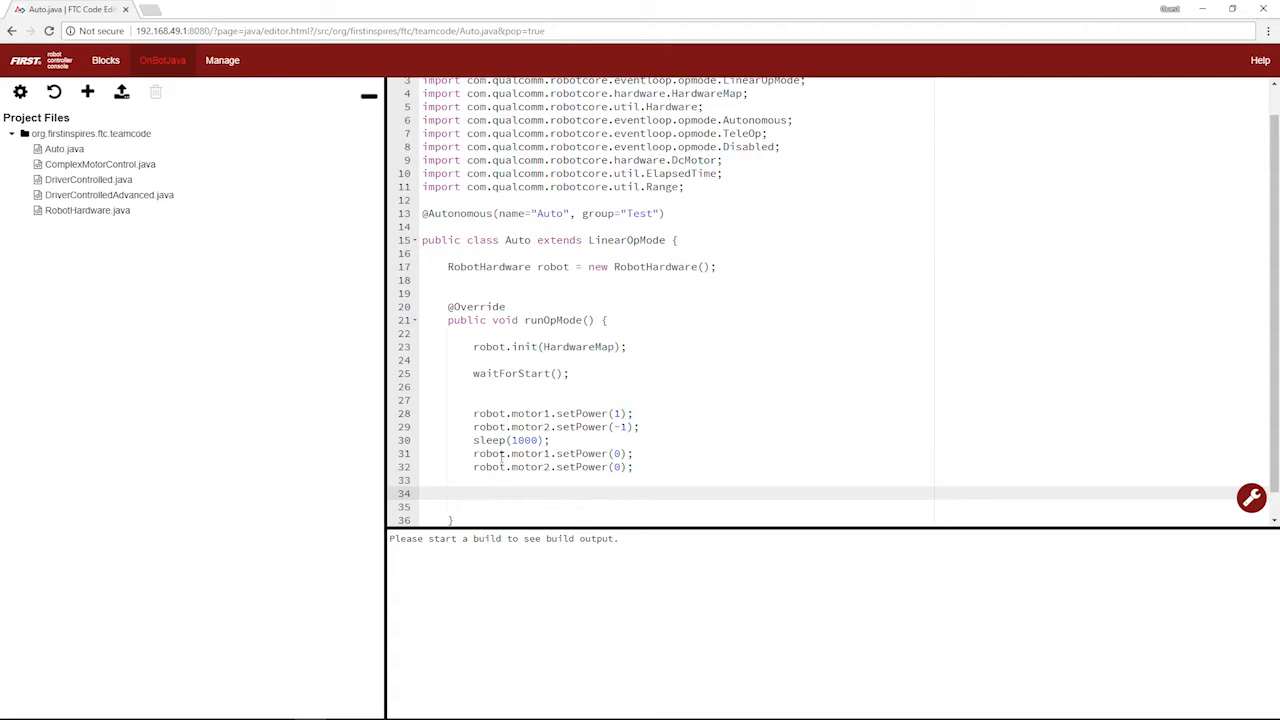
Replace the sleep and stop lines with robot.motor1.setTargetPosition(1000).
{"action": "left_click_drag", "start_coordinate": [472, 440], "coordinate": [632, 468]}
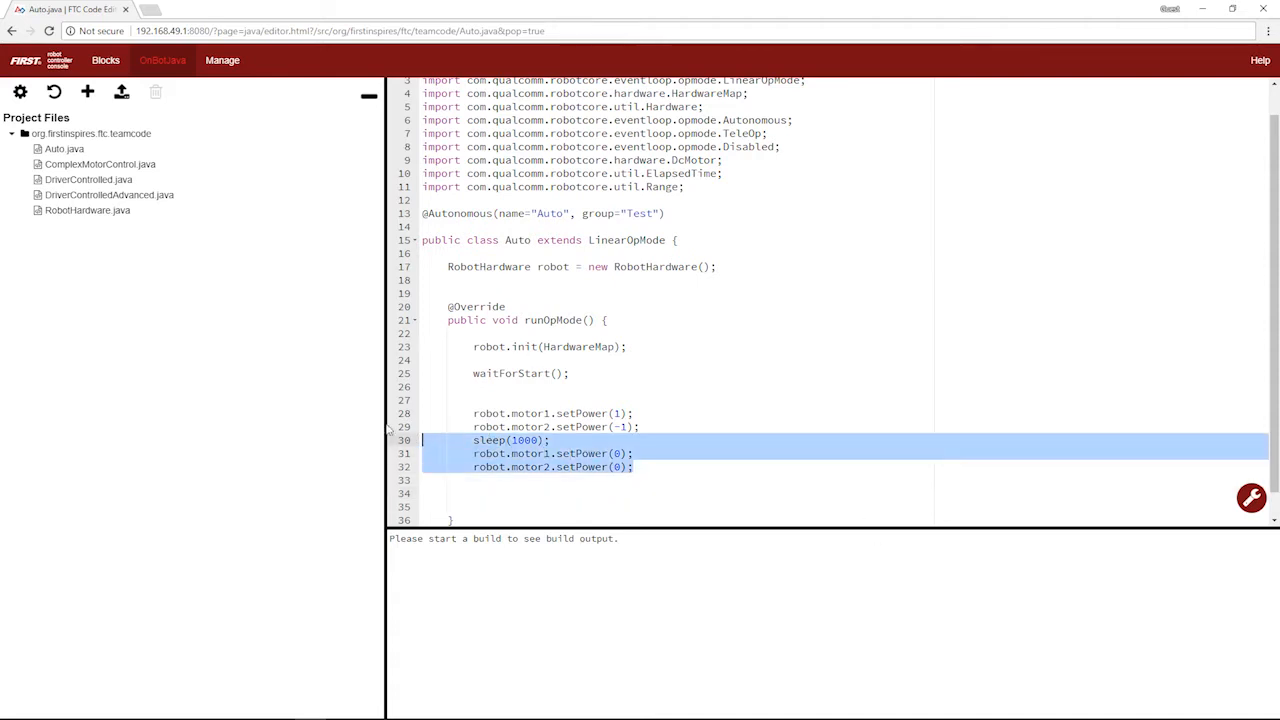
{"action": "key", "text": "Delete"}
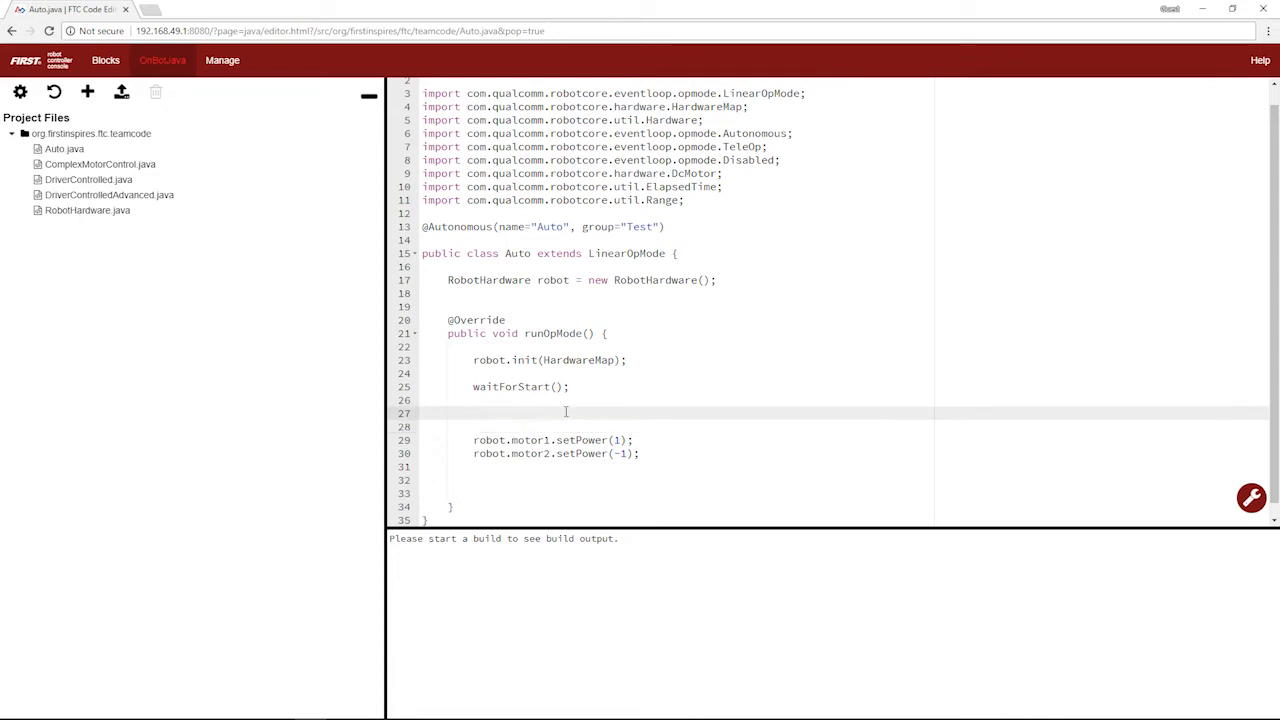
{"action": "type", "text": "robot.motor1."}
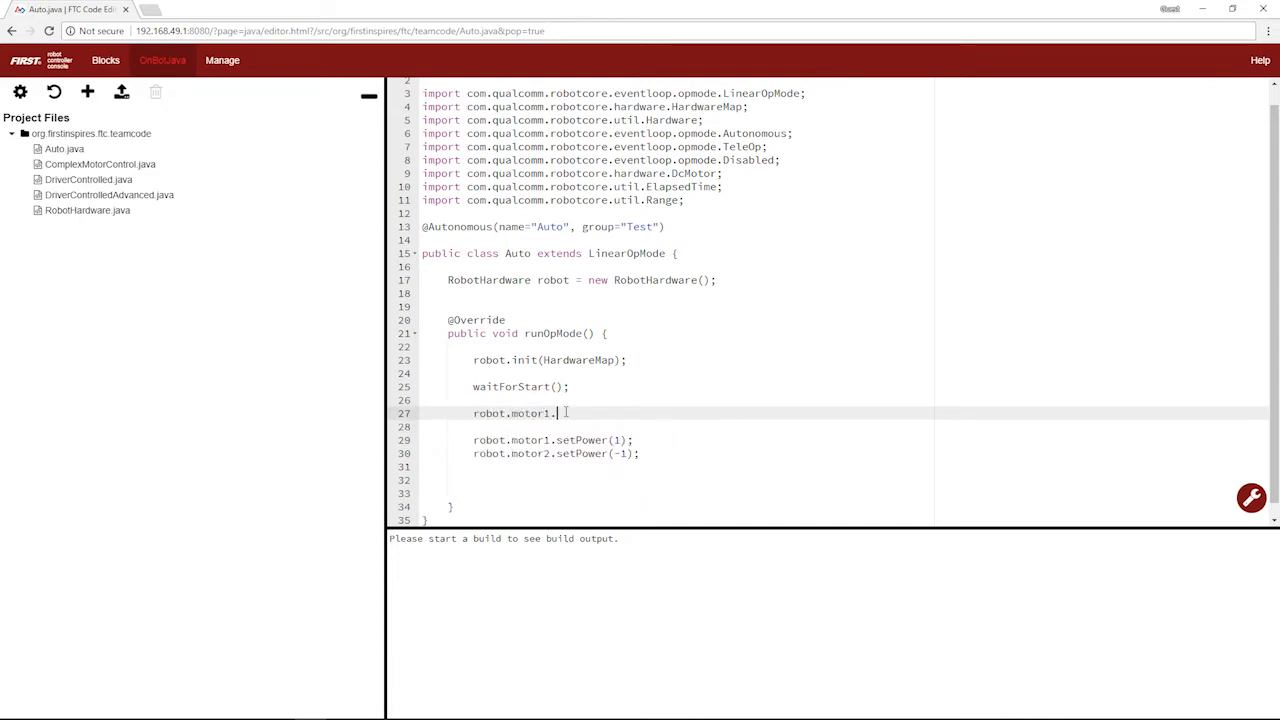
{"action": "type", "text": "setTargetPosition"}
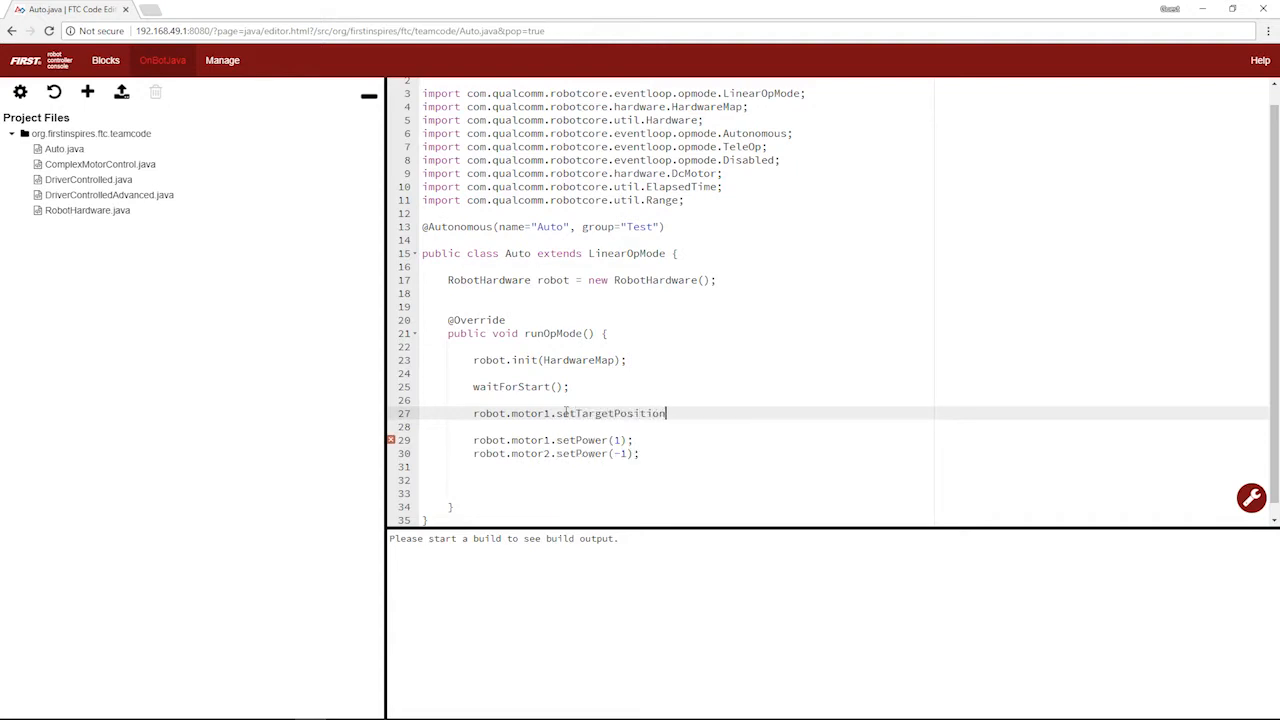
{"action": "type", "text": "(1000);"}
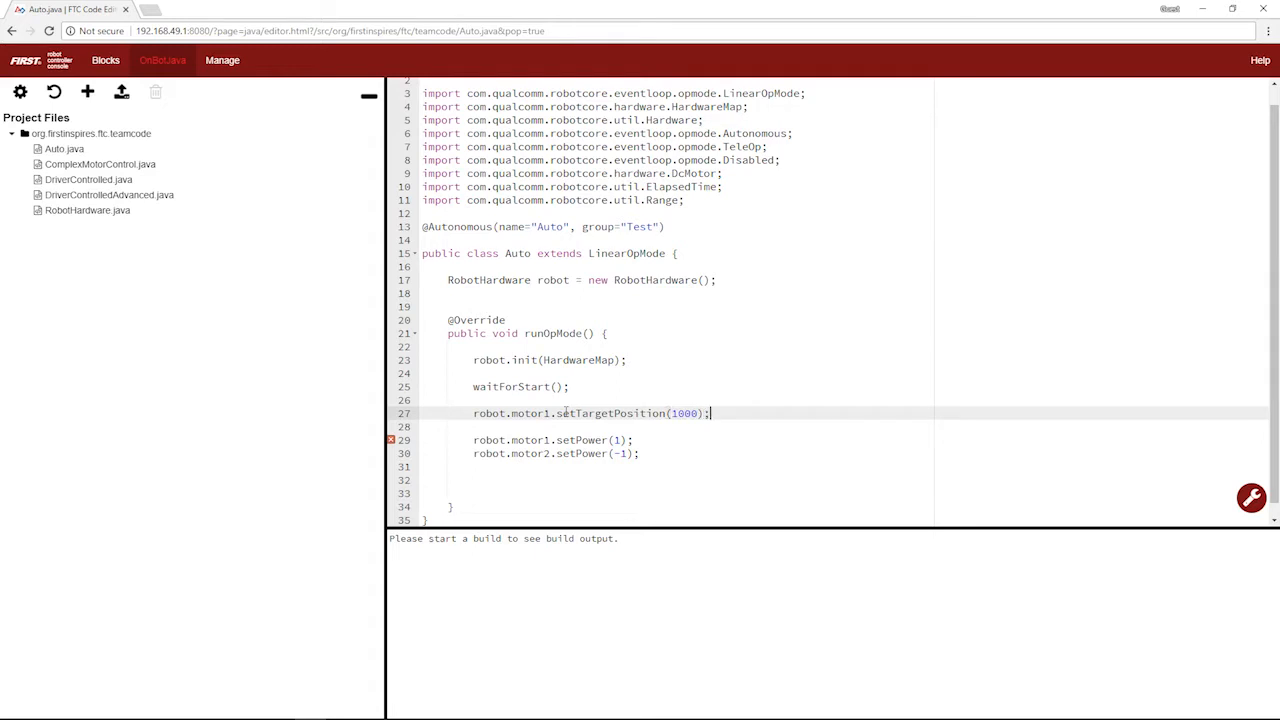
Add robot.motor2.setTargetPosition(-1000) below it.
{"action": "type", "text": "robot"}
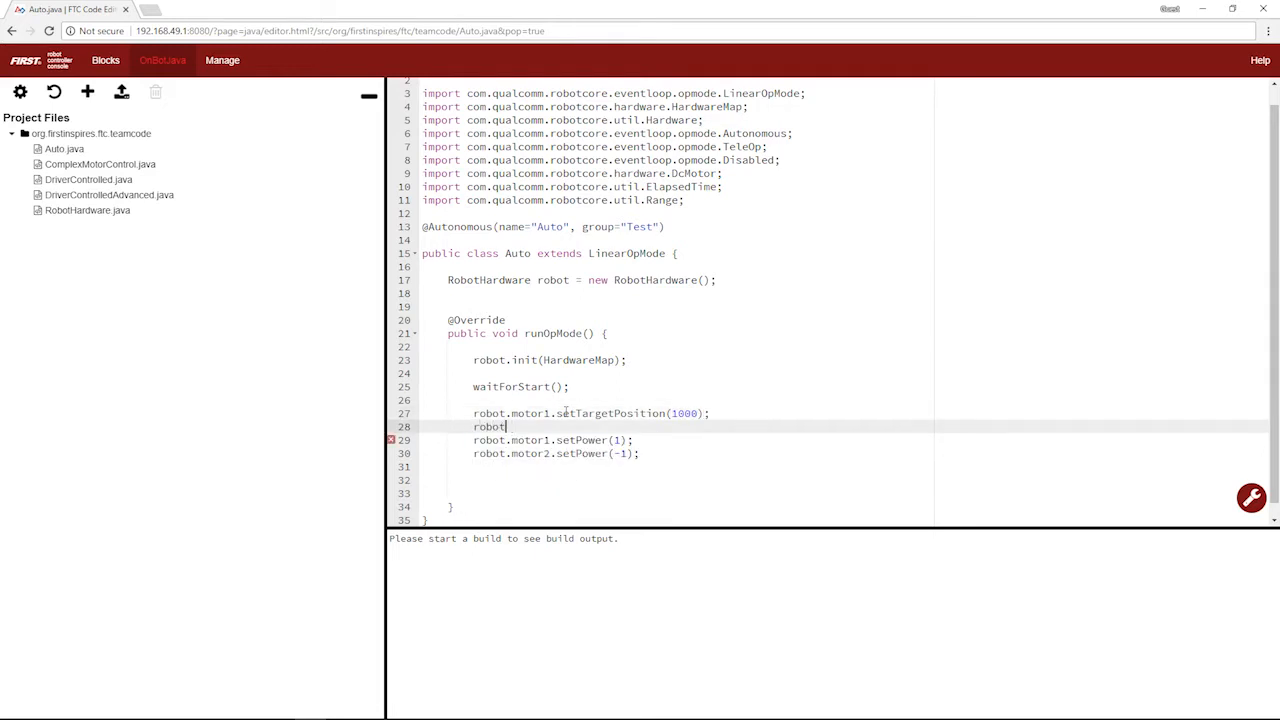
{"action": "type", "text": ".motor2"}
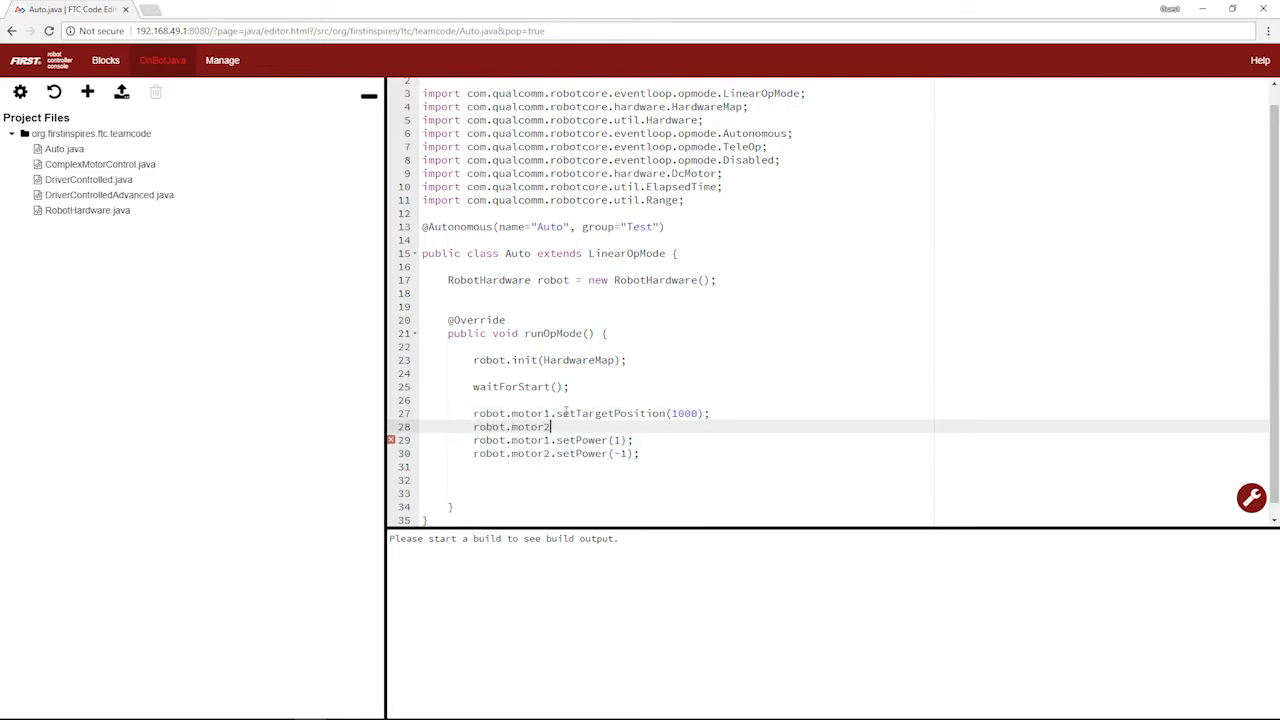
{"action": "type", "text": ".setTargetrP"}
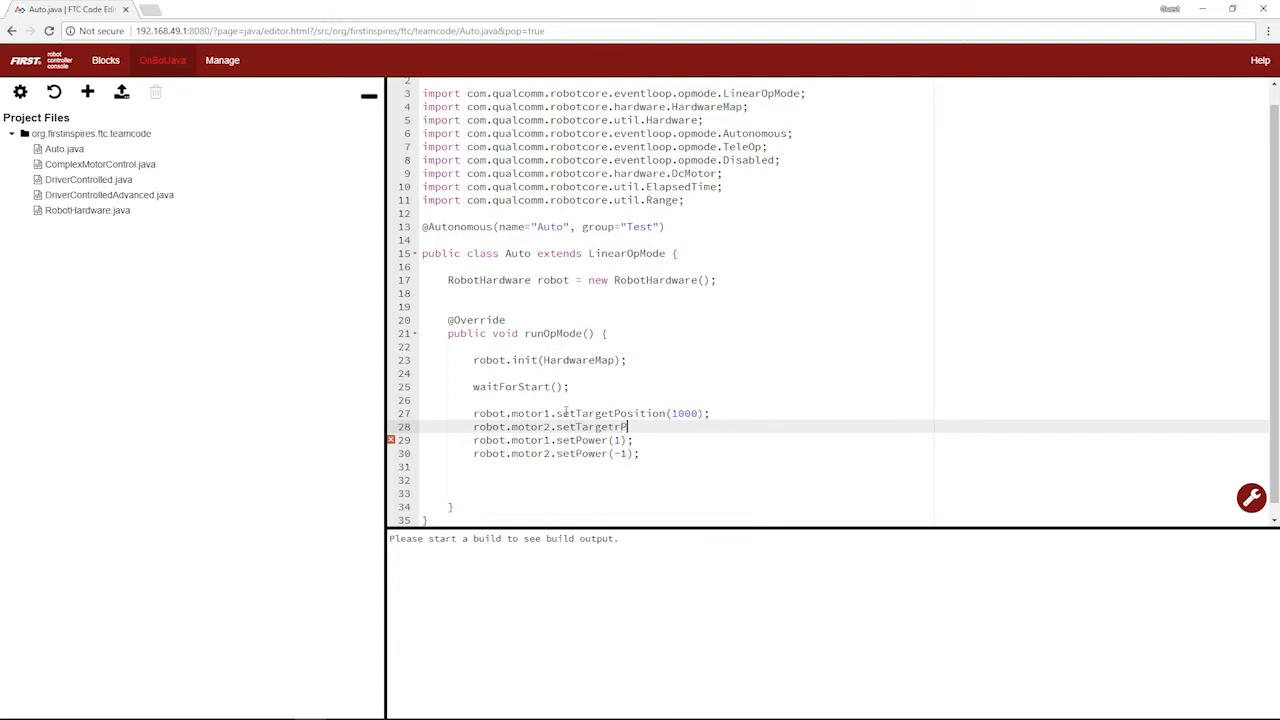
{"action": "type", "text": "osition"}
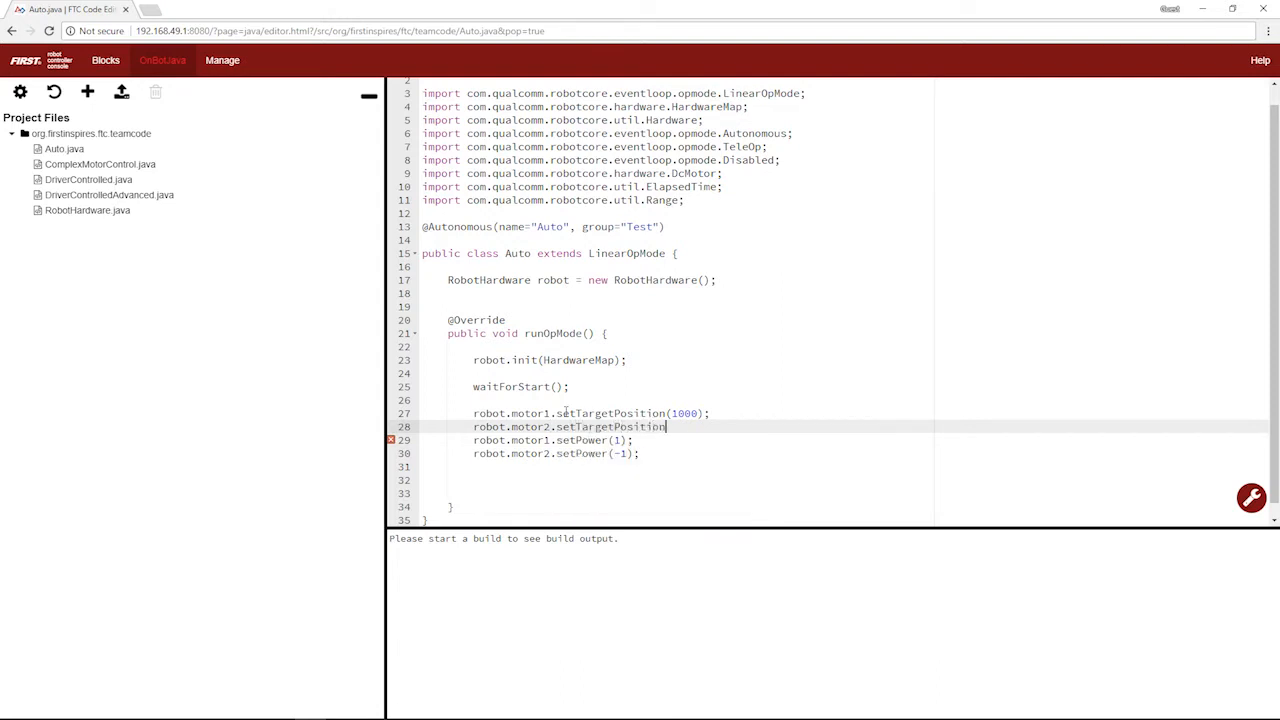
{"action": "type", "text": "(-1000);"}
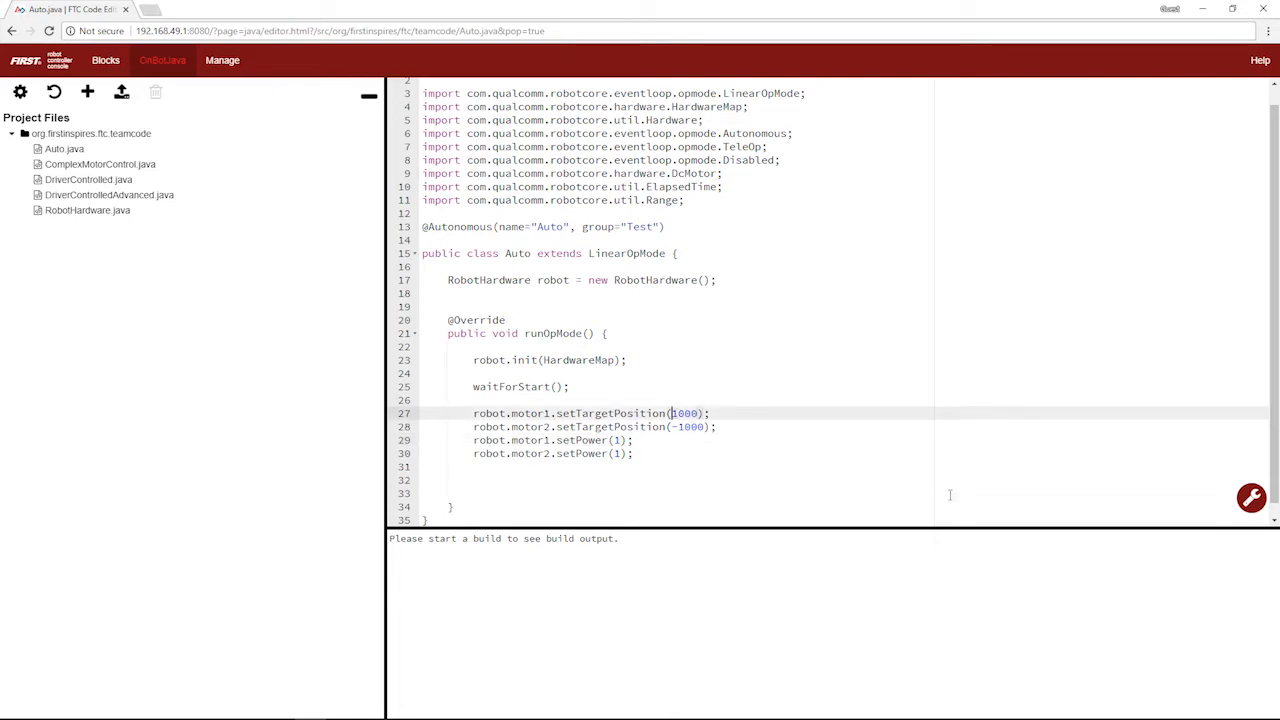
{"action": "left_click", "coordinate": [740, 412]}
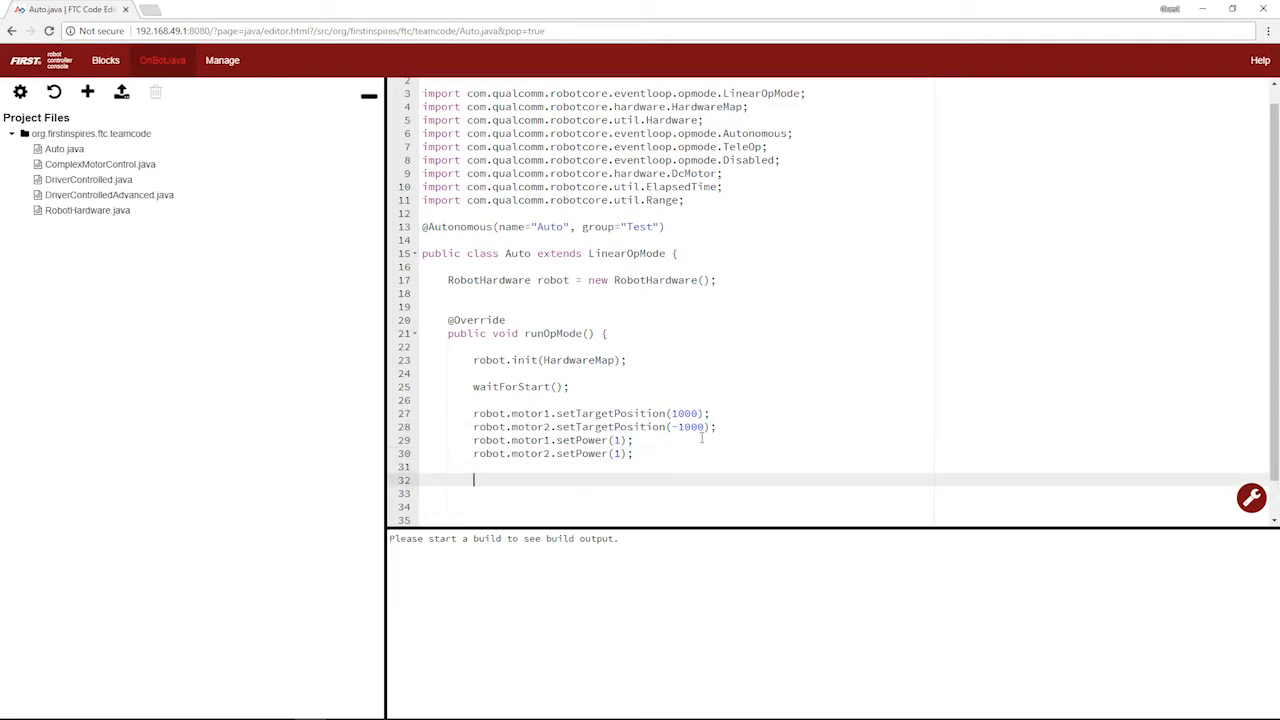
{"action": "mouse_move", "coordinate": [692, 444]}
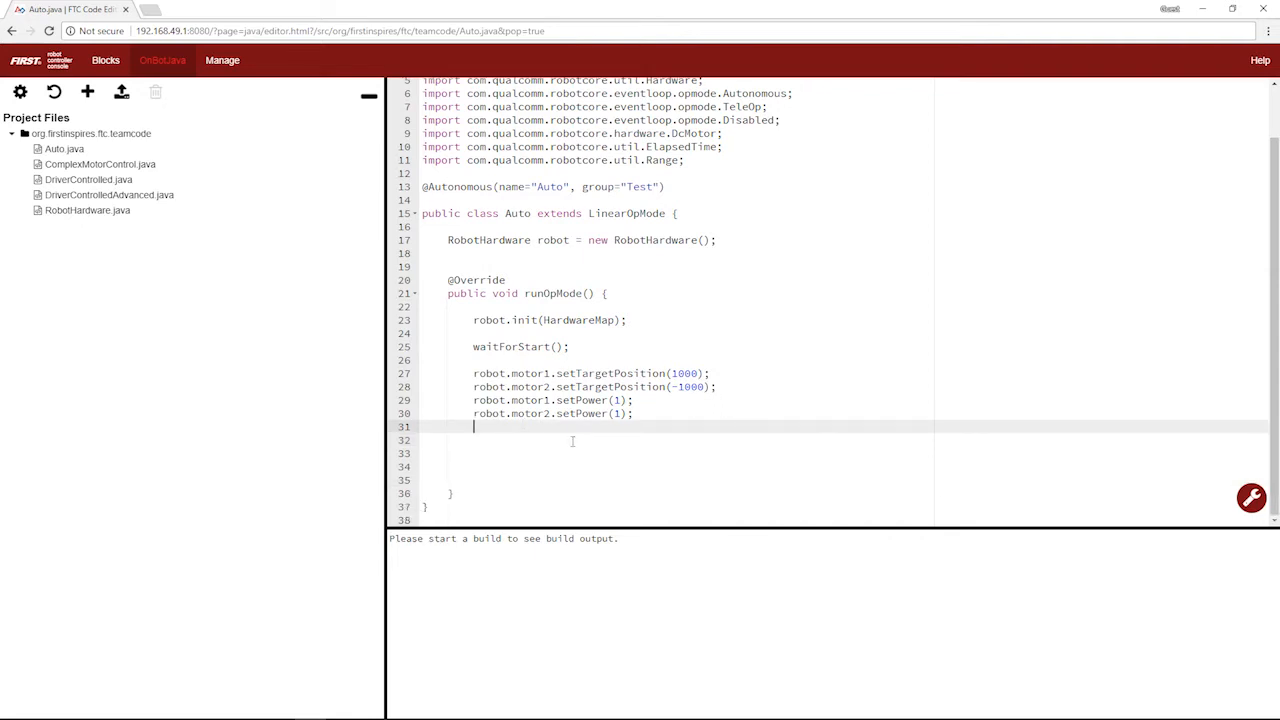
Add sleep(2000); after the motor commands and start a new line.
{"action": "type", "text": "sleep("}
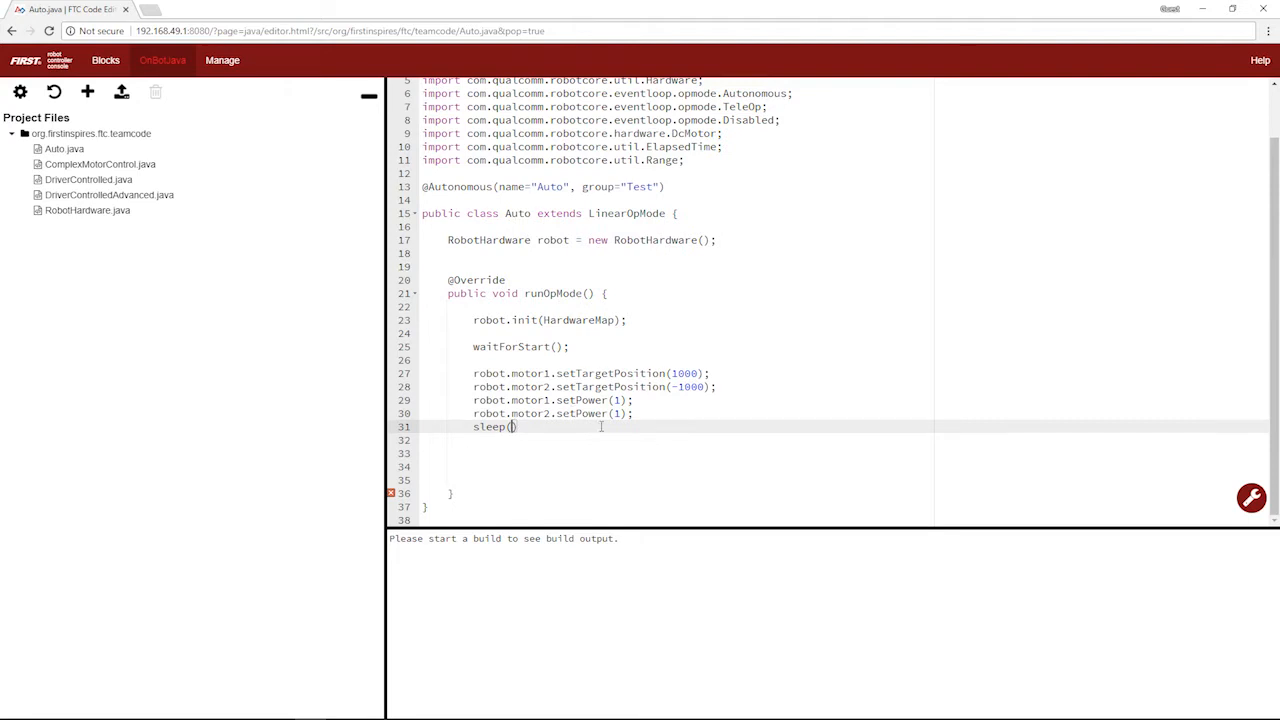
{"action": "type", "text": "2000"}
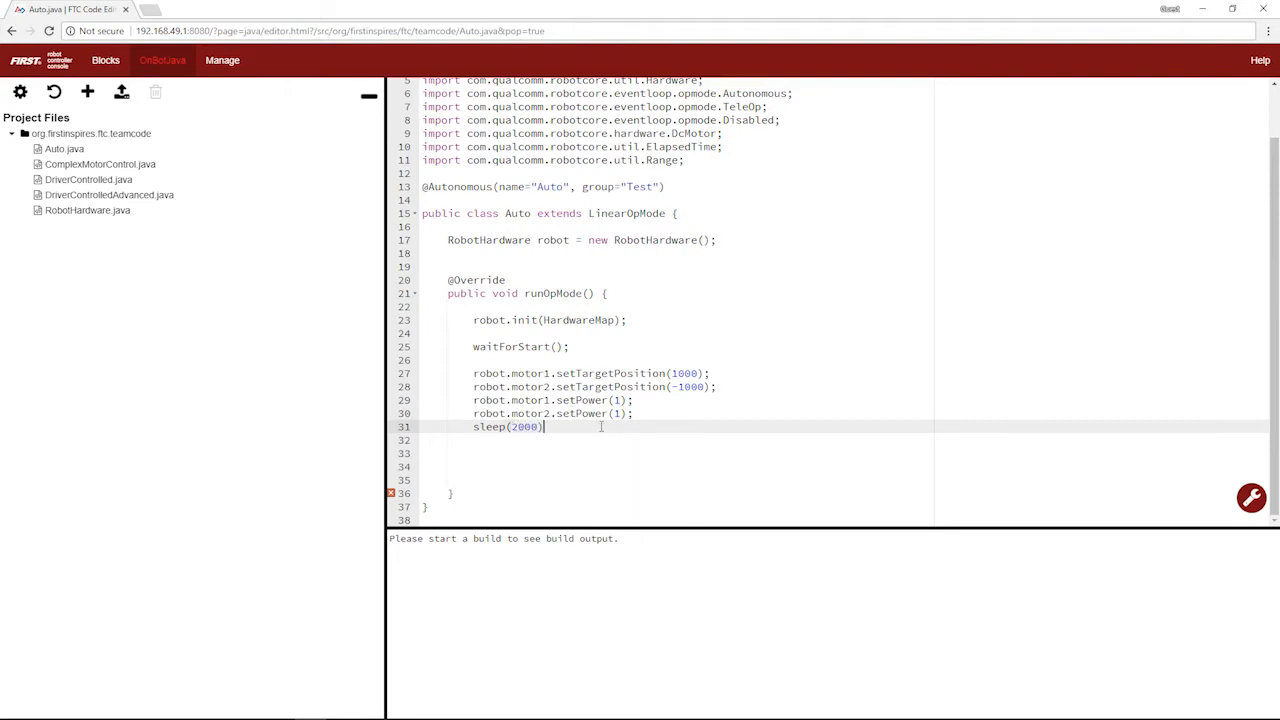
{"action": "type", "text": ";"}
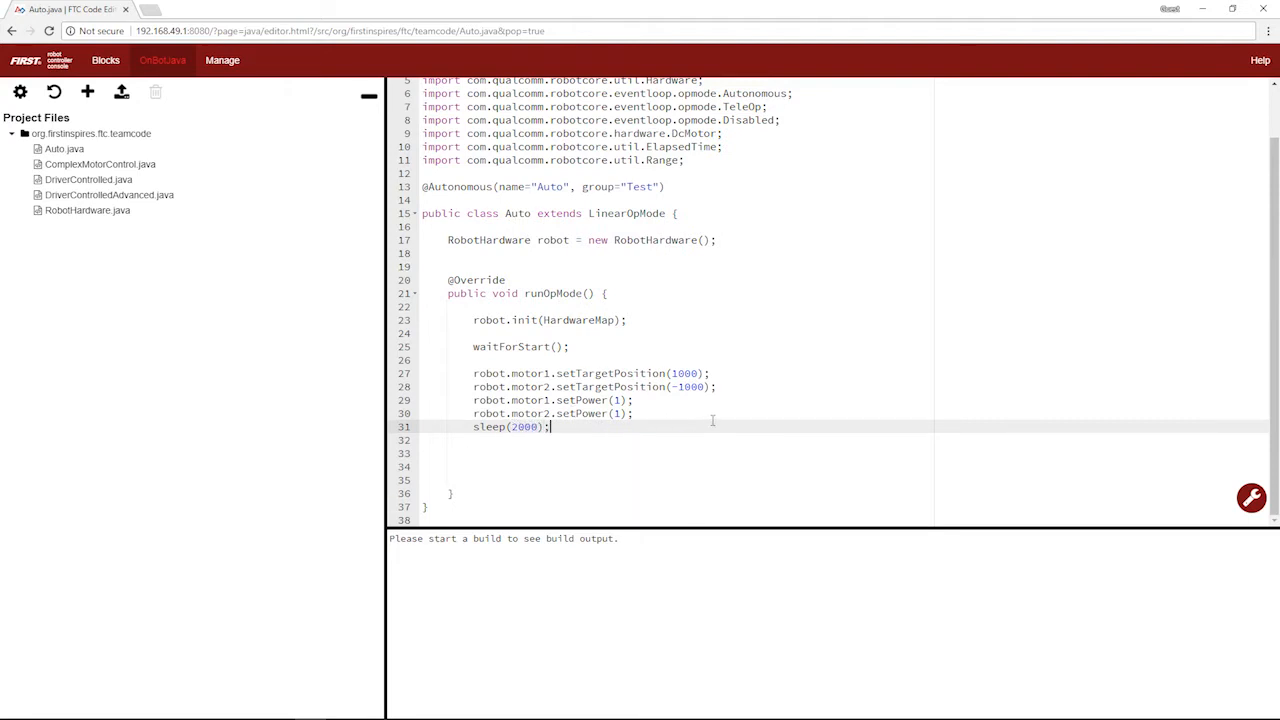
{"action": "key", "text": "enter"}
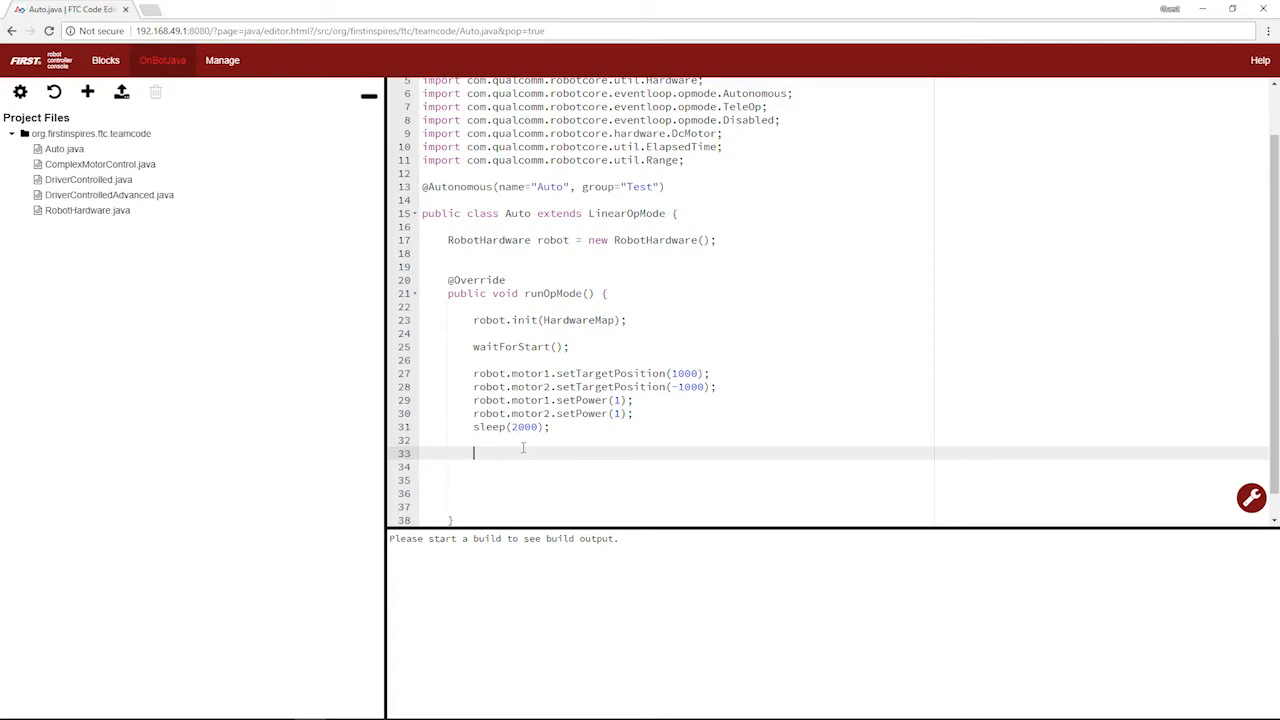
{"action": "mouse_move", "coordinate": [556, 460]}
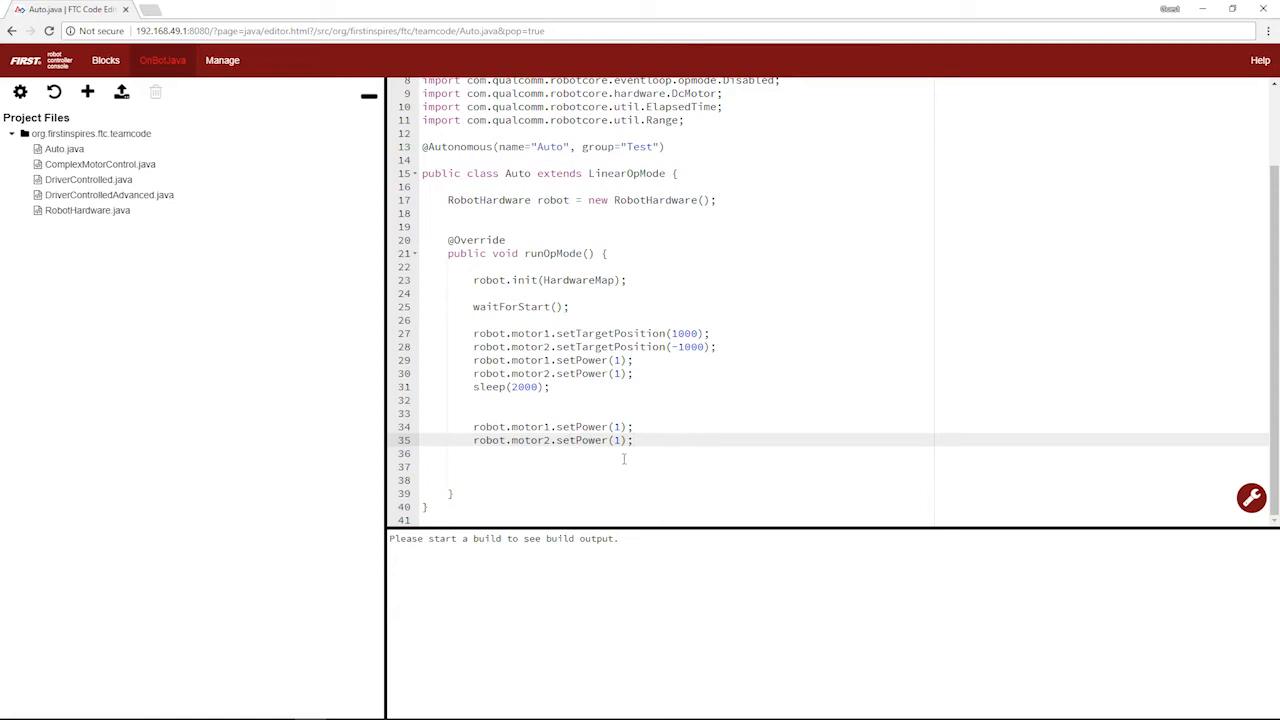
Delete the two extra power-1 motor lines below the sleep call.
{"action": "left_click", "coordinate": [632, 440]}
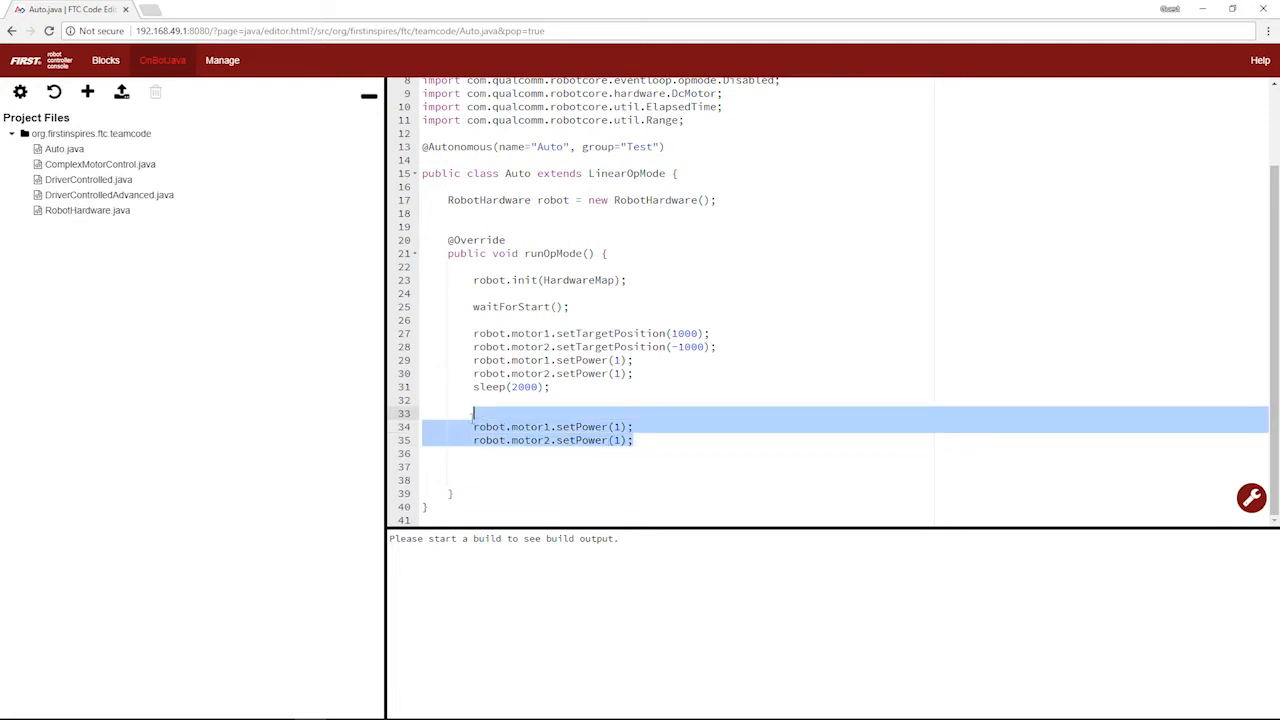
{"action": "key", "text": "Delete"}
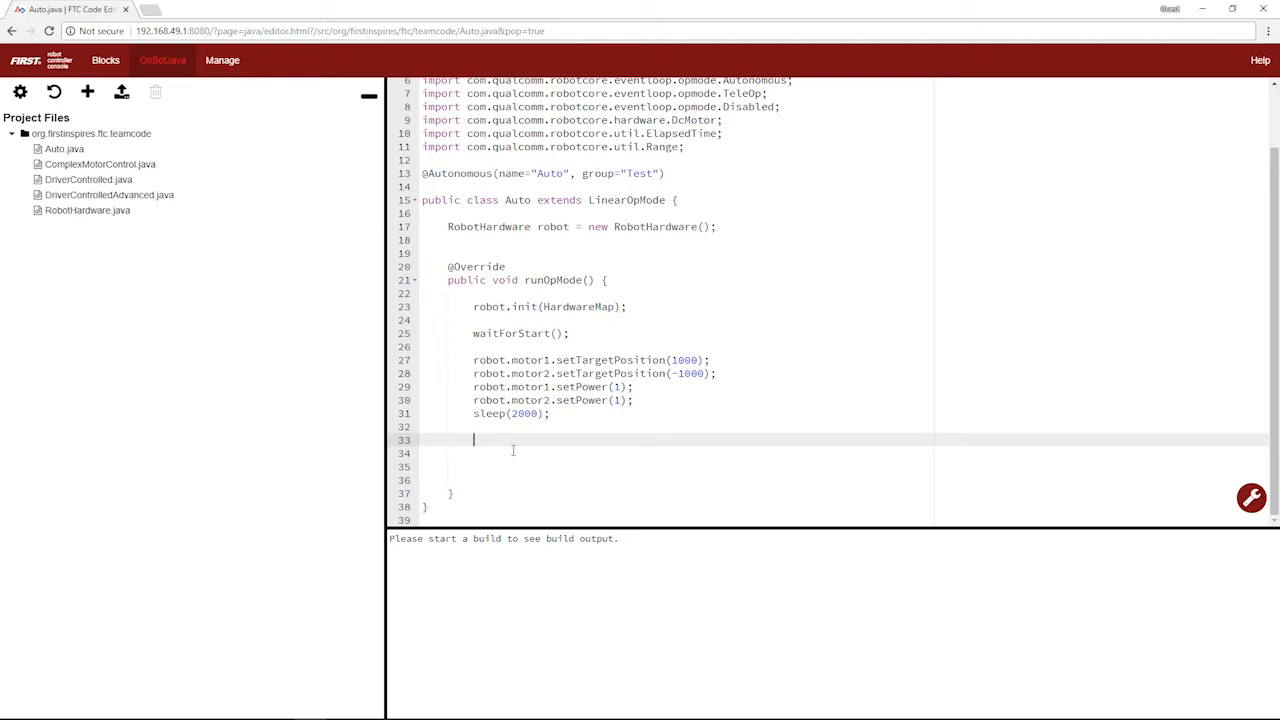
Write while (robot.gyroSensor.getHeading() < 90) { to open the gyro turn loop.
{"action": "type", "text": "while"}
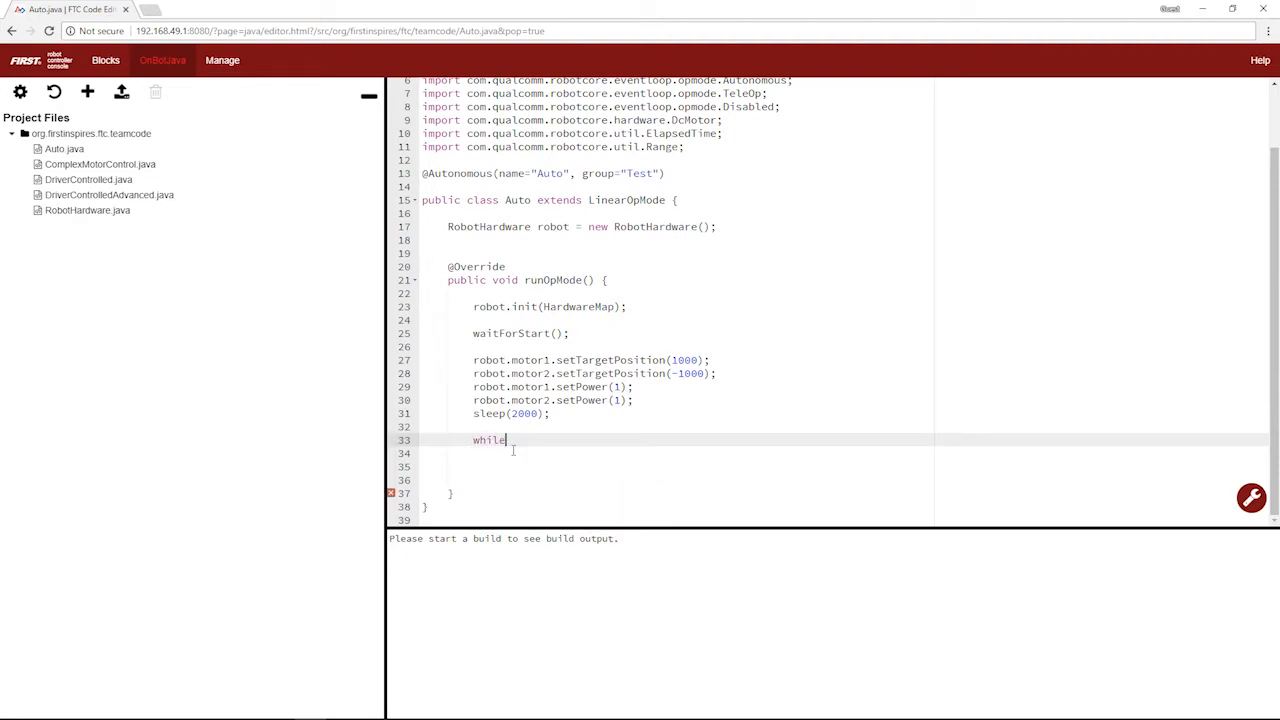
{"action": "type", "text": "(robot.gyroSe"}
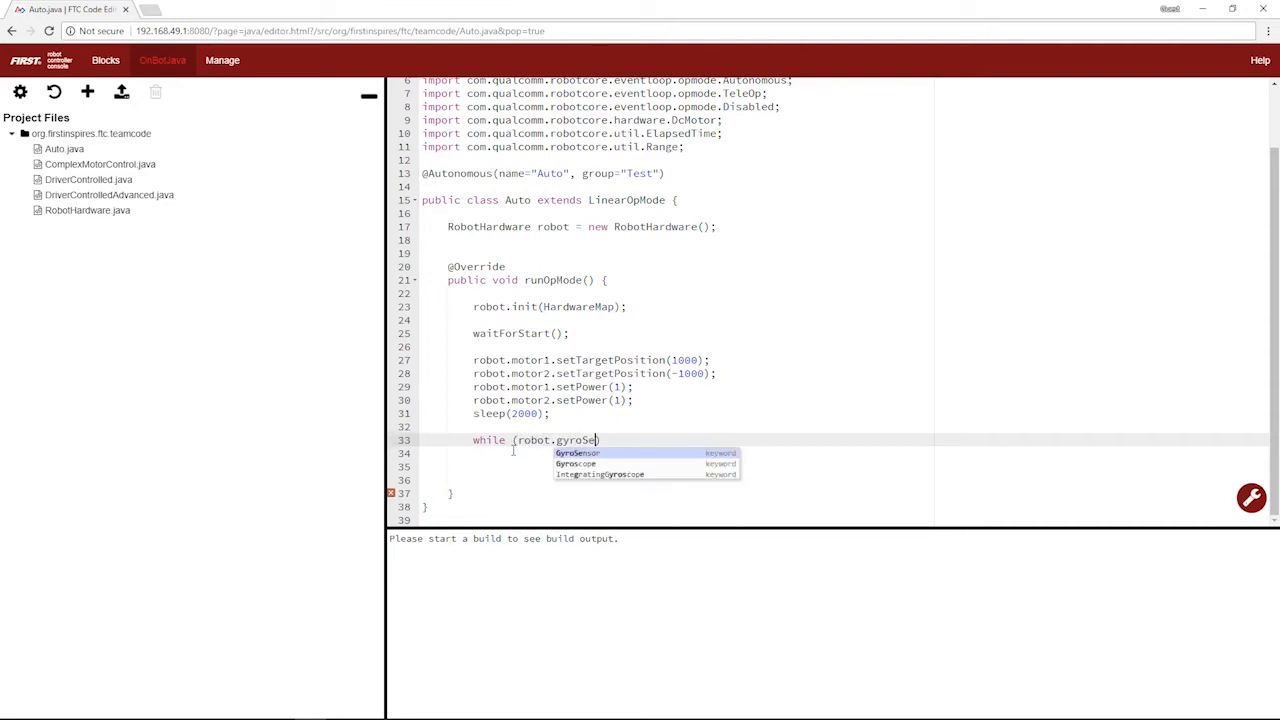
{"action": "type", "text": "nsor"}
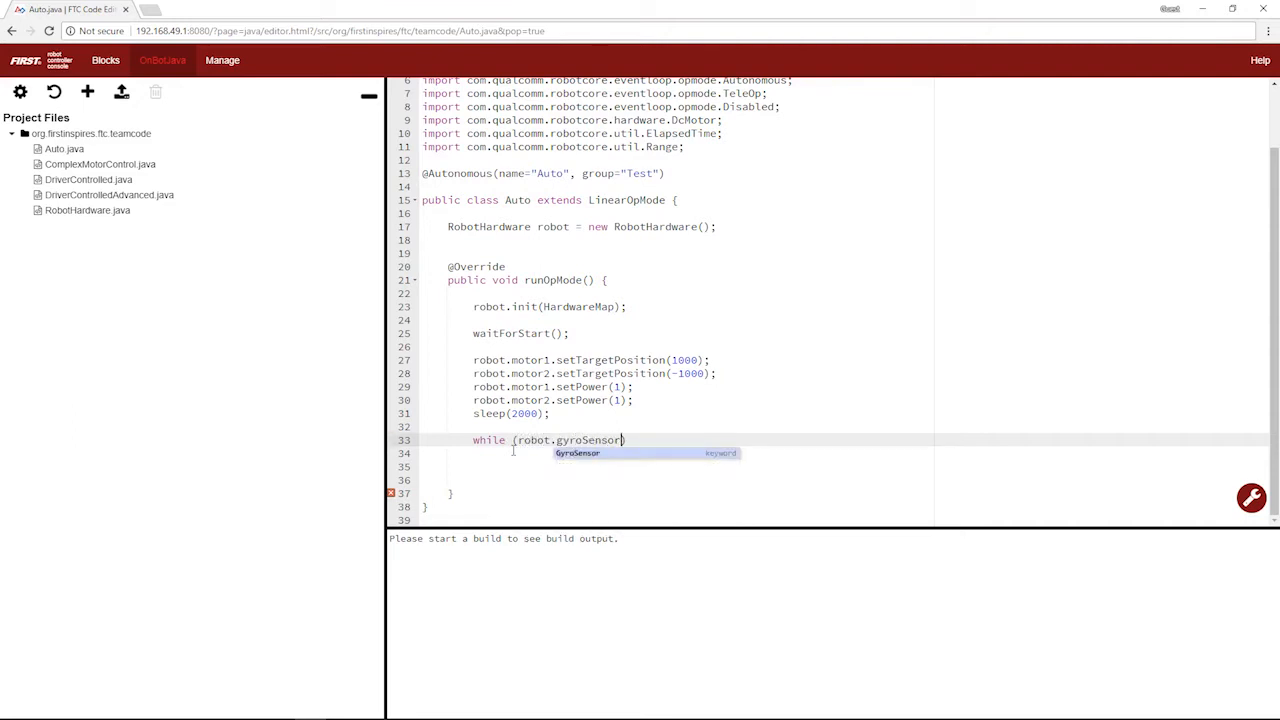
{"action": "type", "text": ".getHe"}
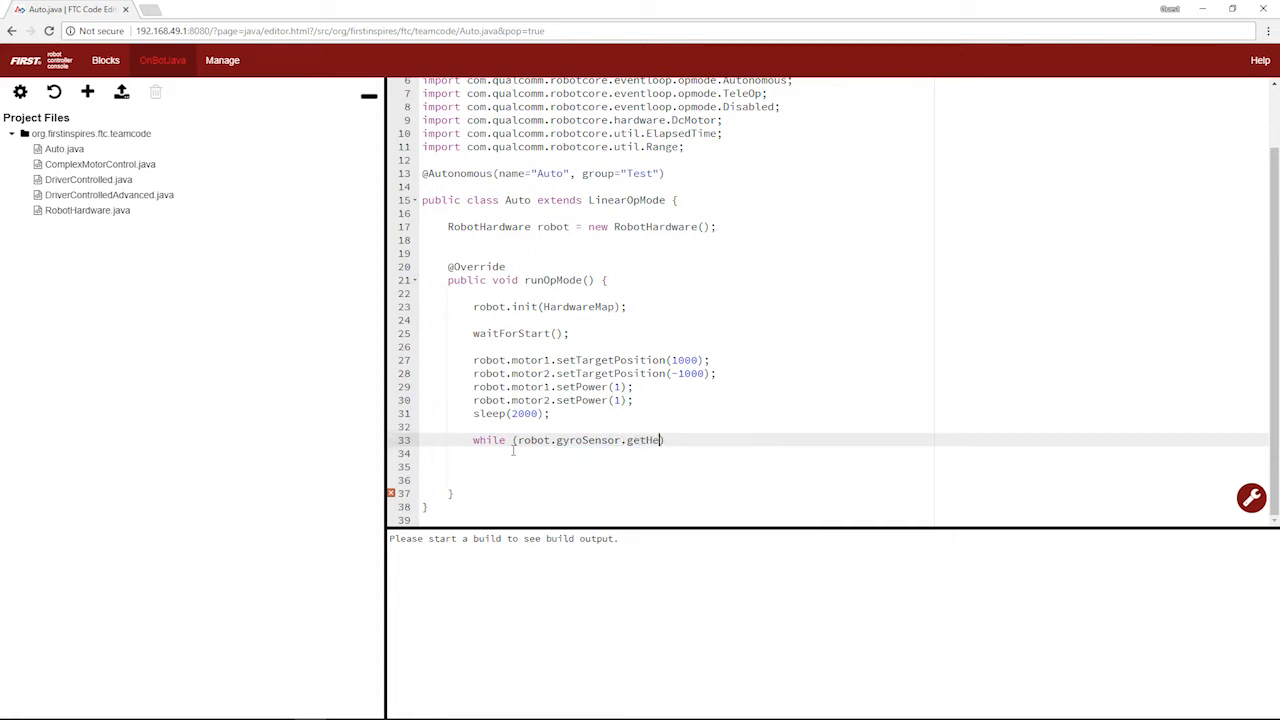
{"action": "type", "text": "ading()"}
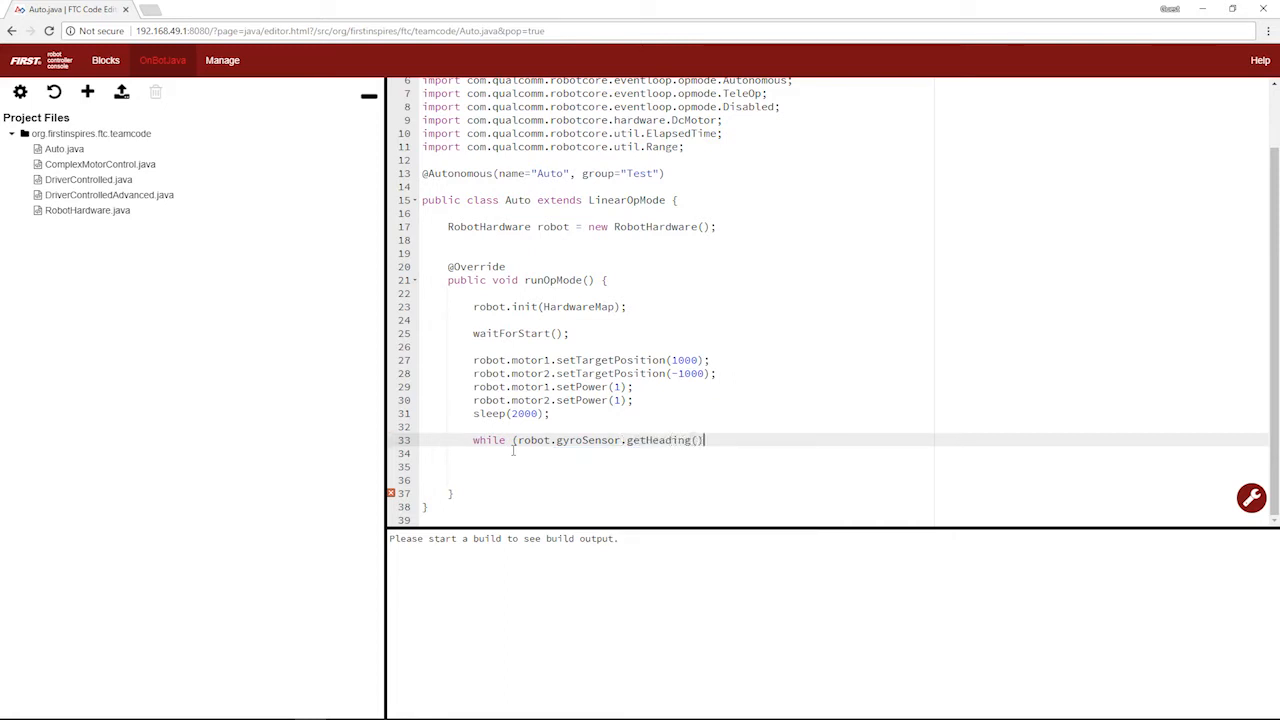
{"action": "type", "text": "M"}
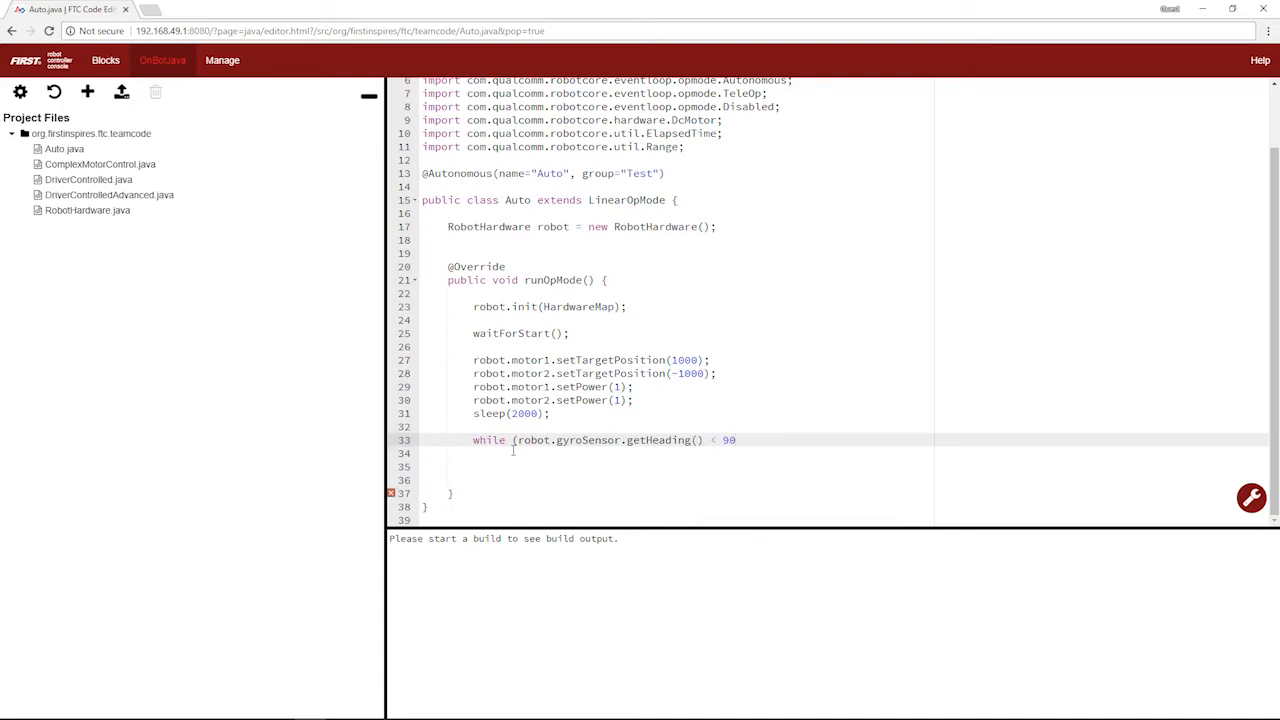
{"action": "type", "text": "{"}
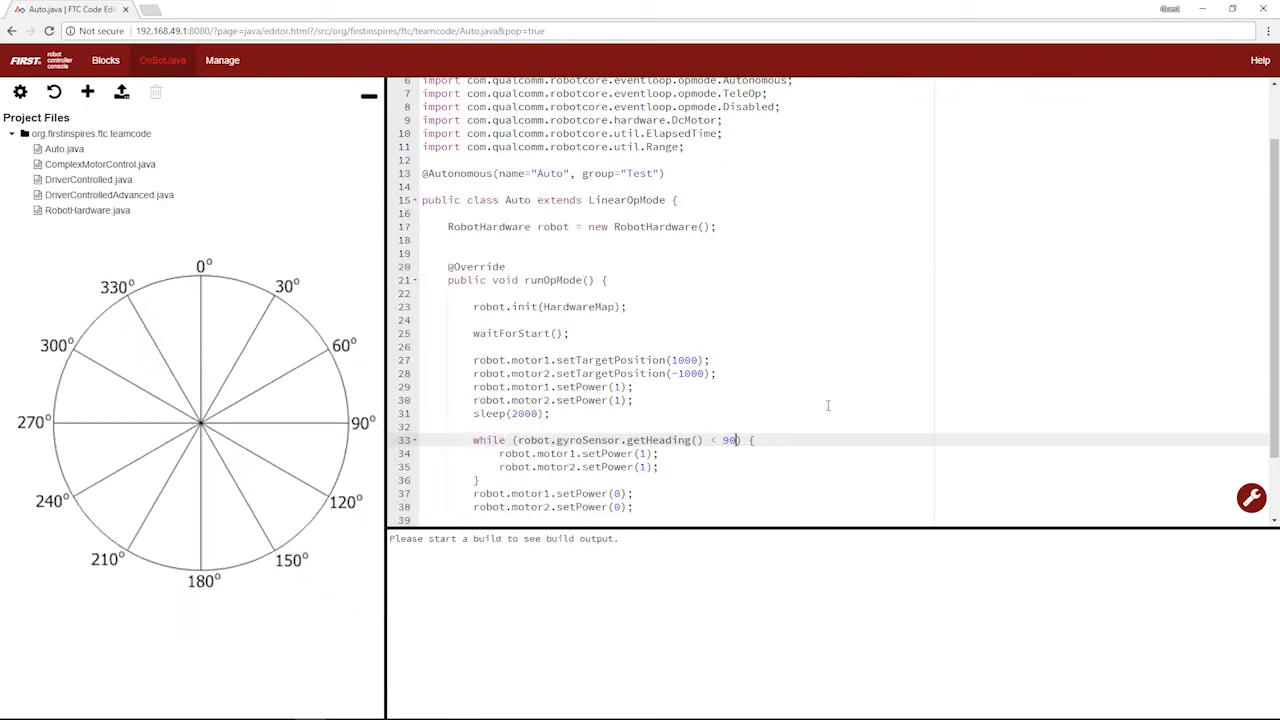
{"action": "left_click", "coordinate": [644, 452]}
{"action": "type", "text": "-"}
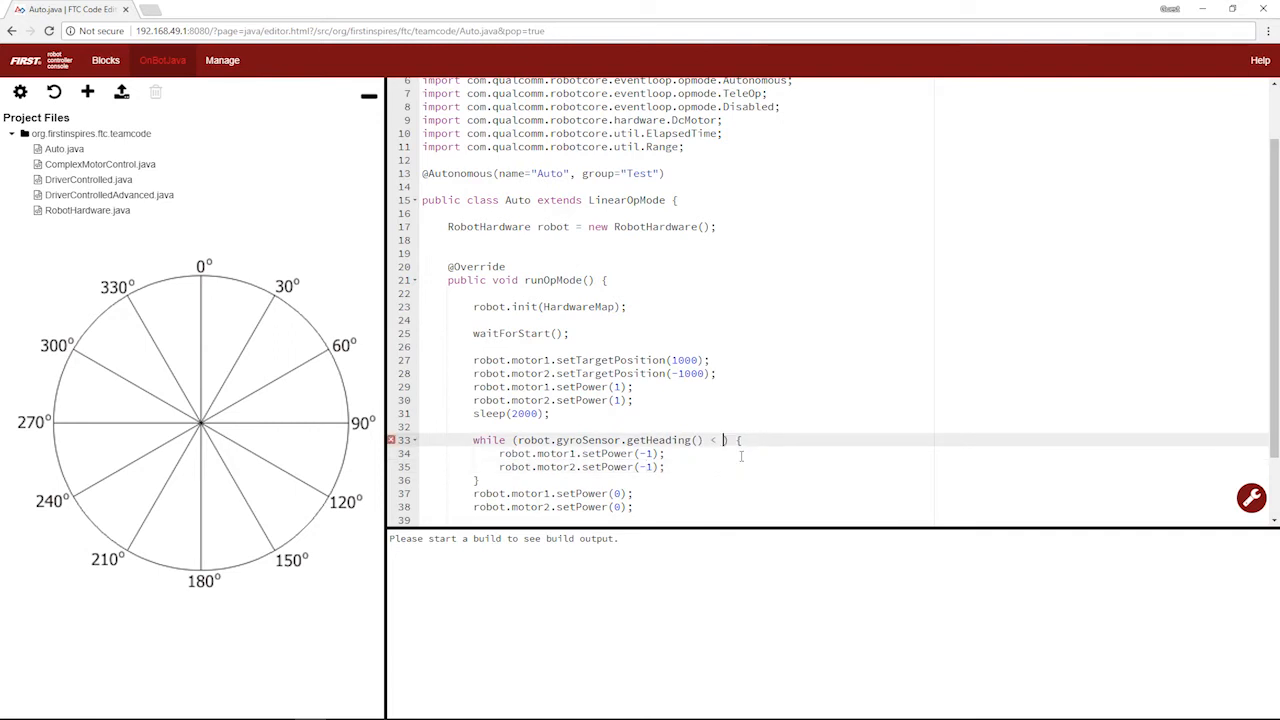
{"action": "type", "text": "360-90"}
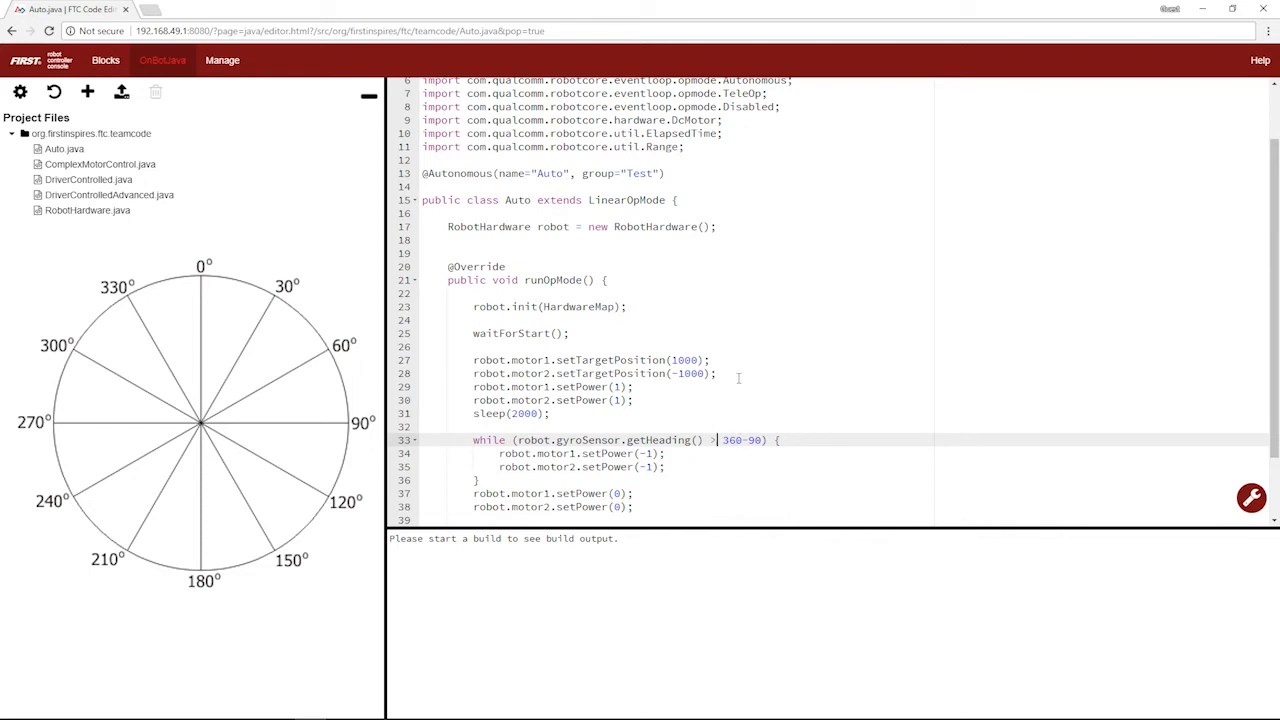
{"action": "mouse_move", "coordinate": [784, 456]}
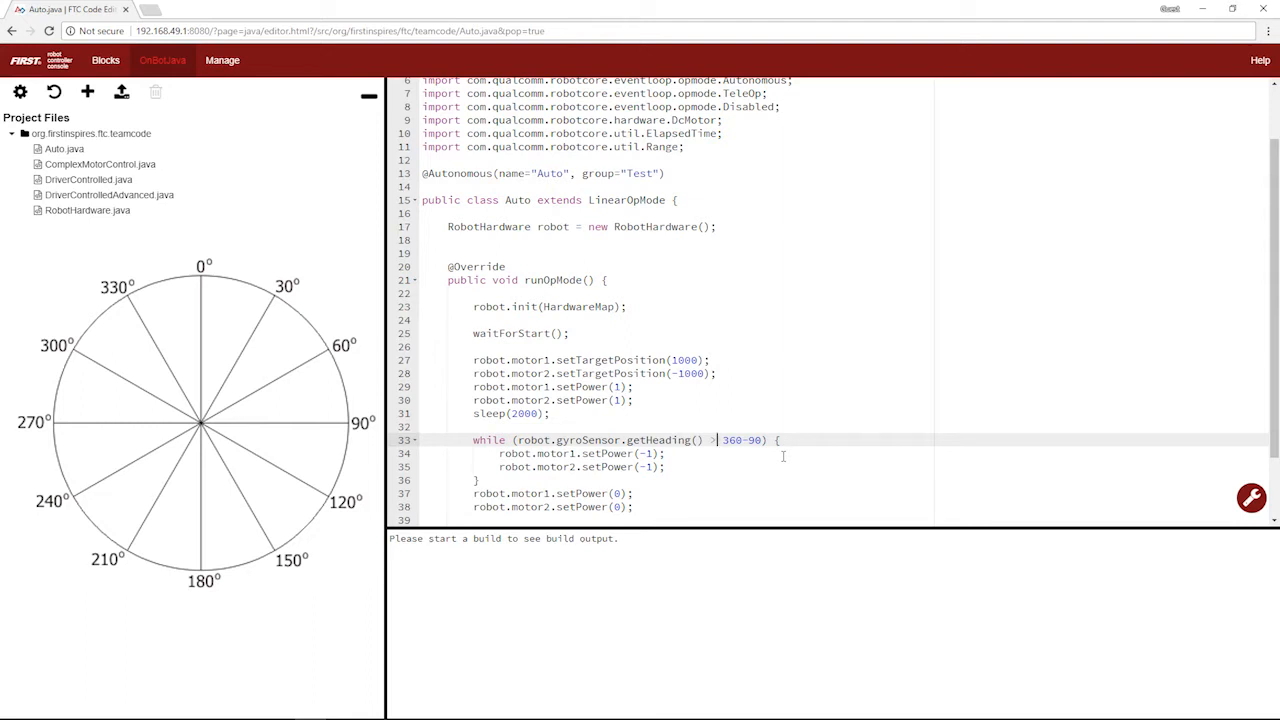
{"action": "mouse_move", "coordinate": [856, 476]}
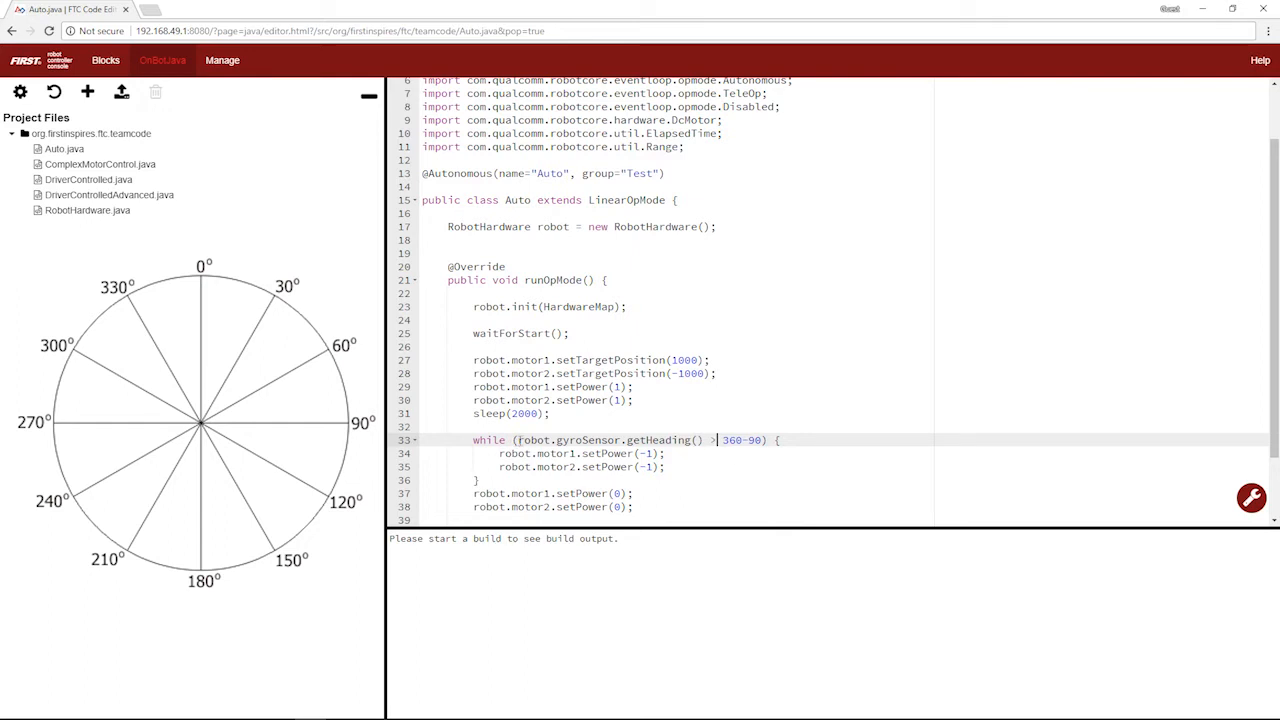
{"action": "left_click", "coordinate": [700, 466]}
{"action": "type", "text": "<"}
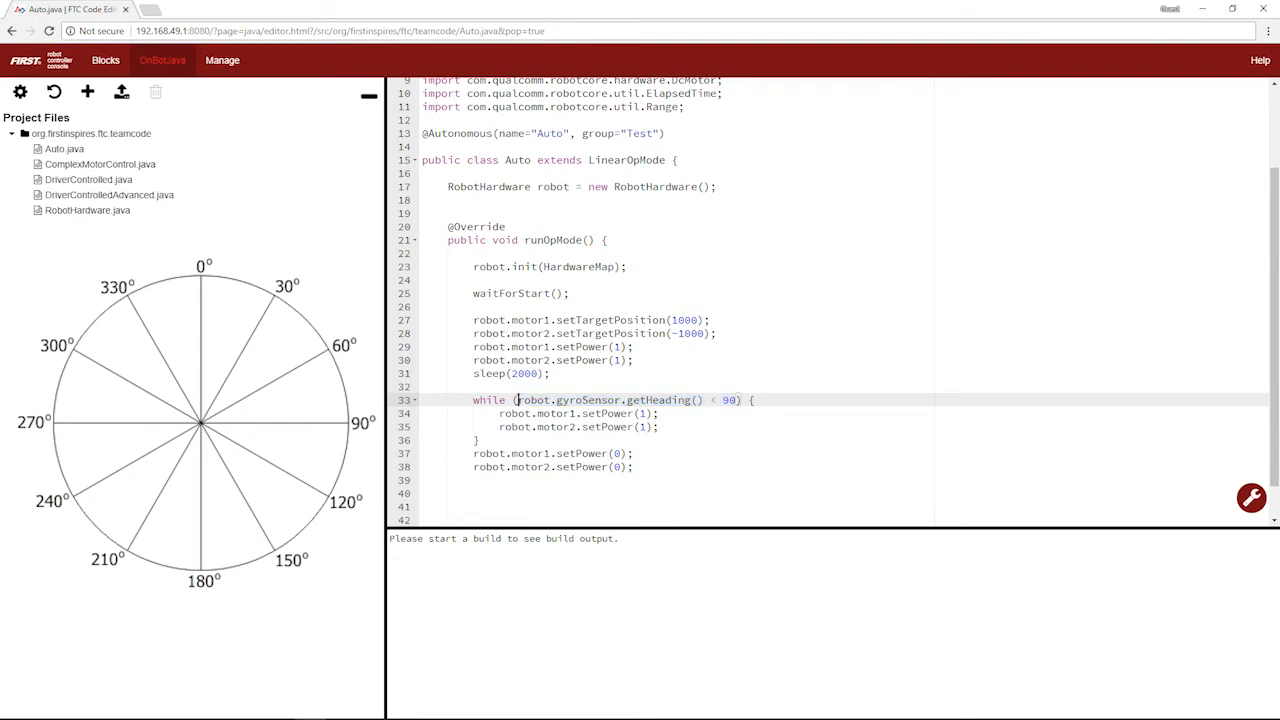
Rewrite the loop condition as getHeading() < 5 || getHeading() > 360-90.
{"action": "type", "text": "|| robot.gyroSensor.getHeading() < 90"}
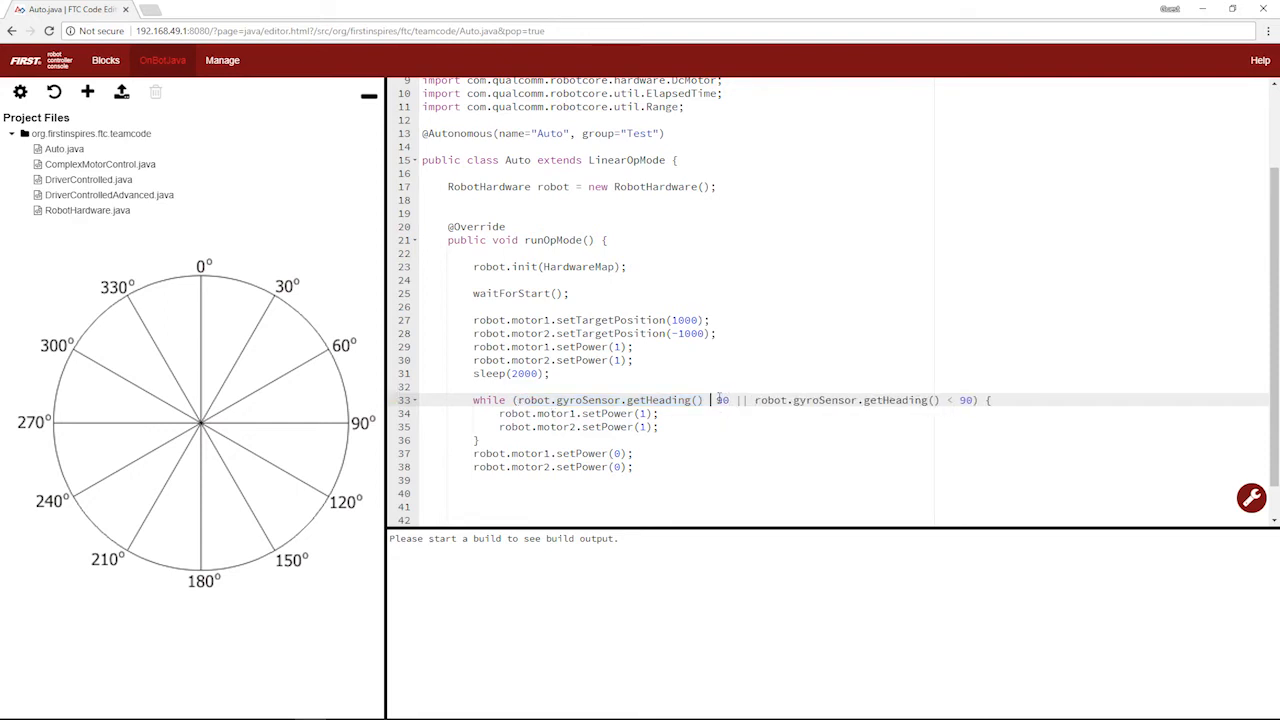
{"action": "type", "text": ">90"}
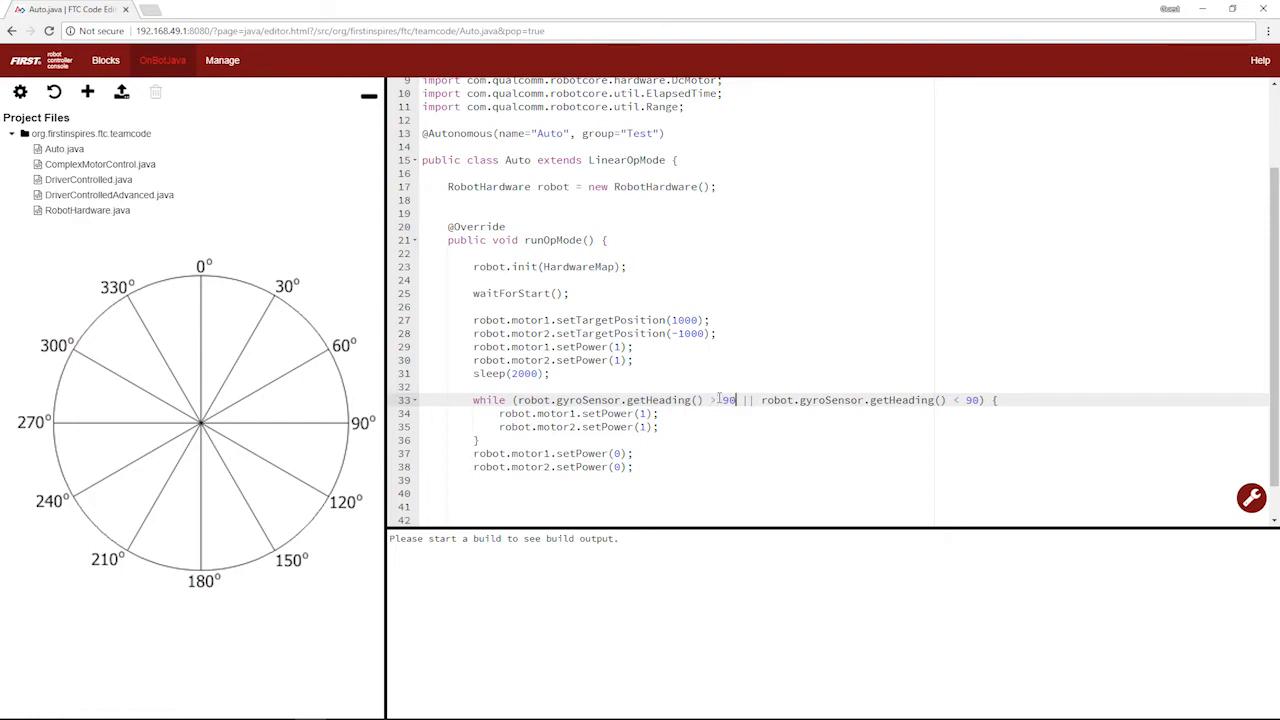
{"action": "type", "text": "355"}
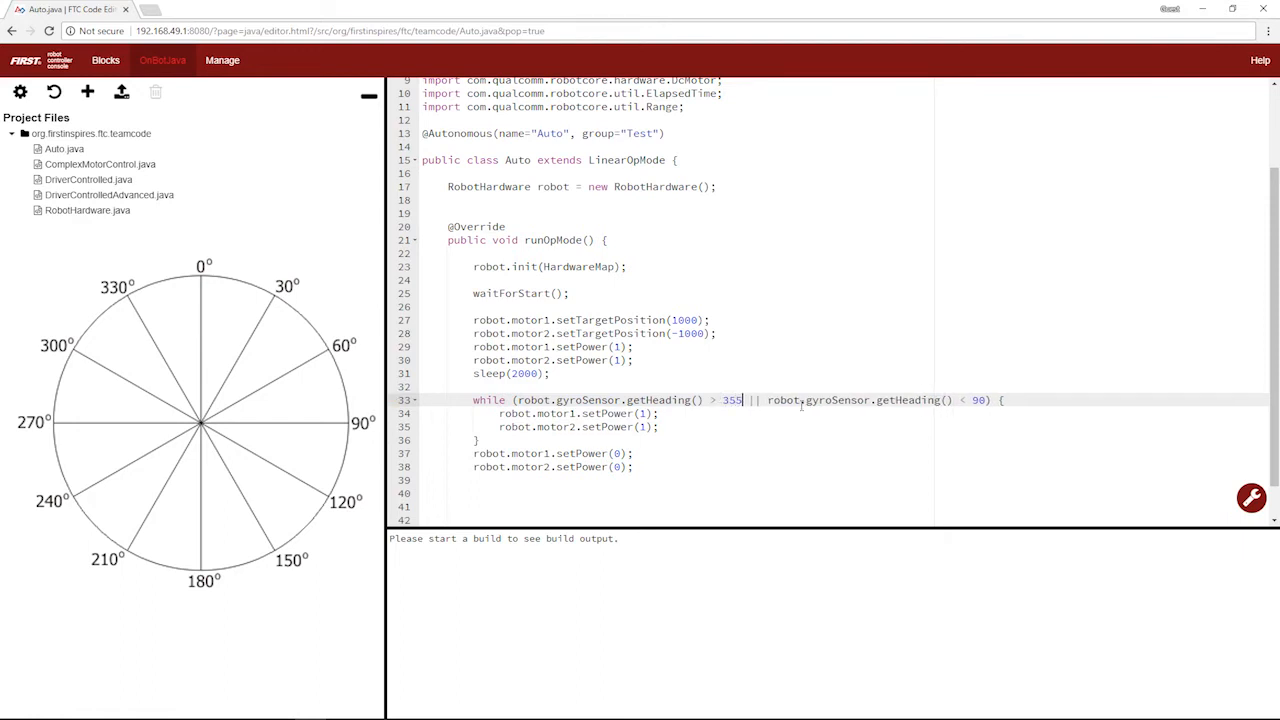
{"action": "mouse_move", "coordinate": [1062, 440]}
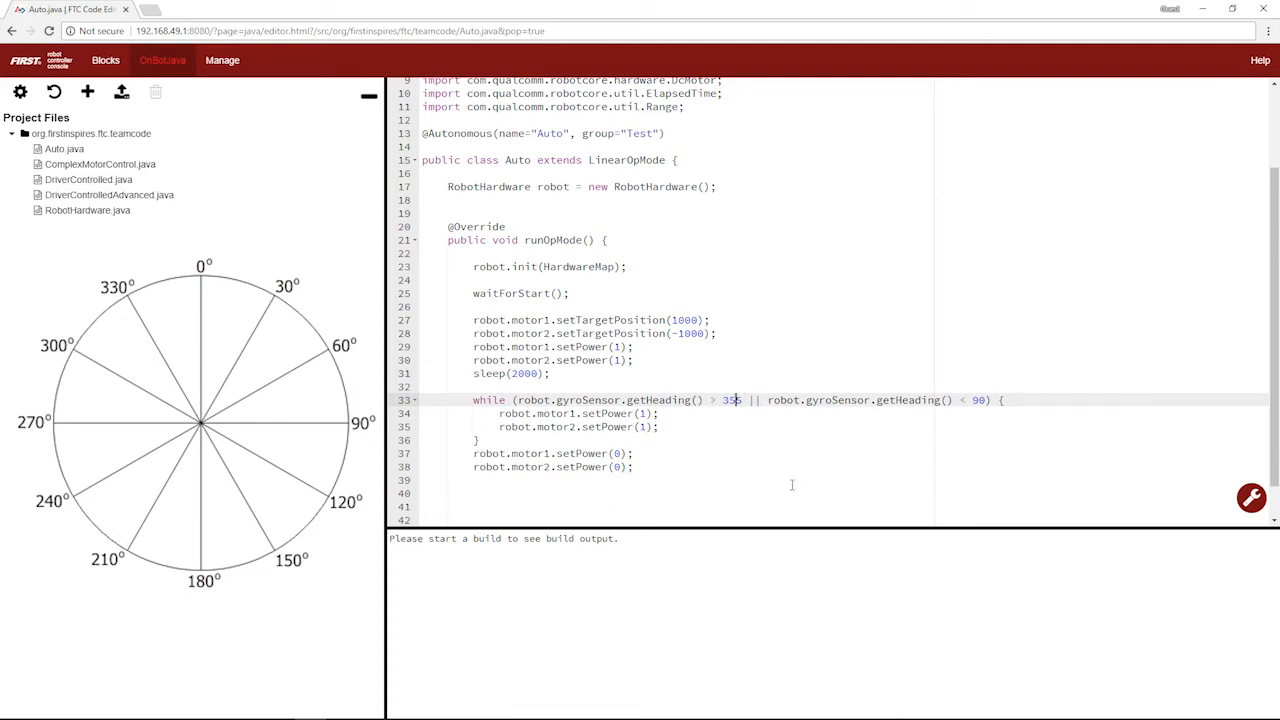
{"action": "mouse_move", "coordinate": [730, 456]}
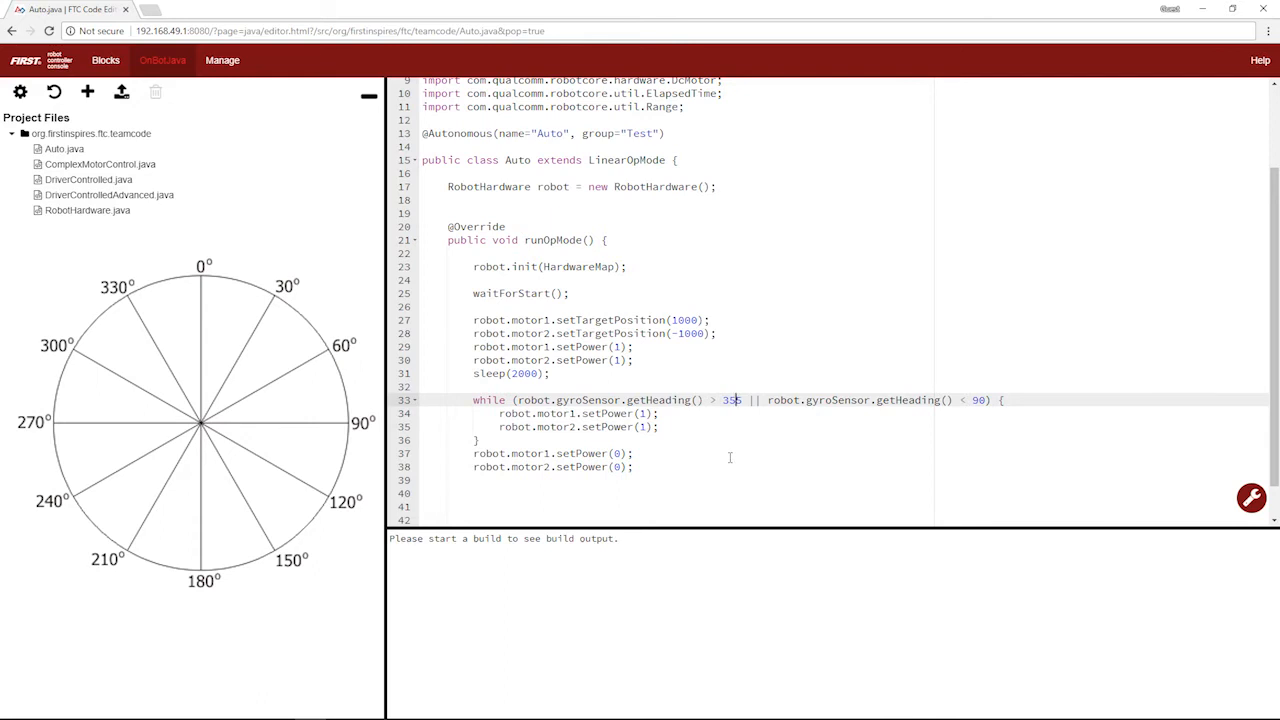
{"action": "mouse_move", "coordinate": [760, 388]}
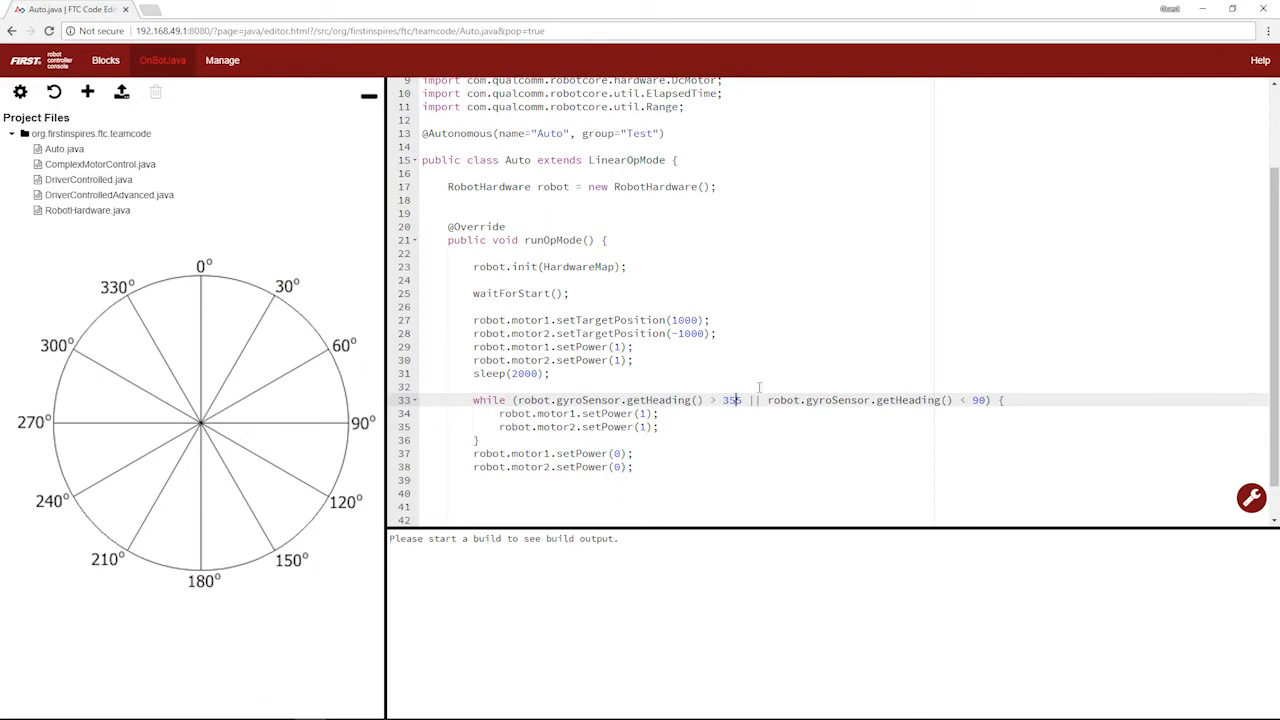
{"action": "mouse_move", "coordinate": [840, 394]}
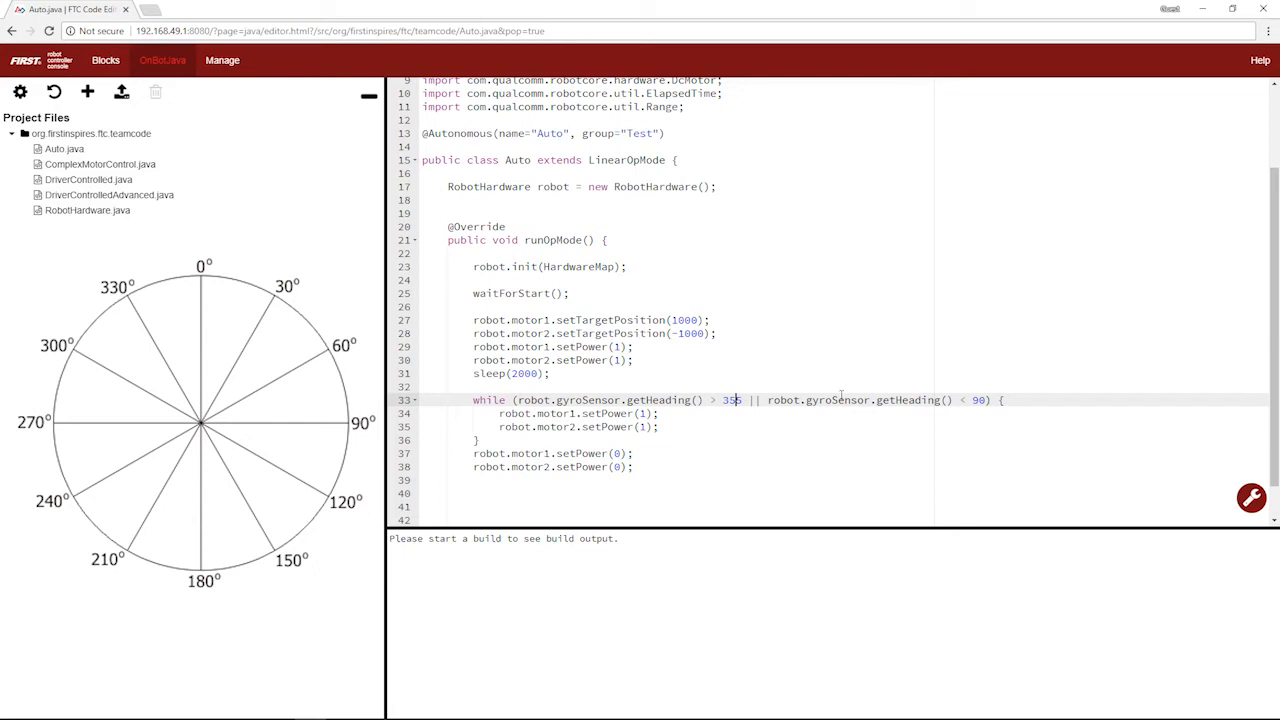
{"action": "mouse_move", "coordinate": [998, 386]}
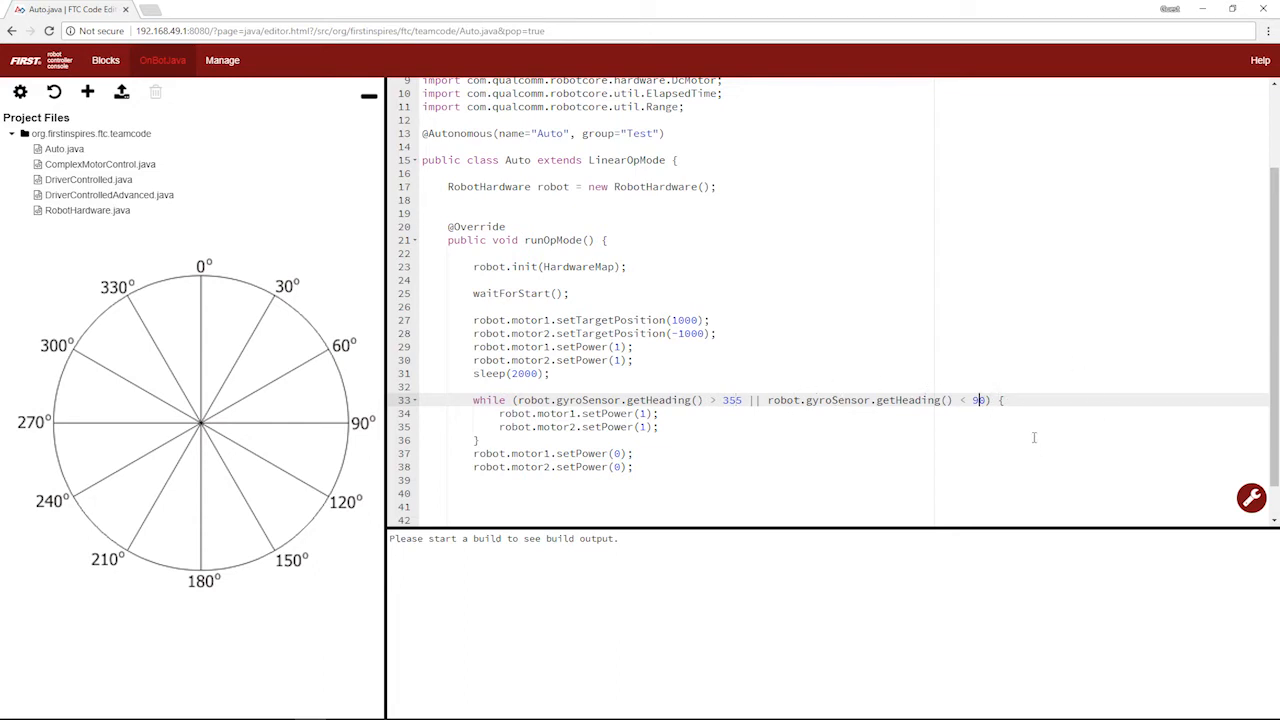
{"action": "mouse_move", "coordinate": [996, 360]}
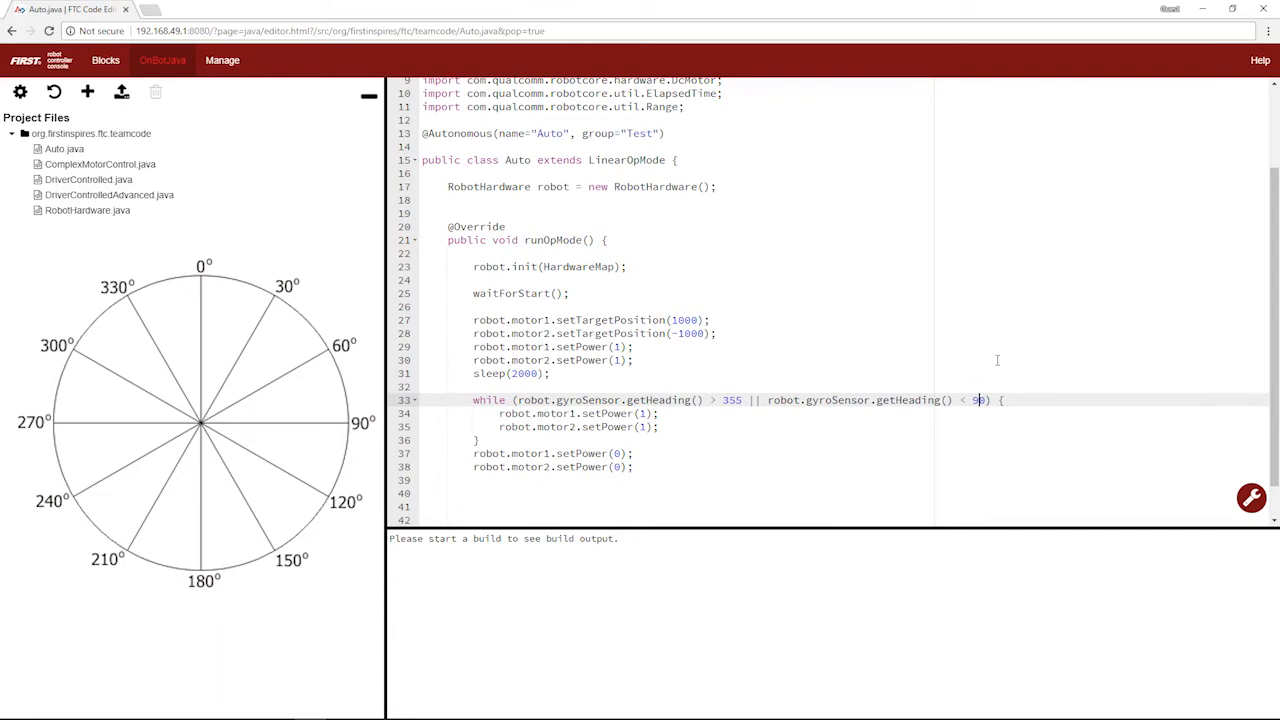
{"action": "mouse_move", "coordinate": [744, 344]}
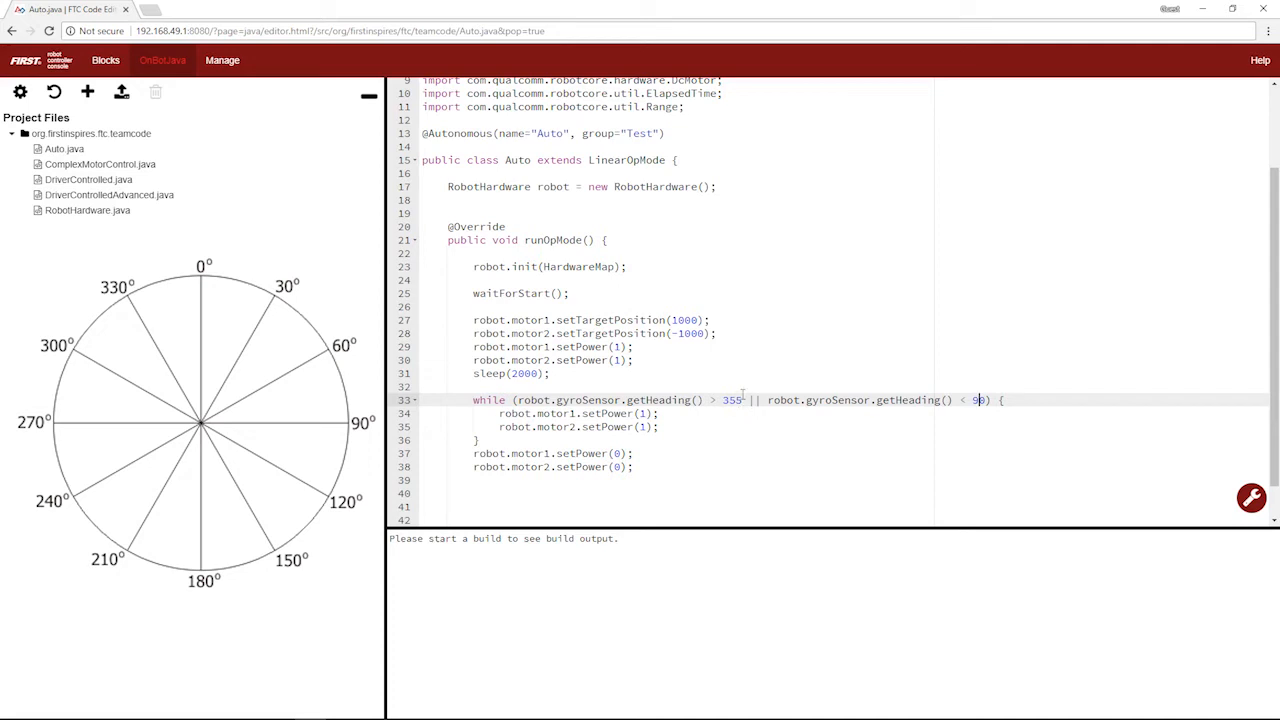
{"action": "mouse_move", "coordinate": [836, 460]}
{"action": "type", "text": "46"}
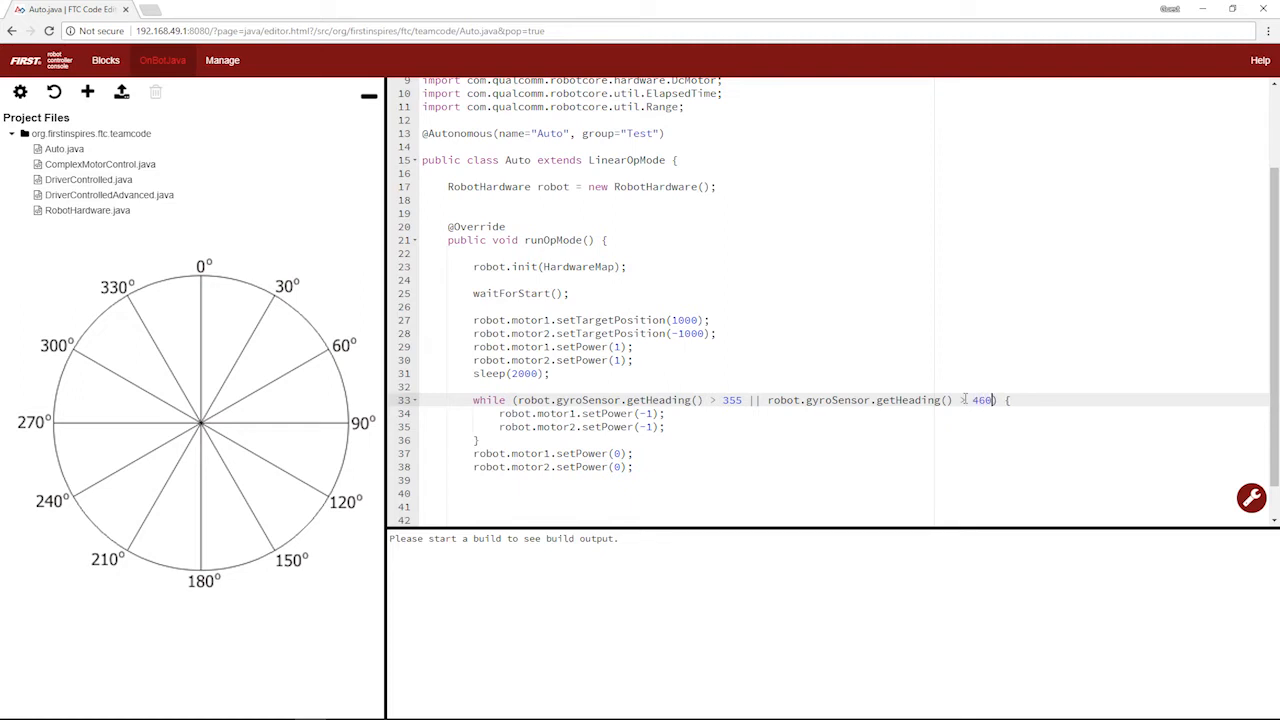
{"action": "type", "text": "360-9"}
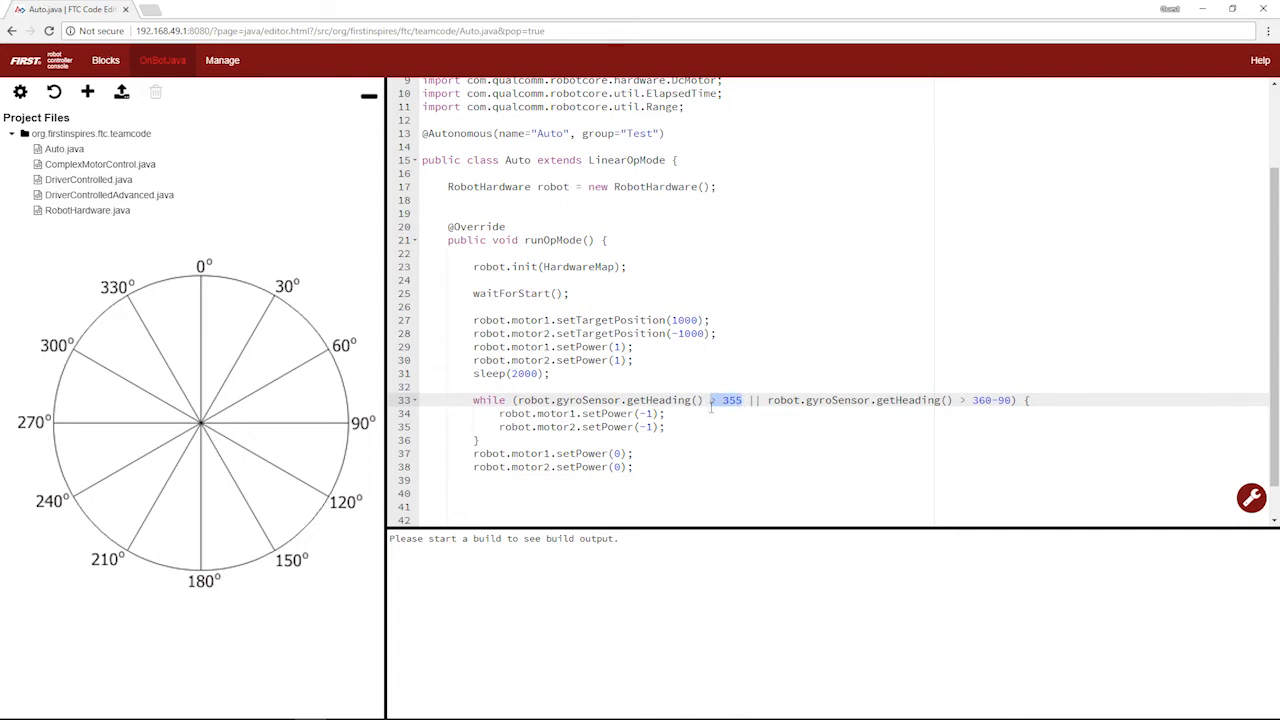
{"action": "type", "text": "< 5"}
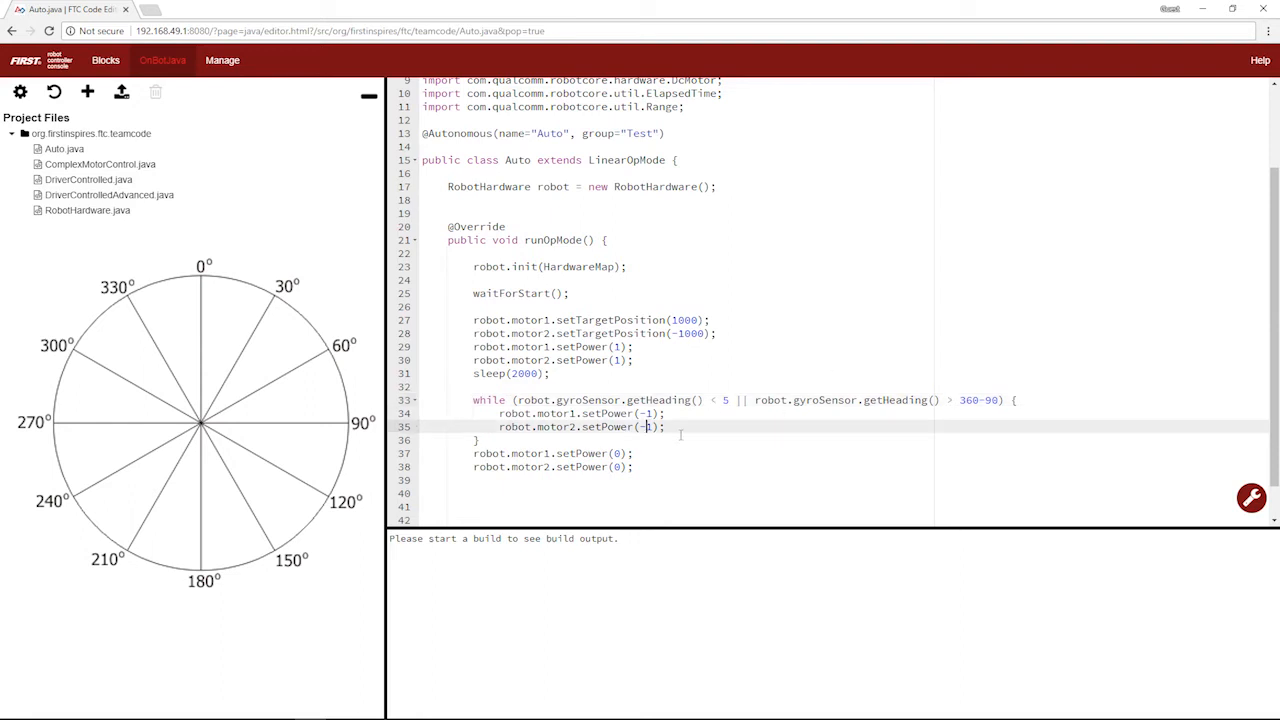
{"action": "mouse_move", "coordinate": [924, 388]}
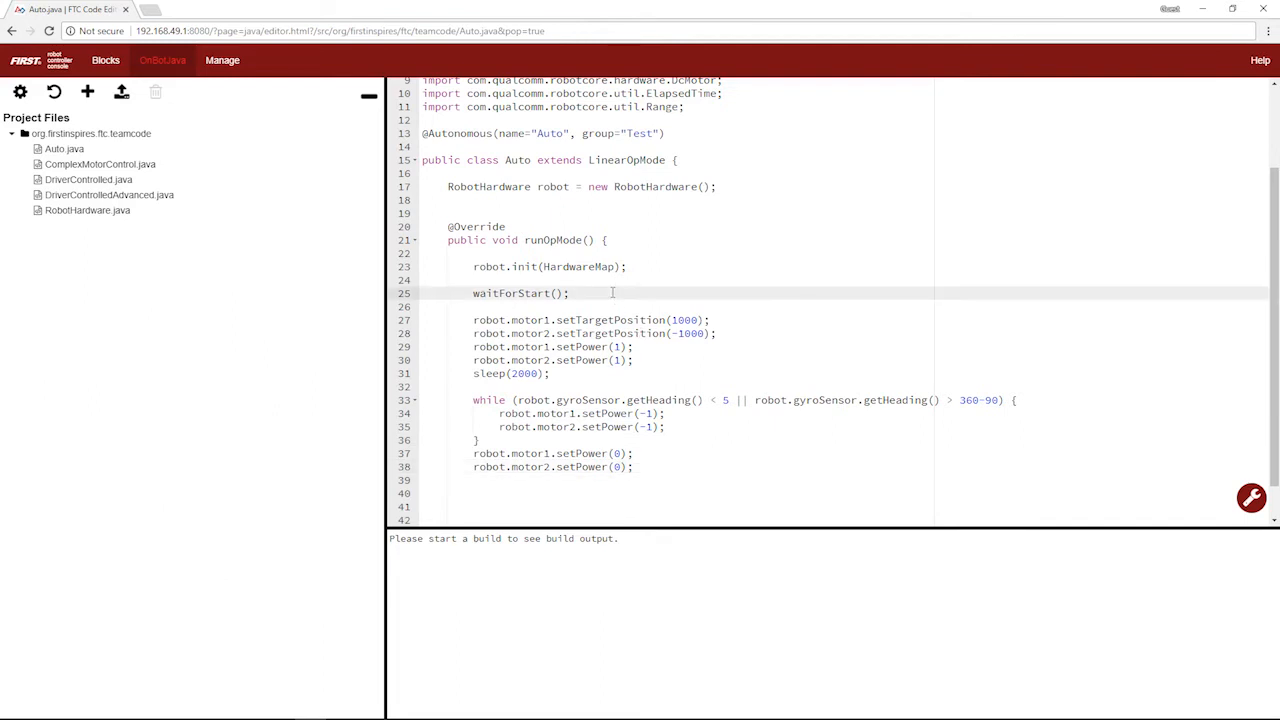
Set motor1 and motor2 to DcMotor.RunMode.RUN_TO_POSITION right after waitForStart.
{"action": "key", "text": "Enter"}
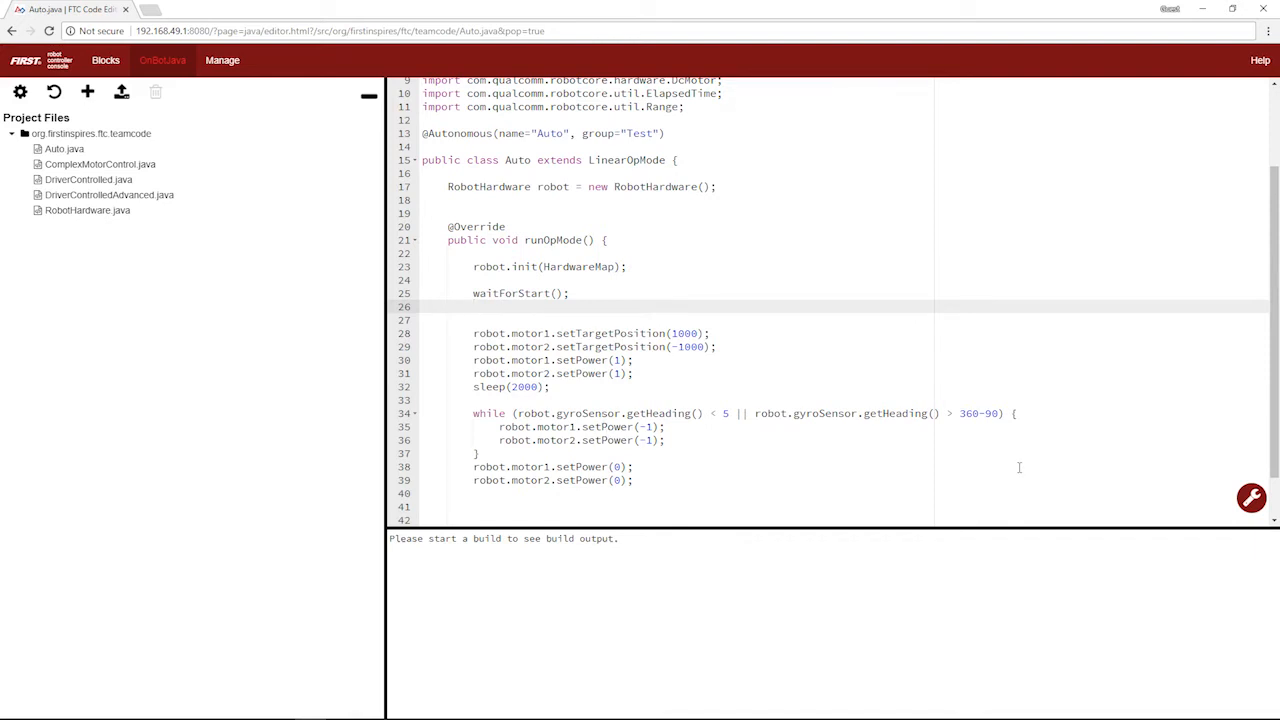
{"action": "left_click", "coordinate": [88, 210]}
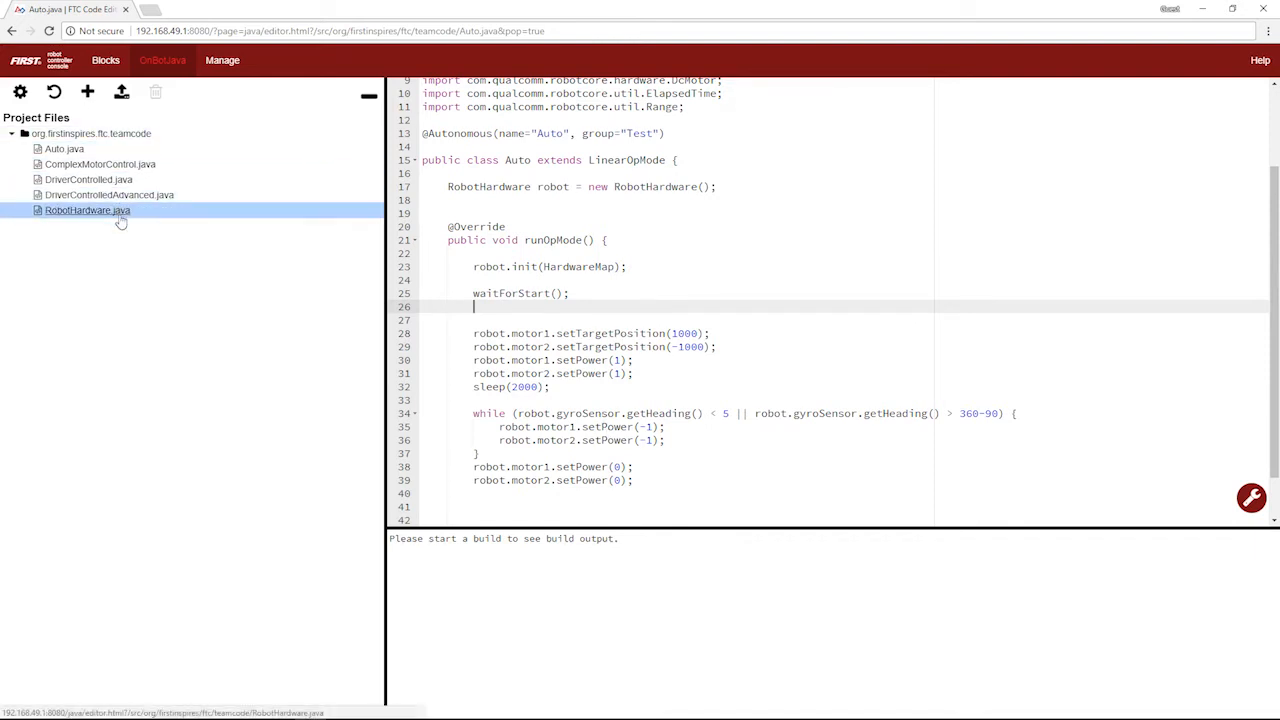
{"action": "left_click", "coordinate": [508, 318]}
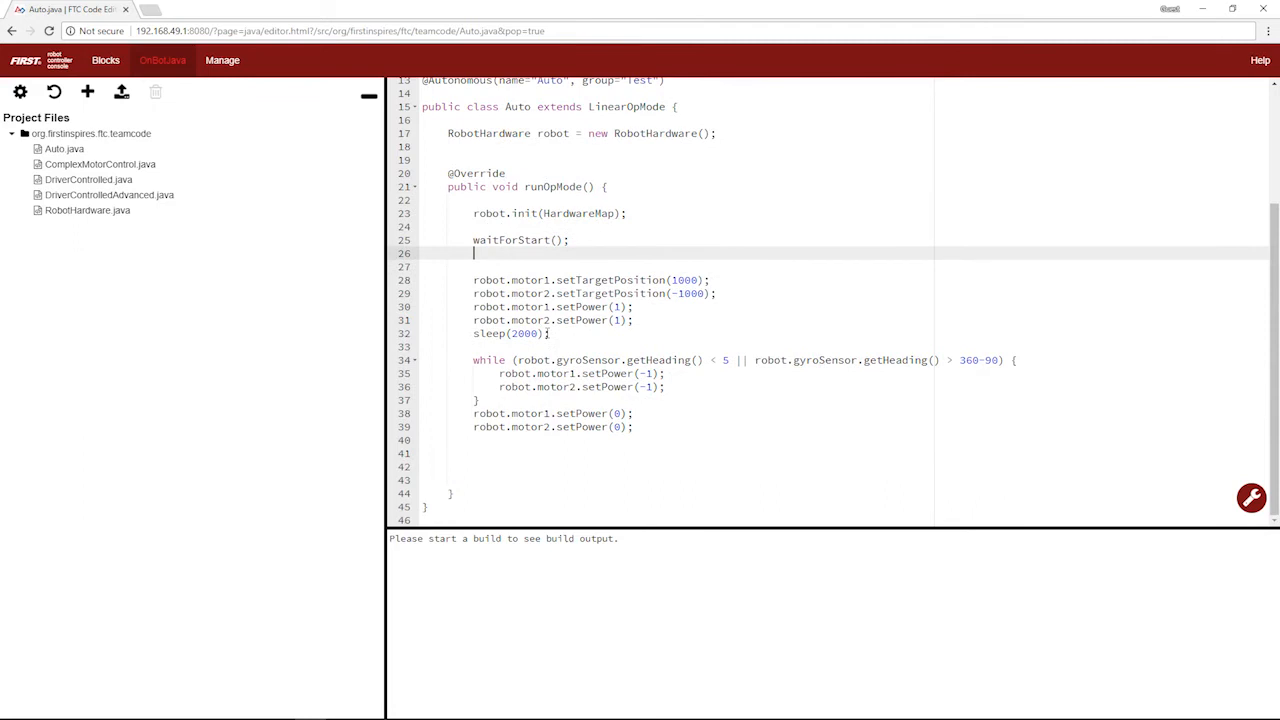
{"action": "type", "text": "robot.."}
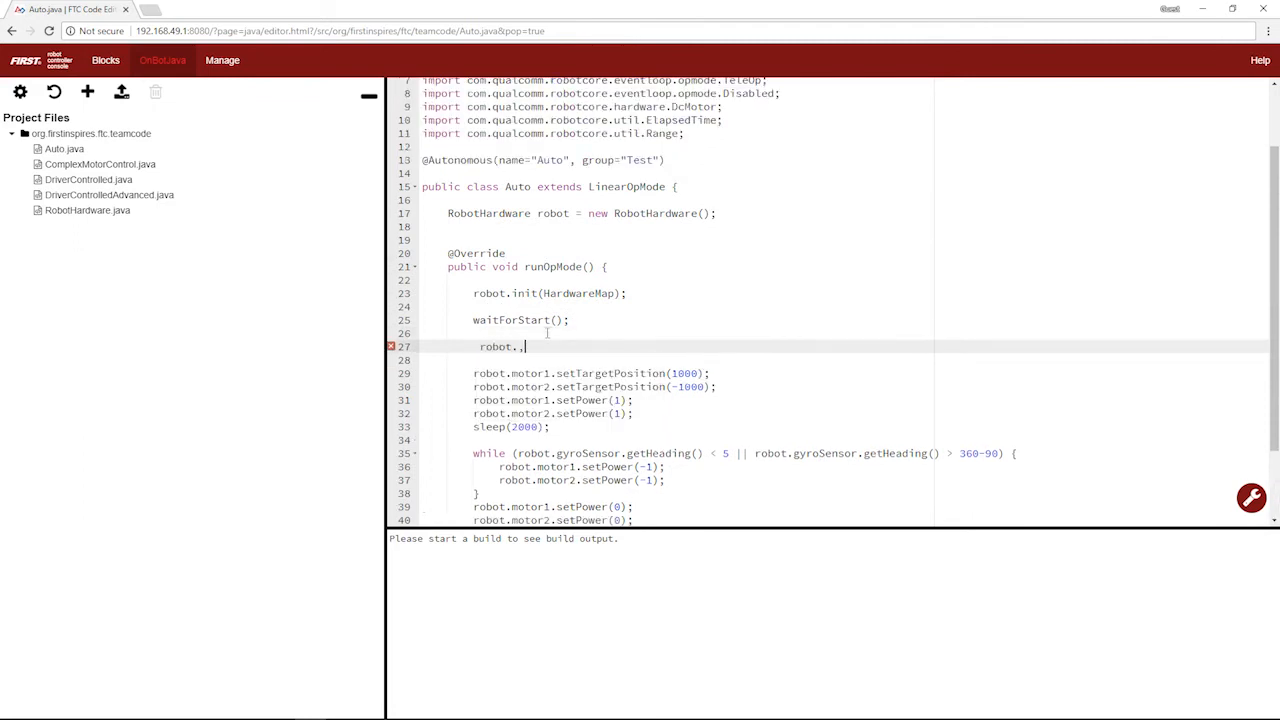
{"action": "type", "text": "motor1"}
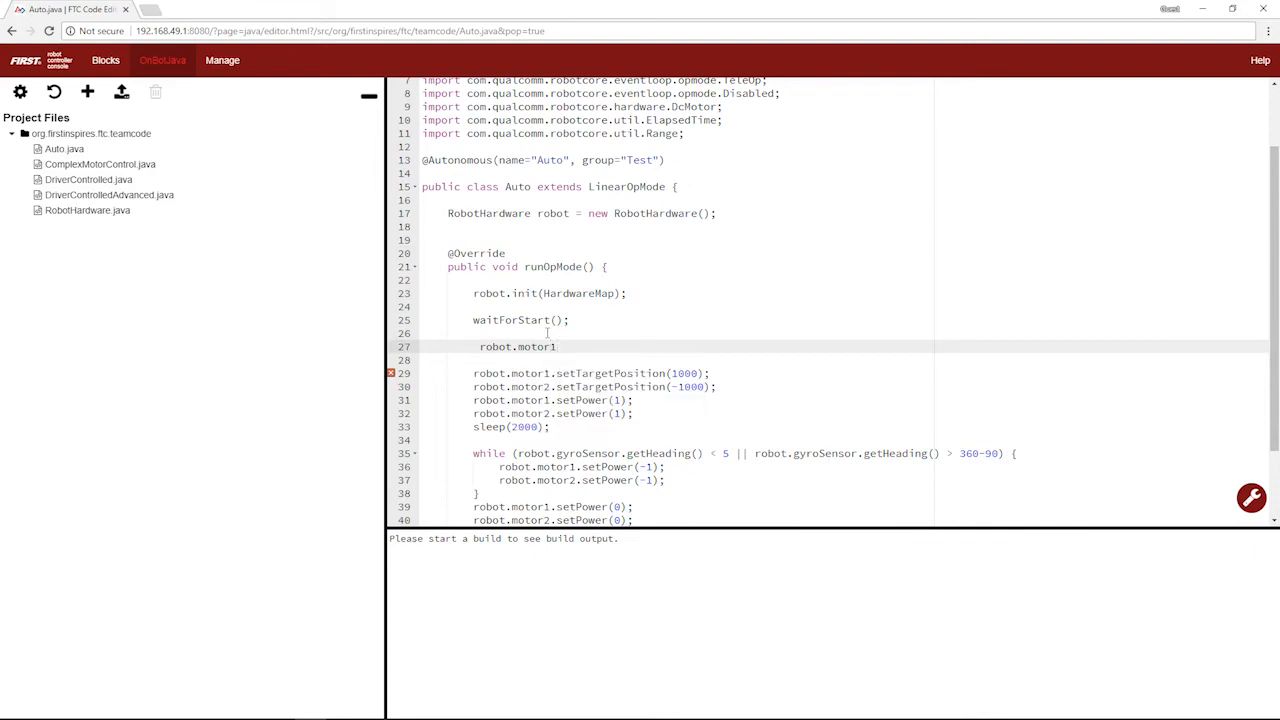
{"action": "type", "text": "setMode()"}
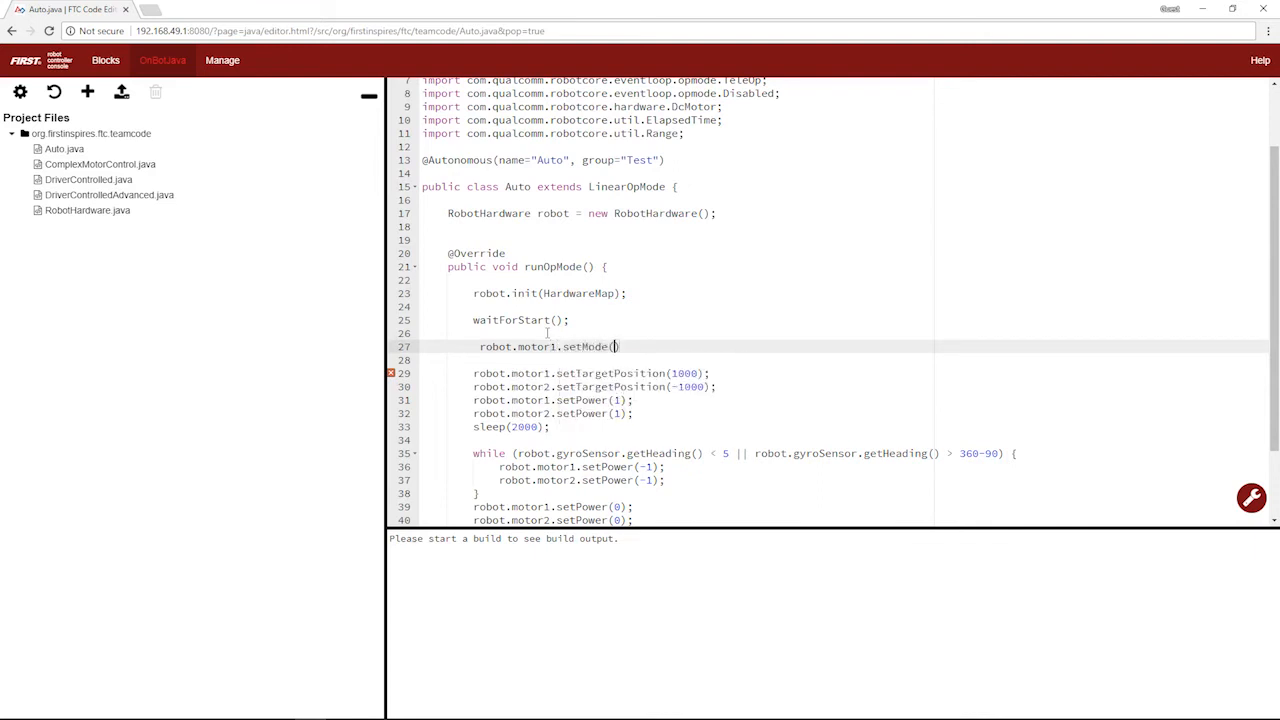
{"action": "type", "text": "DcMotor"}
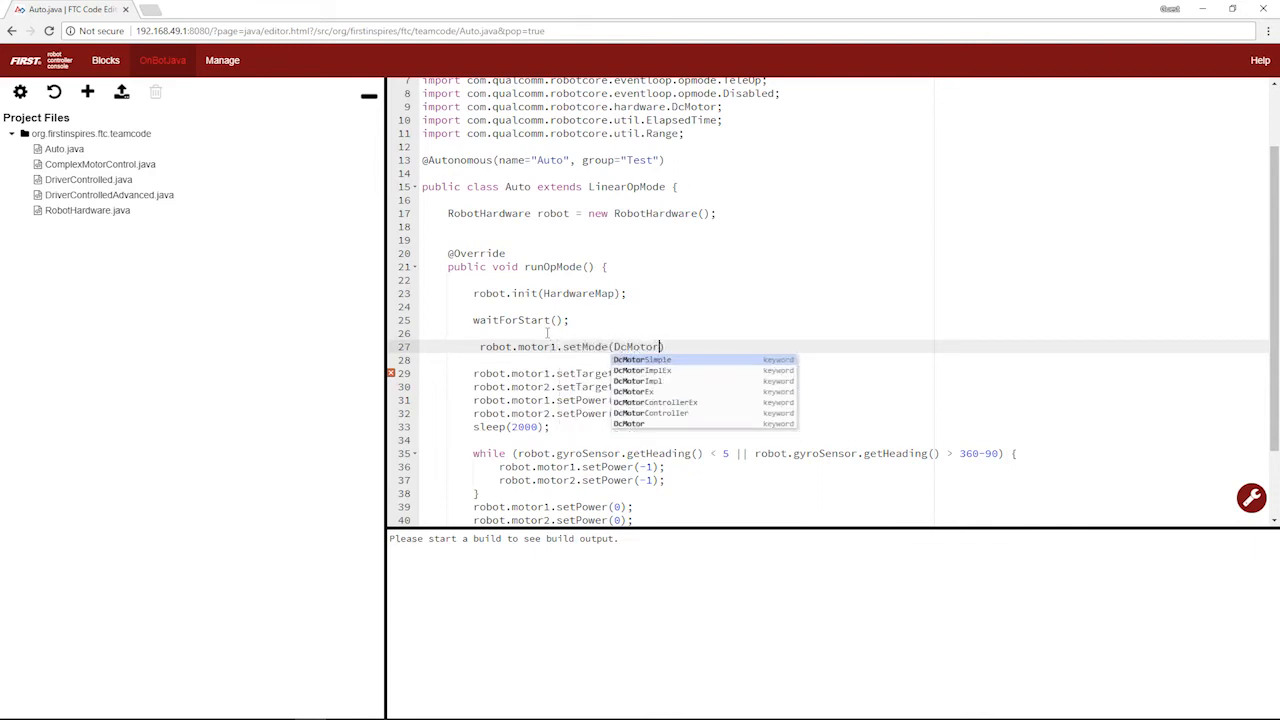
{"action": "type", "text": ".RunMode"}
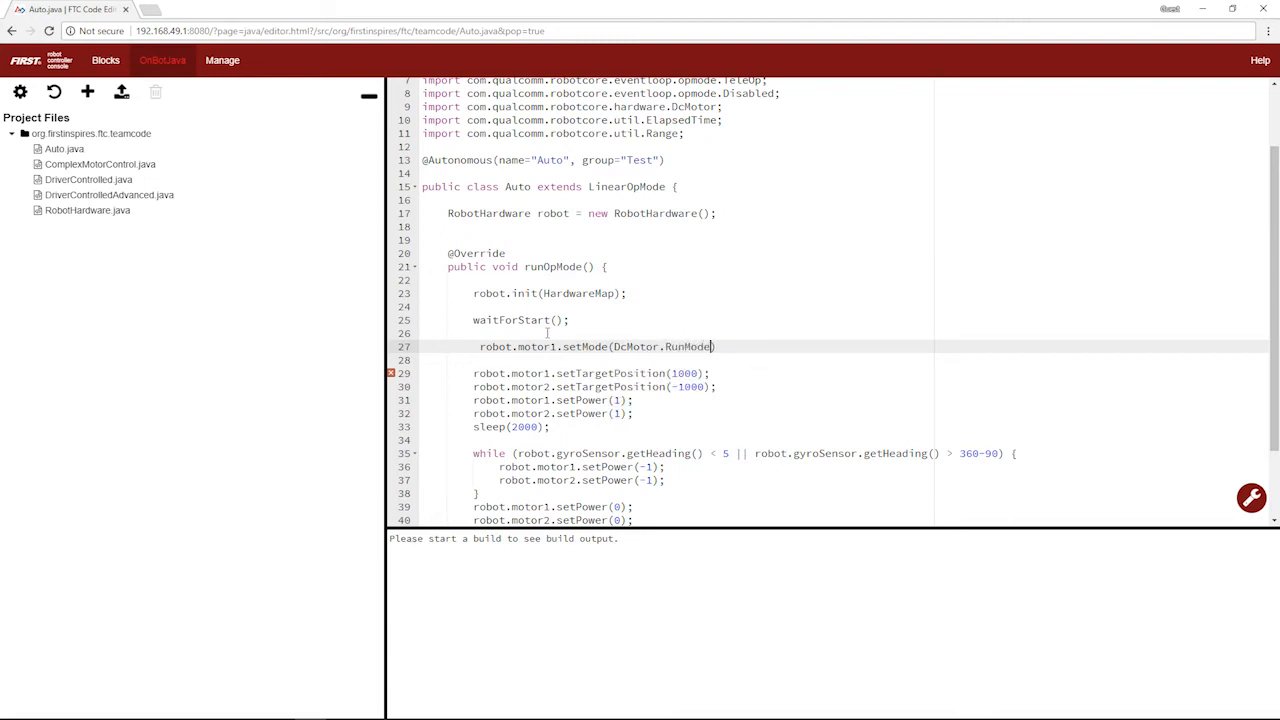
{"action": "type", "text": "RUN_"}
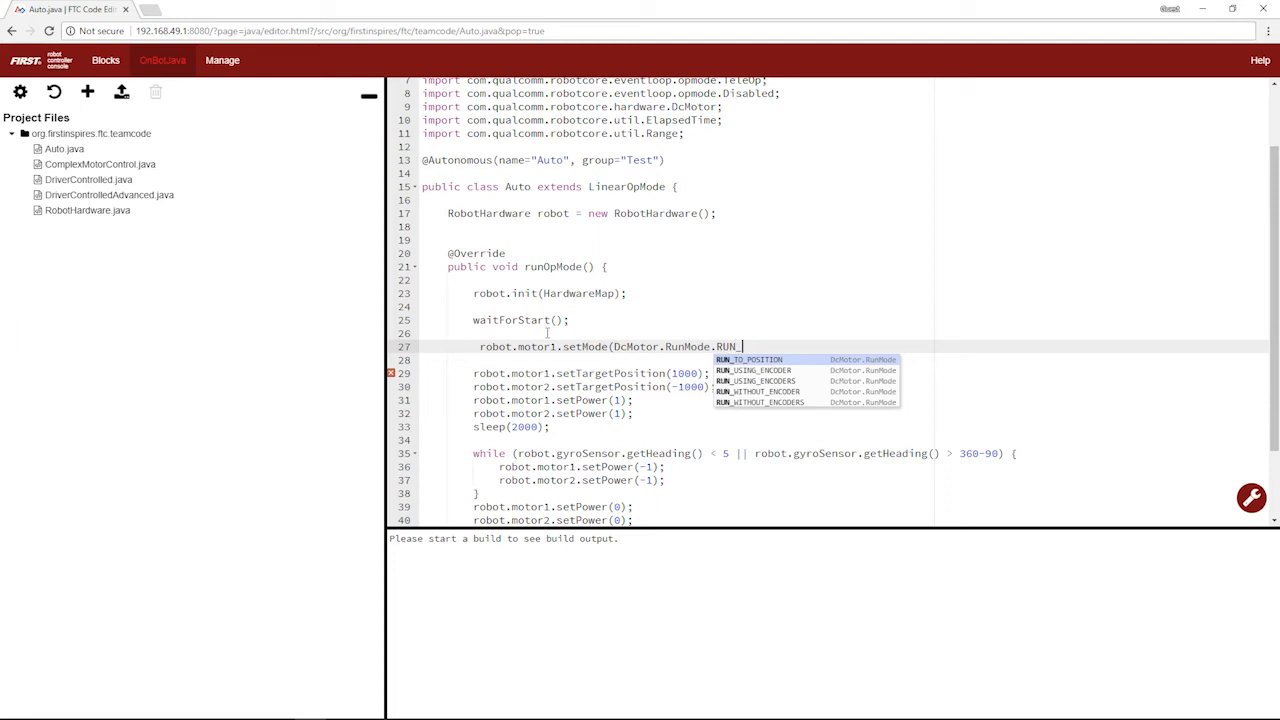
{"action": "left_click", "coordinate": [748, 360]}
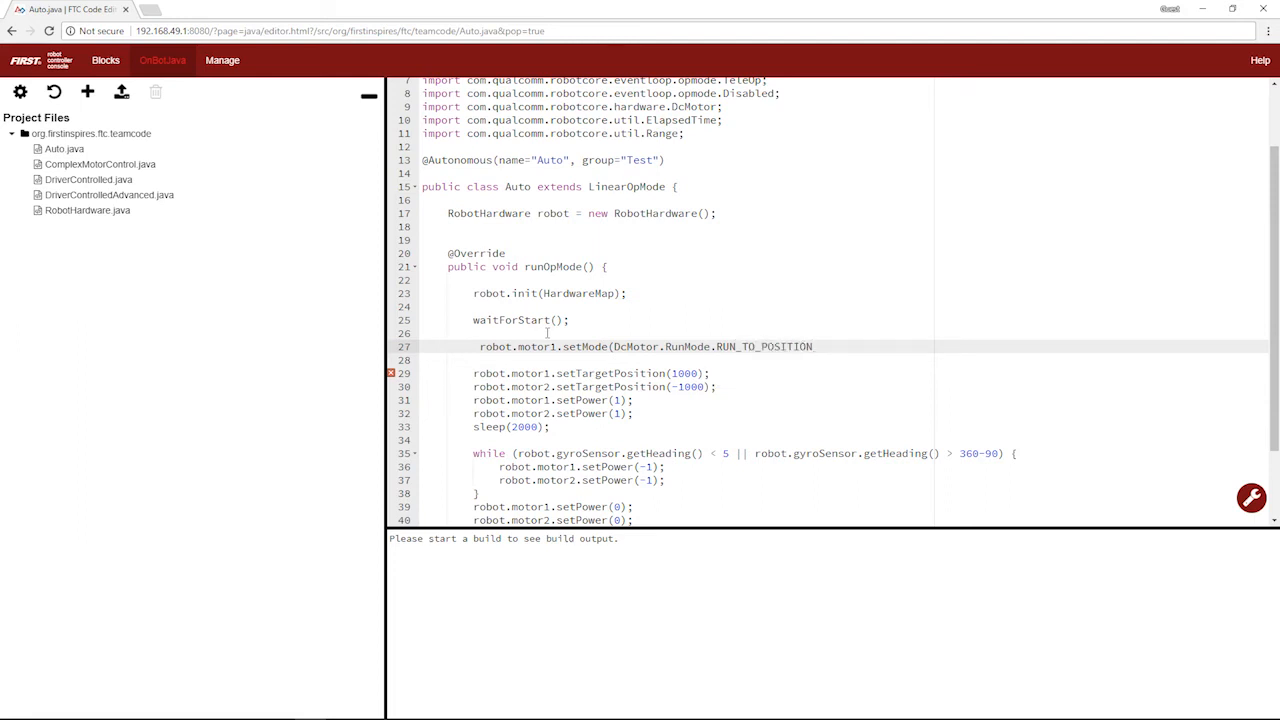
{"action": "type", "text": ");"}
{"action": "type", "text": "robot.motor1.setMode(DcMotor.RunMode."}
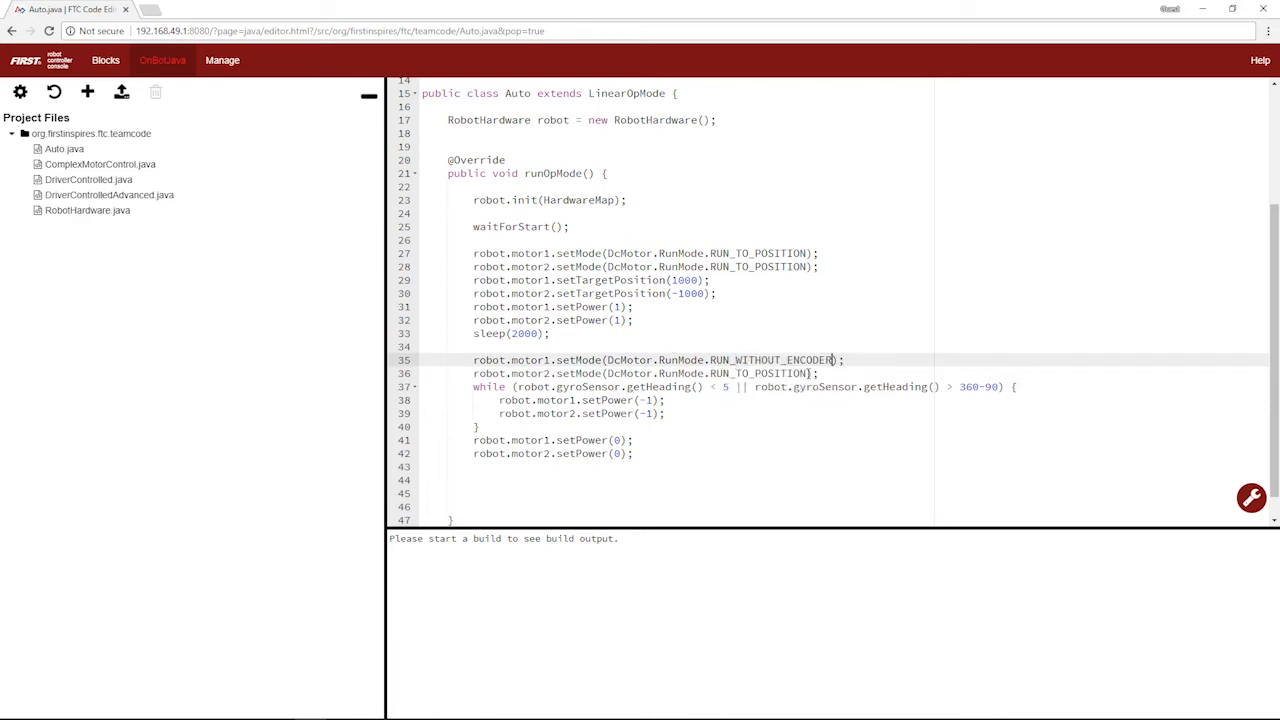
Set both motors to RUN_WITHOUT_ENCODER just before the gyro turn while loop.
{"action": "type", "text": "RUN_WITHOUT_ENCODER"}
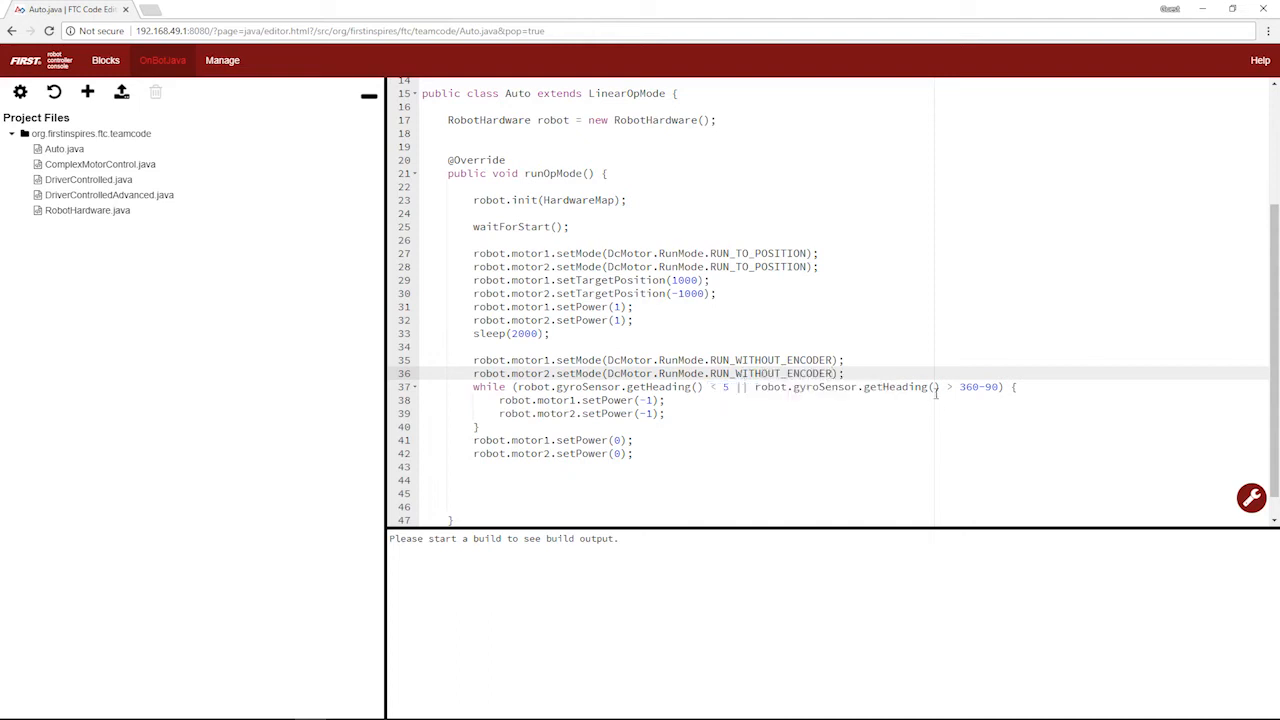
{"action": "left_click", "coordinate": [846, 360]}
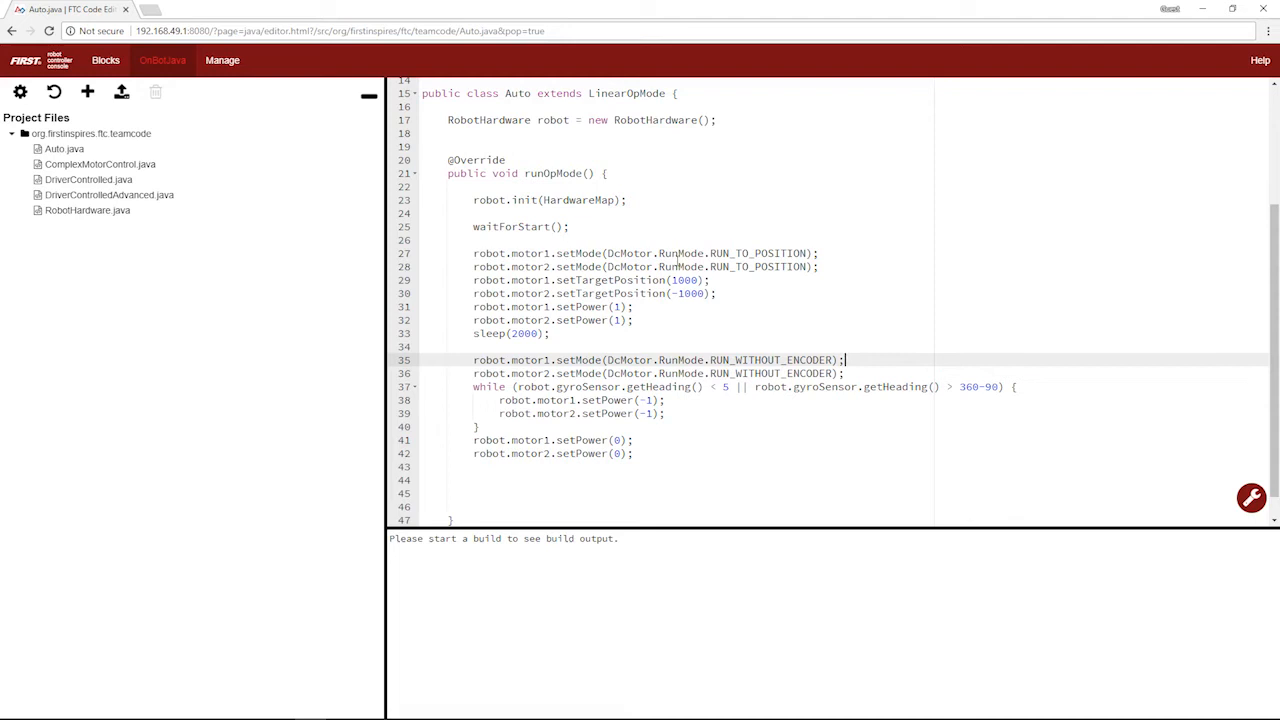
{"action": "mouse_move", "coordinate": [704, 260]}
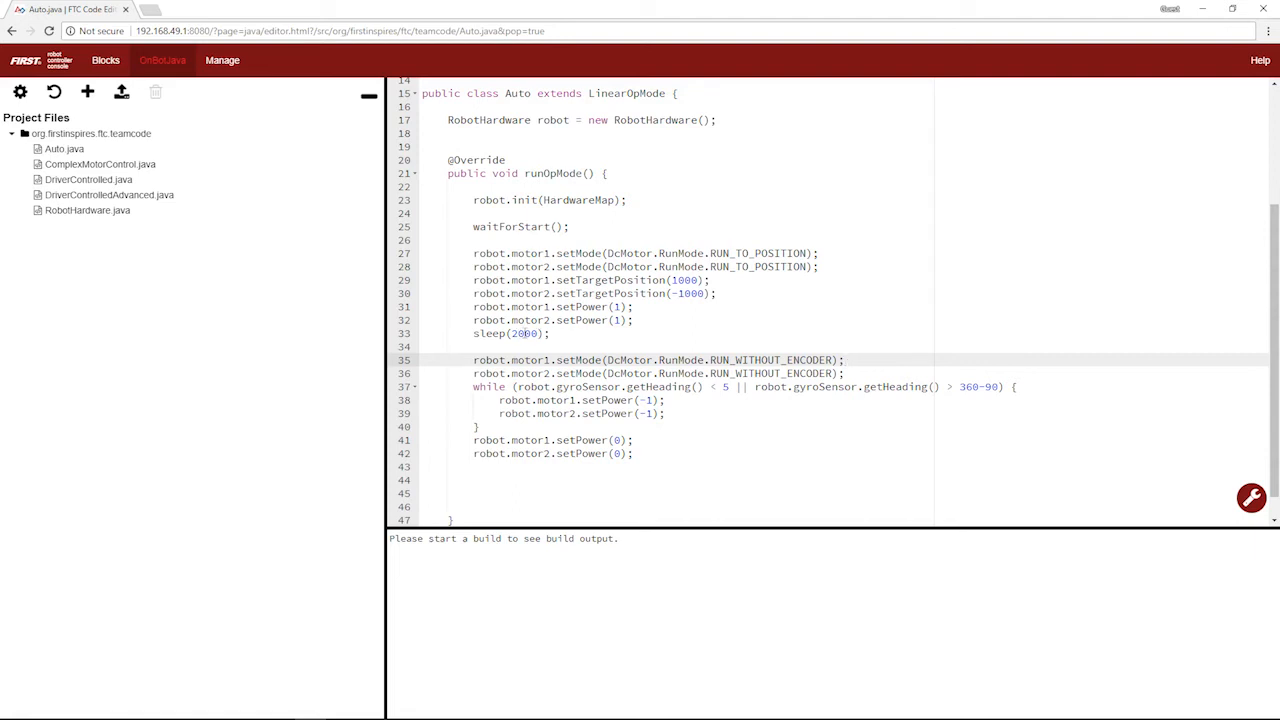
{"action": "left_click", "coordinate": [844, 360]}
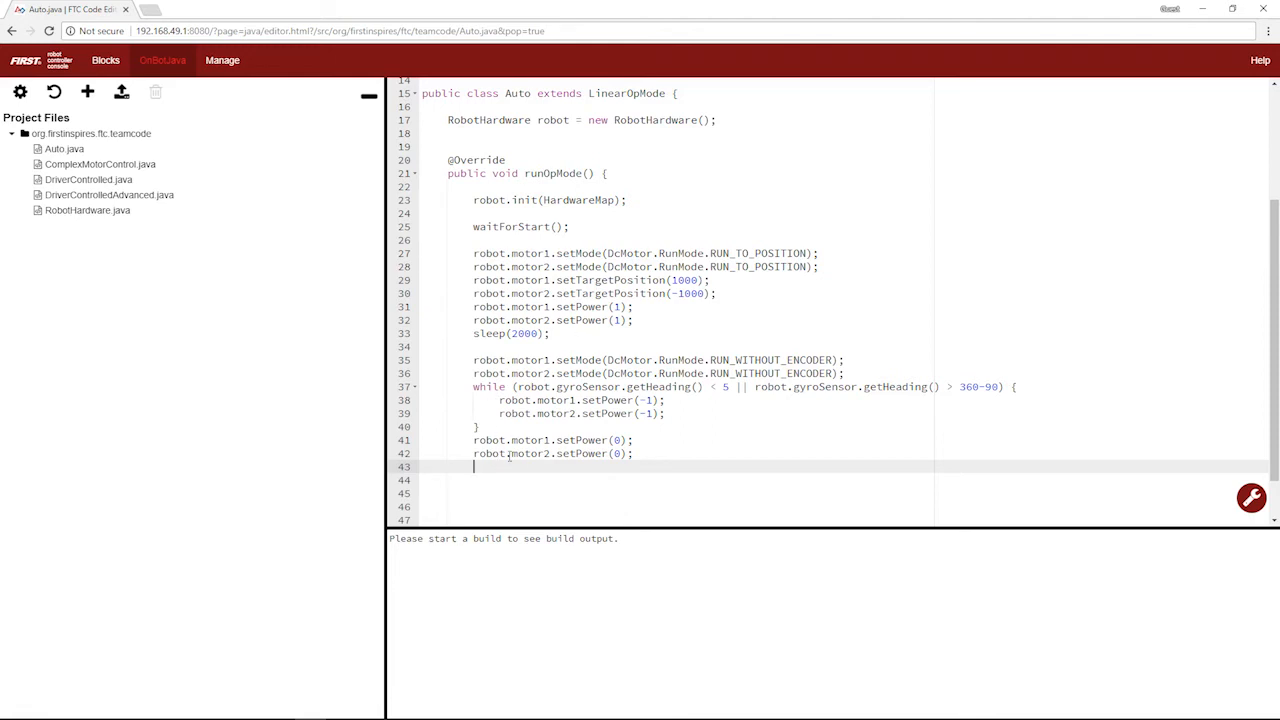
Add robot.servoArm.setPosition(1); followed by sleep(500); below the motor stop lines.
{"action": "scroll", "scroll_direction": "down", "scroll_amount": 3}
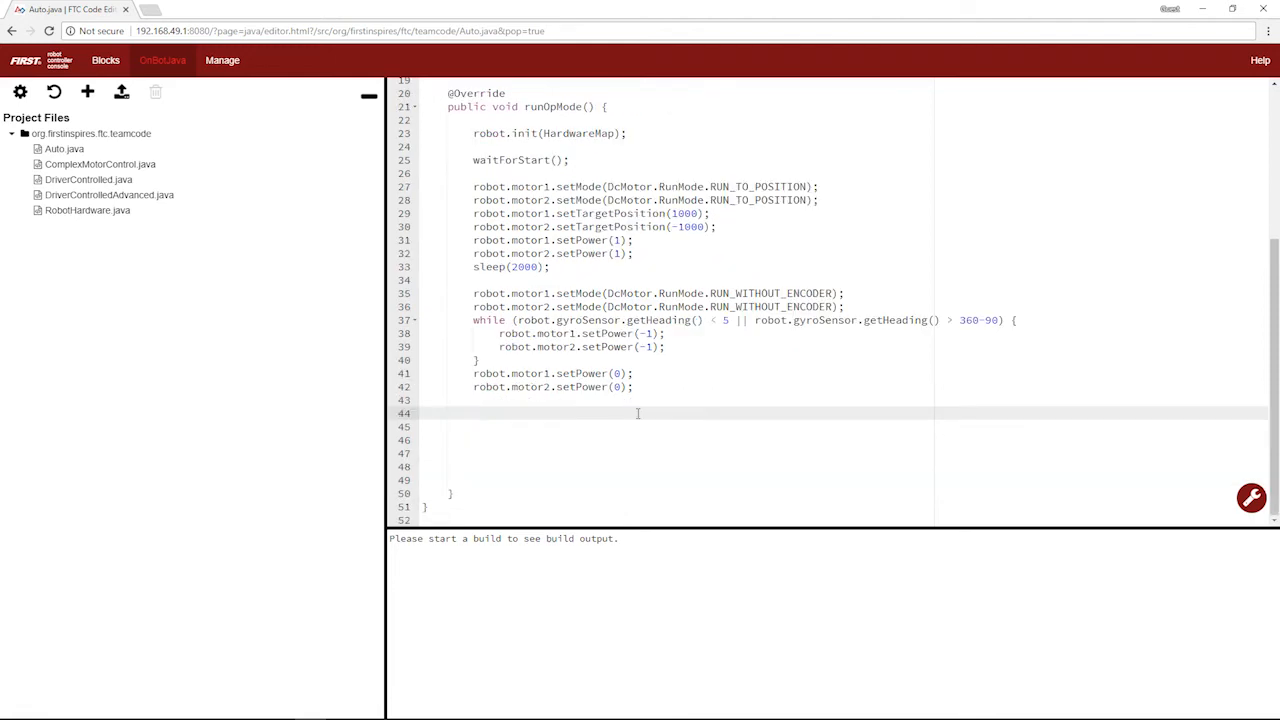
{"action": "type", "text": "robot."}
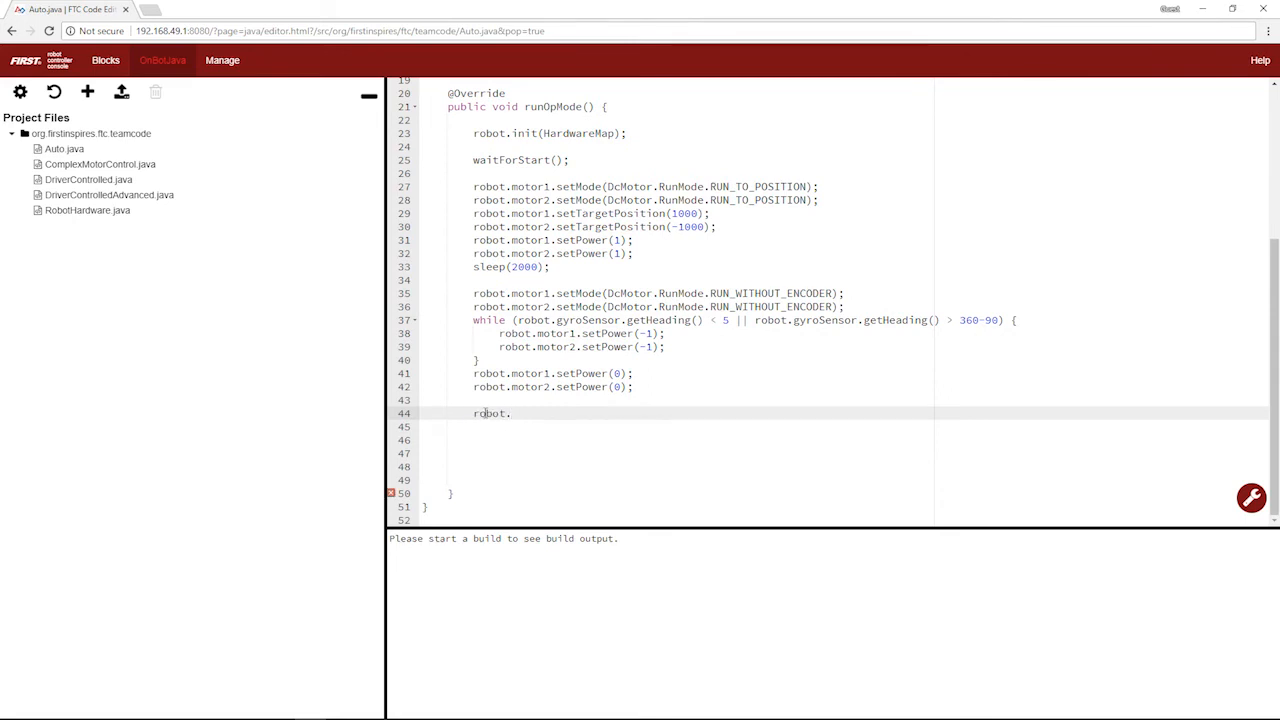
{"action": "type", "text": "servo"}
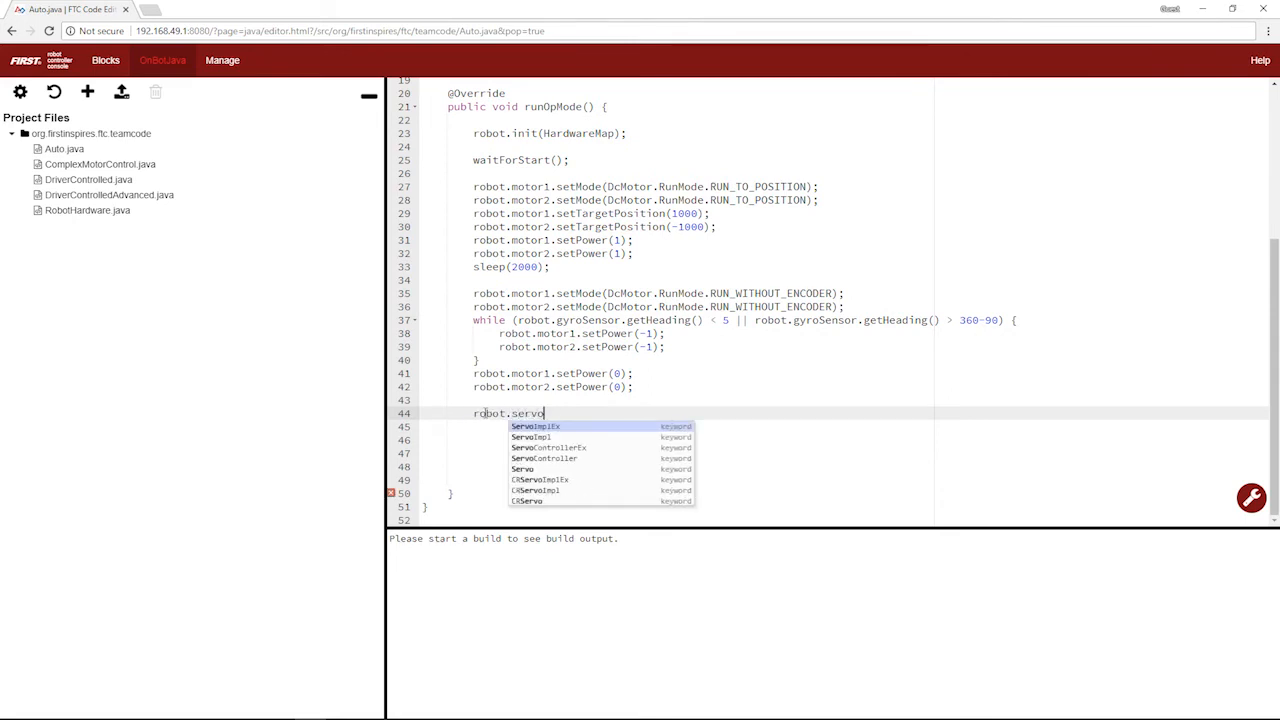
{"action": "type", "text": "Arm.setPosition("}
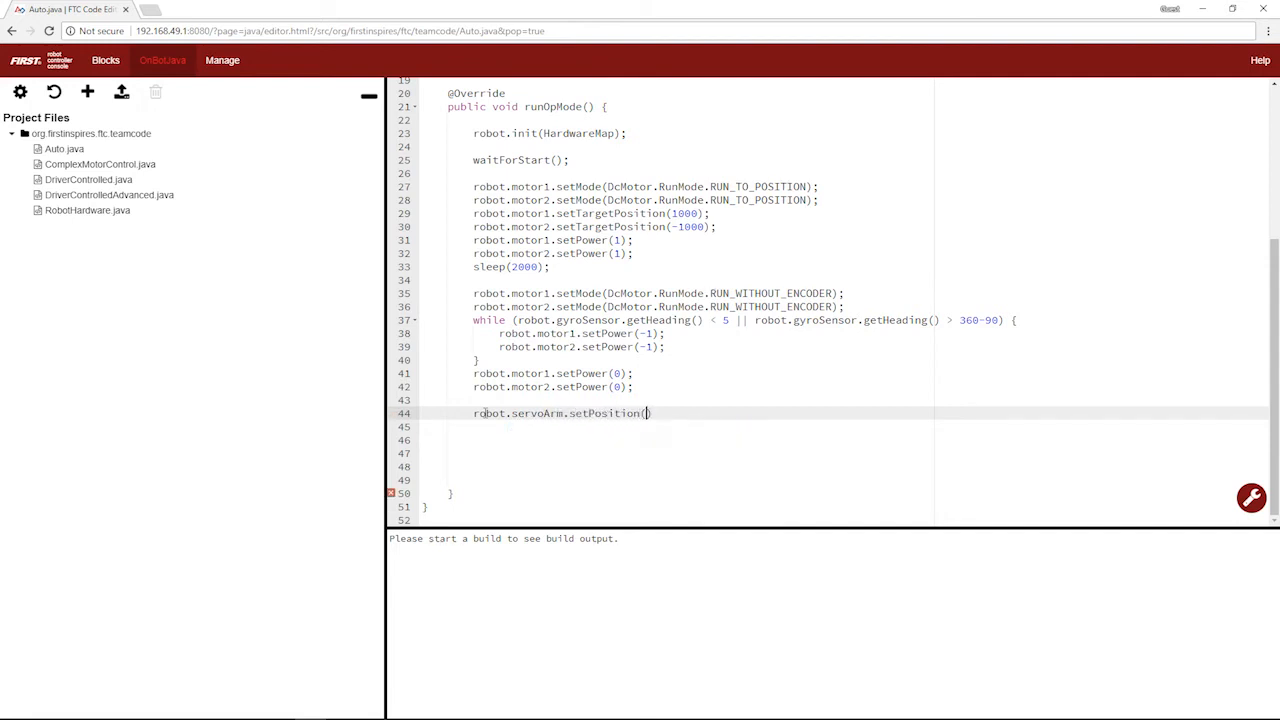
{"action": "type", "text": "1);"}
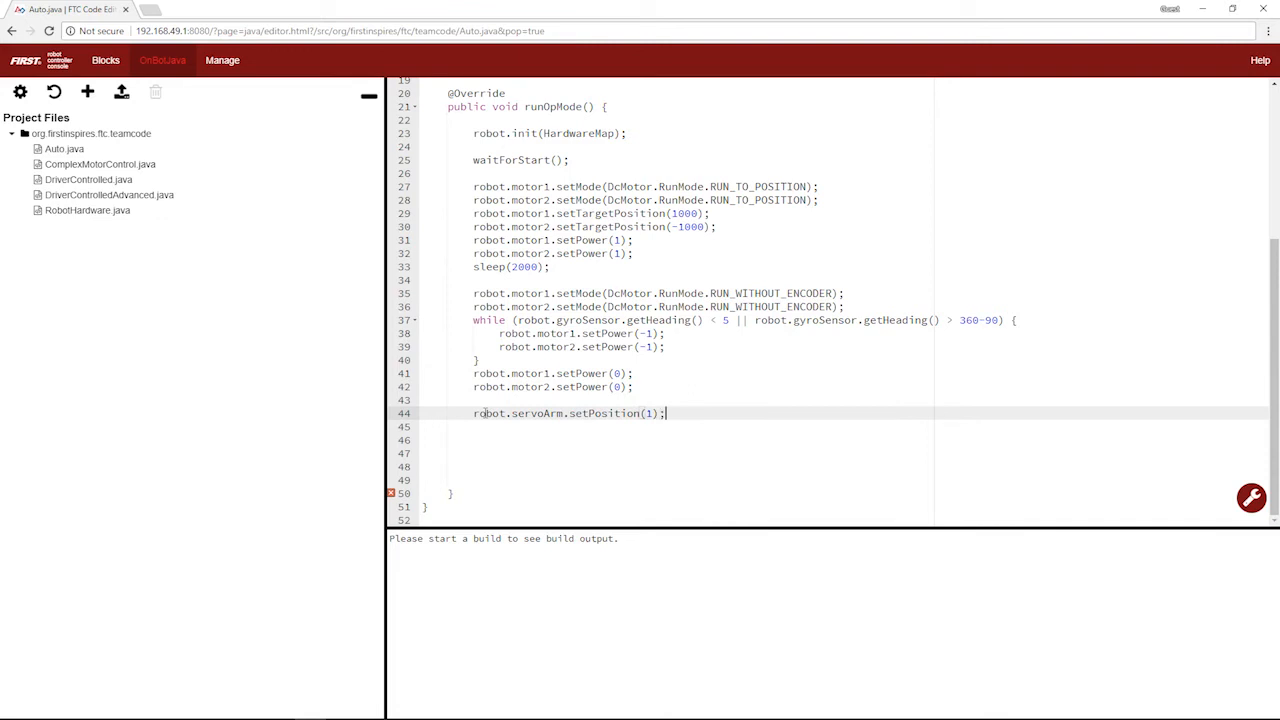
{"action": "type", "text": "s"}
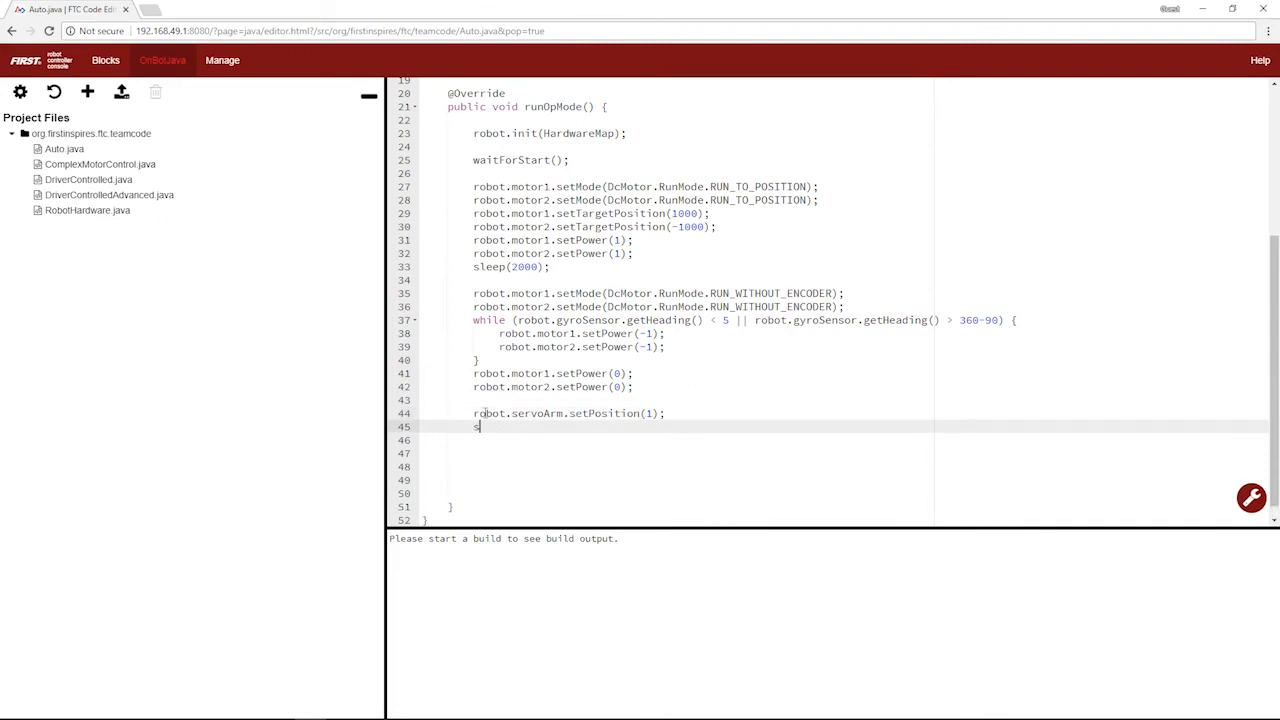
{"action": "type", "text": "leep(5)"}
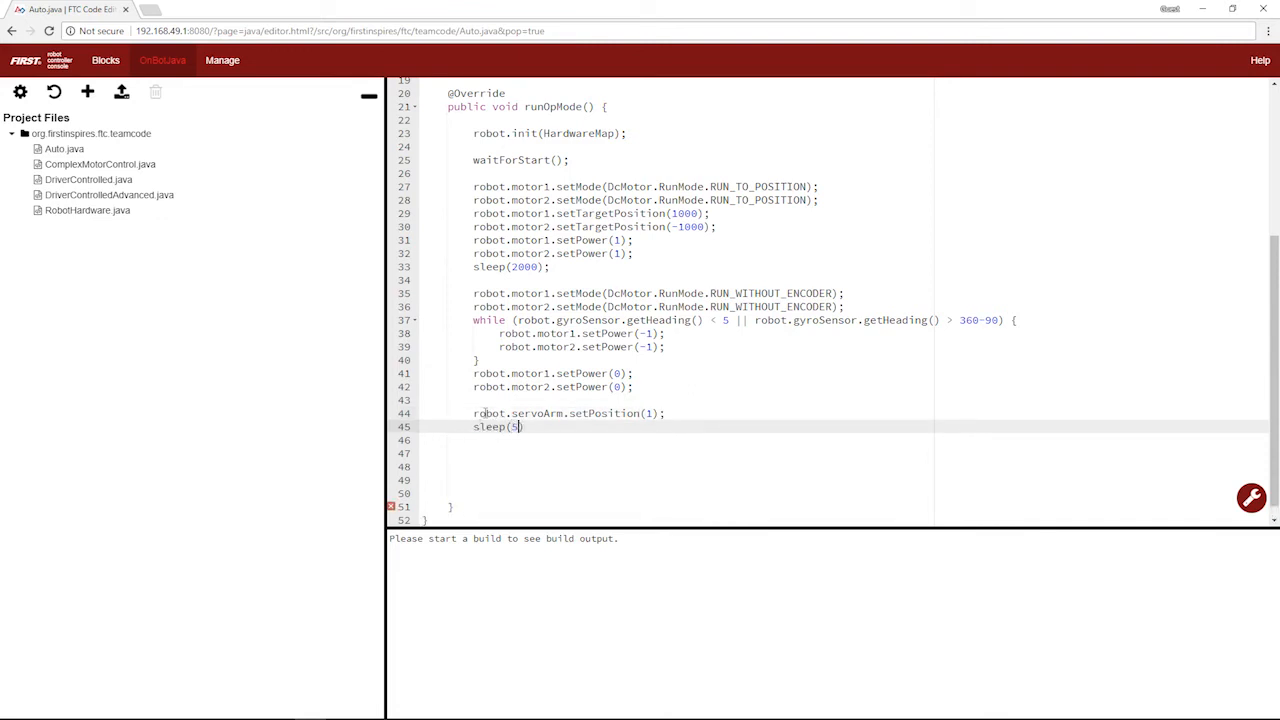
{"action": "type", "text": "00);"}
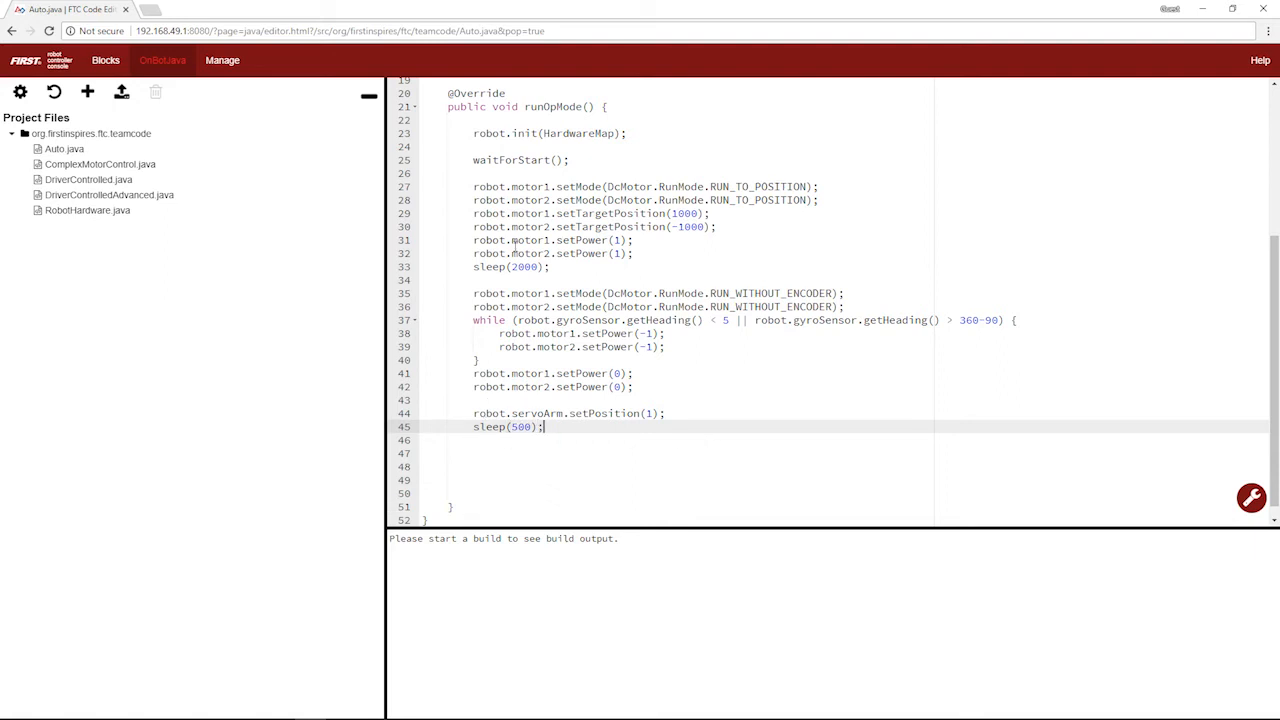
{"action": "scroll", "scroll_direction": "down", "scroll_amount": 3}
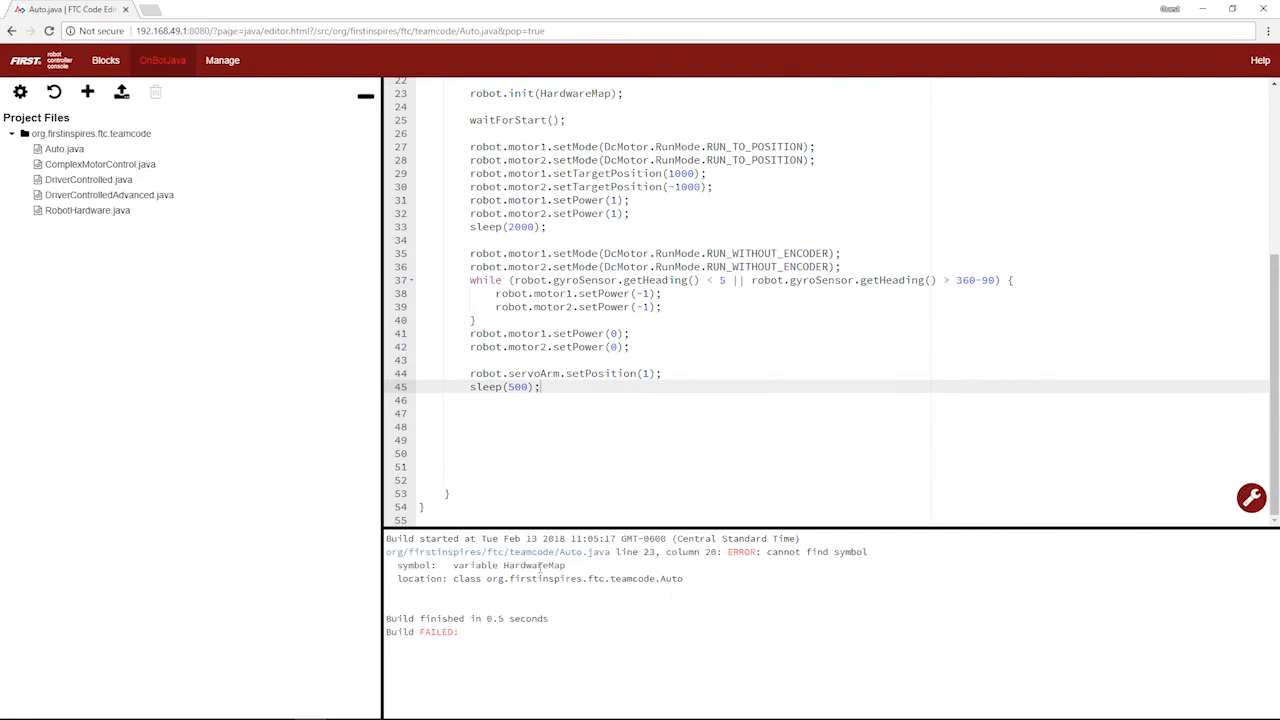
Change robot.init(HardwareMap) to hardwareMap on line 23 so the build error clears.
{"action": "scroll", "scroll_direction": "up", "scroll_amount": 3}
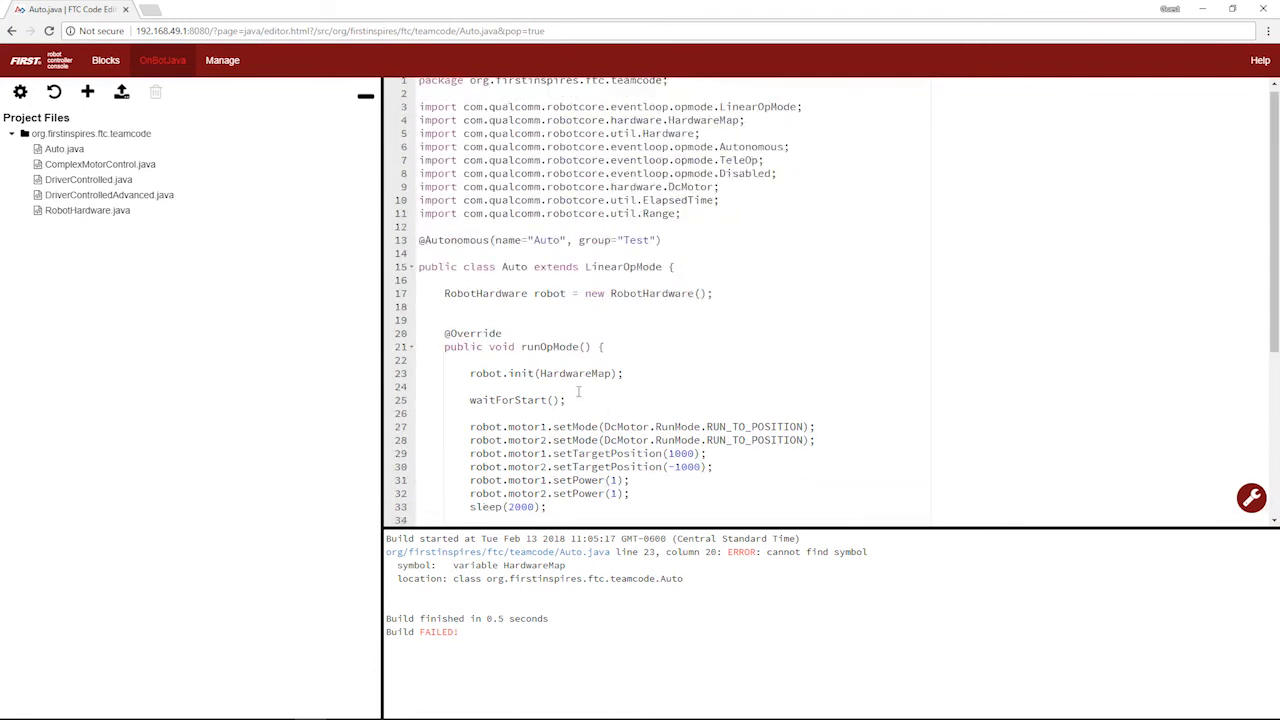
{"action": "left_click", "coordinate": [544, 374]}
{"action": "type", "text": "h"}
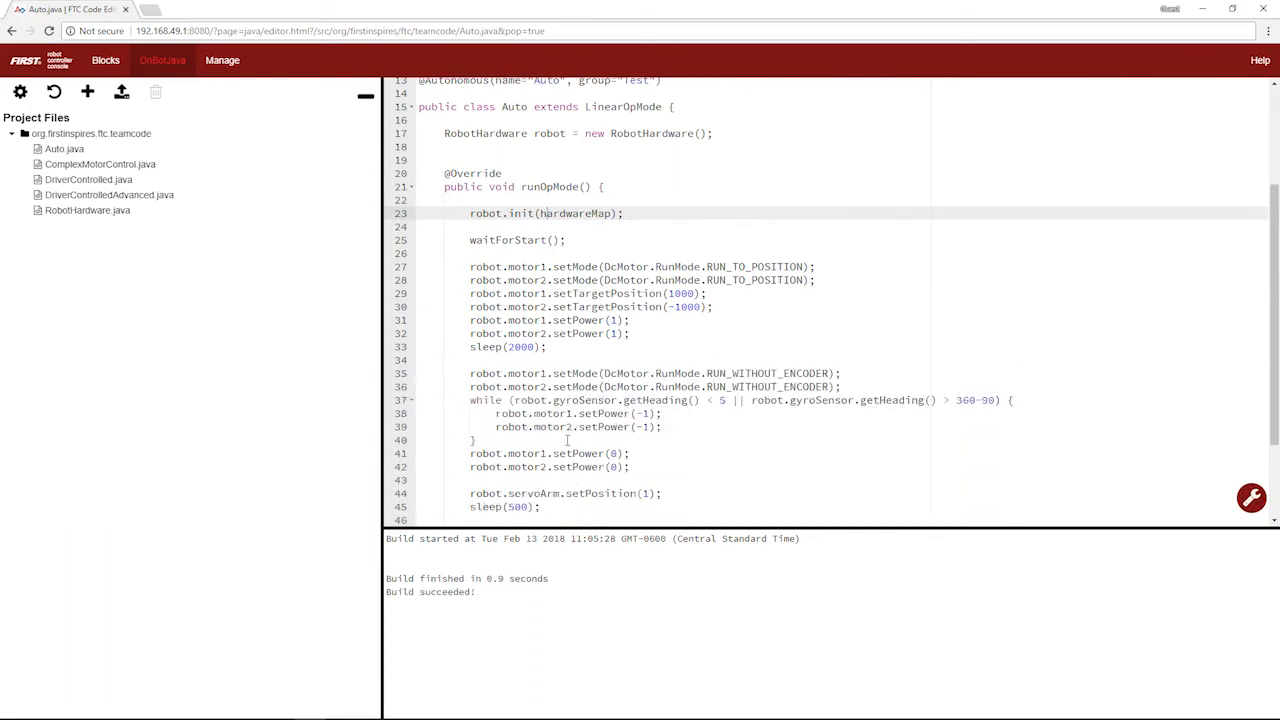
{"action": "scroll", "scroll_direction": "down", "scroll_amount": 3}
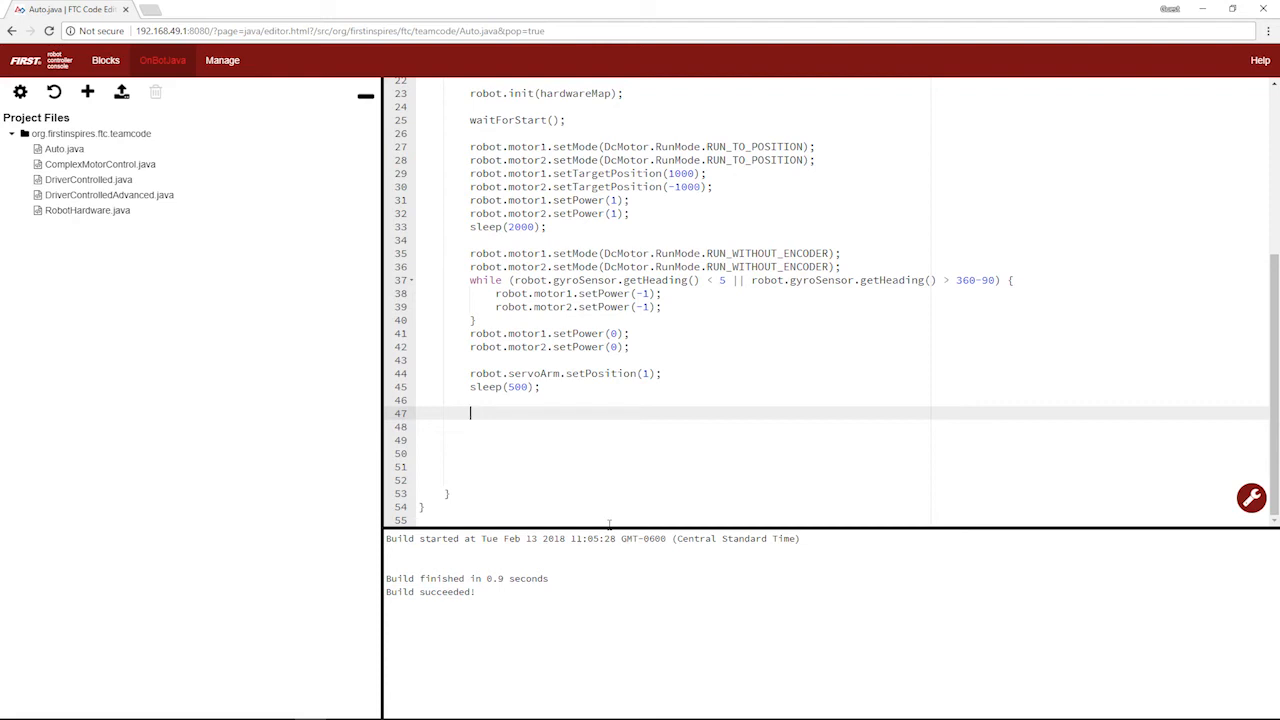
{"action": "left_click", "coordinate": [88, 210]}
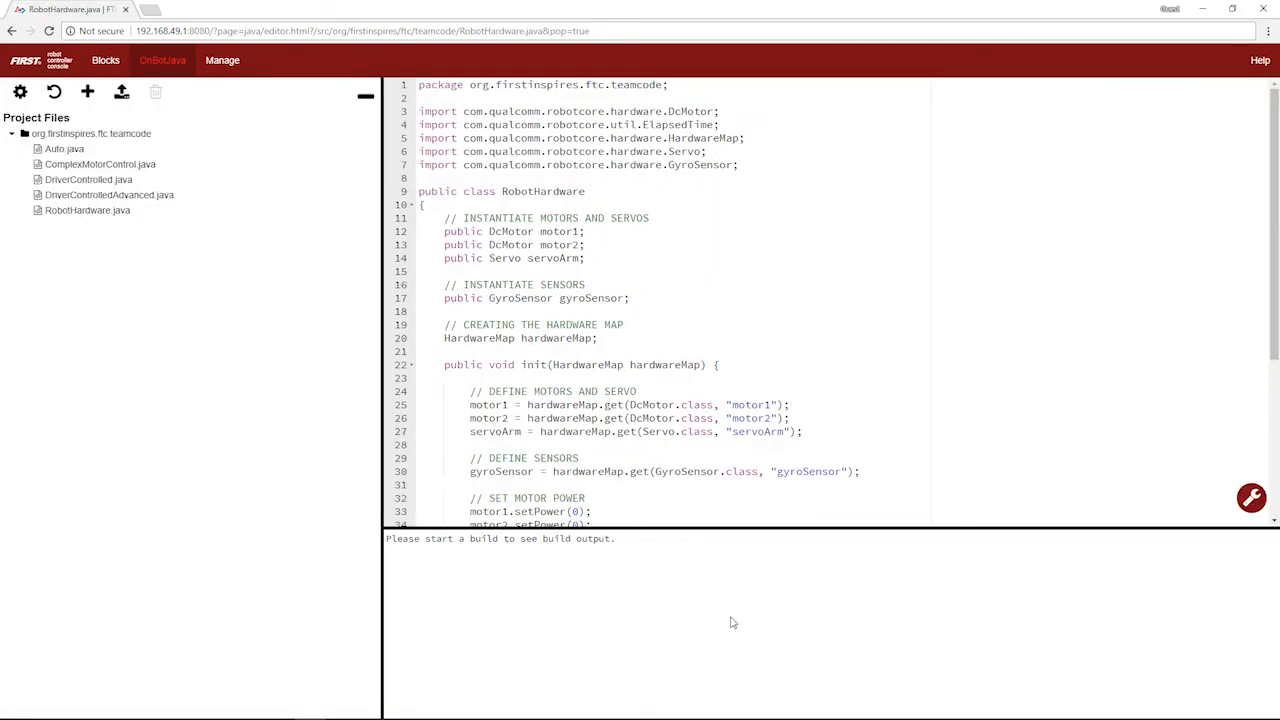
Import com.qualcomm ColorSensor and declare public ColorSensor colorSensor in RobotHardware.
{"action": "scroll", "scroll_direction": "down", "scroll_amount": 3}
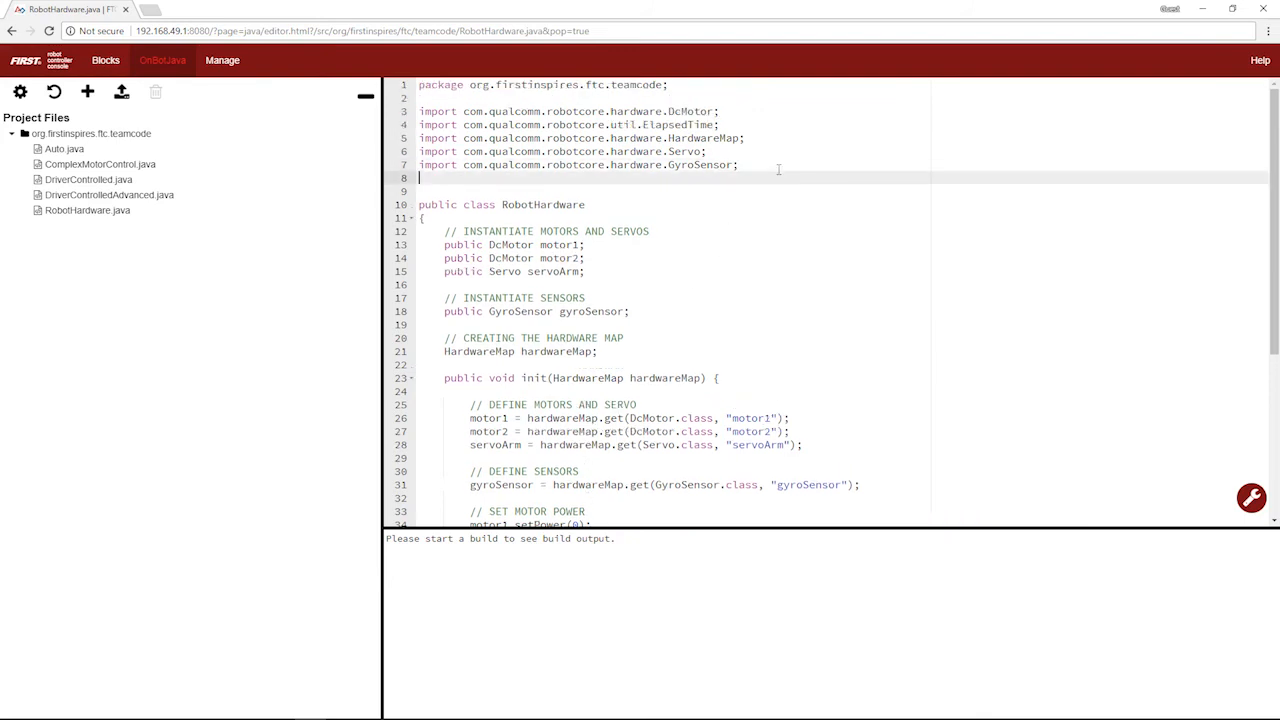
{"action": "type", "text": "import"}
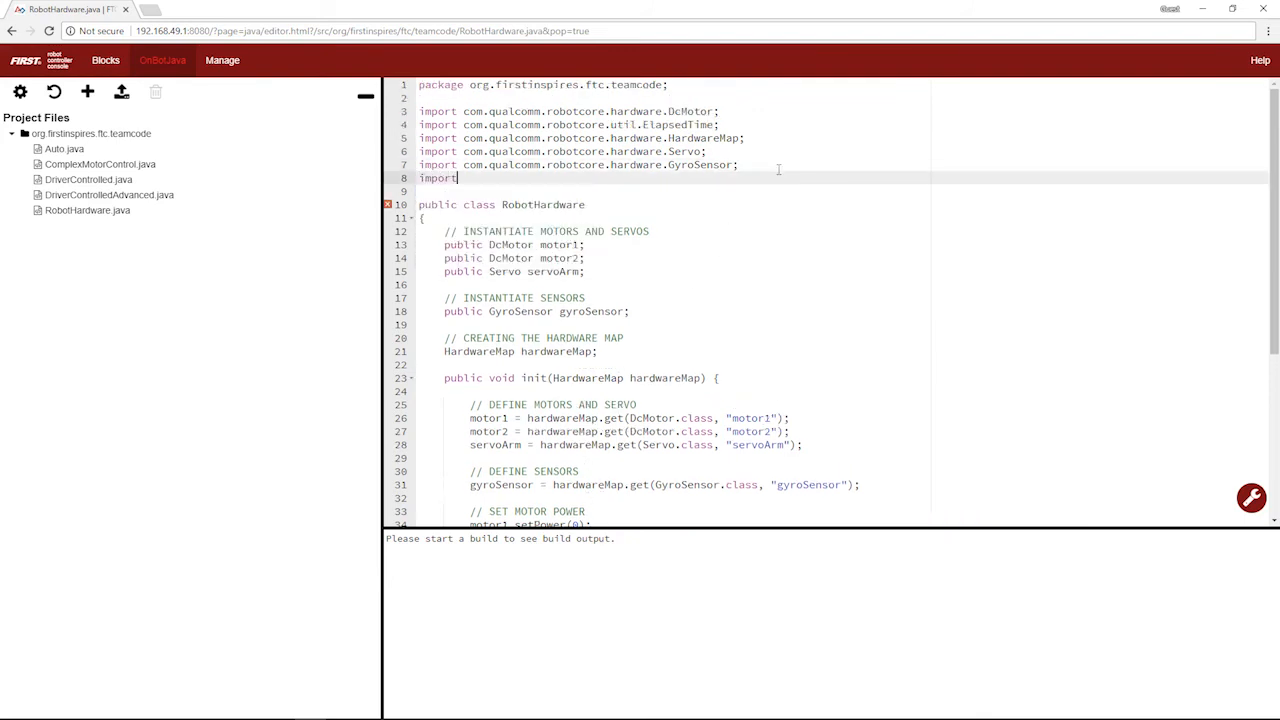
{"action": "type", "text": "com.qualcomm.robotcore.hardware.Co"}
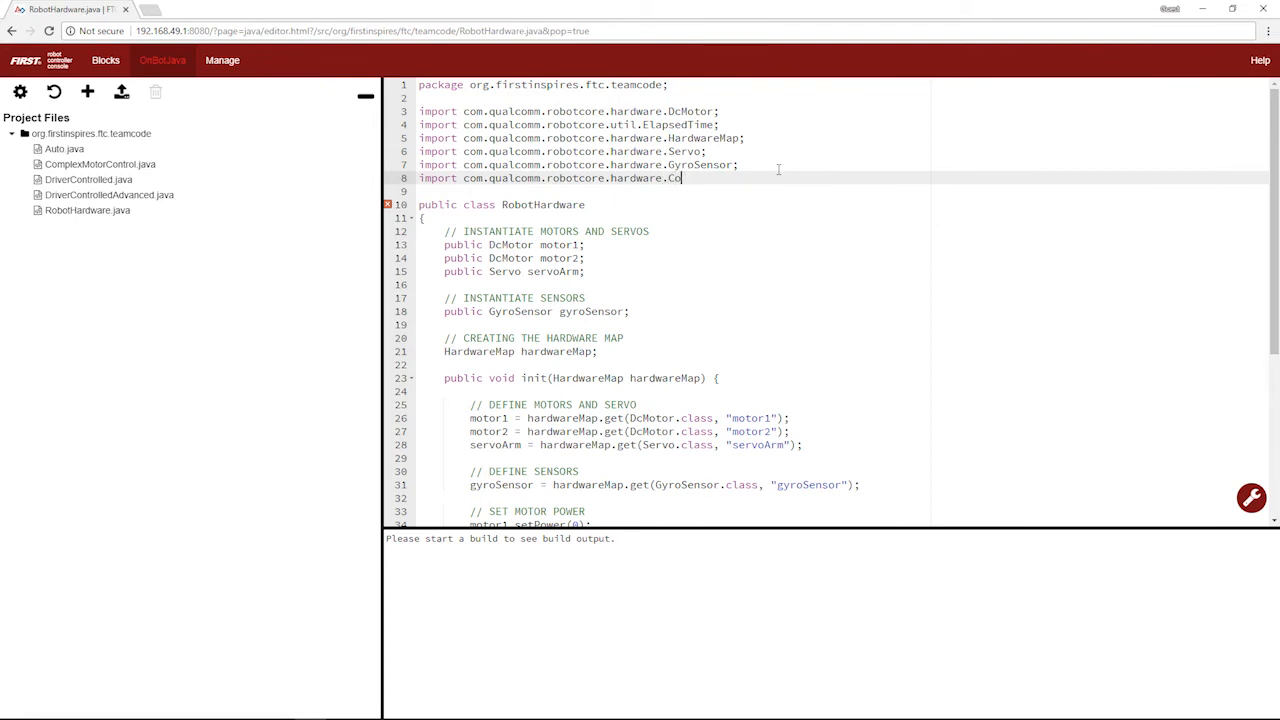
{"action": "type", "text": "lorSe"}
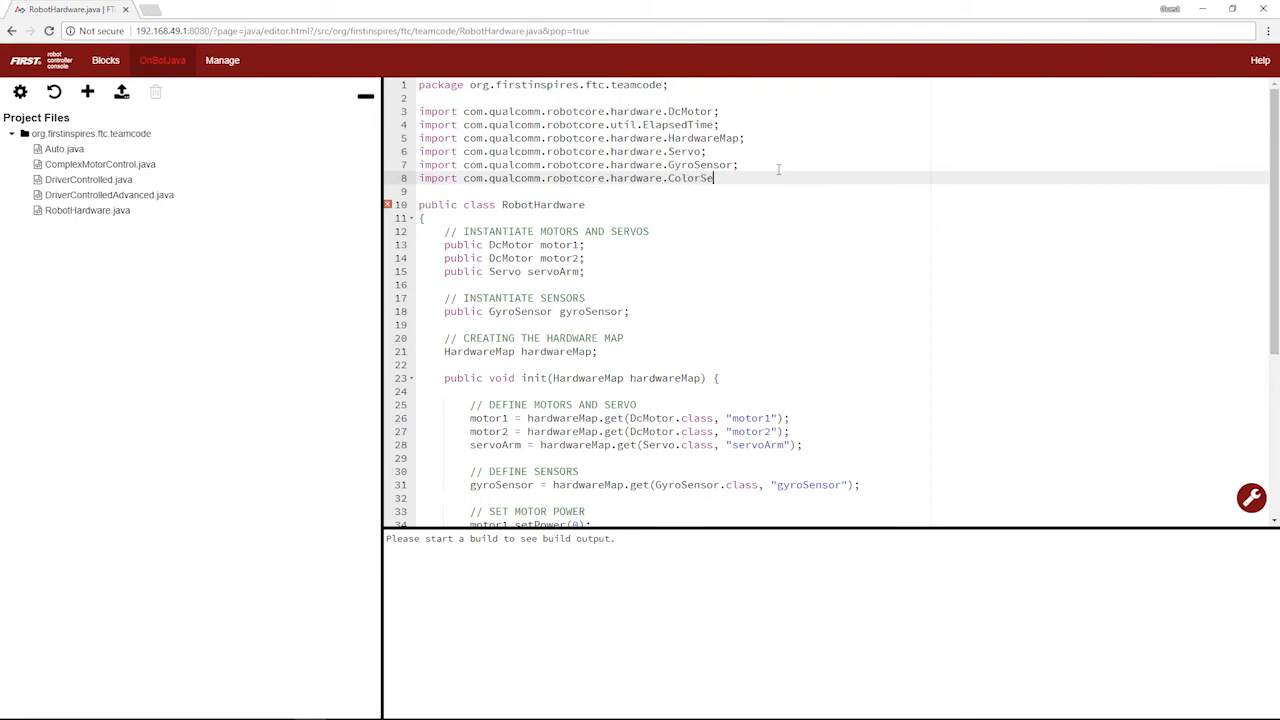
{"action": "type", "text": "nsor;"}
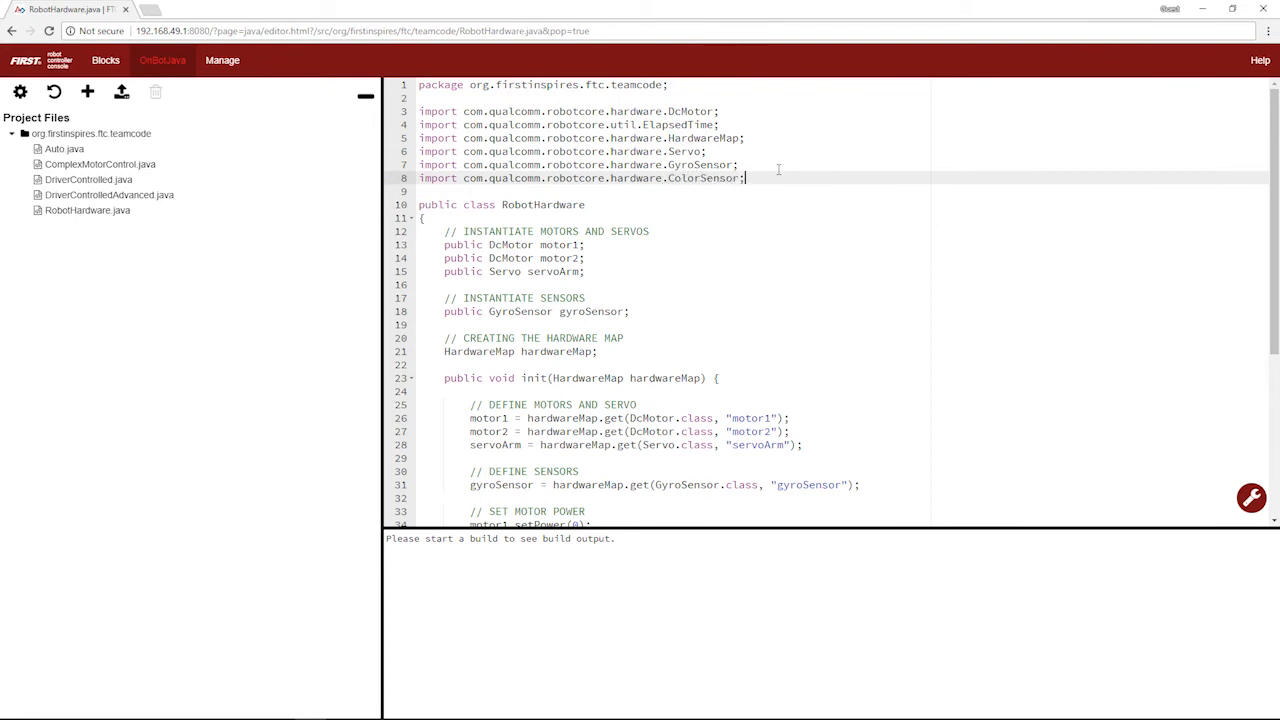
{"action": "scroll", "scroll_direction": "down", "scroll_amount": 3}
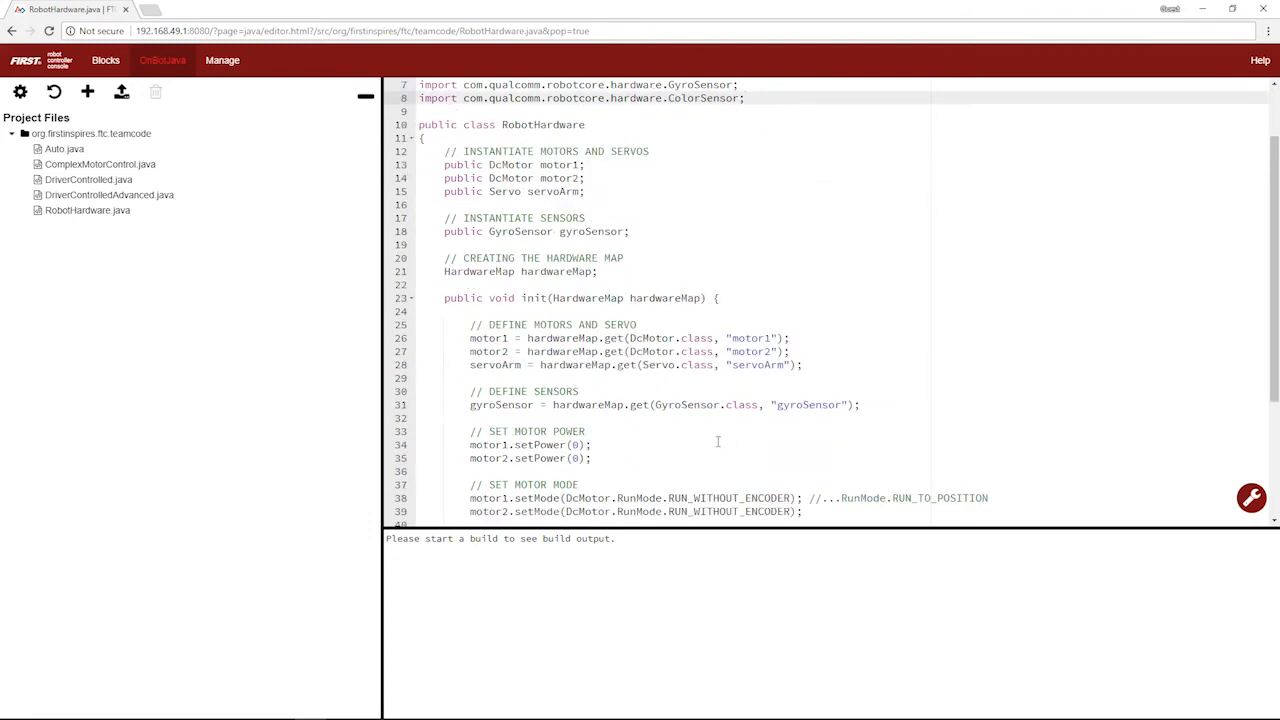
{"action": "scroll", "scroll_direction": "down", "scroll_amount": 3}
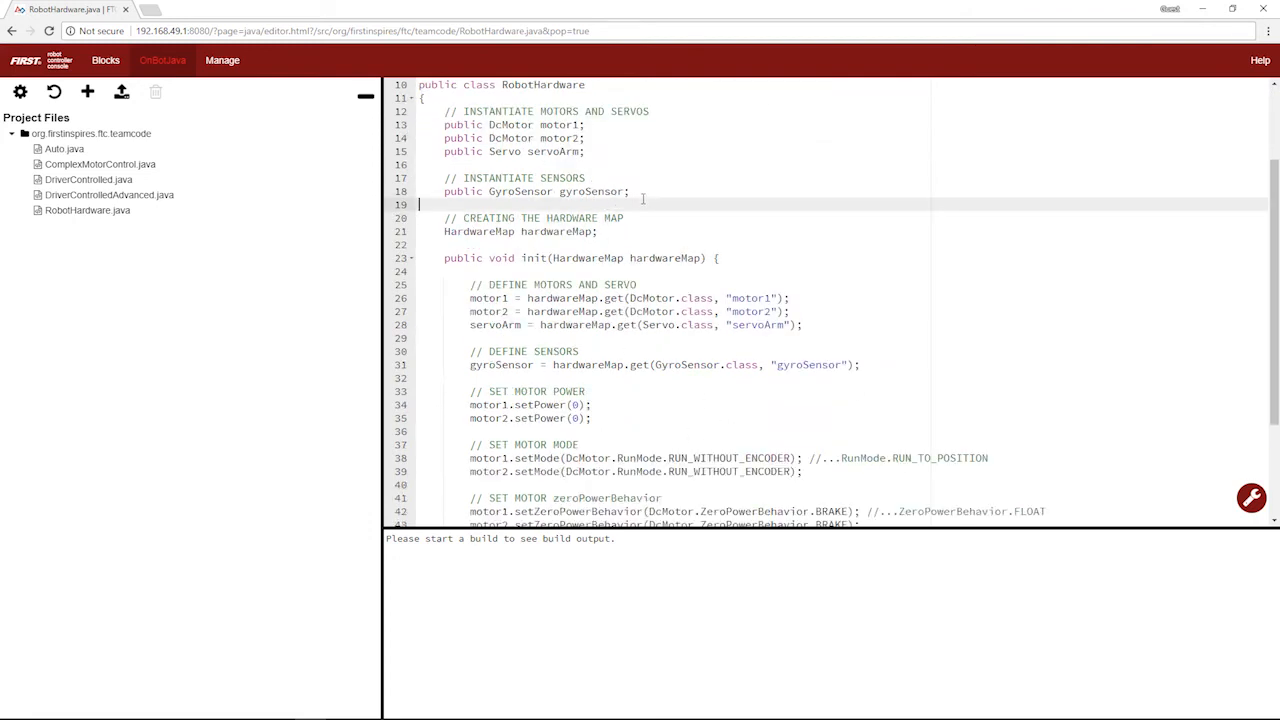
{"action": "type", "text": "public"}
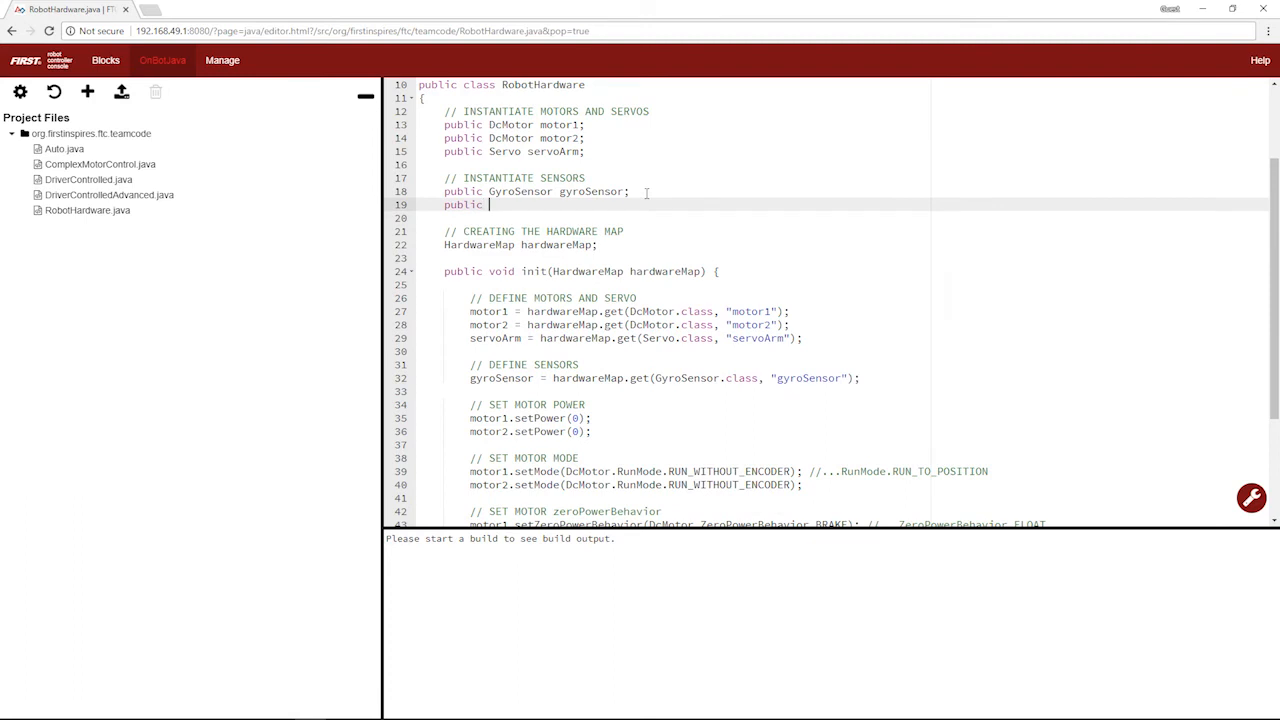
{"action": "type", "text": "ColorSensor colorSensor"}
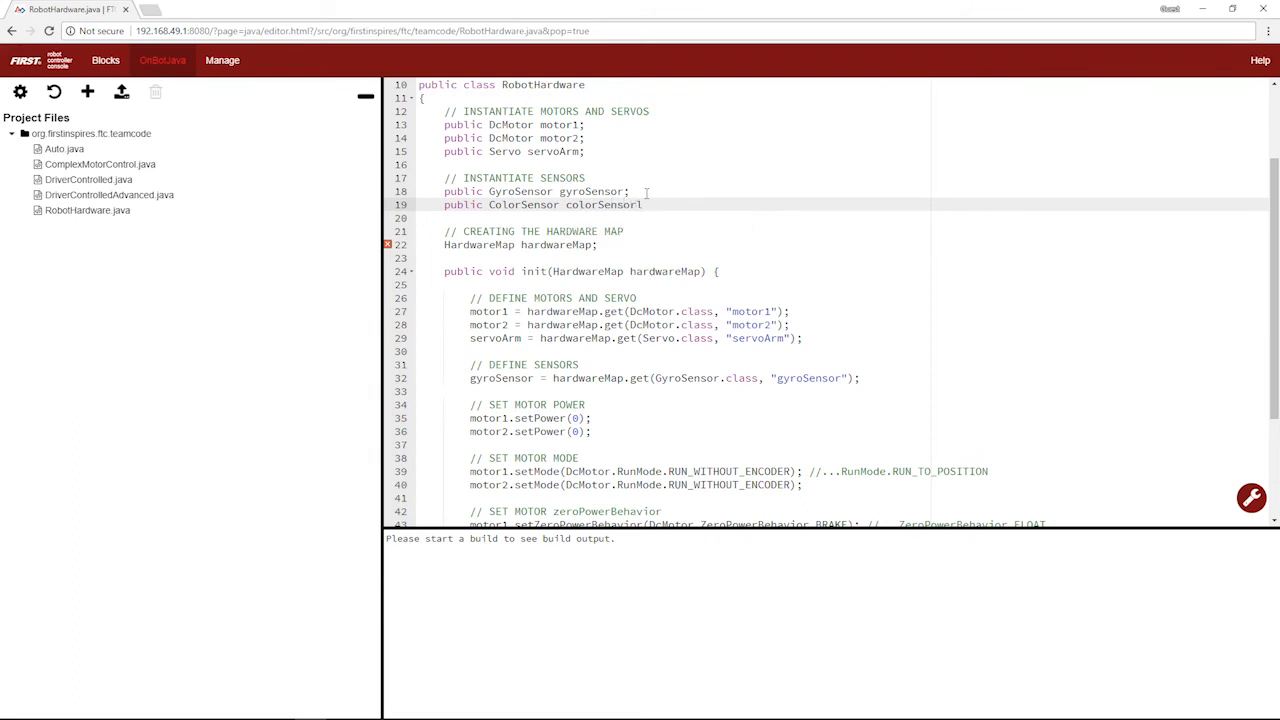
Map colorSensor = hardwareMap.get(ColorSensor.class, "colorSensor") below the gyroSensor mapping.
{"action": "scroll", "scroll_direction": "down", "scroll_amount": 3}
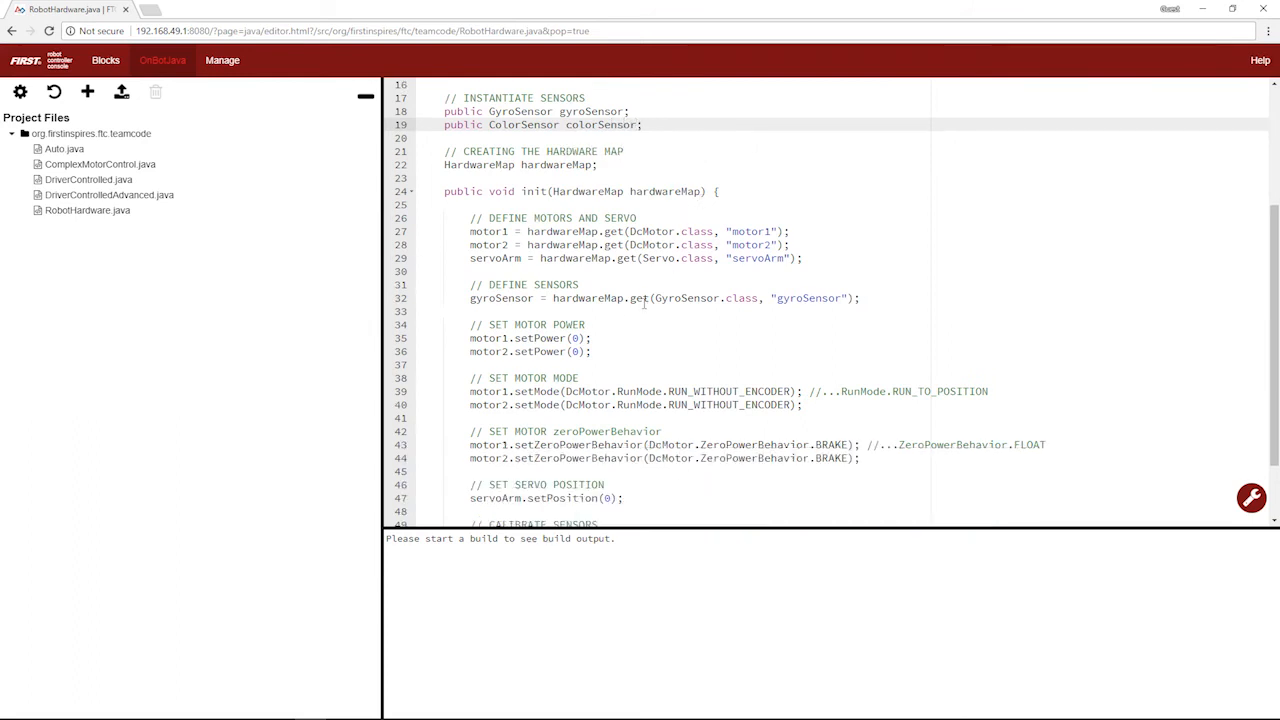
{"action": "key", "text": "enter"}
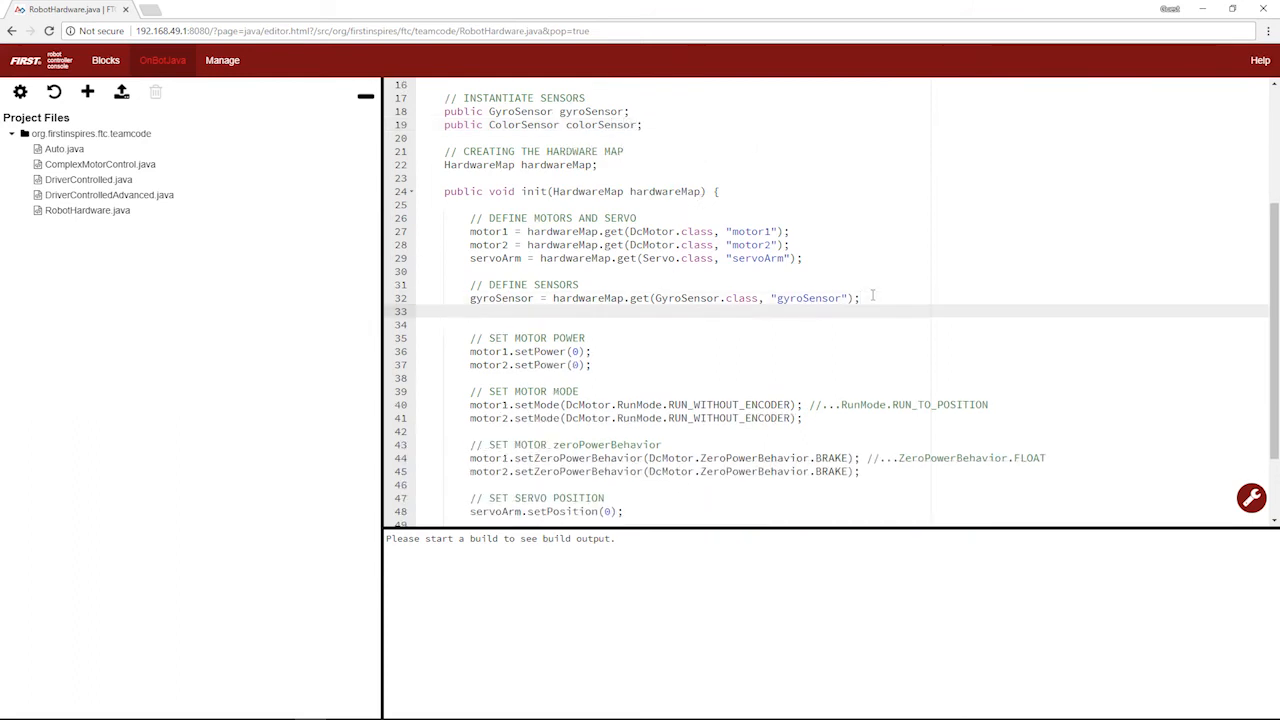
{"action": "type", "text": "colorSensor ="}
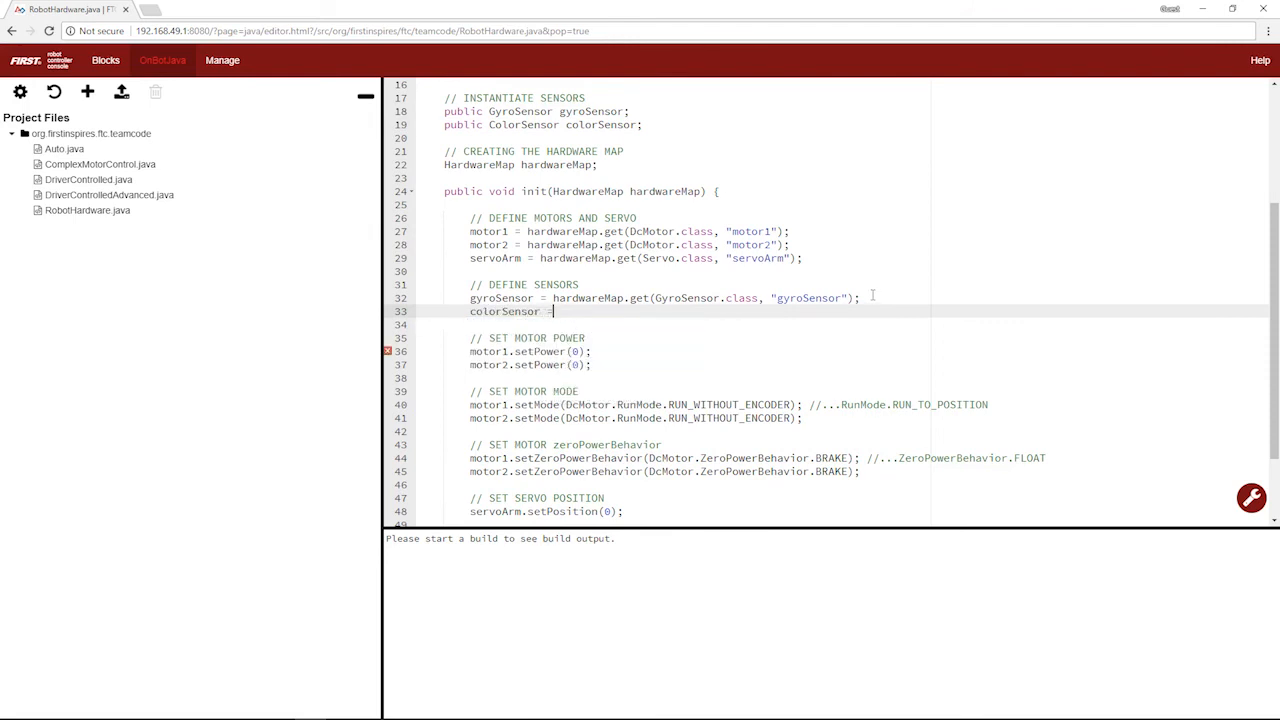
{"action": "type", "text": "hardwareMap.get("}
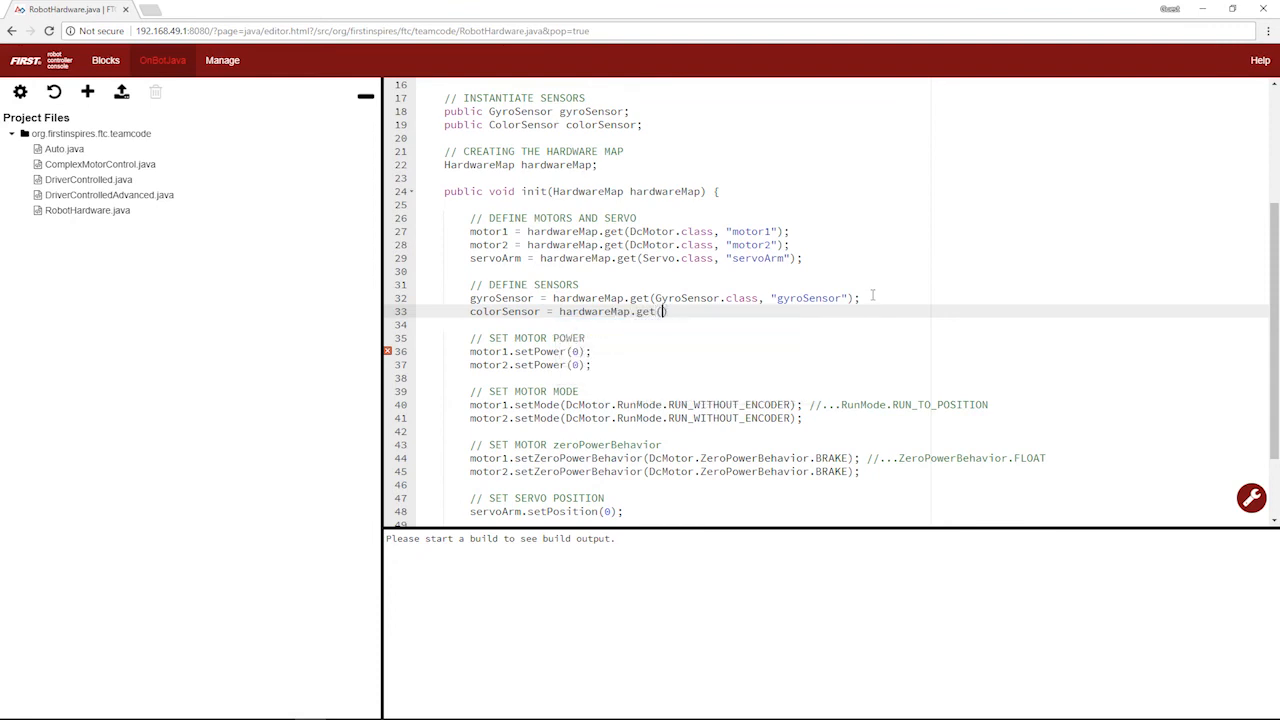
{"action": "type", "text": "ColorSensor.class, \"colorSensor"}
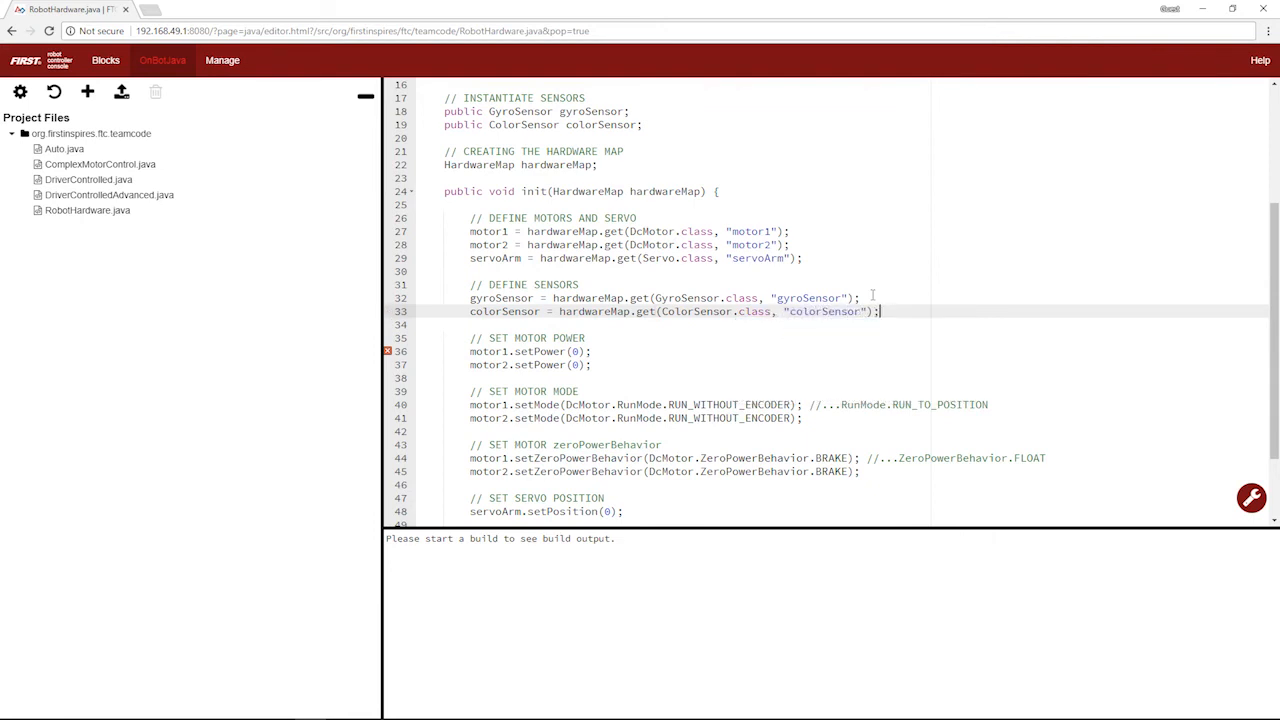
{"action": "scroll", "scroll_direction": "down", "scroll_amount": 3}
{"action": "type", "text": "gyroSensor.calibrate();"}
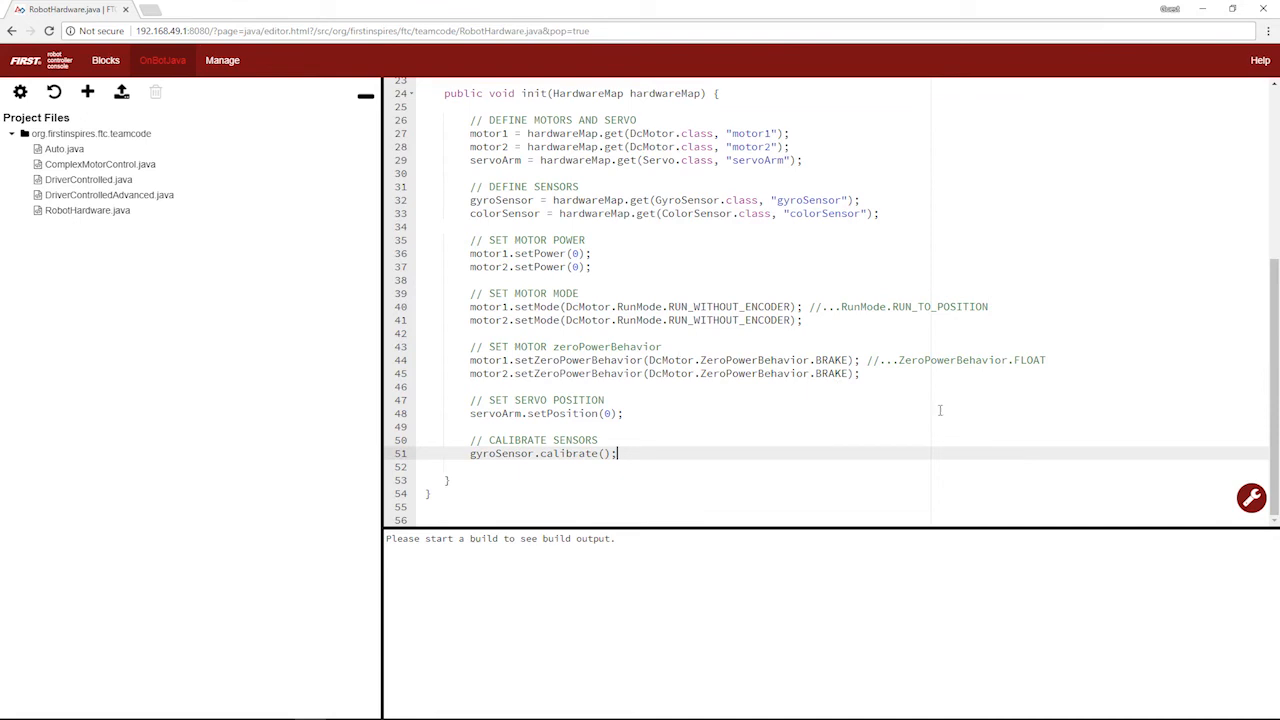
{"action": "mouse_move", "coordinate": [642, 454]}
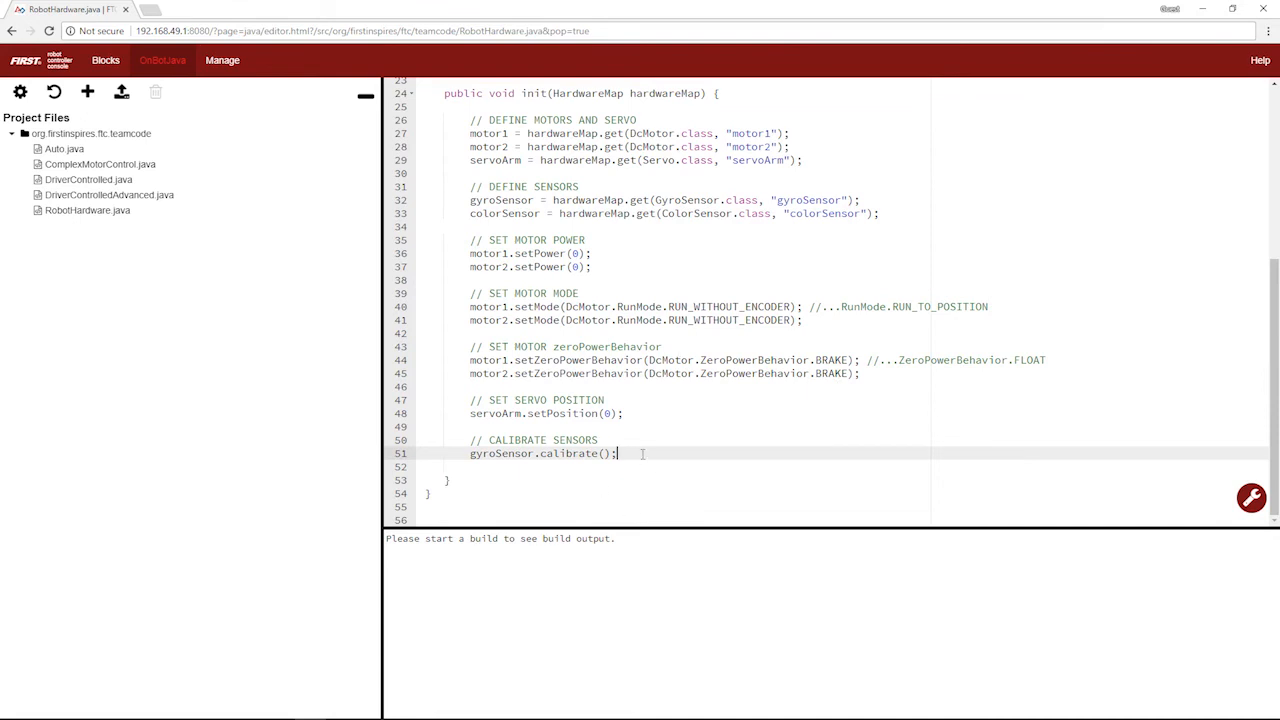
{"action": "mouse_move", "coordinate": [640, 458]}
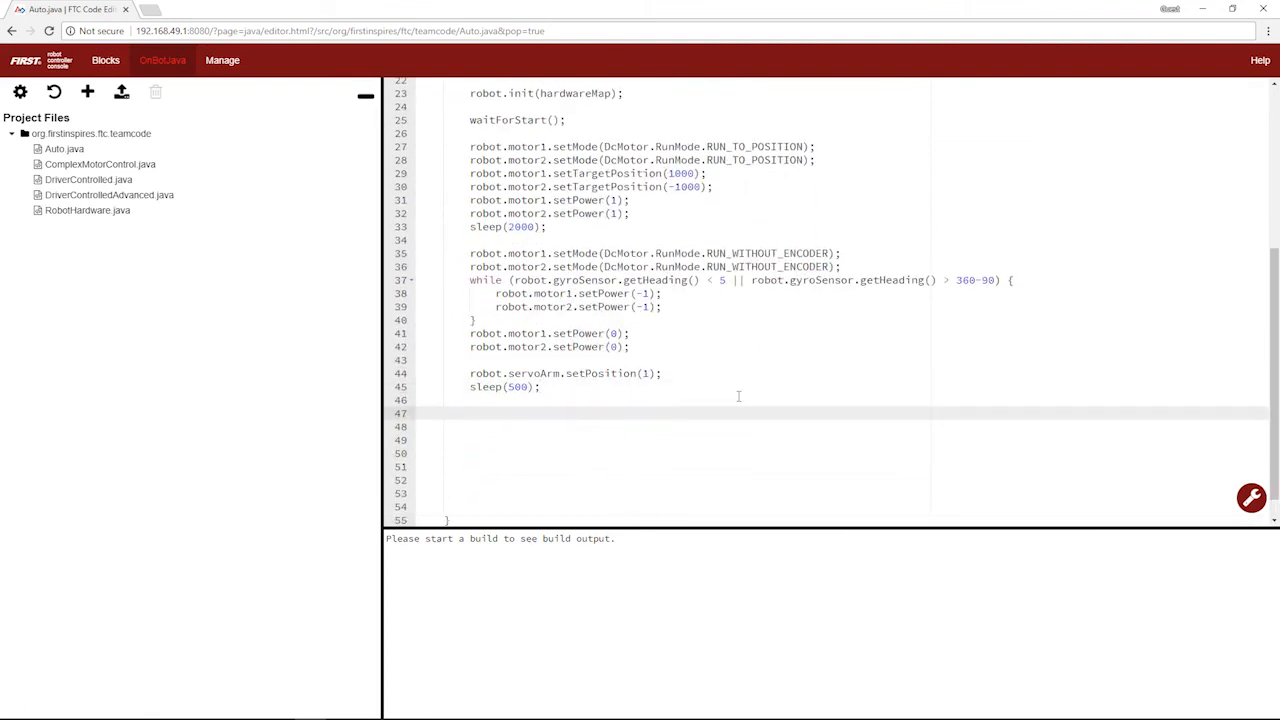
Add robot.colorSensor red(), blue(), green() and alpha() reading lines after the pause.
{"action": "type", "text": "robot."}
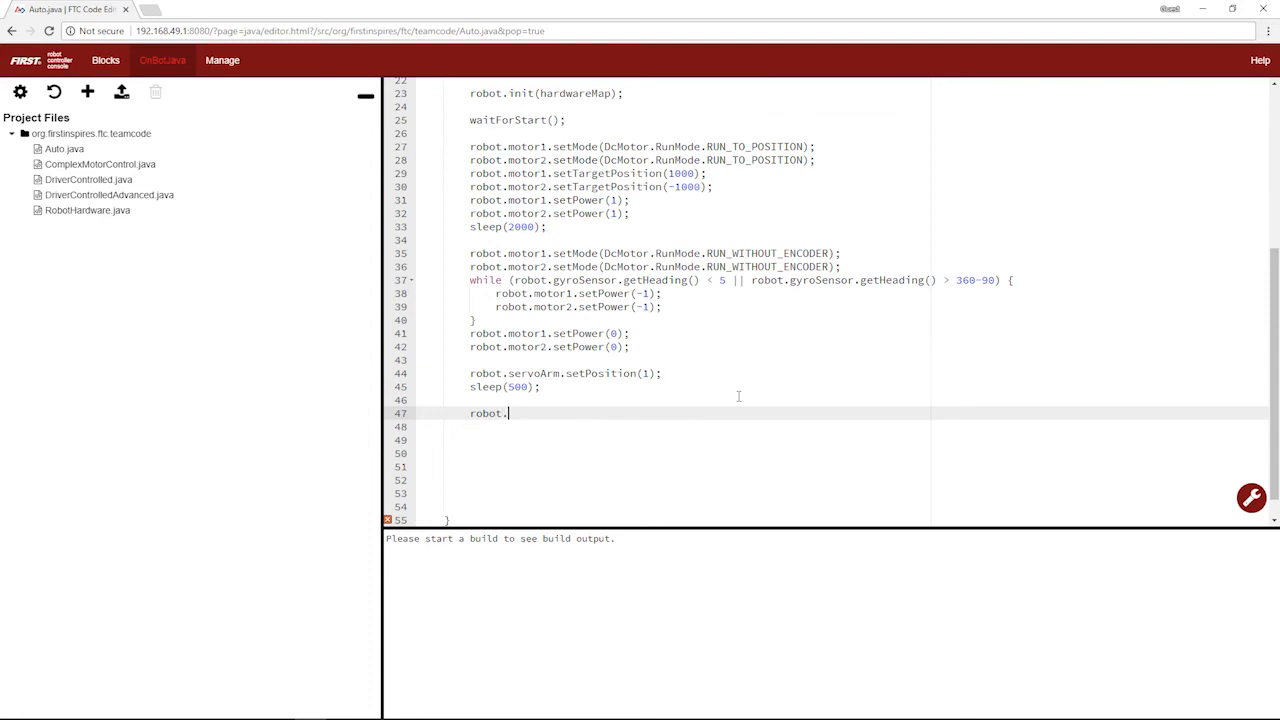
{"action": "type", "text": "colorSensor"}
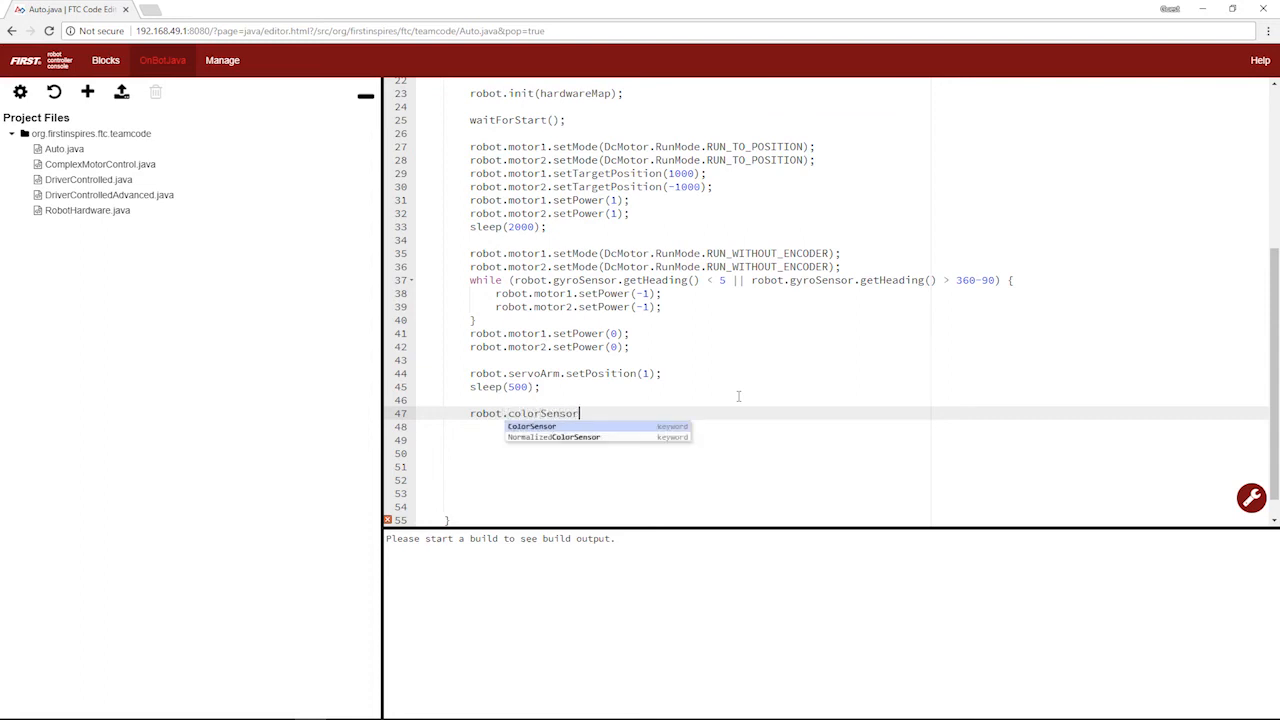
{"action": "type", "text": ".red()"}
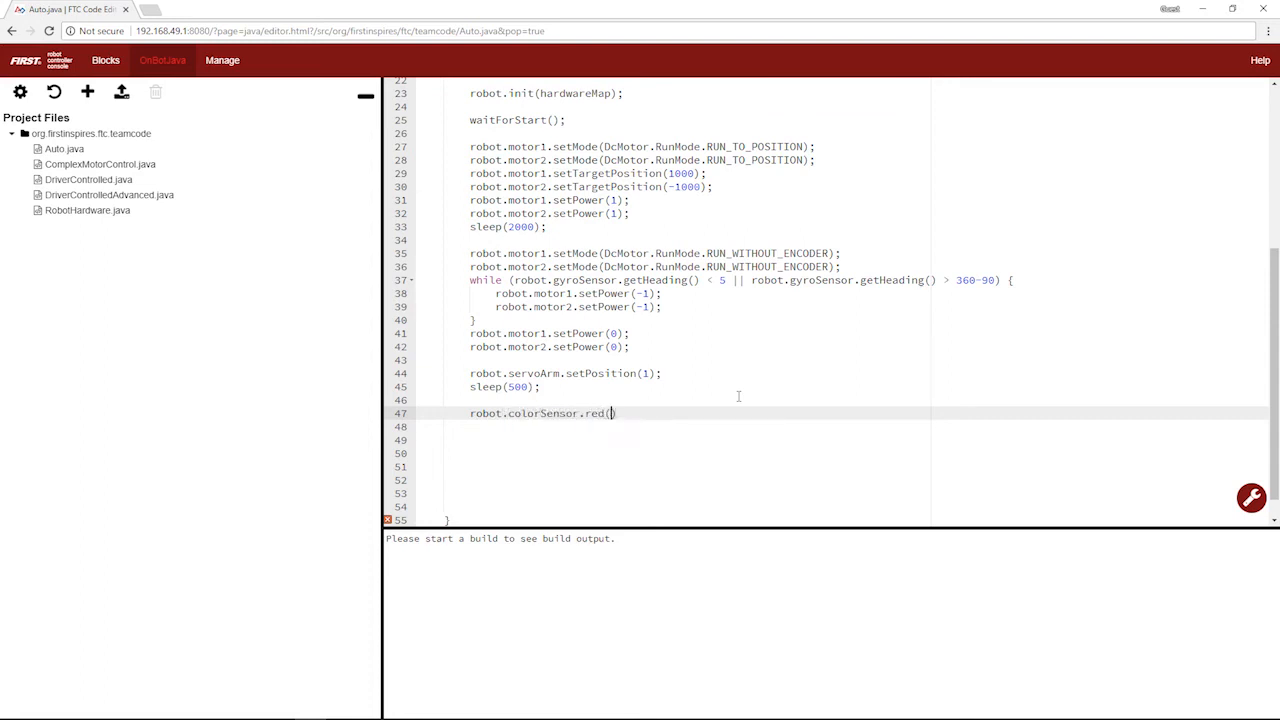
{"action": "type", "text": ";"}
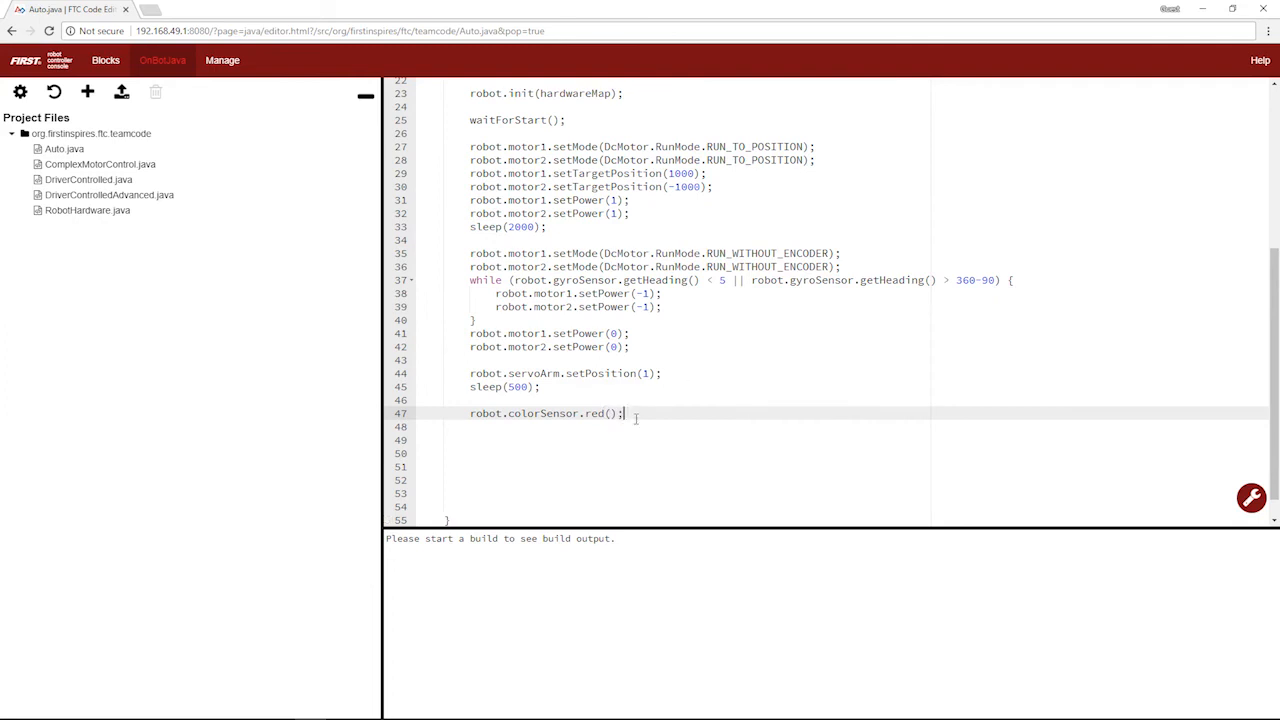
{"action": "mouse_move", "coordinate": [654, 412]}
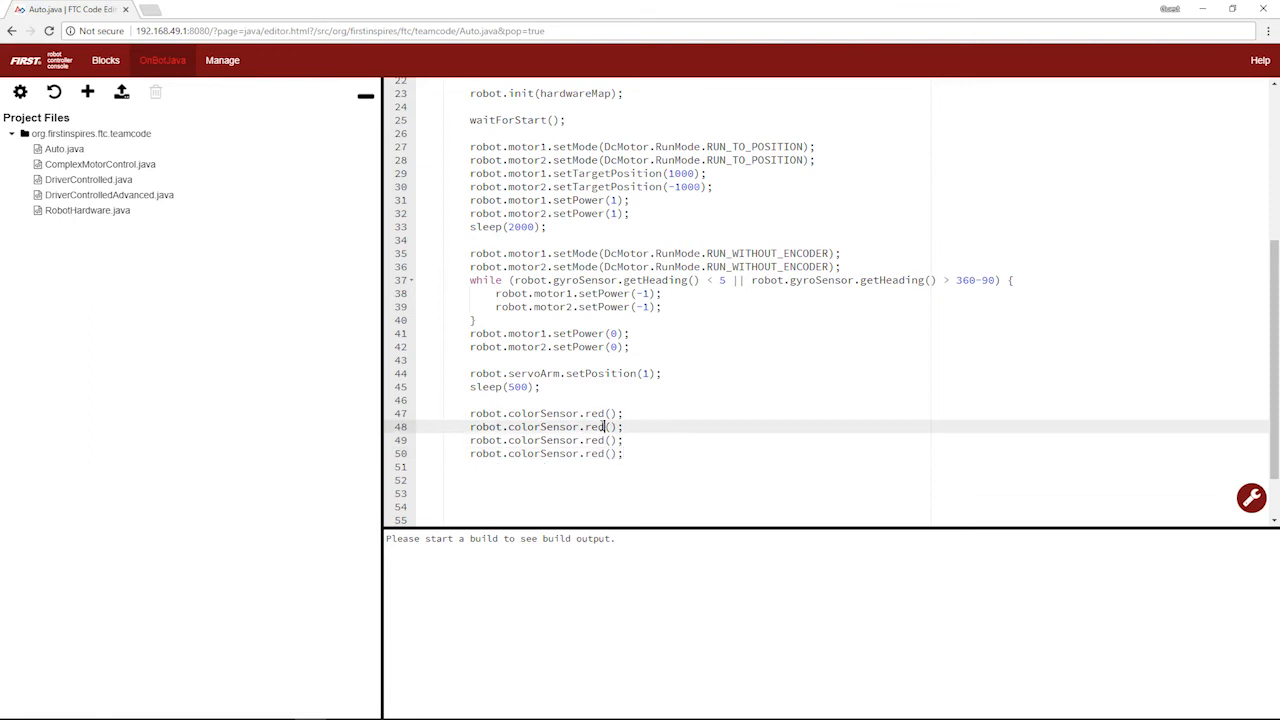
{"action": "type", "text": "blue"}
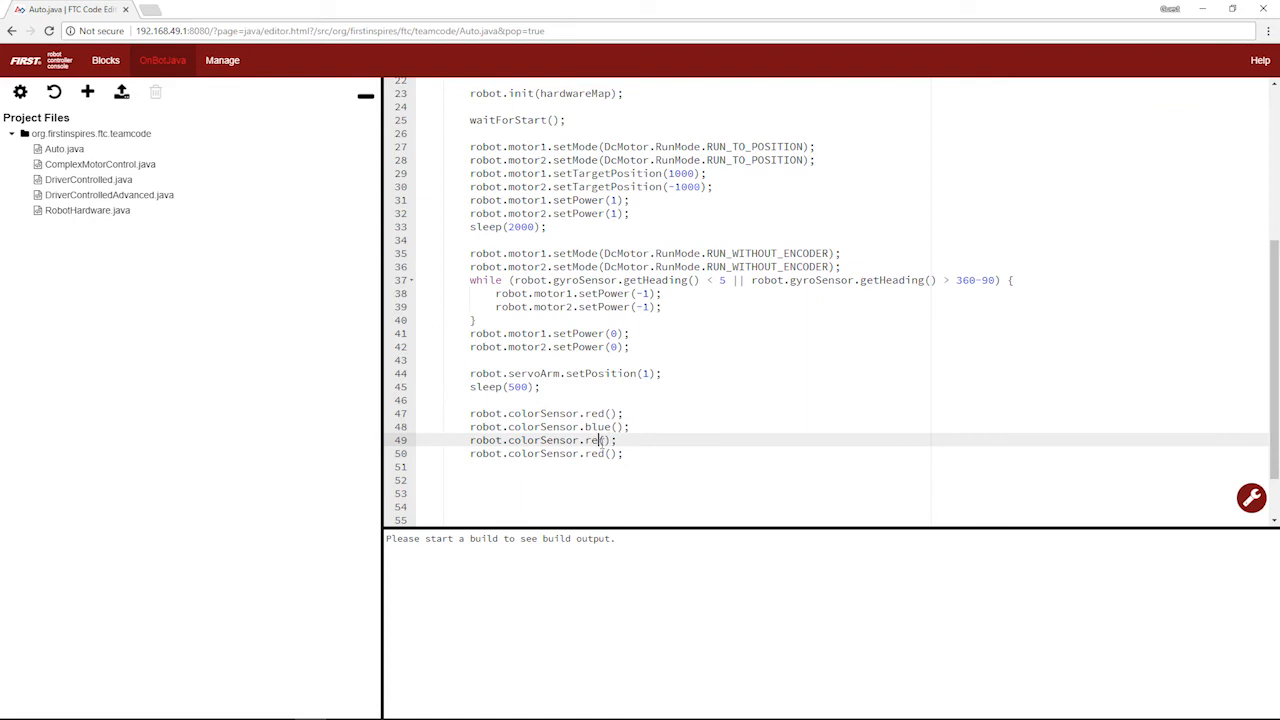
{"action": "type", "text": "green"}
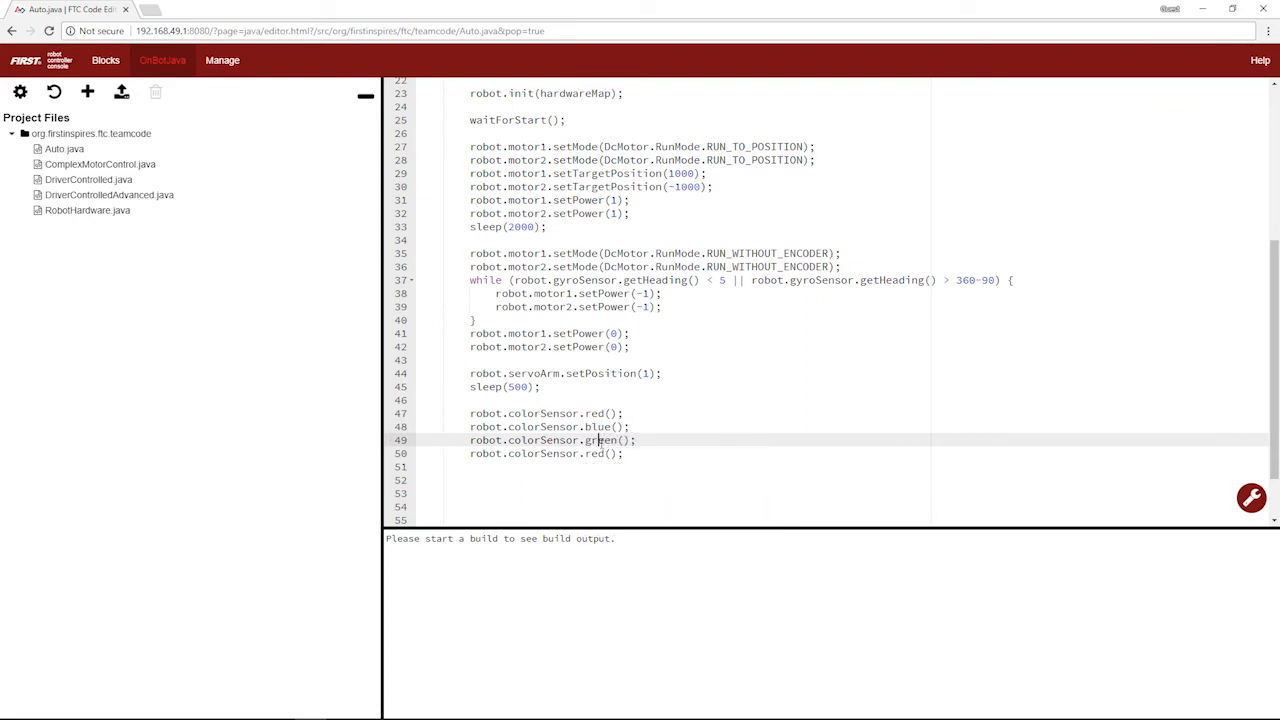
{"action": "type", "text": "alpha"}
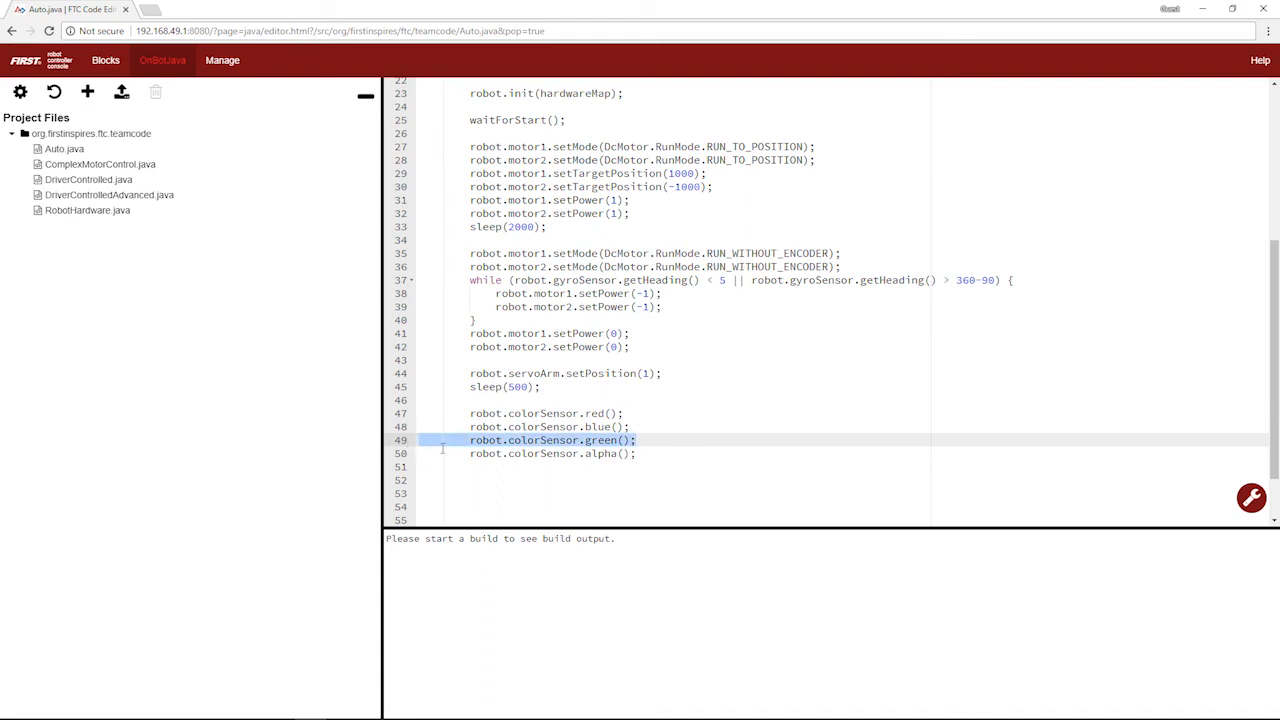
Delete the green() reading line, leaving red, blue and alpha.
{"action": "key", "text": "Delete"}
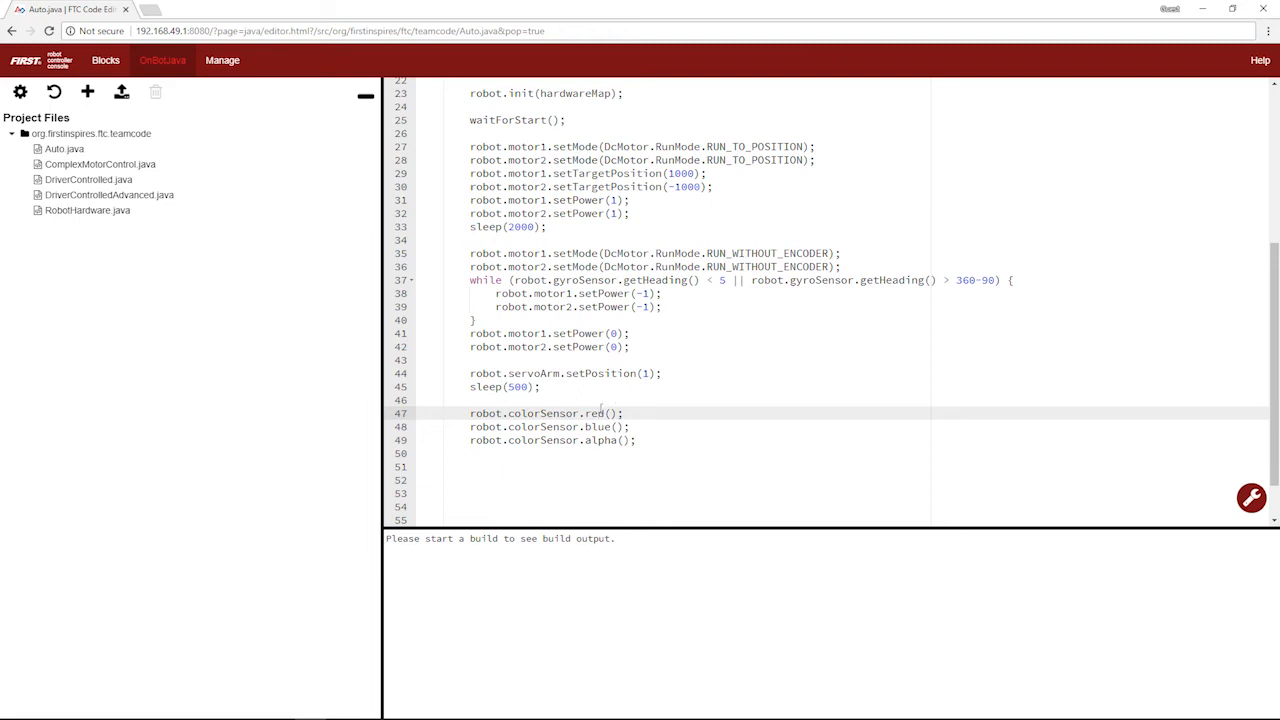
{"action": "left_click", "coordinate": [604, 440]}
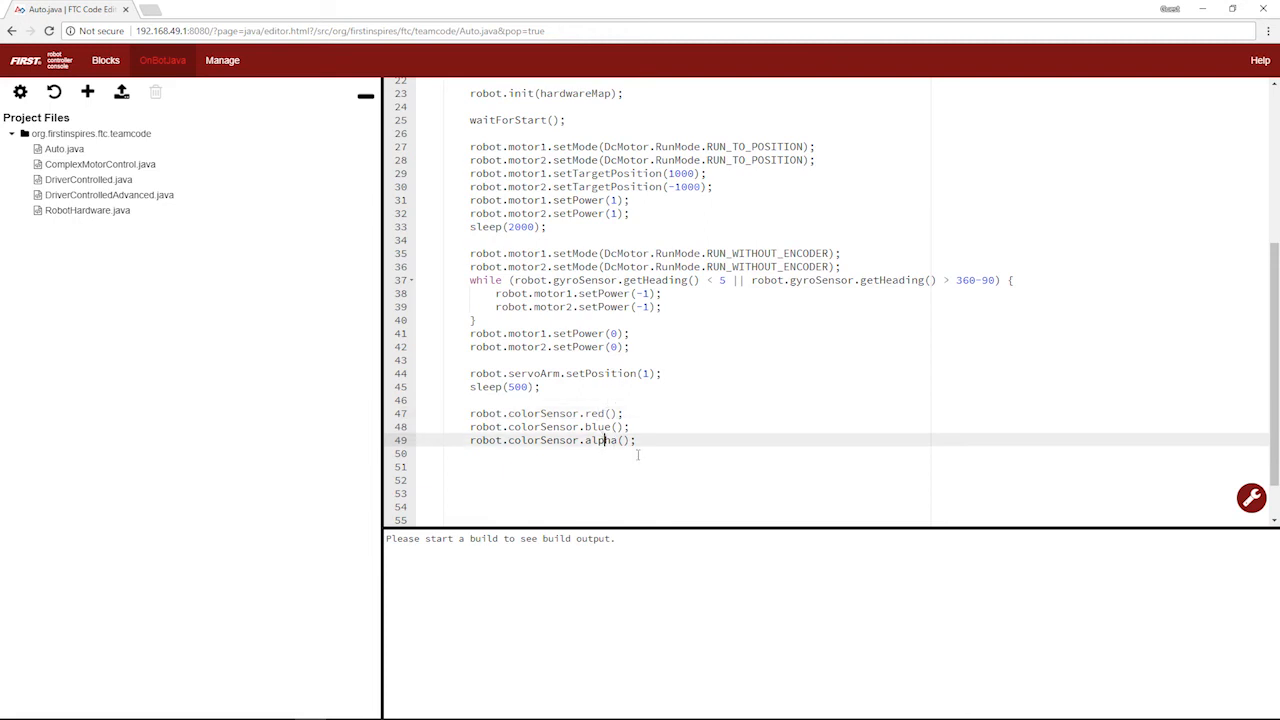
{"action": "mouse_move", "coordinate": [708, 440]}
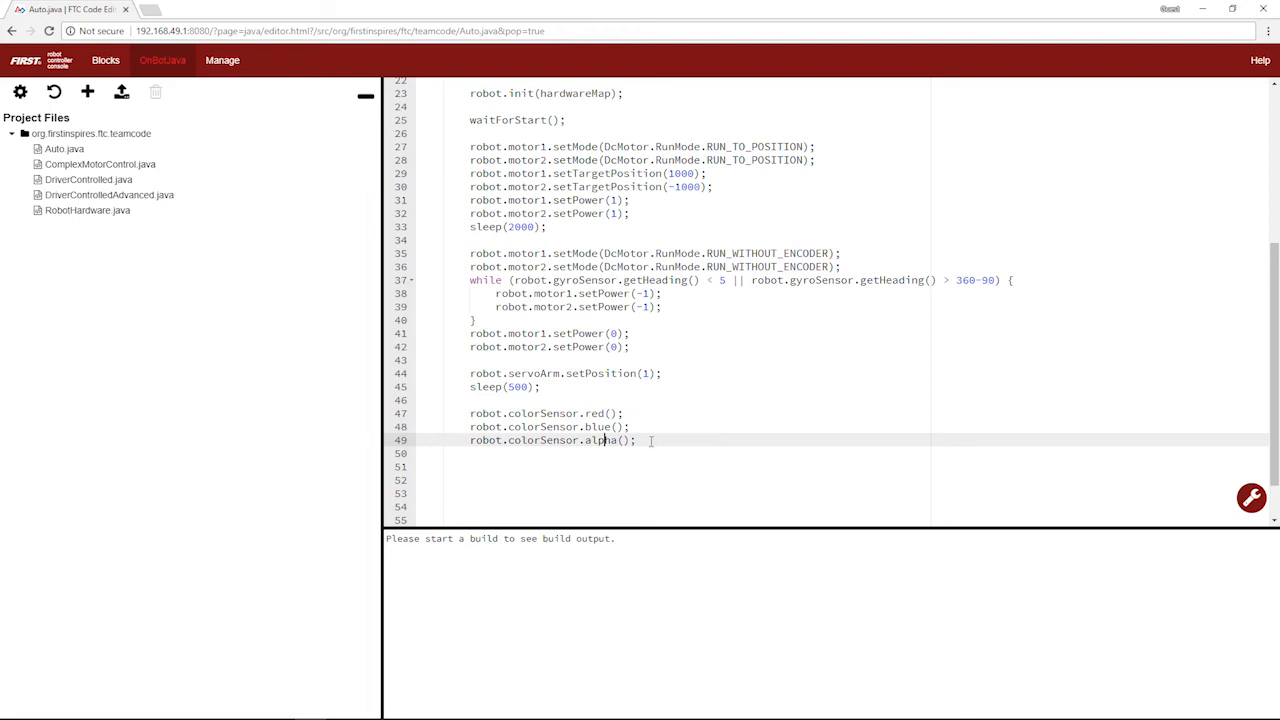
{"action": "left_click", "coordinate": [588, 400]}
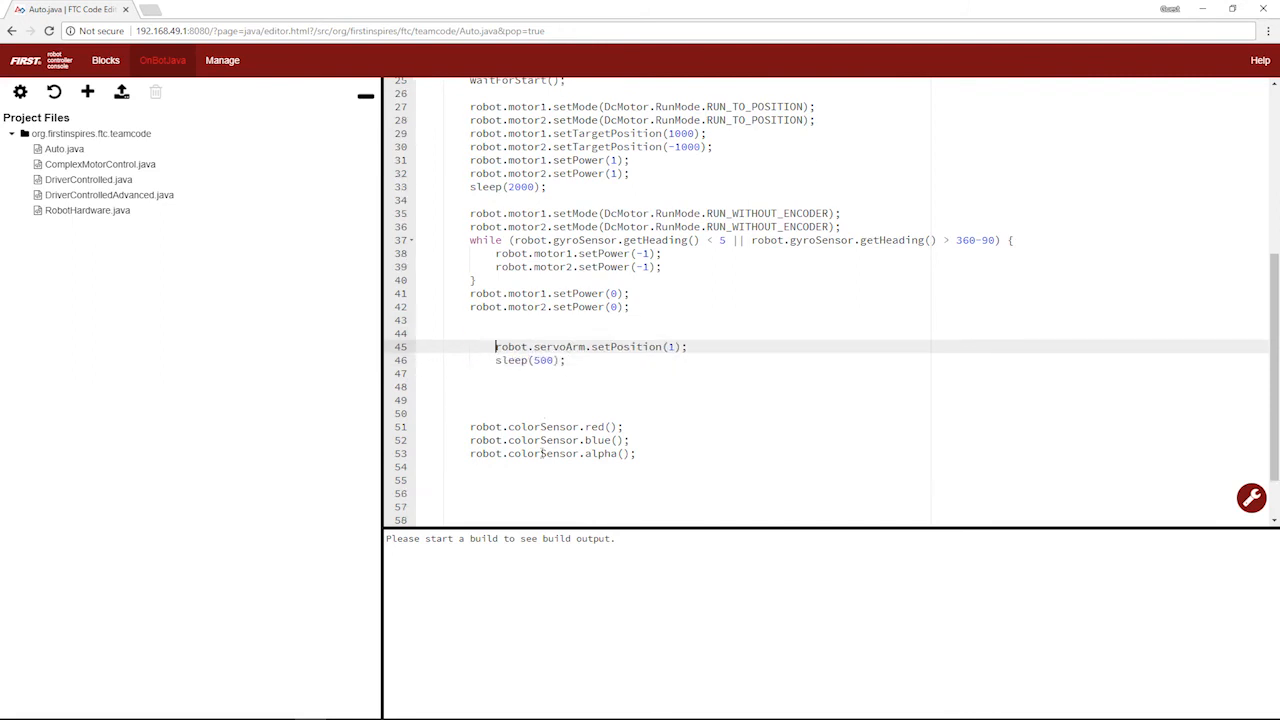
Wrap the servo arm step in if (robot.colorSensor.red() > robot.colorSensor.blue()), dropping a tried +10 offset.
{"action": "scroll", "scroll_direction": "up", "scroll_amount": 3}
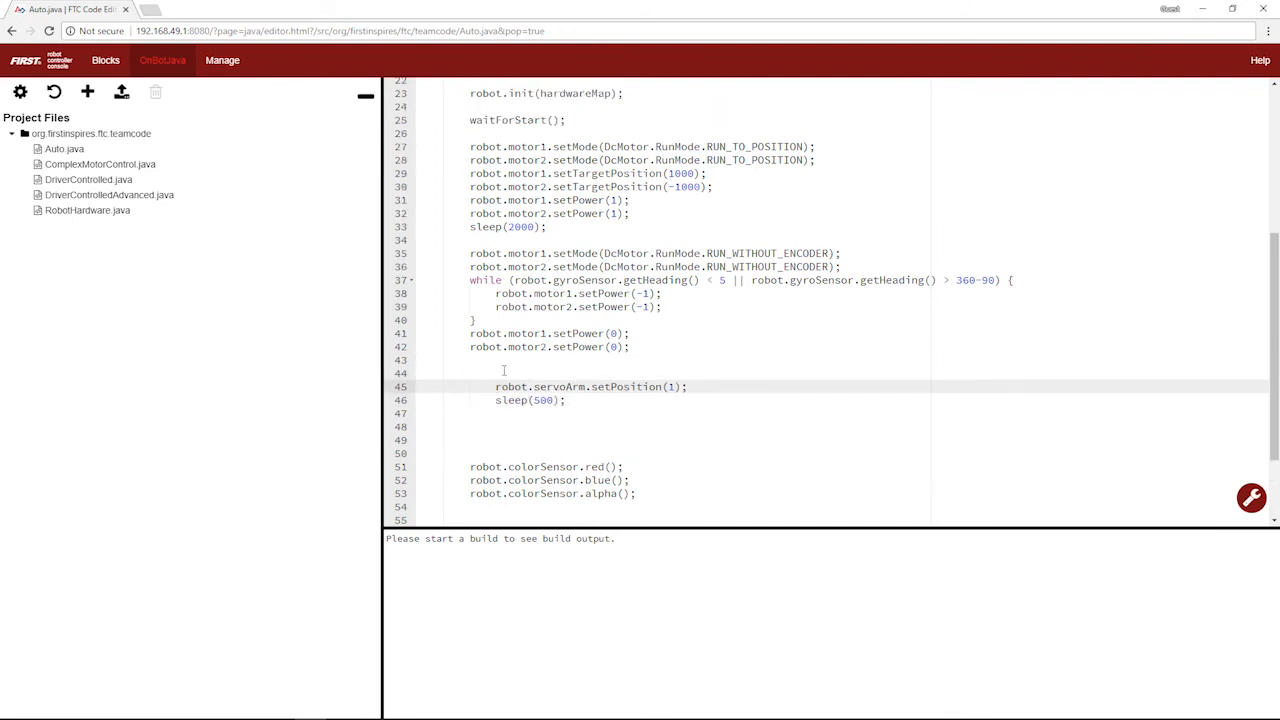
{"action": "left_click", "coordinate": [504, 374]}
{"action": "type", "text": "if (robot.colorSensor.red() > robot.colorSensor.blue()) {"}
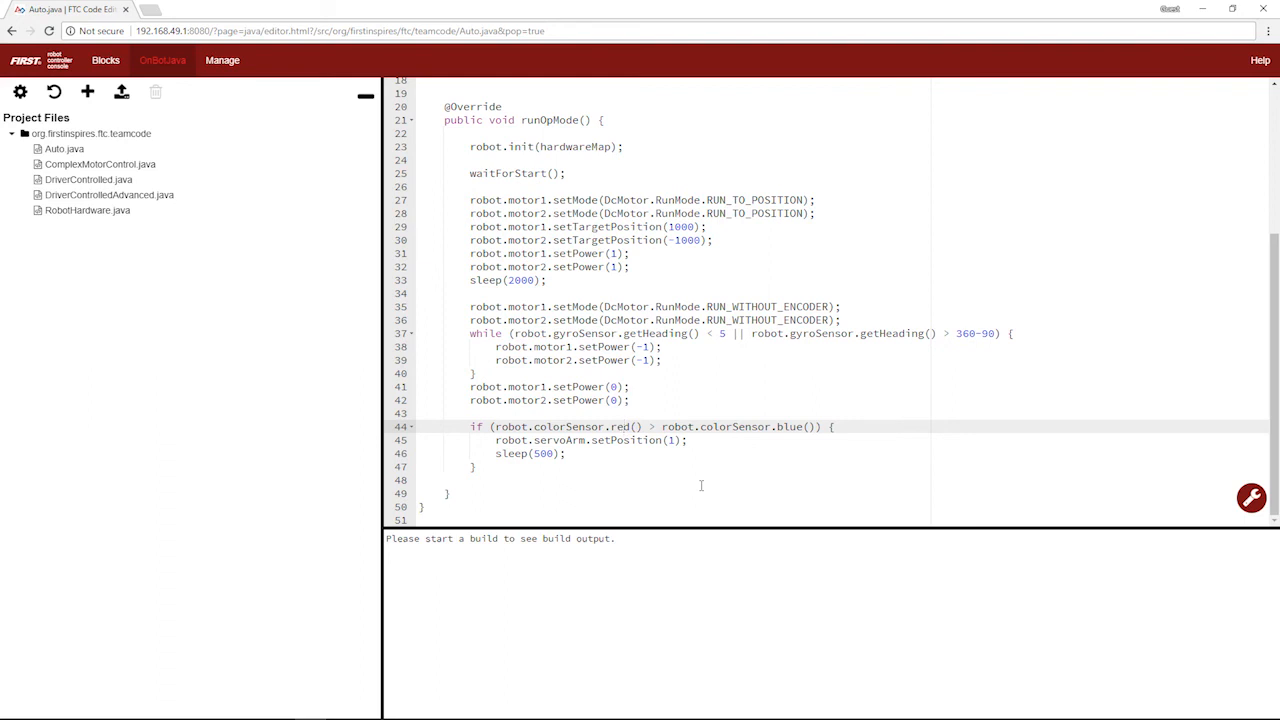
{"action": "mouse_move", "coordinate": [760, 468]}
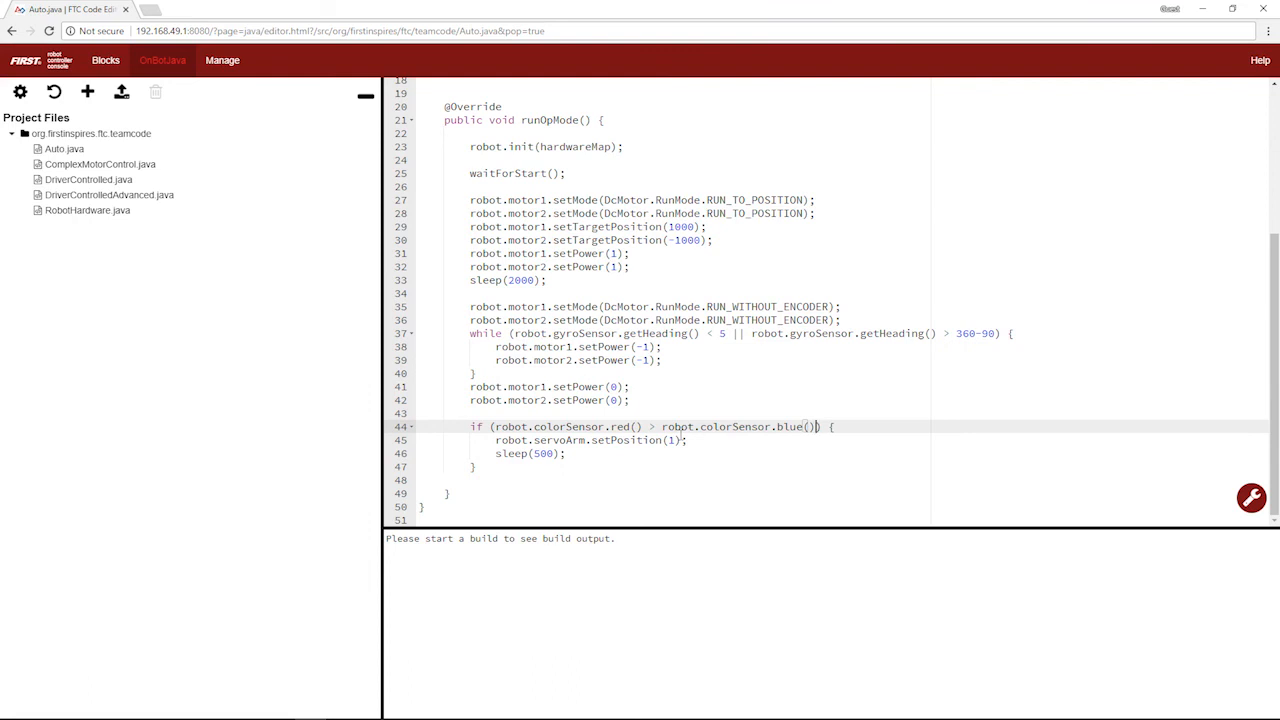
{"action": "mouse_move", "coordinate": [672, 426]}
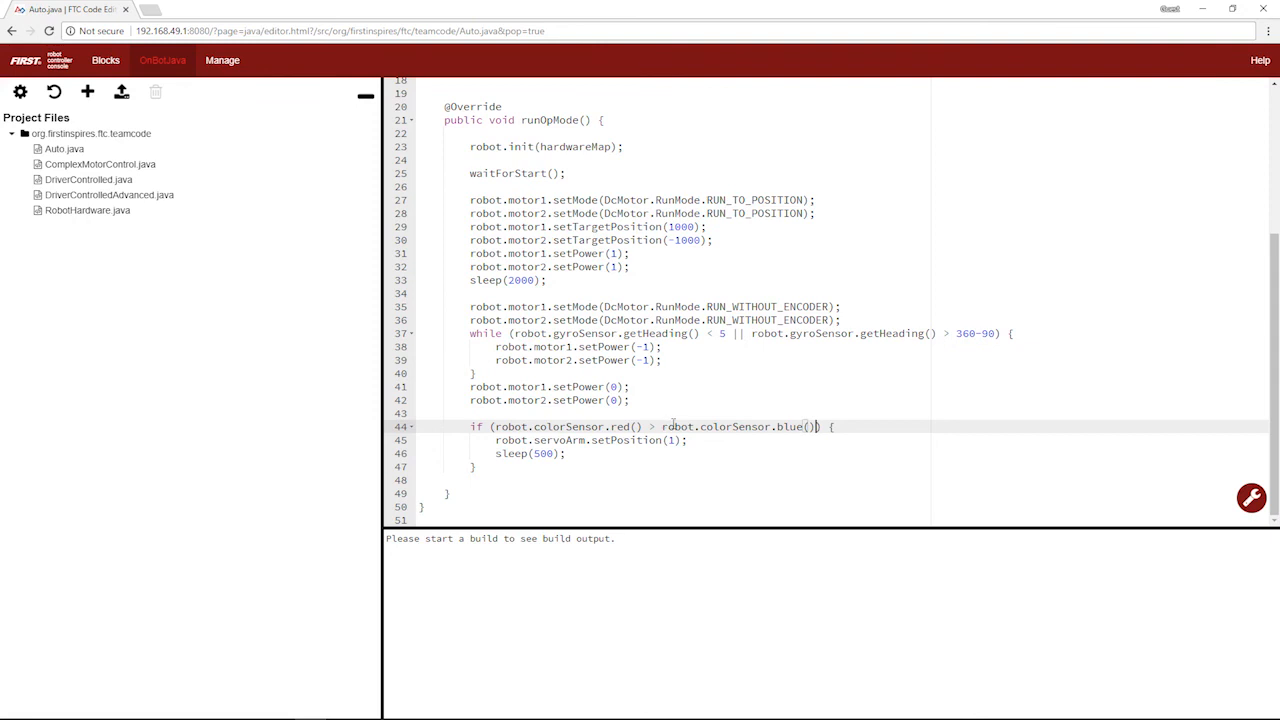
{"action": "type", "text": "+1"}
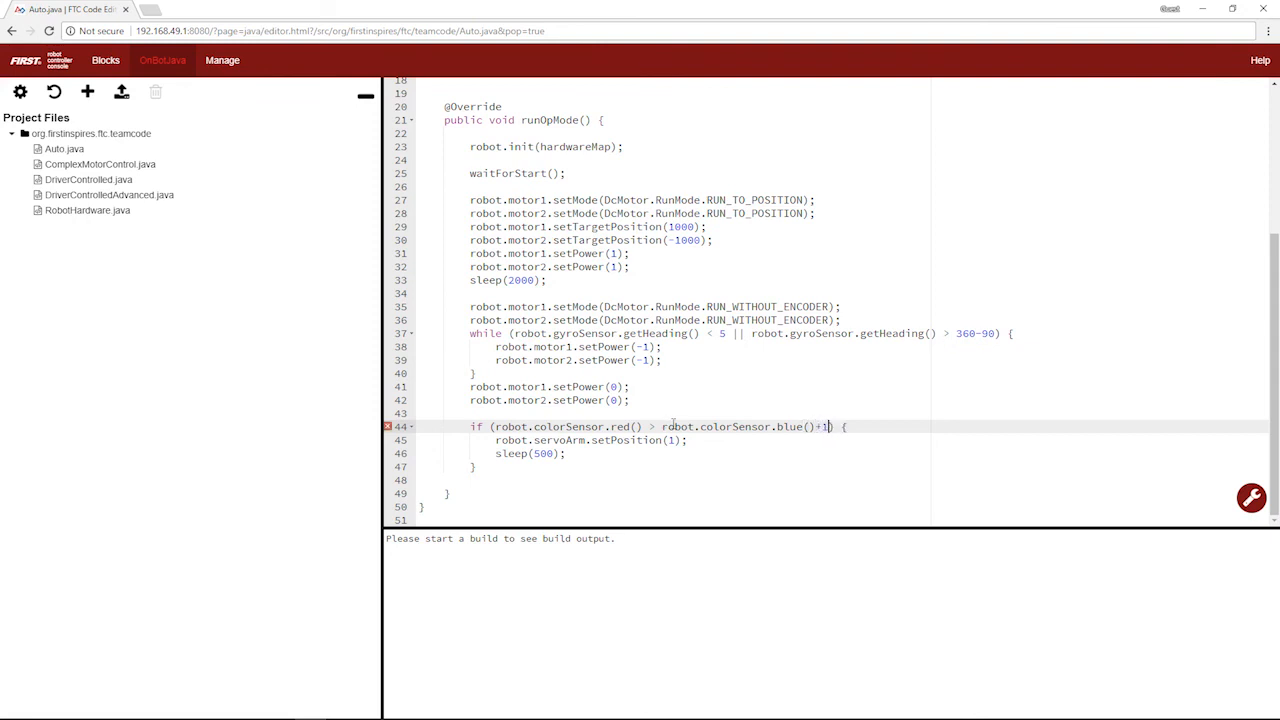
{"action": "type", "text": "0"}
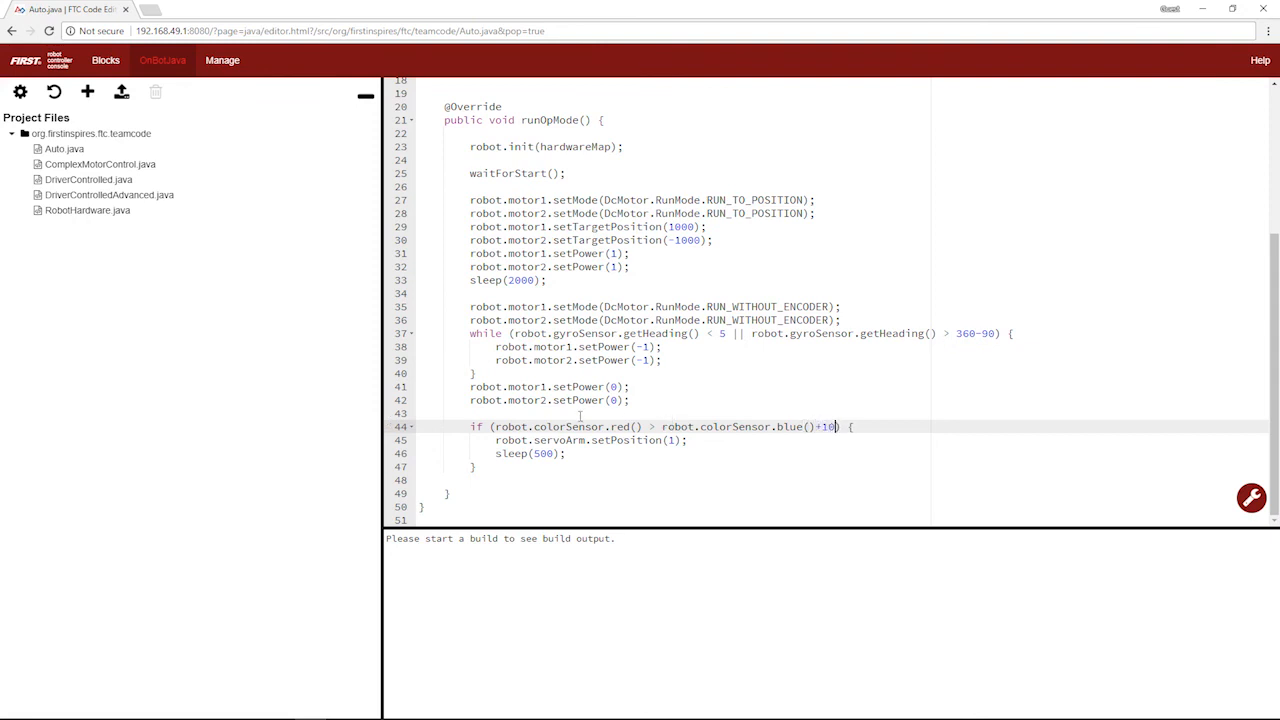
{"action": "mouse_move", "coordinate": [792, 452]}
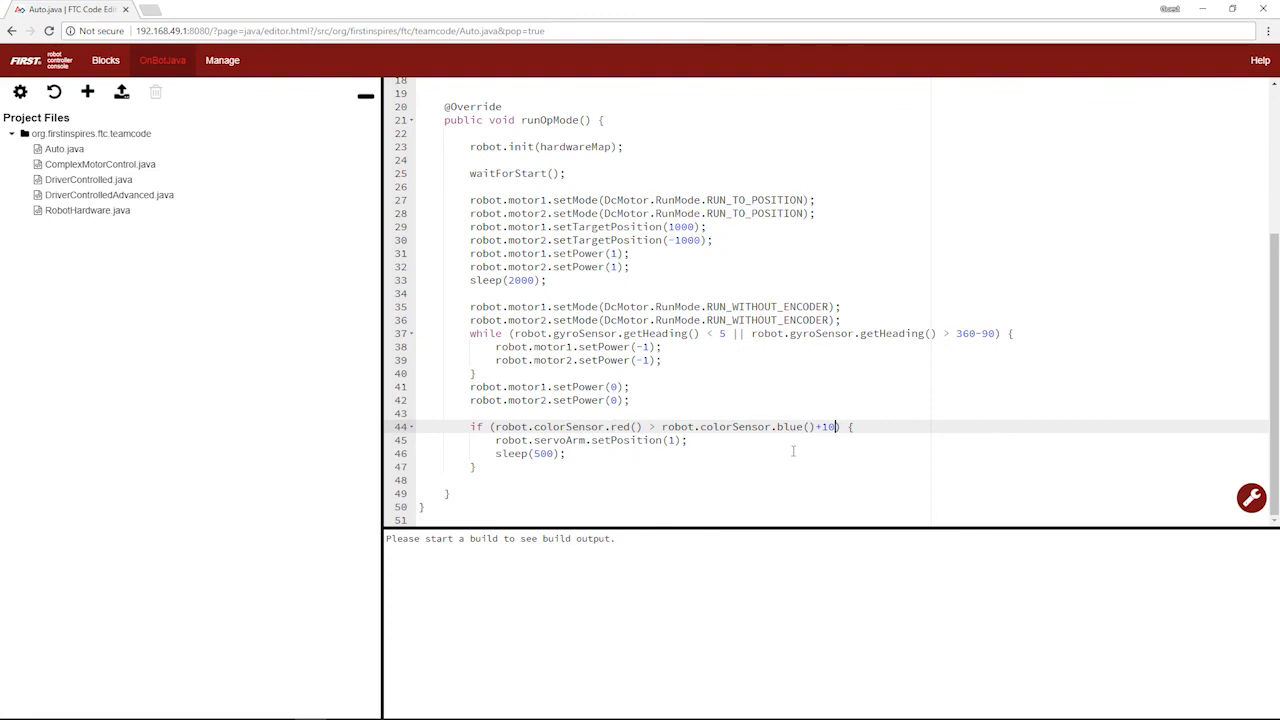
{"action": "key", "text": "Backspace"}
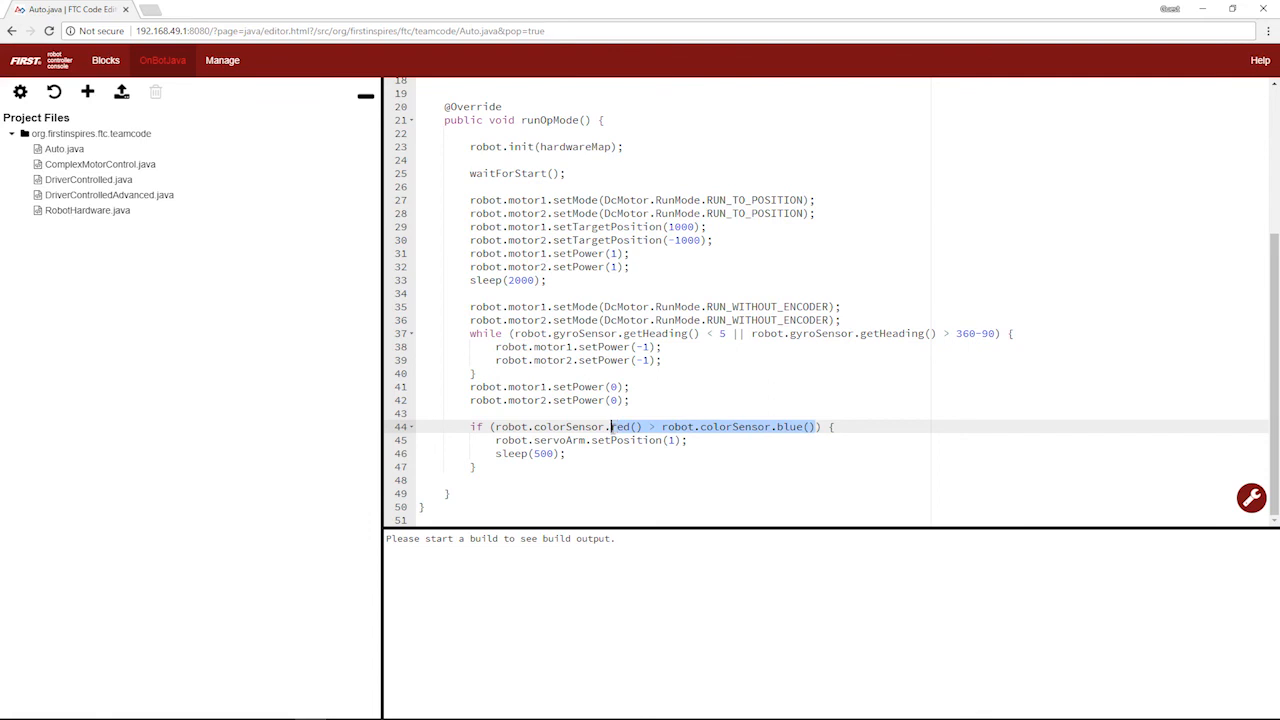
Replace the red/blue comparison with robot.colorSensor.alpha() > 0.5 in the if condition.
{"action": "type", "text": "alpha"}
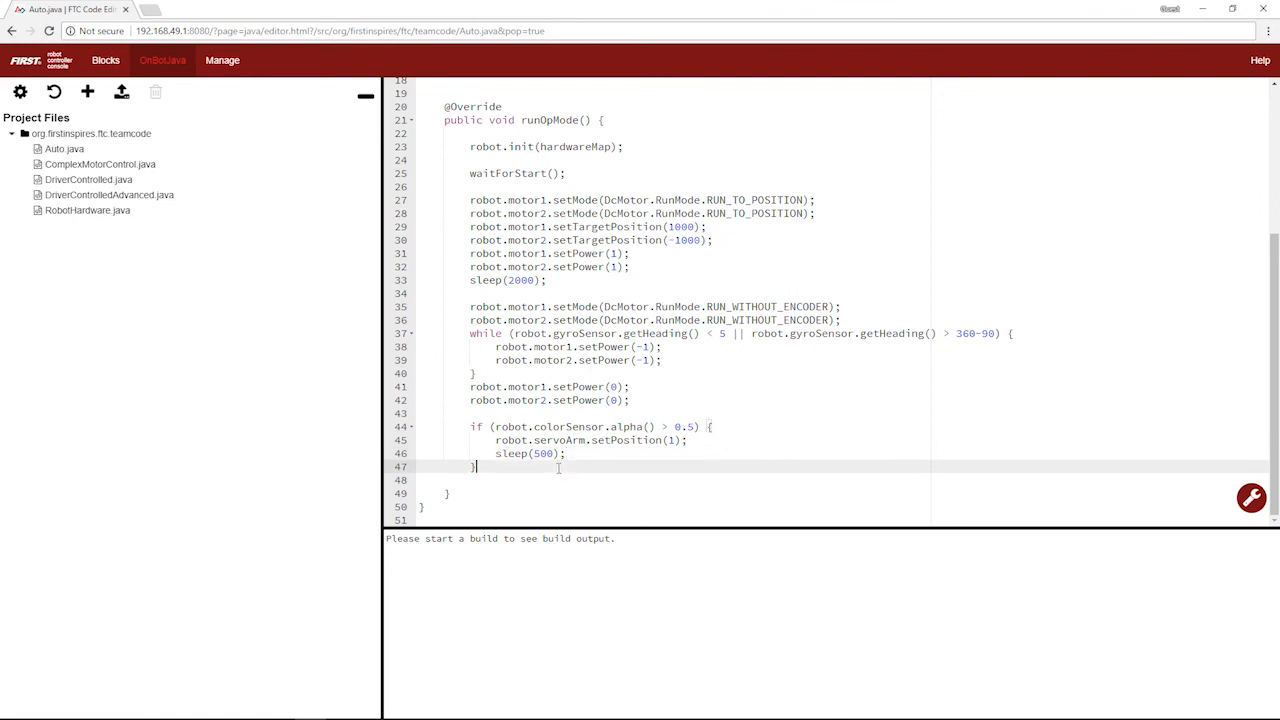
{"action": "mouse_move", "coordinate": [948, 400]}
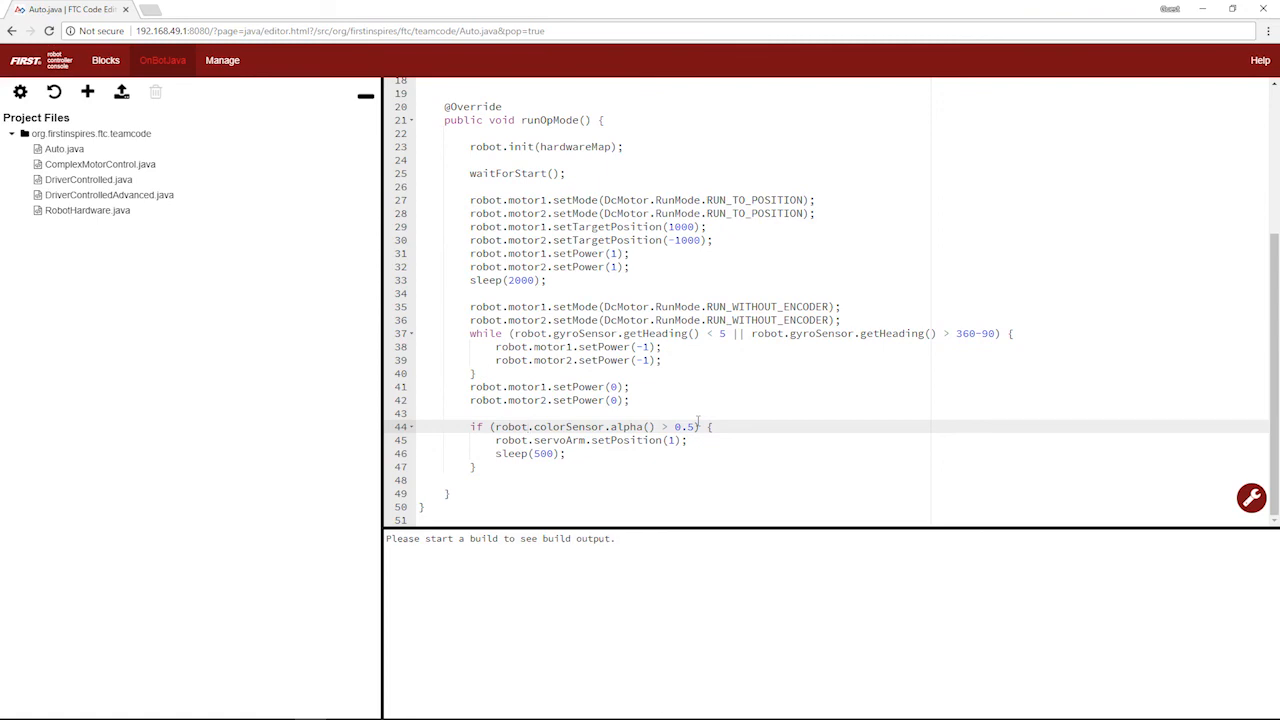
{"action": "scroll", "scroll_direction": "up", "scroll_amount": 3}
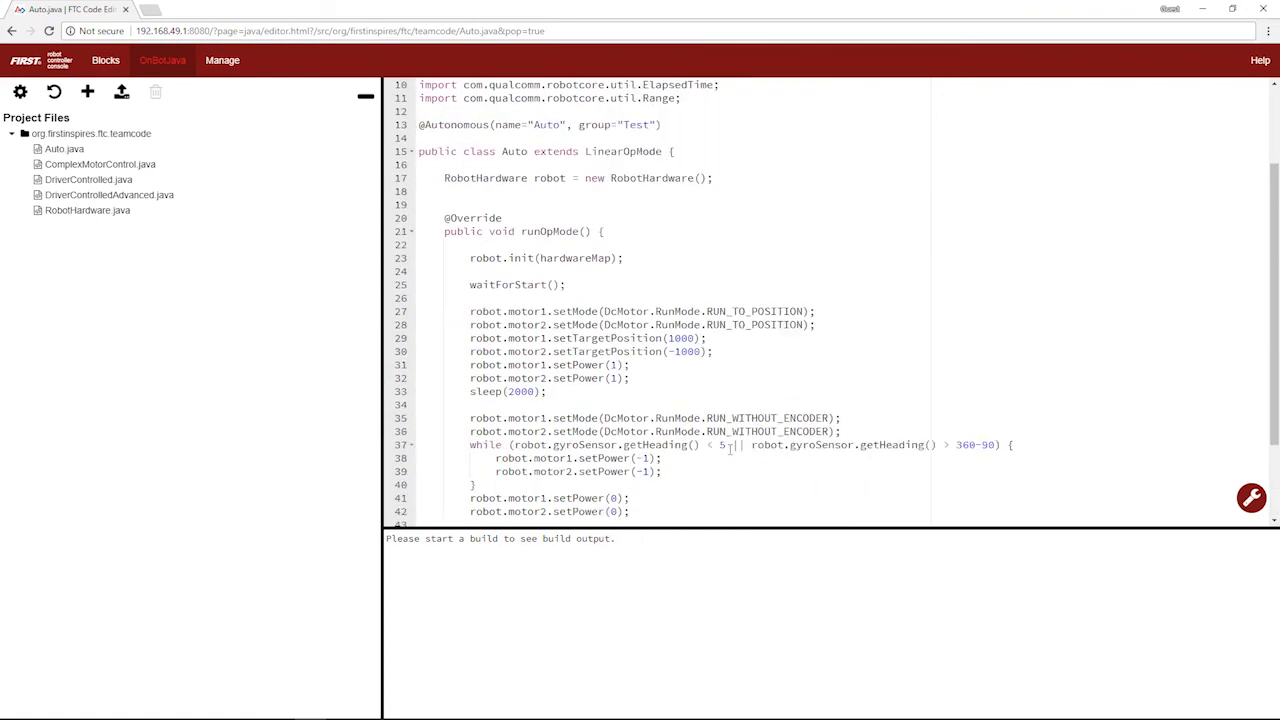
{"action": "scroll", "scroll_direction": "down", "scroll_amount": 3}
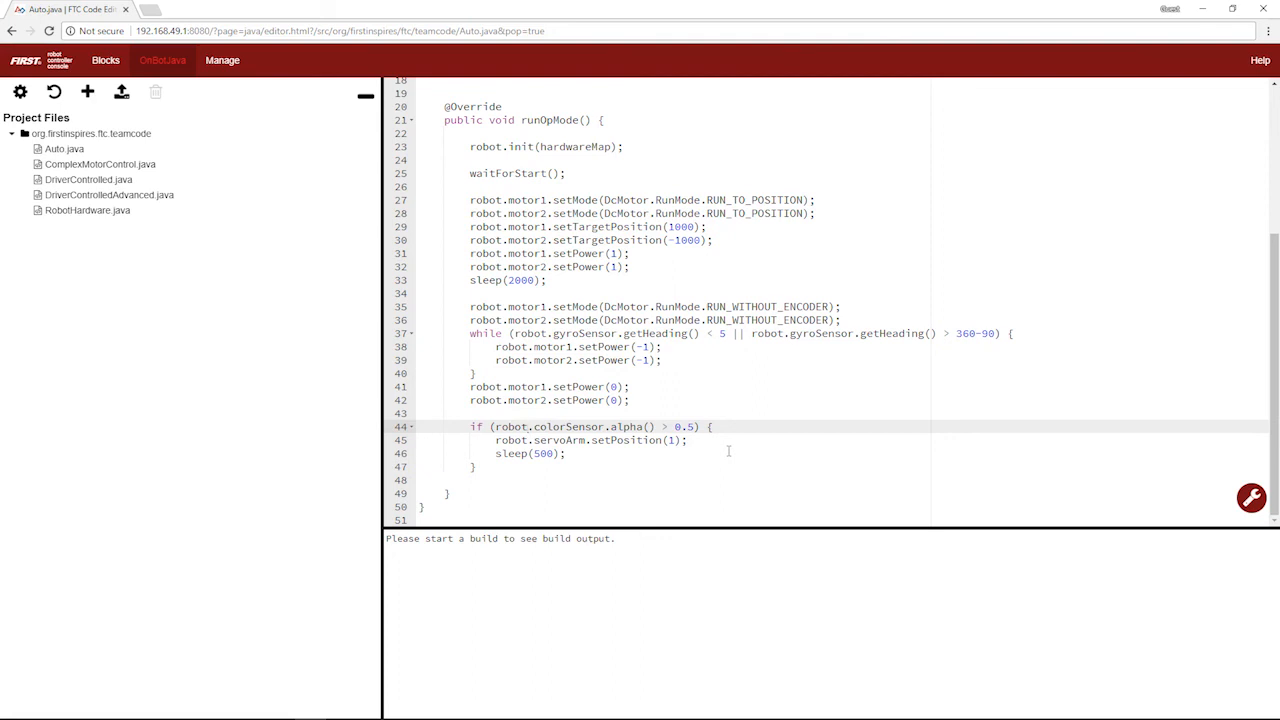
{"action": "left_click", "coordinate": [528, 428]}
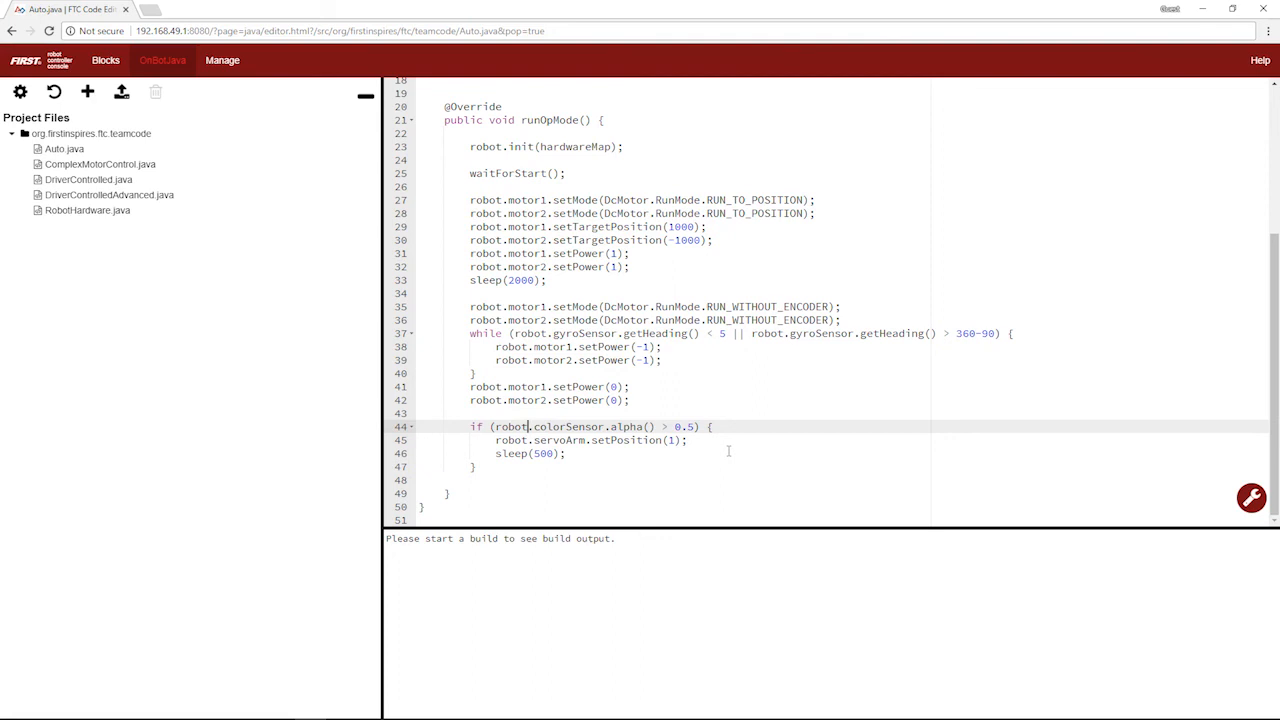